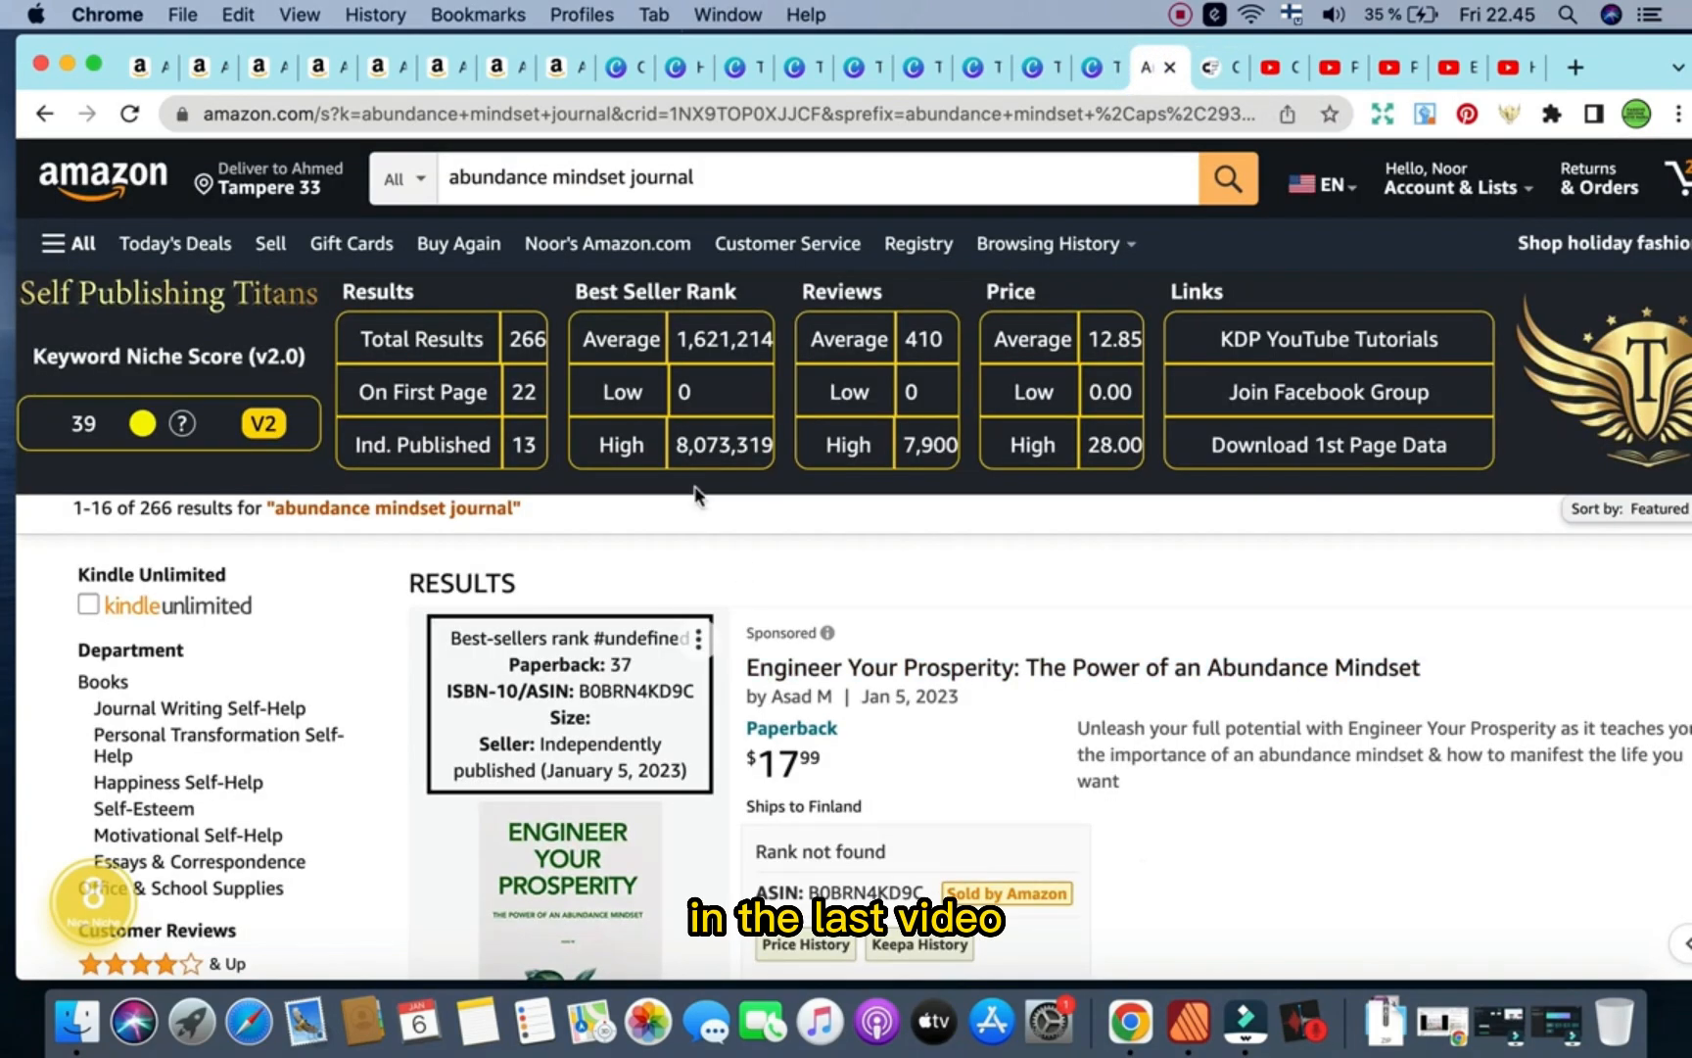
{"action": "mouse_move", "coordinate": [674, 343]}
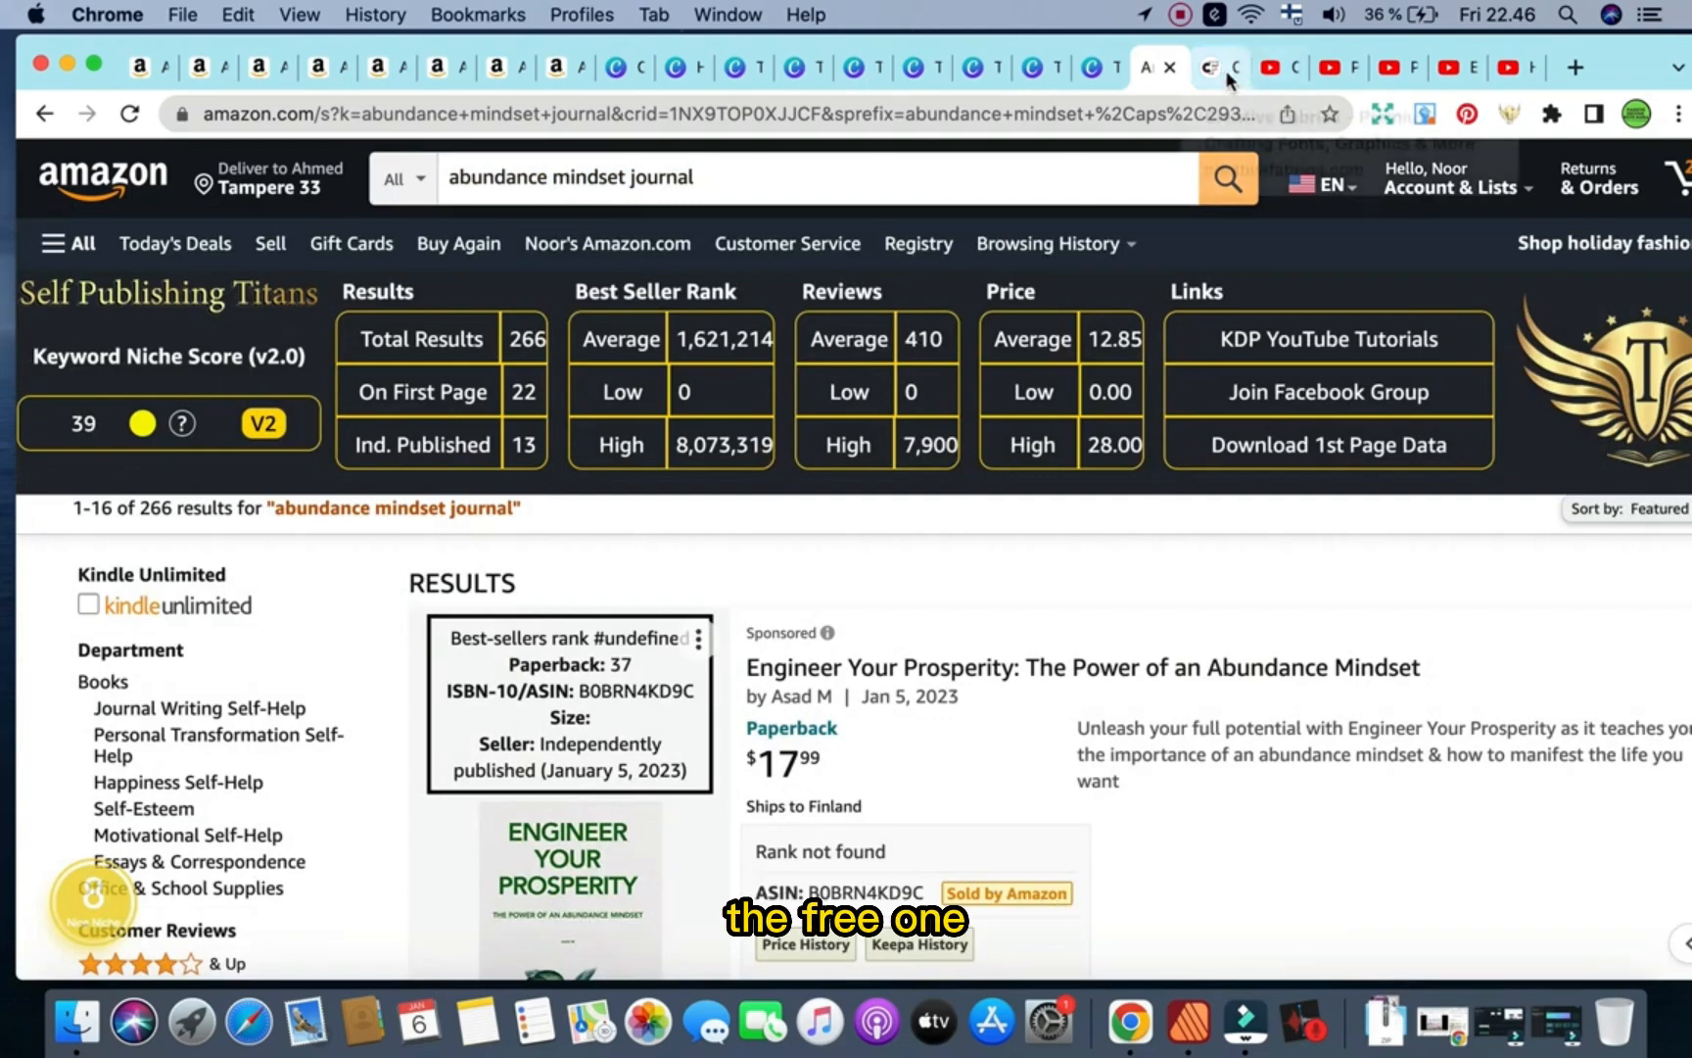
Search Creative Fabrica for 'abundance mindset journal', returning 13 matching designs.
{"action": "left_click", "coordinate": [1210, 67]}
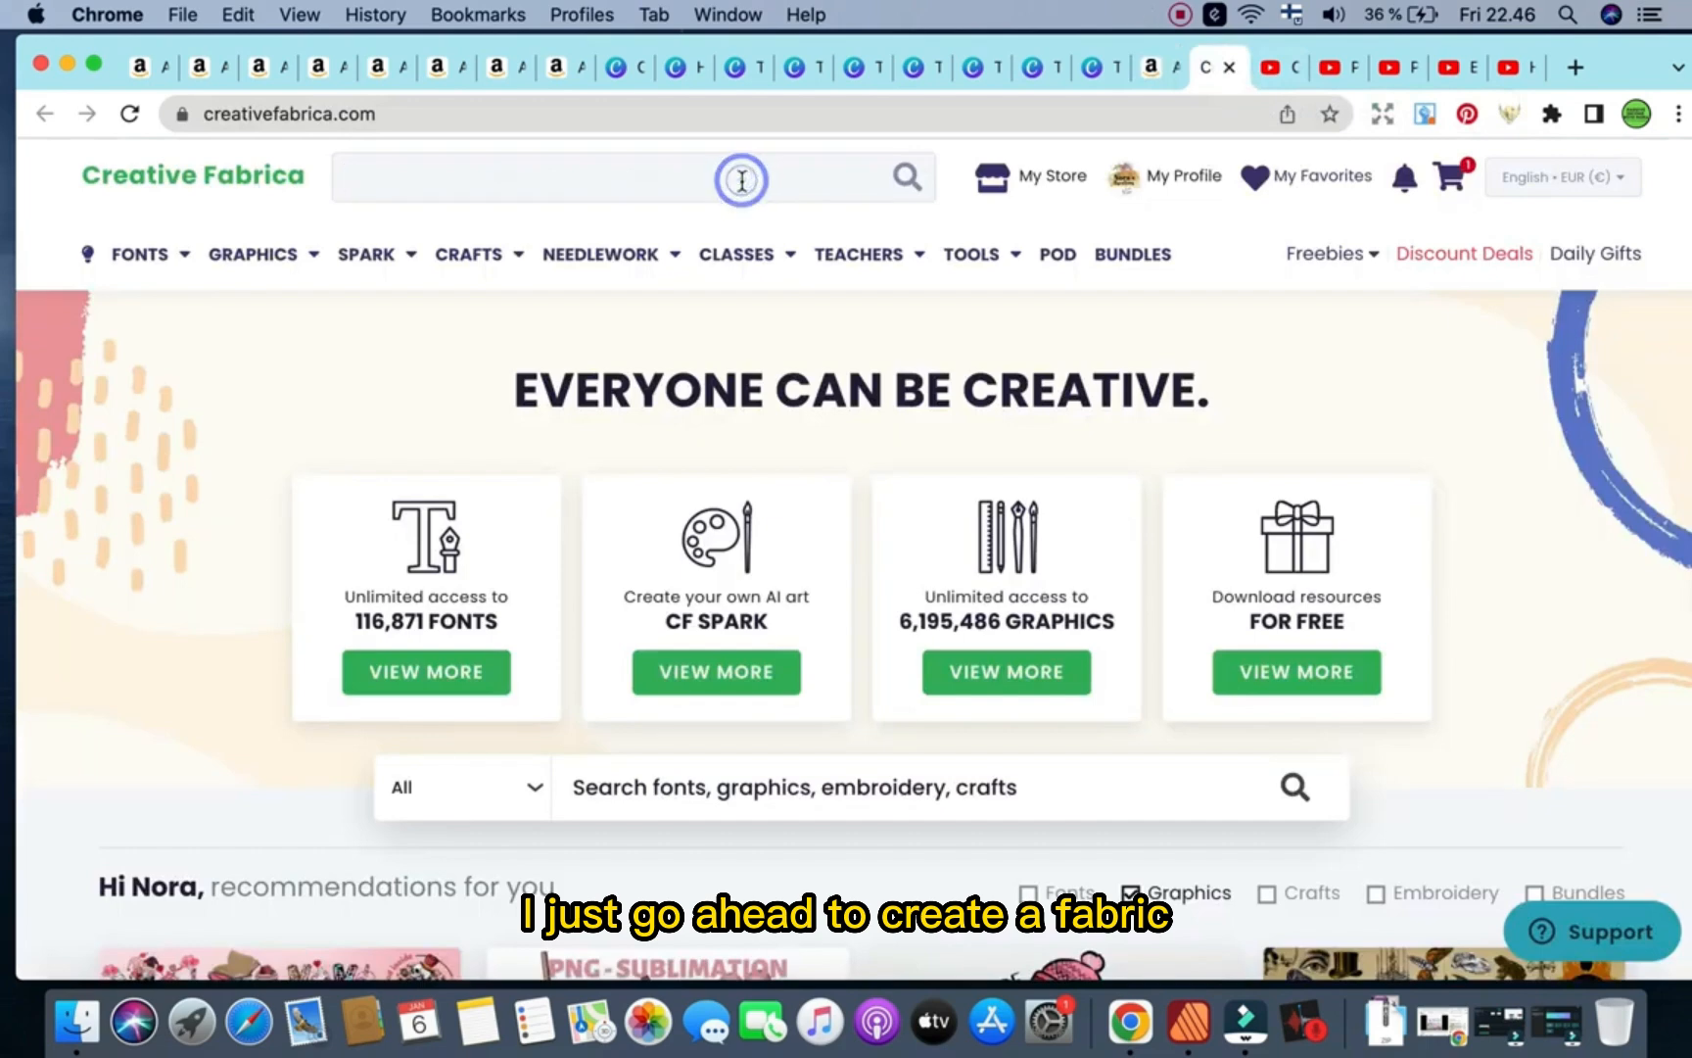
{"action": "type", "text": "abundance mindset journal"}
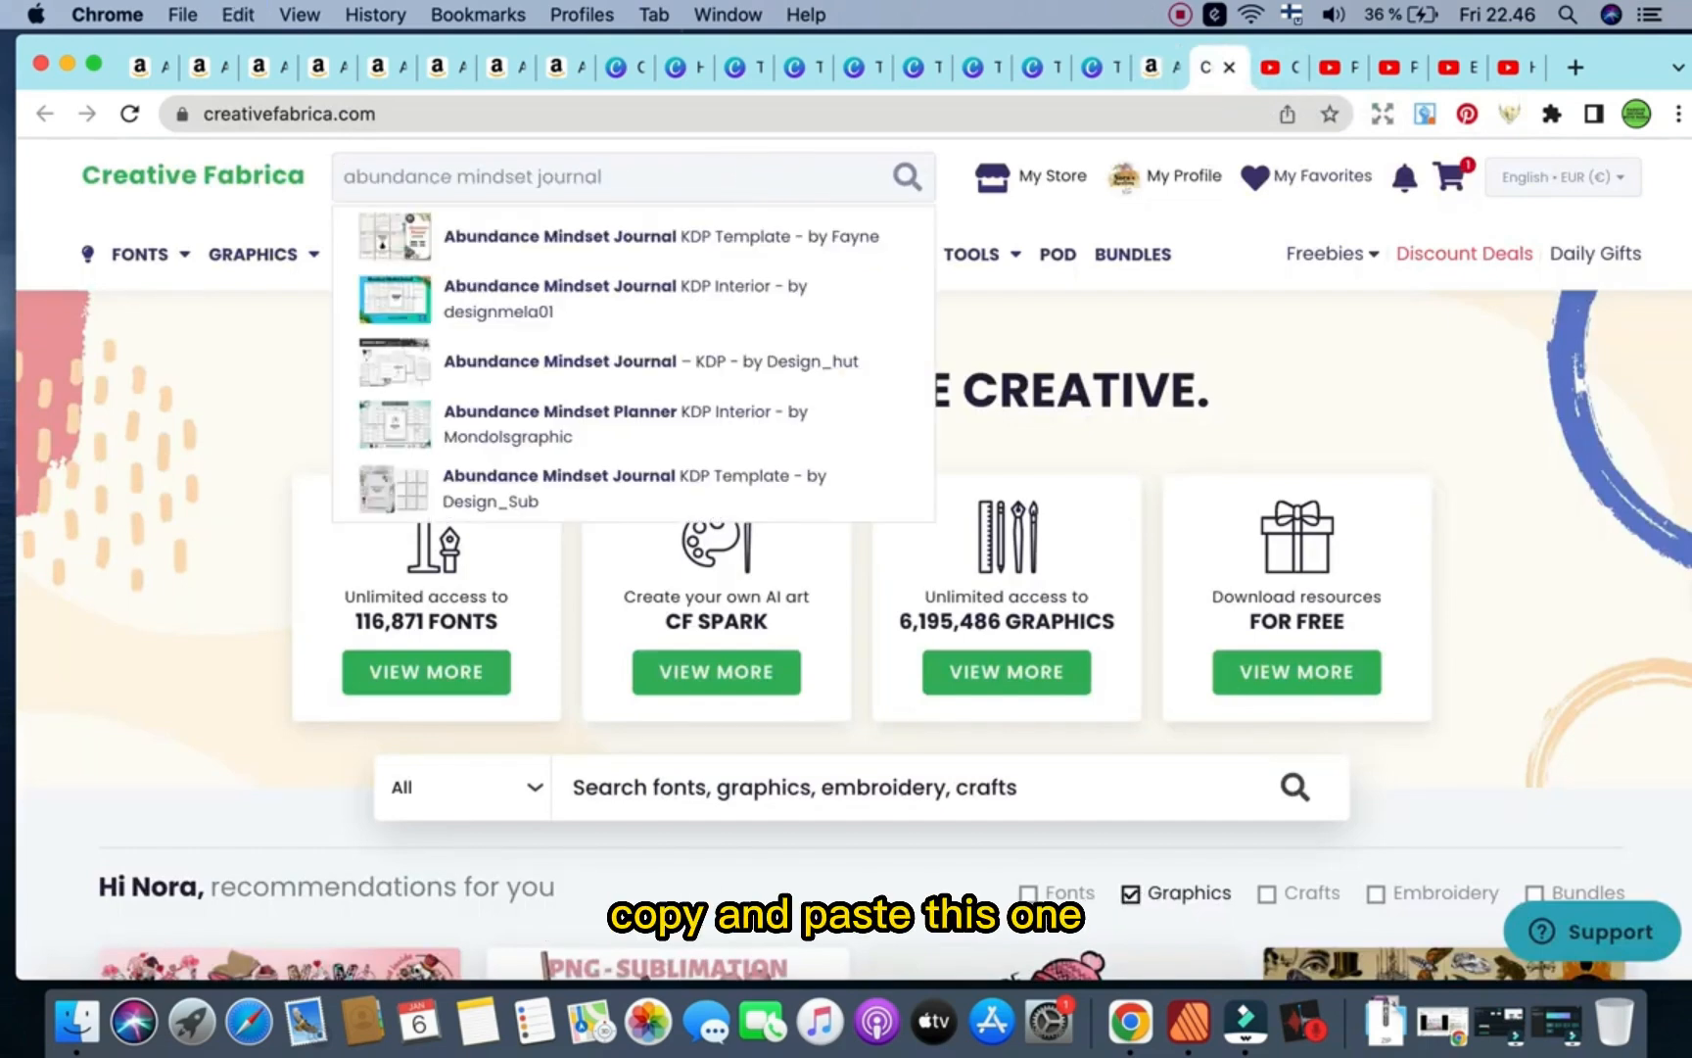
{"action": "left_click", "coordinate": [905, 177]}
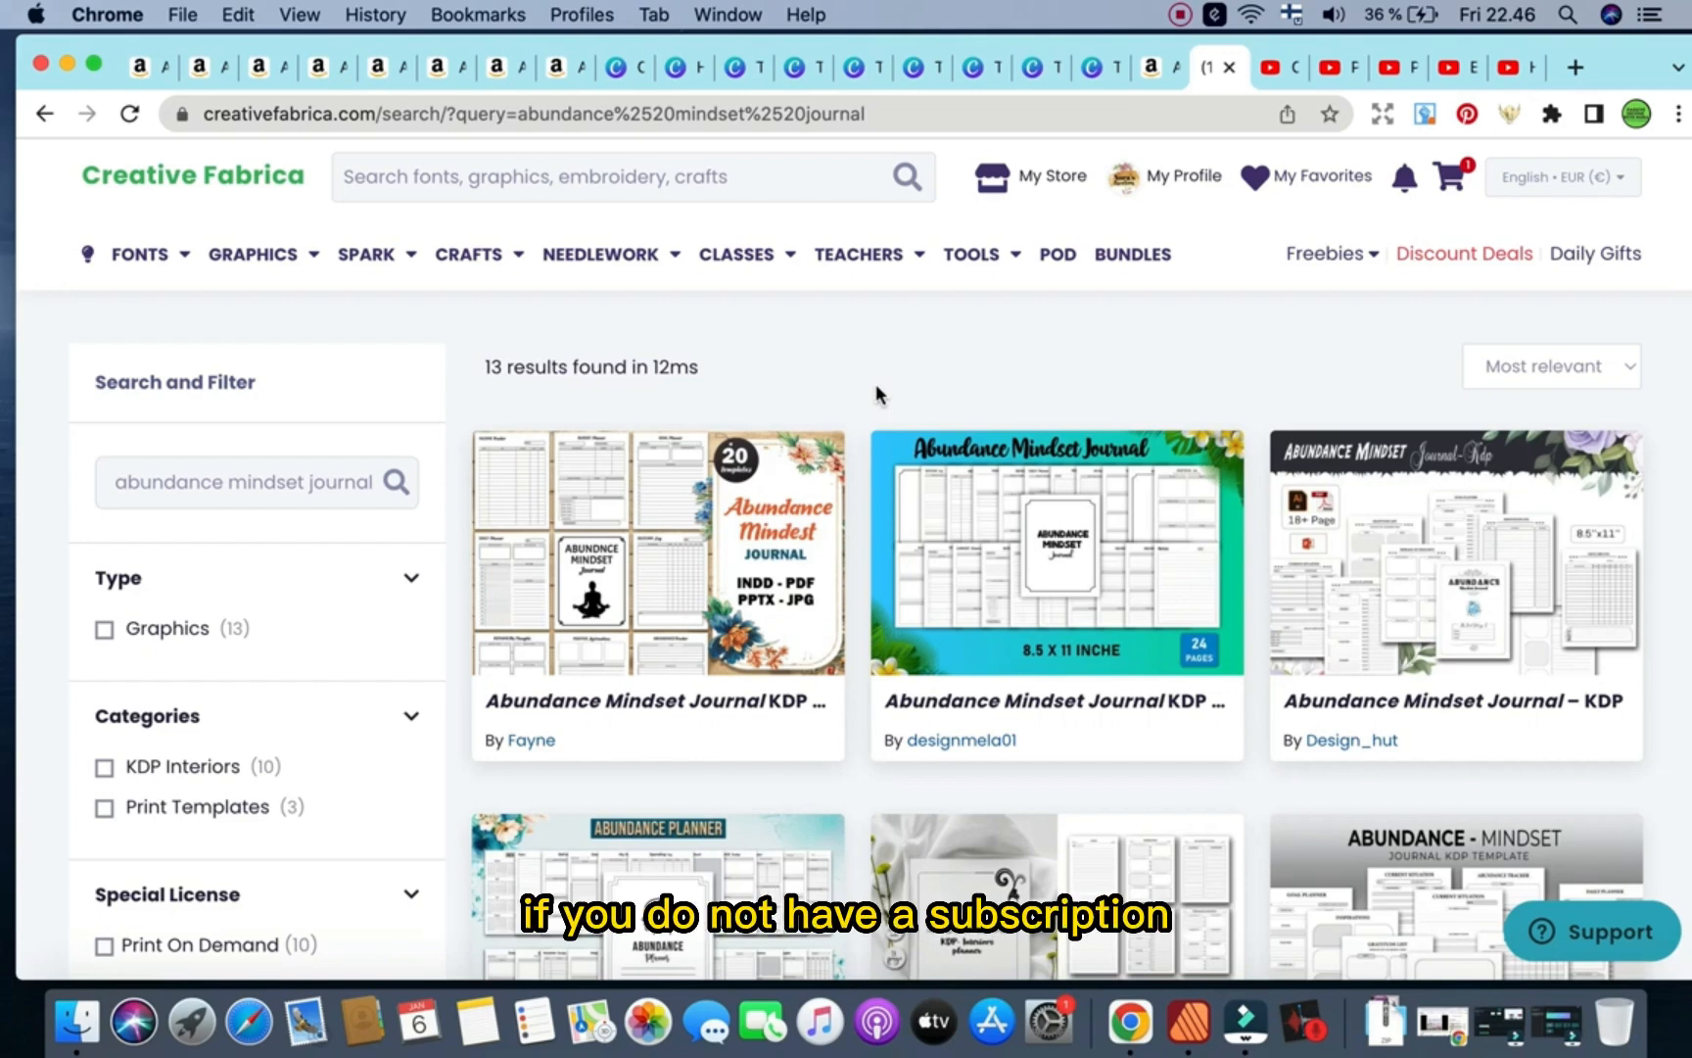
Open the Abundance Mindset Journal KDP Template listing by Fayne and review its details.
{"action": "left_click", "coordinate": [643, 550]}
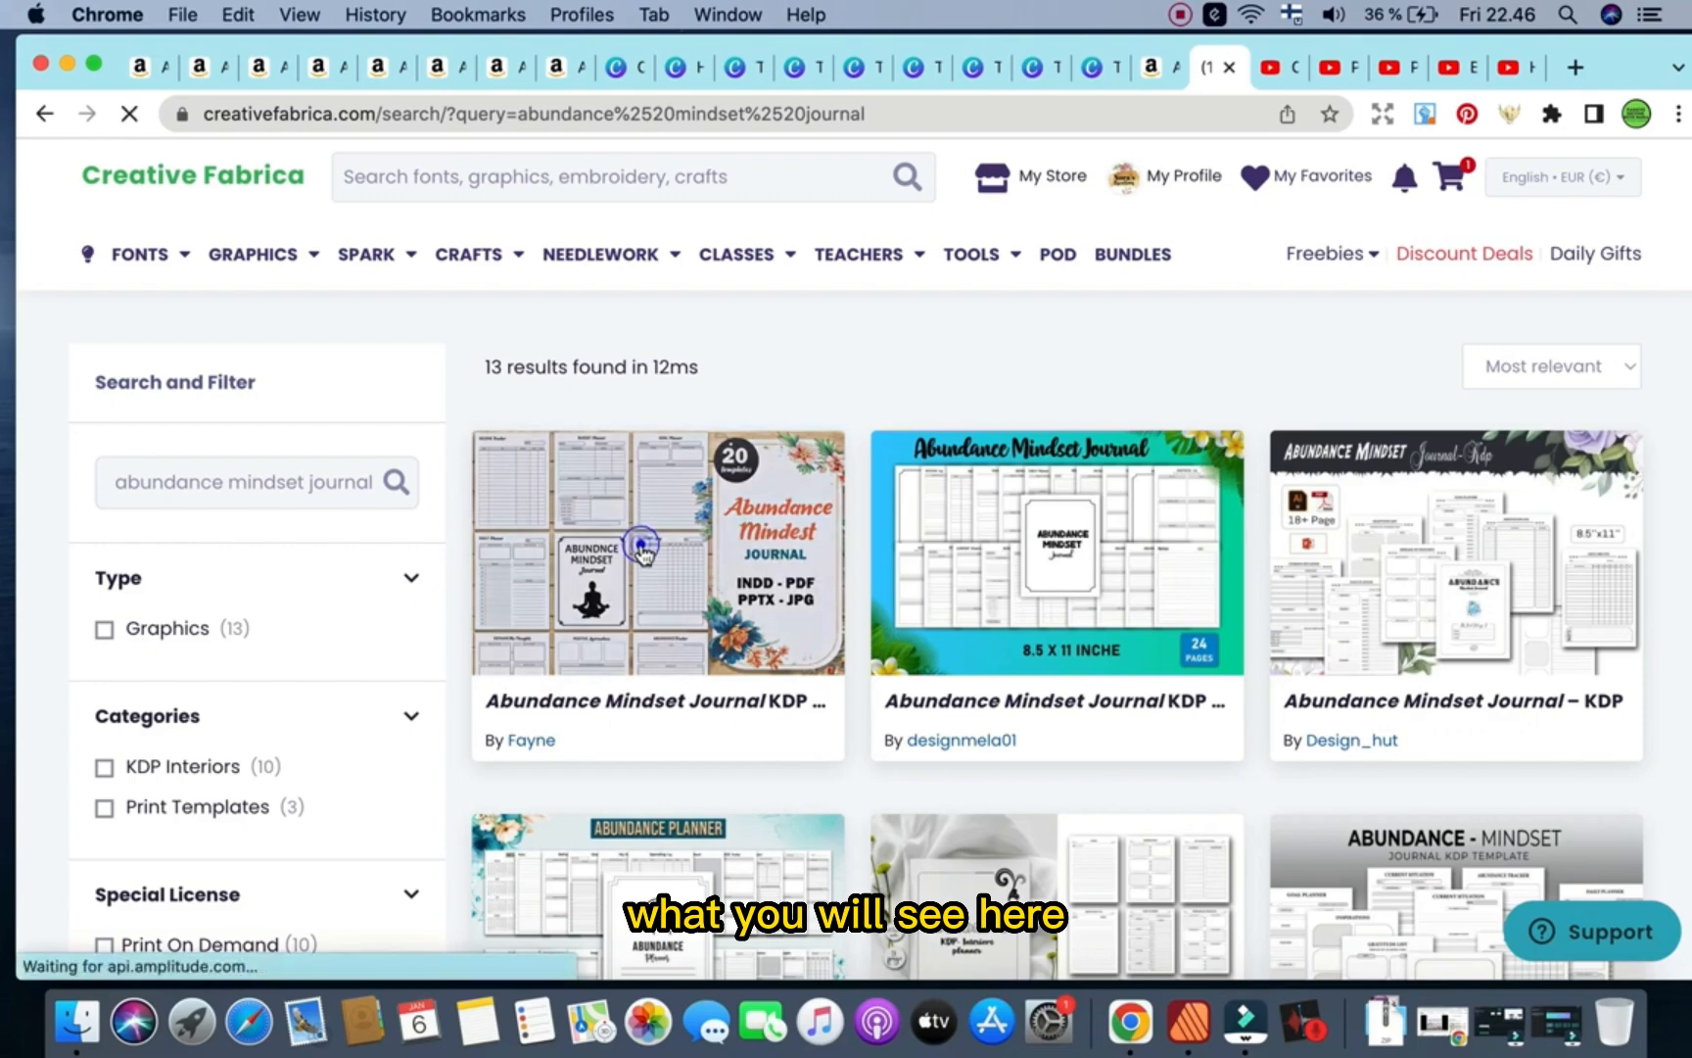
{"action": "left_click", "coordinate": [655, 554]}
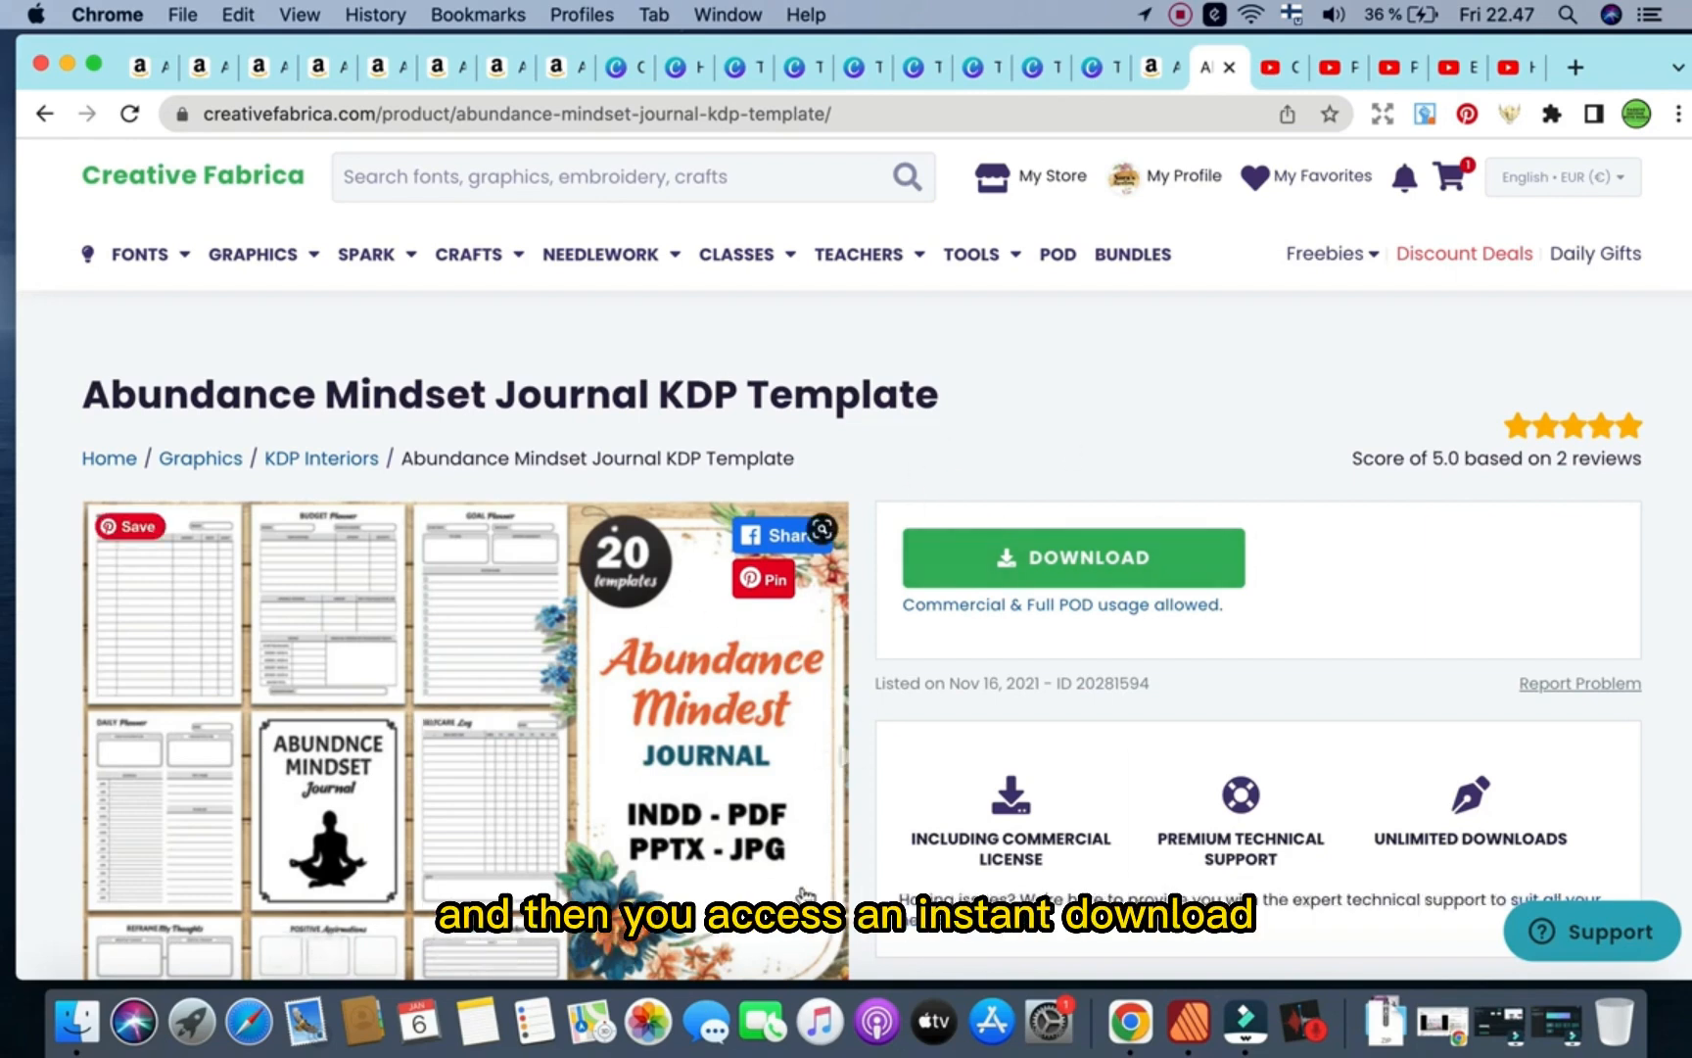
{"action": "scroll", "scroll_direction": "down", "scroll_amount": 3}
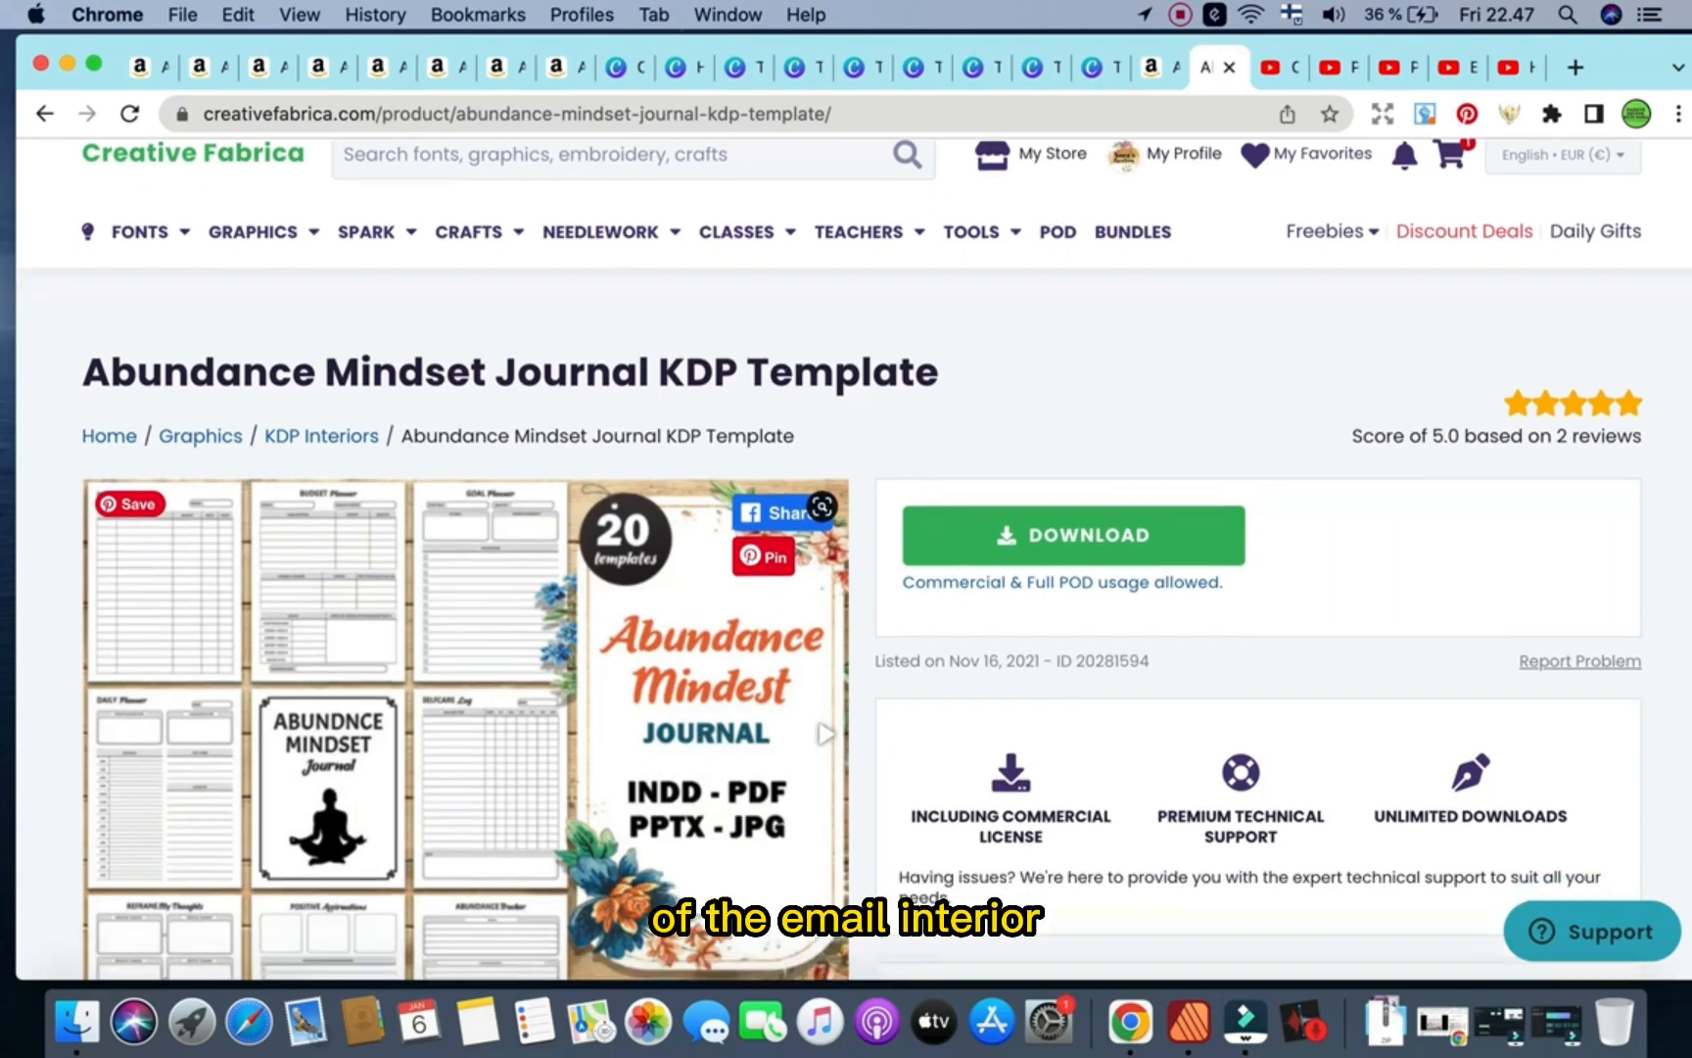
{"action": "scroll", "scroll_direction": "down", "scroll_amount": 3}
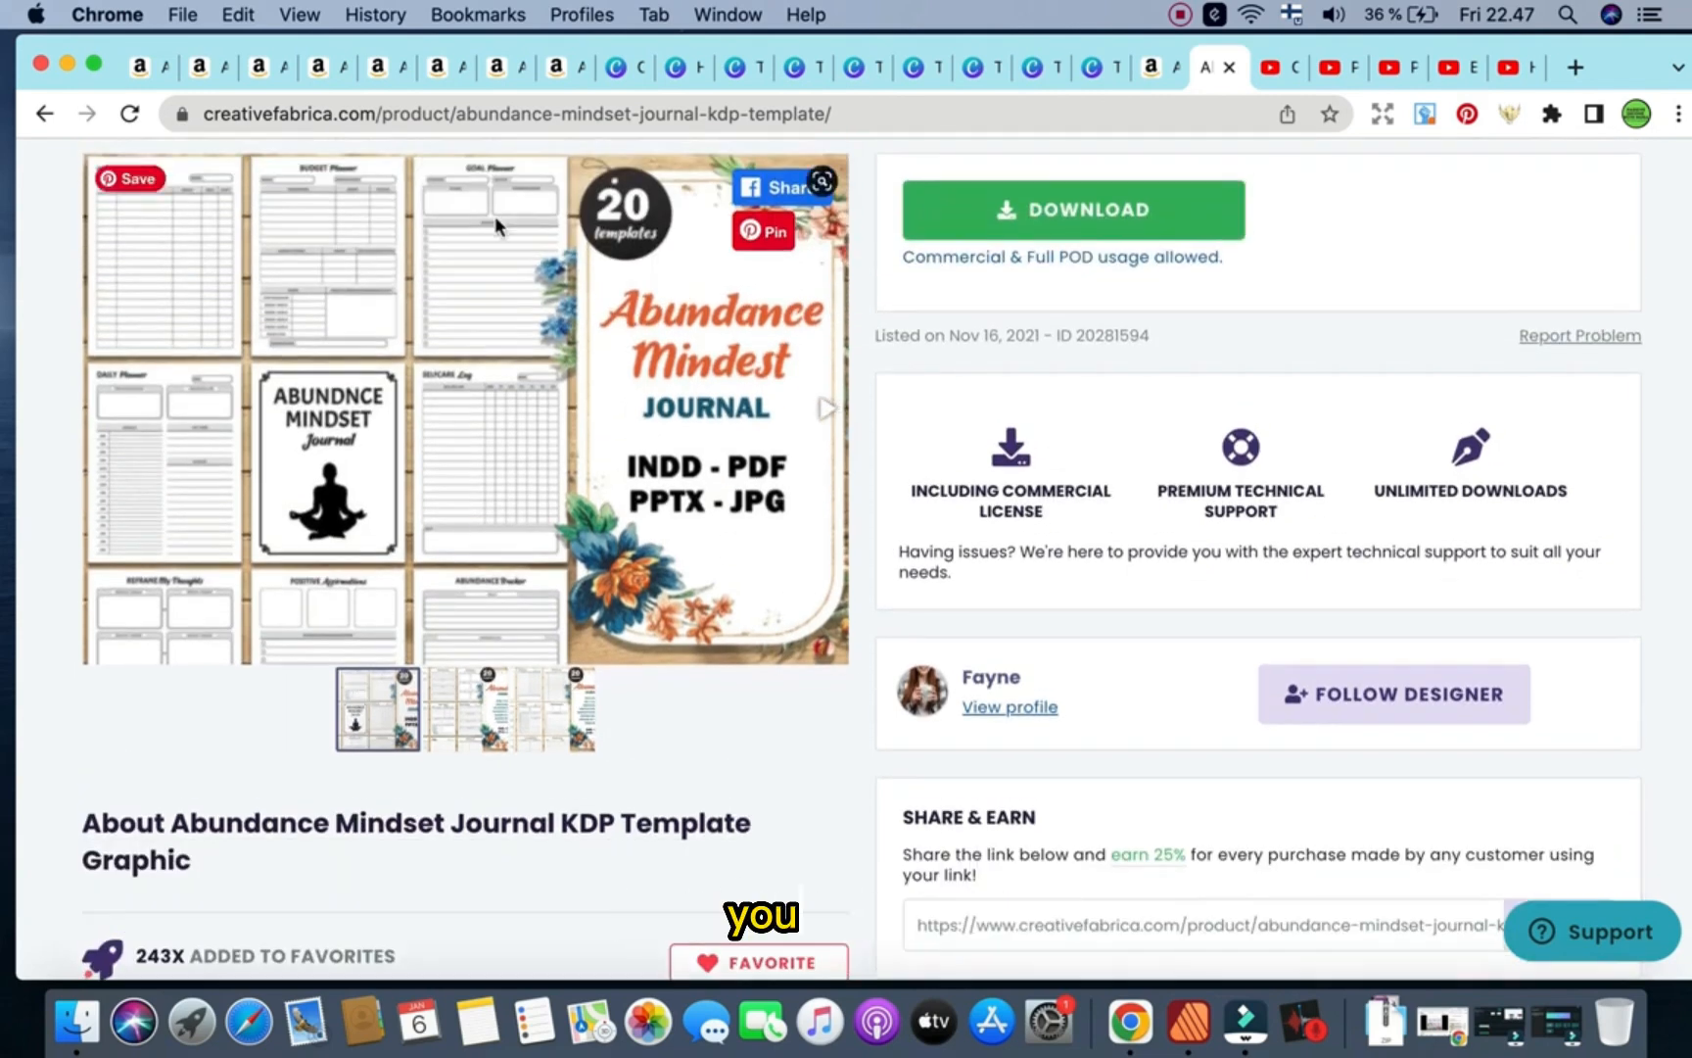
Download the template zip and reveal it in the Downloads folder.
{"action": "left_click", "coordinate": [1071, 210]}
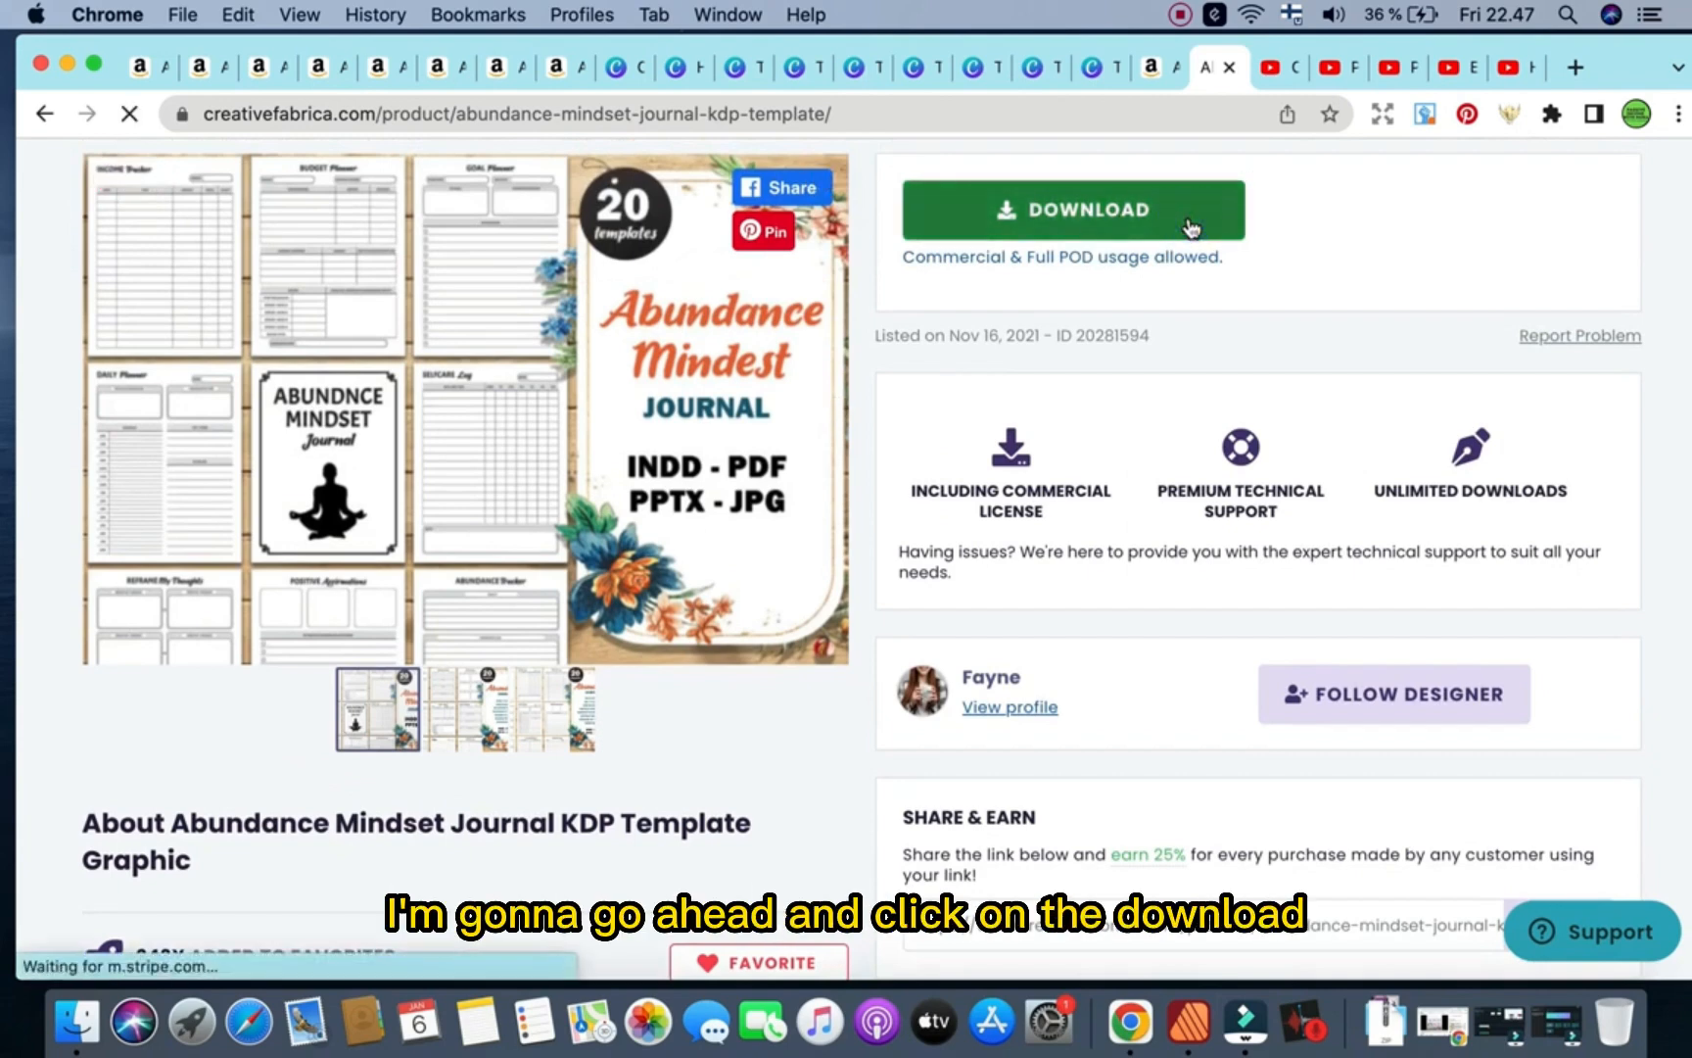
{"action": "left_click", "coordinate": [1074, 210]}
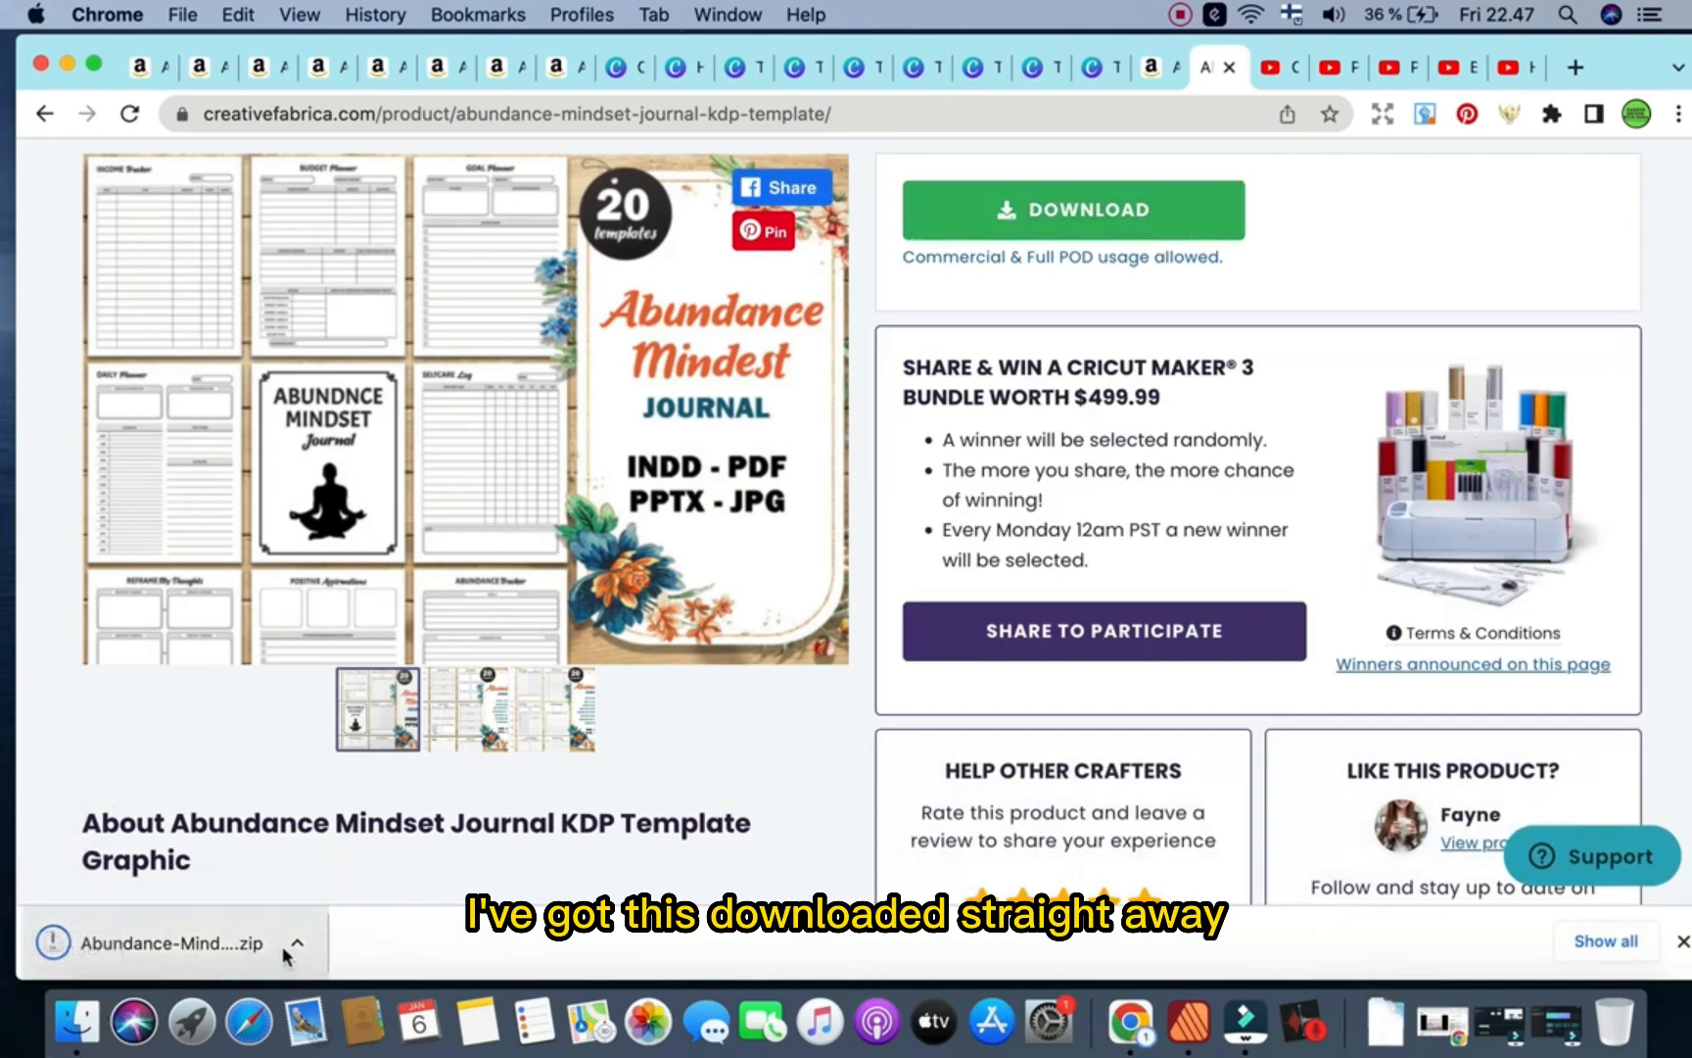
{"action": "left_click", "coordinate": [166, 943]}
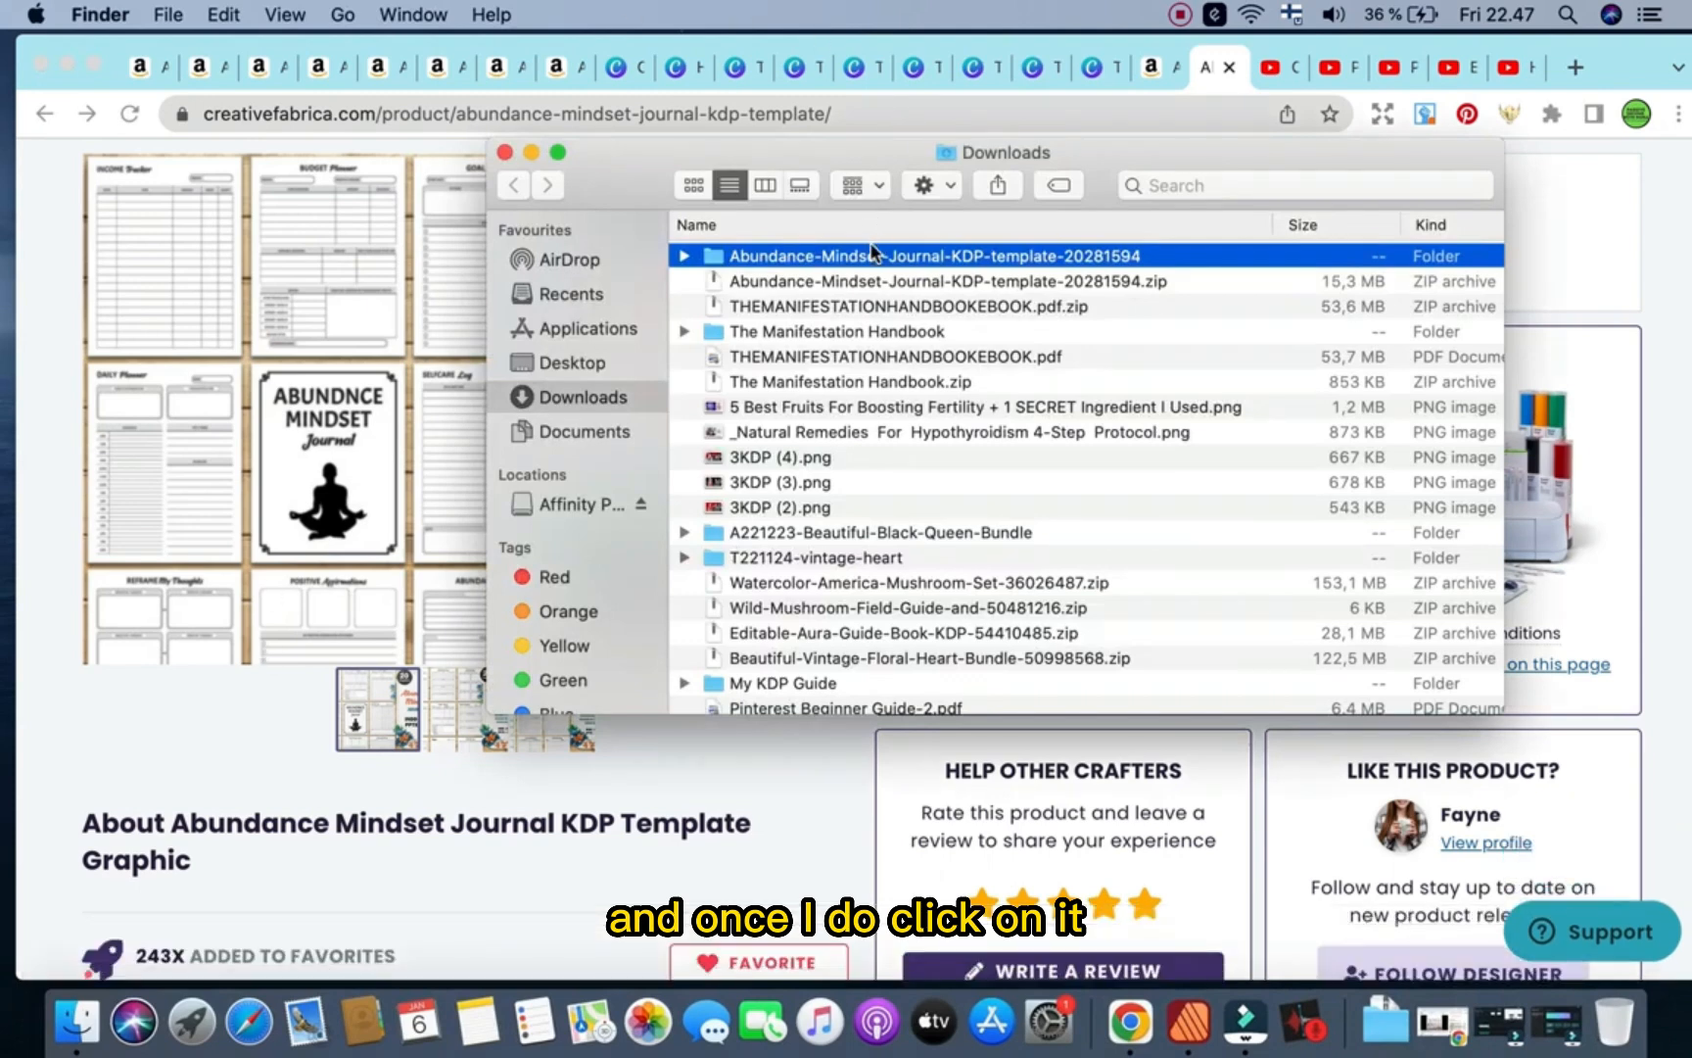
Open the extracted folder full-screen, listing ABUNDANCE PLANNER INDD, PDF, PPTX and JPG files.
{"action": "double_click", "coordinate": [927, 256]}
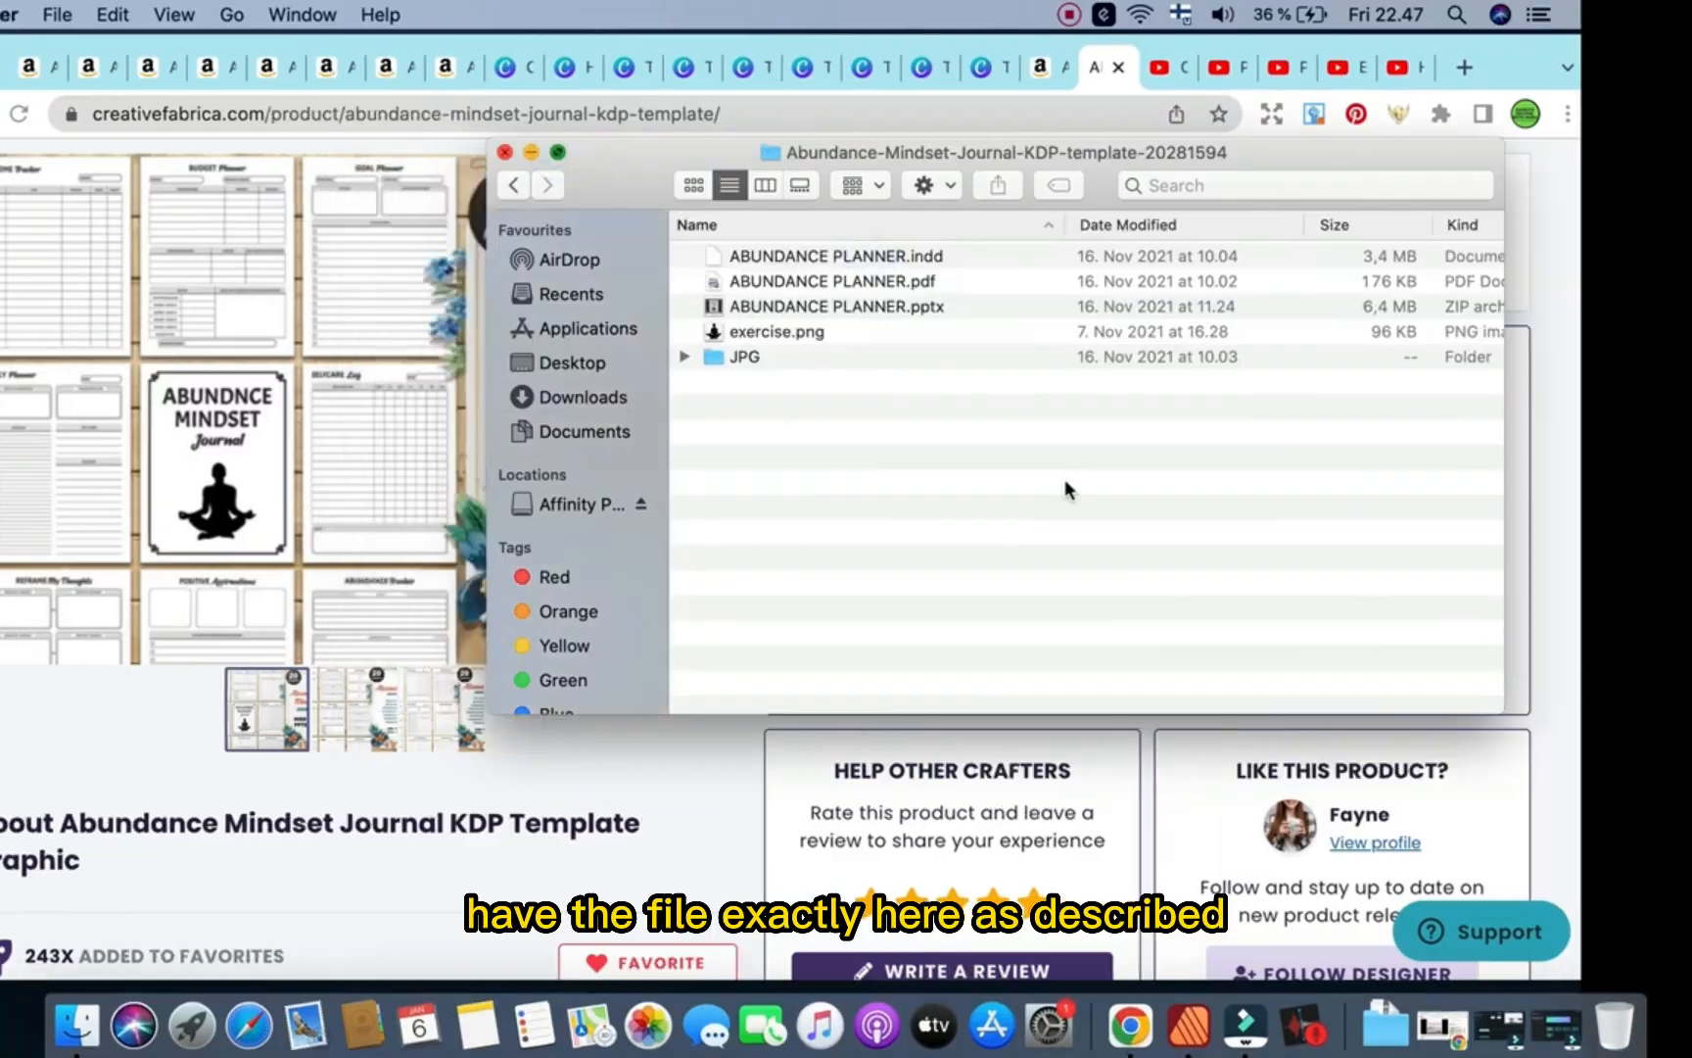
{"action": "left_click", "coordinate": [558, 153]}
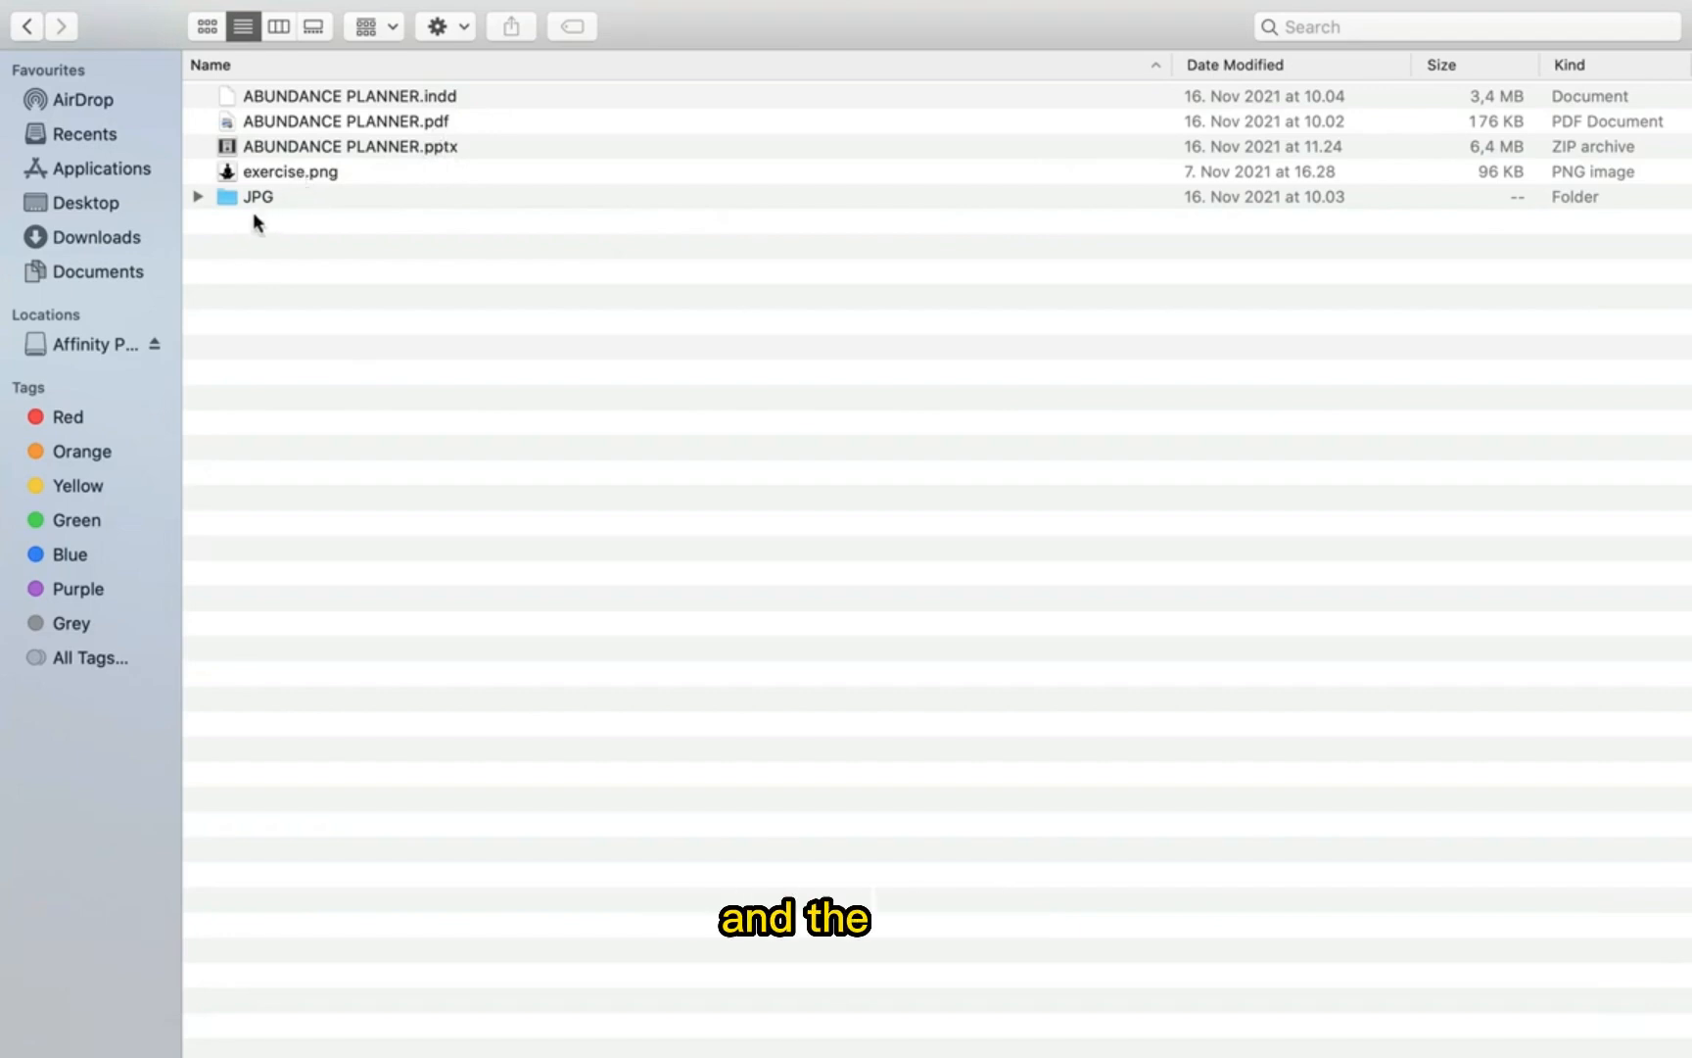
{"action": "left_click", "coordinate": [259, 196]}
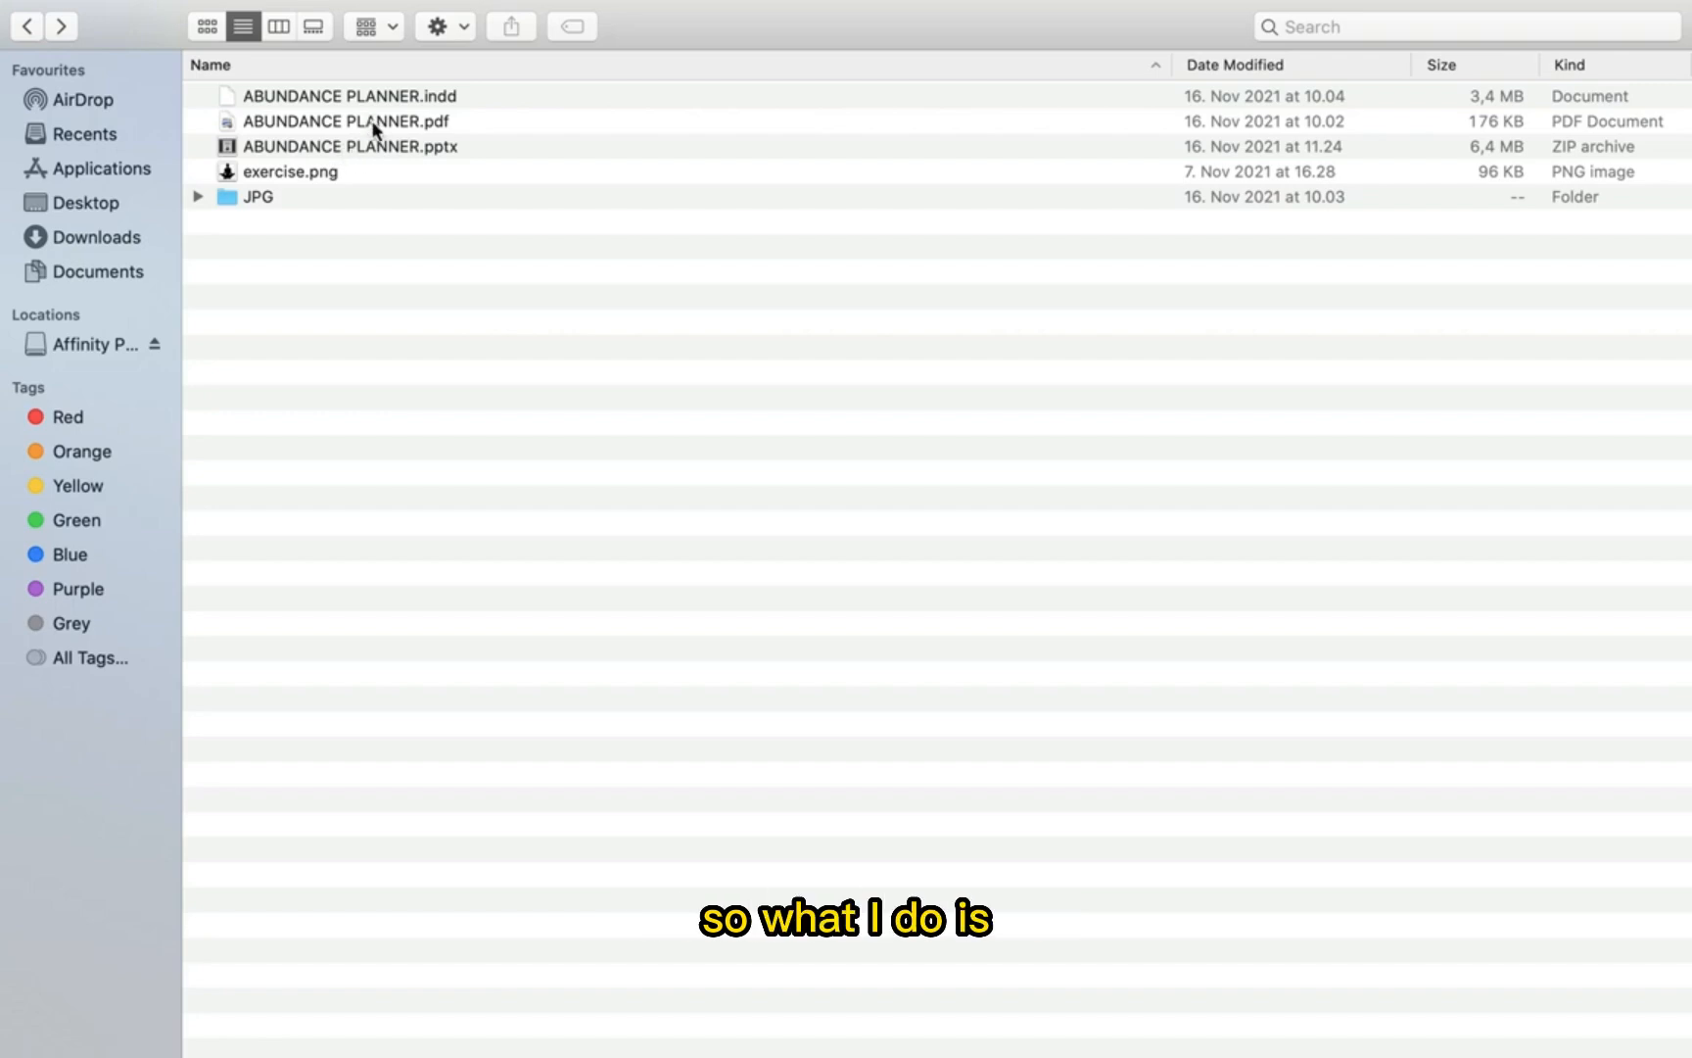
Open ABUNDANCE PLANNER.pdf in Preview and page through to page 7 of 23.
{"action": "left_click", "coordinate": [343, 121]}
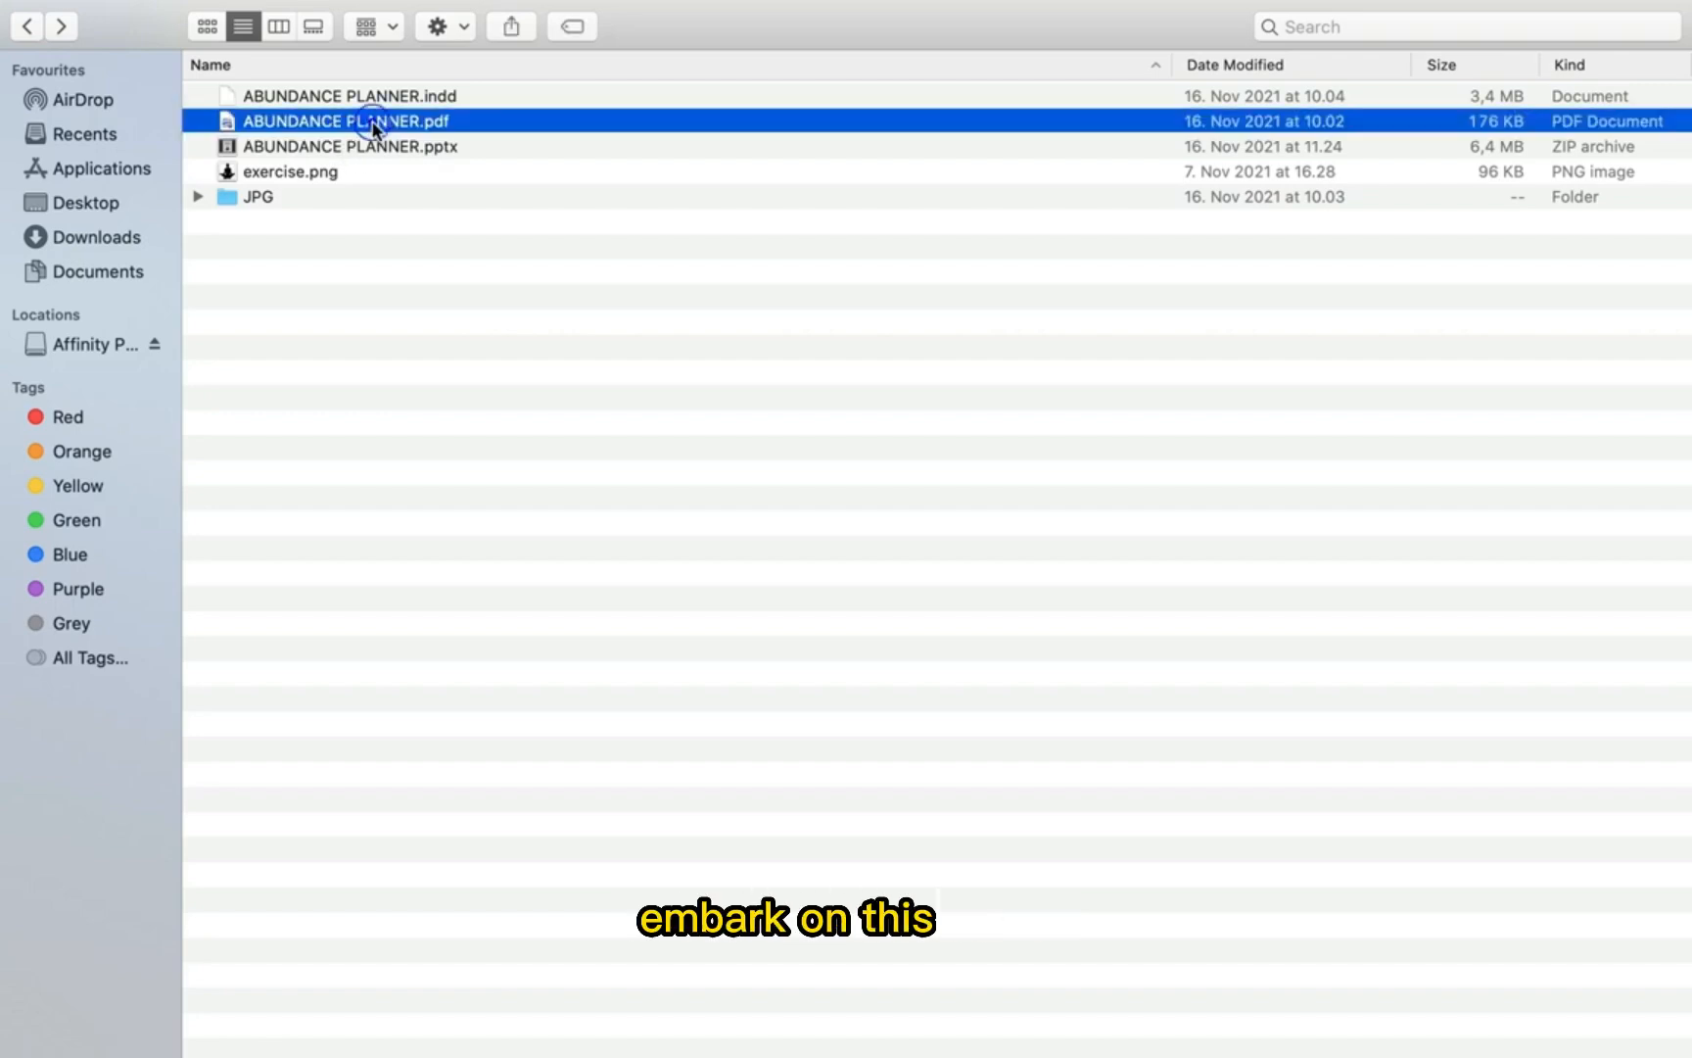
{"action": "double_click", "coordinate": [343, 120]}
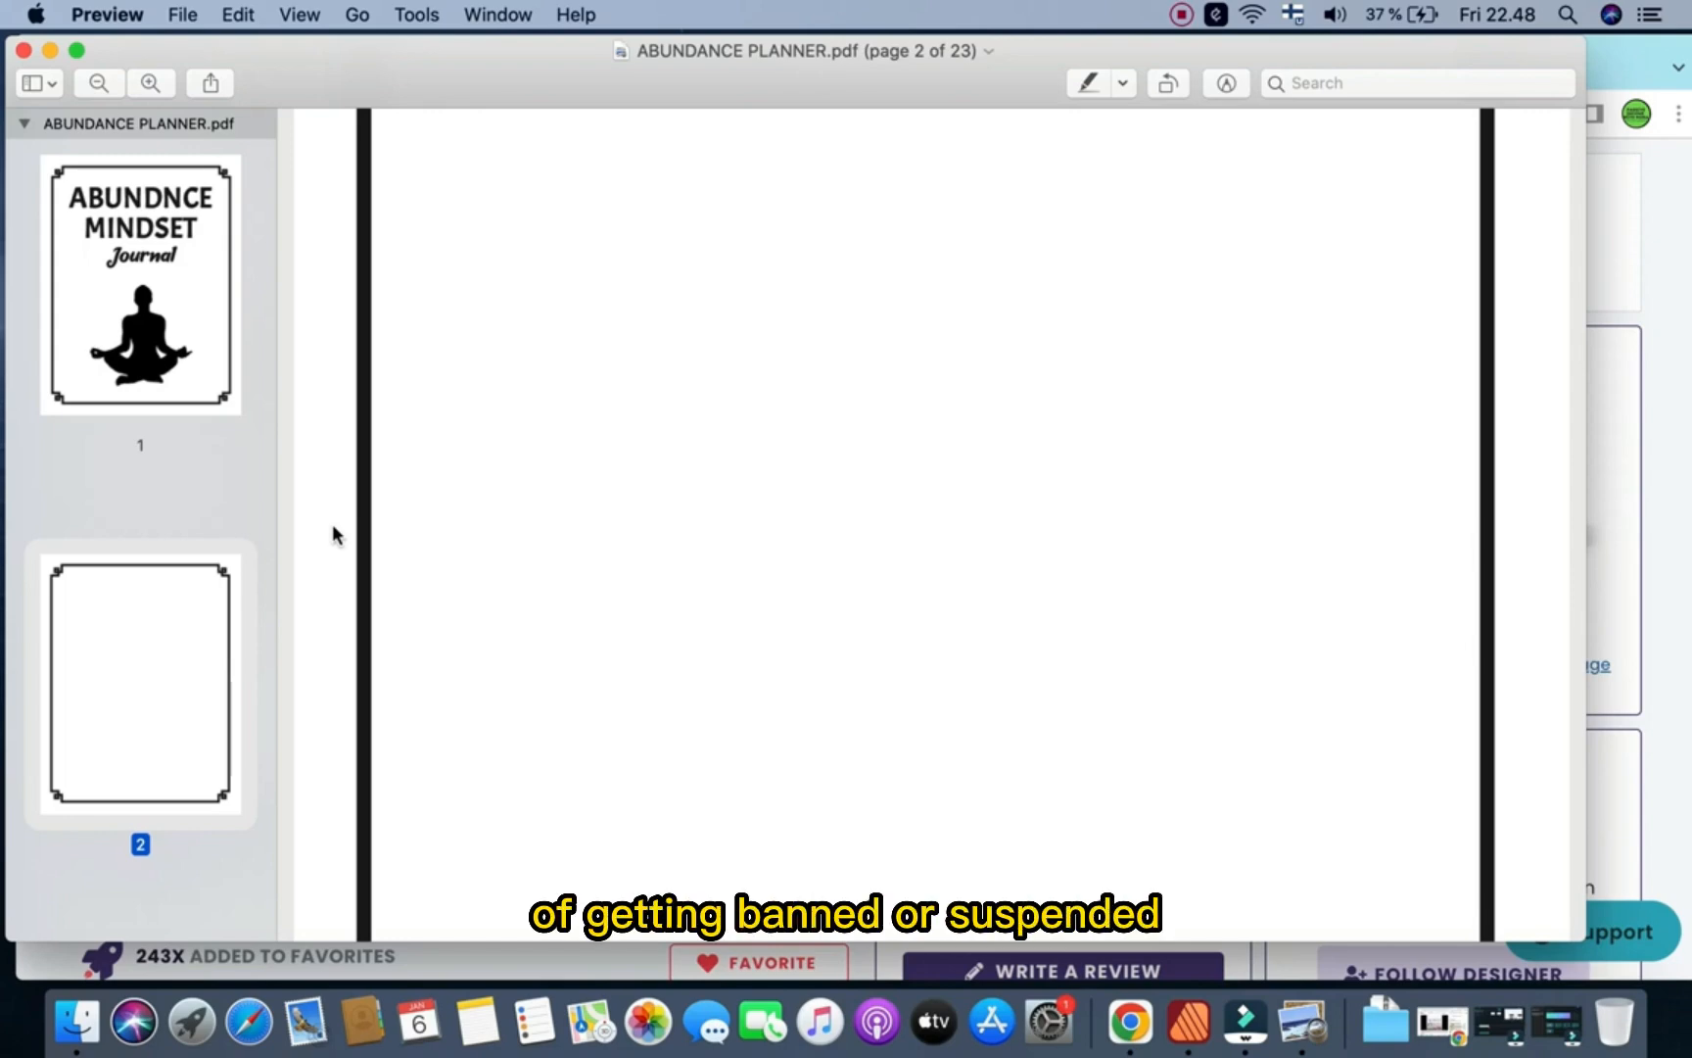
{"action": "scroll", "scroll_direction": "down", "scroll_amount": 3}
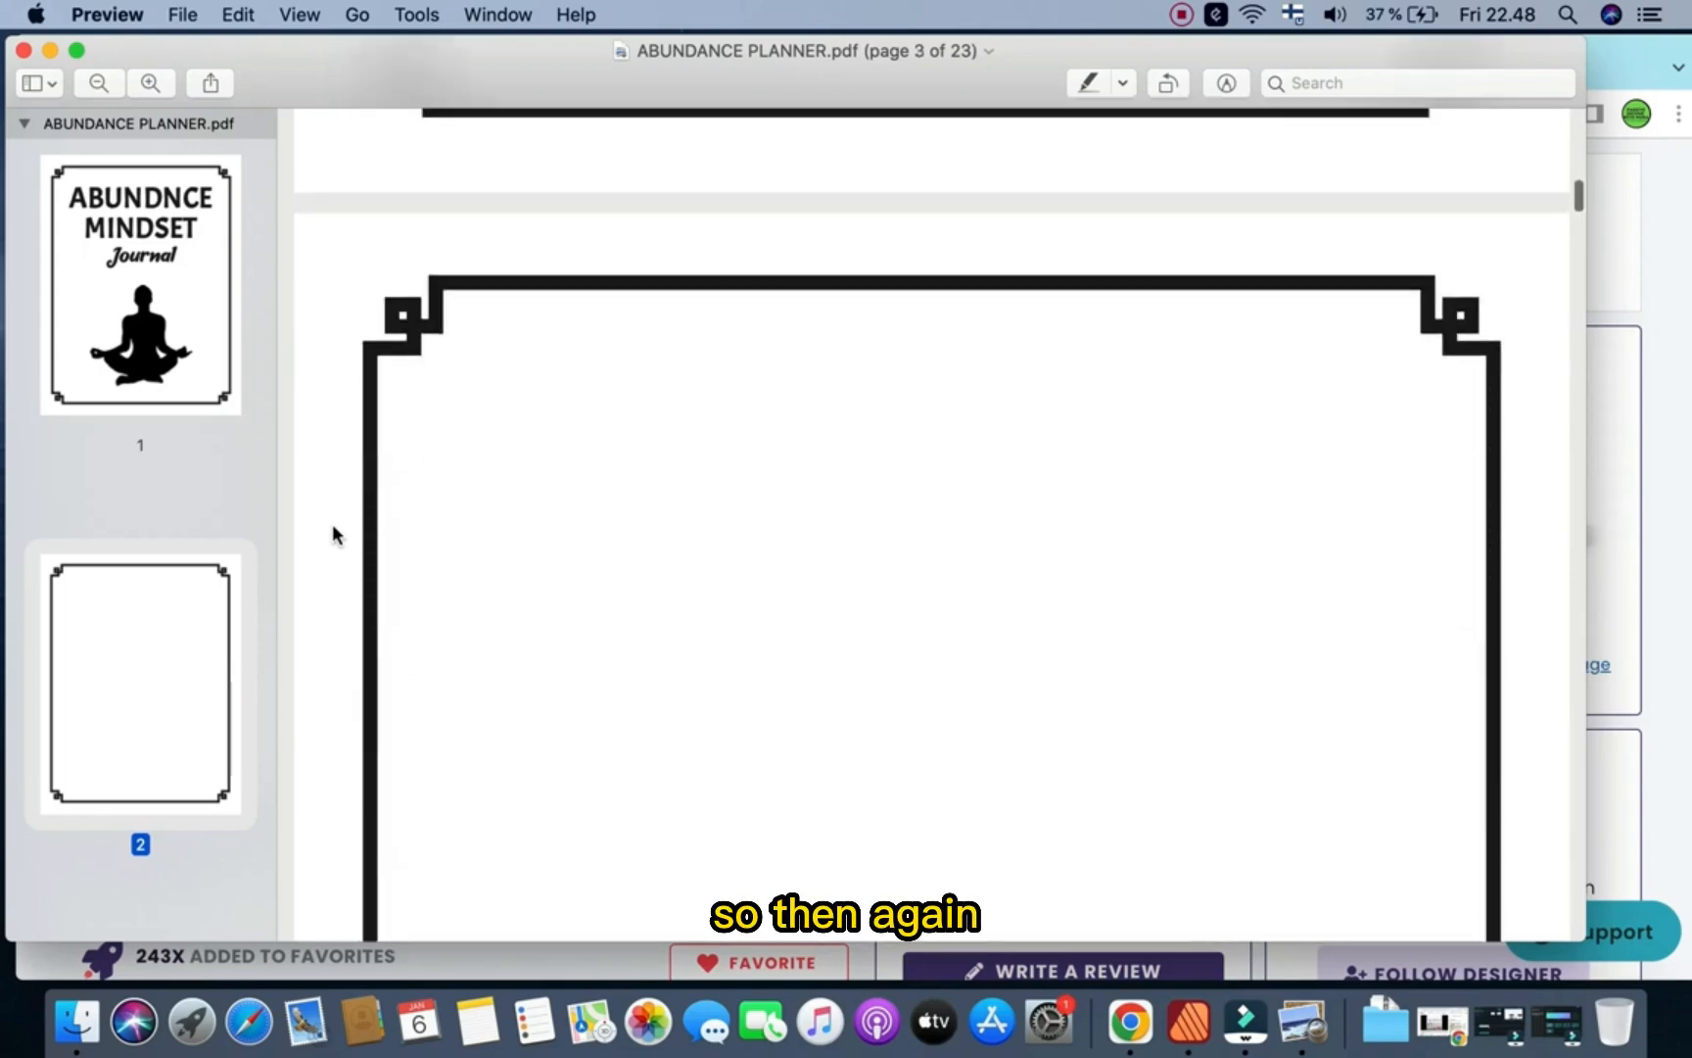
{"action": "scroll", "scroll_direction": "down", "scroll_amount": 3}
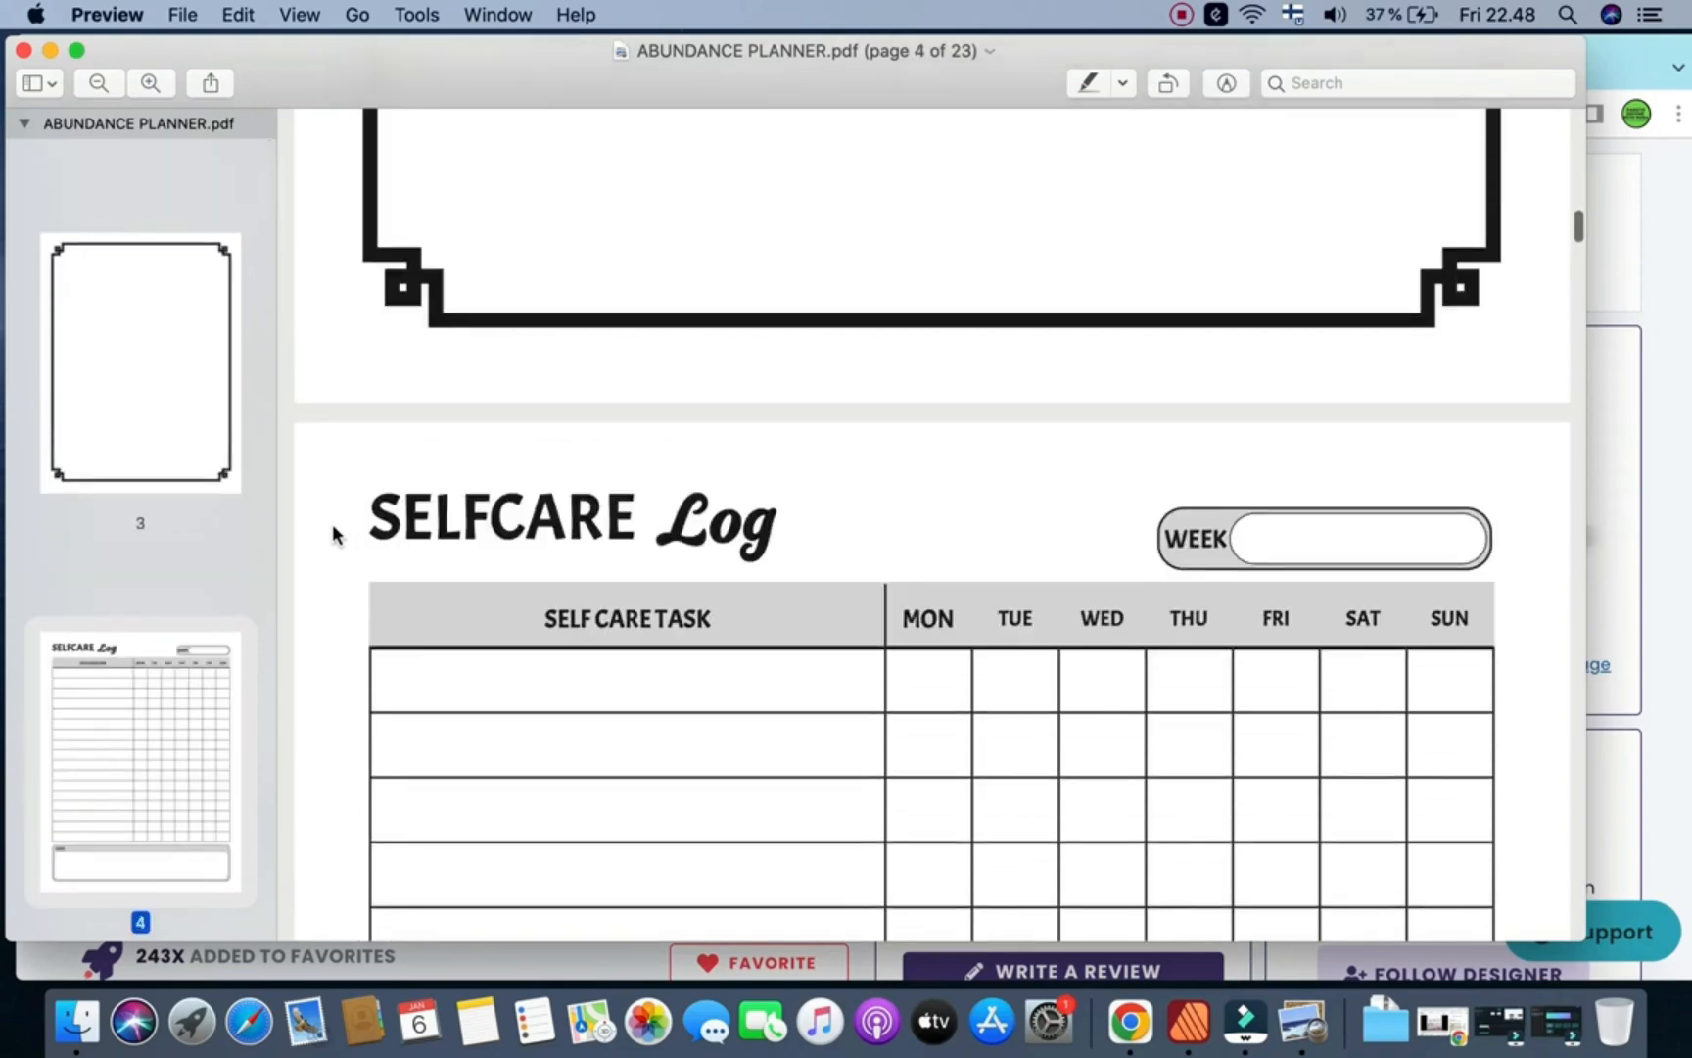
{"action": "scroll", "scroll_direction": "down", "scroll_amount": 3}
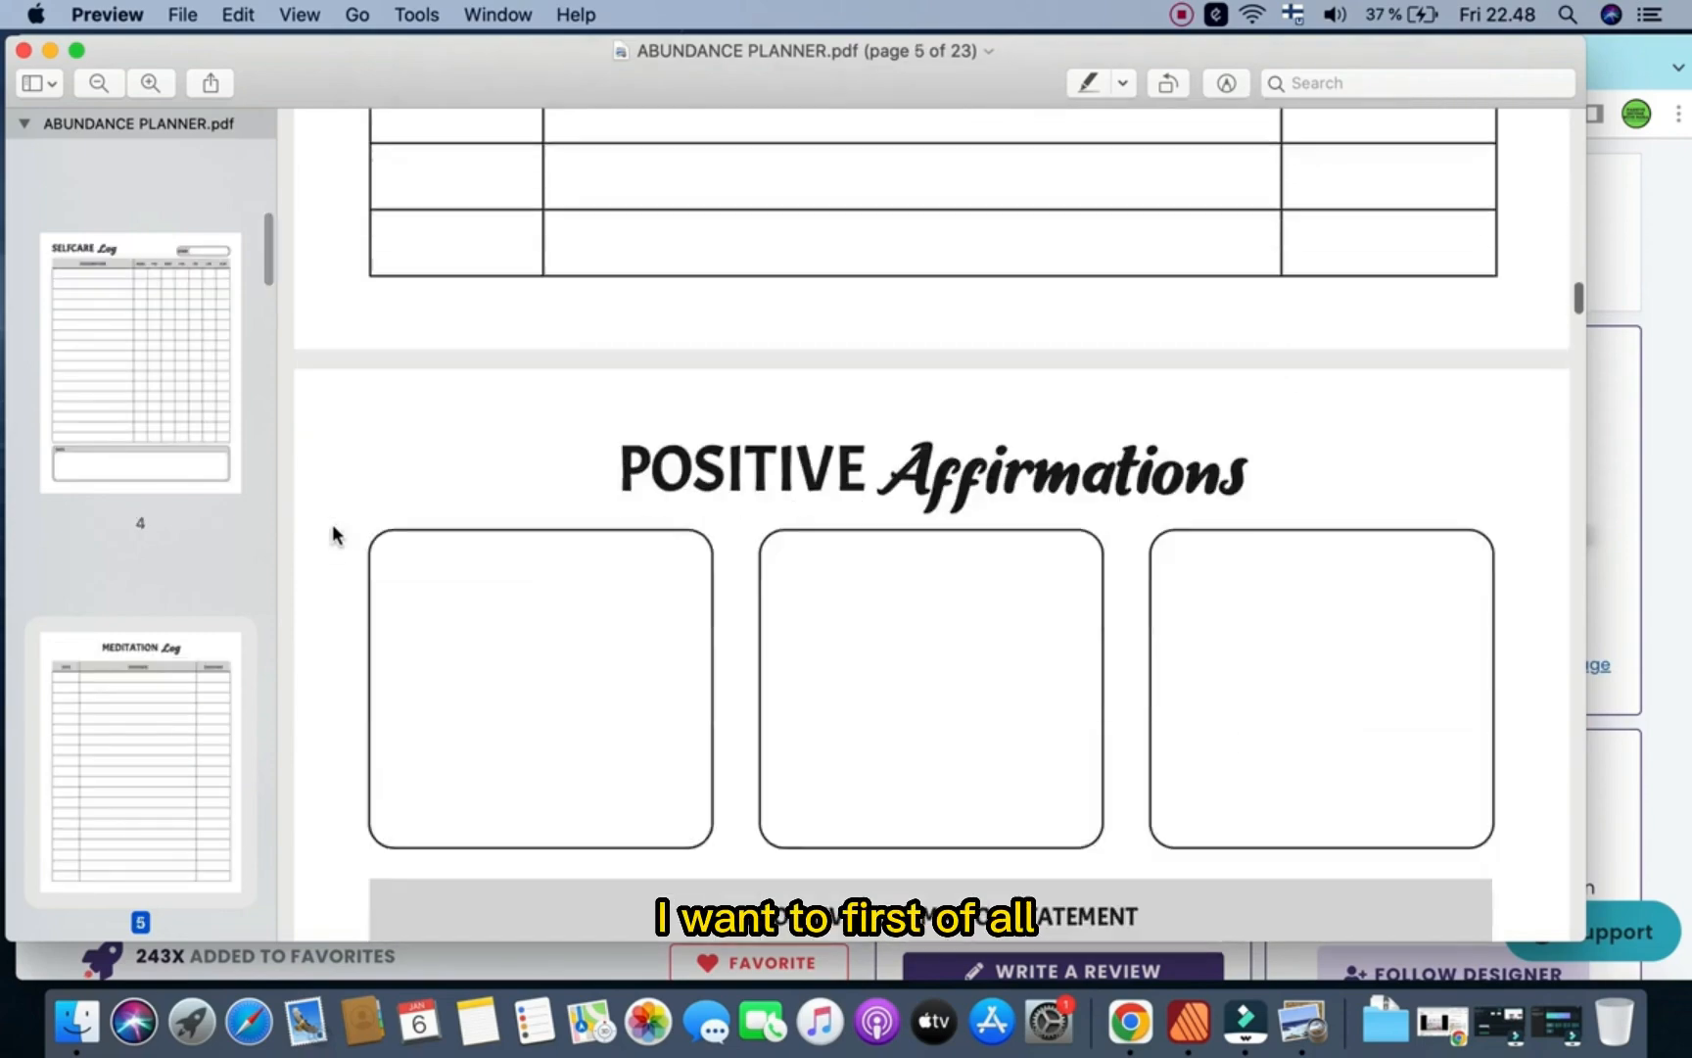
{"action": "scroll", "scroll_direction": "down", "scroll_amount": 3}
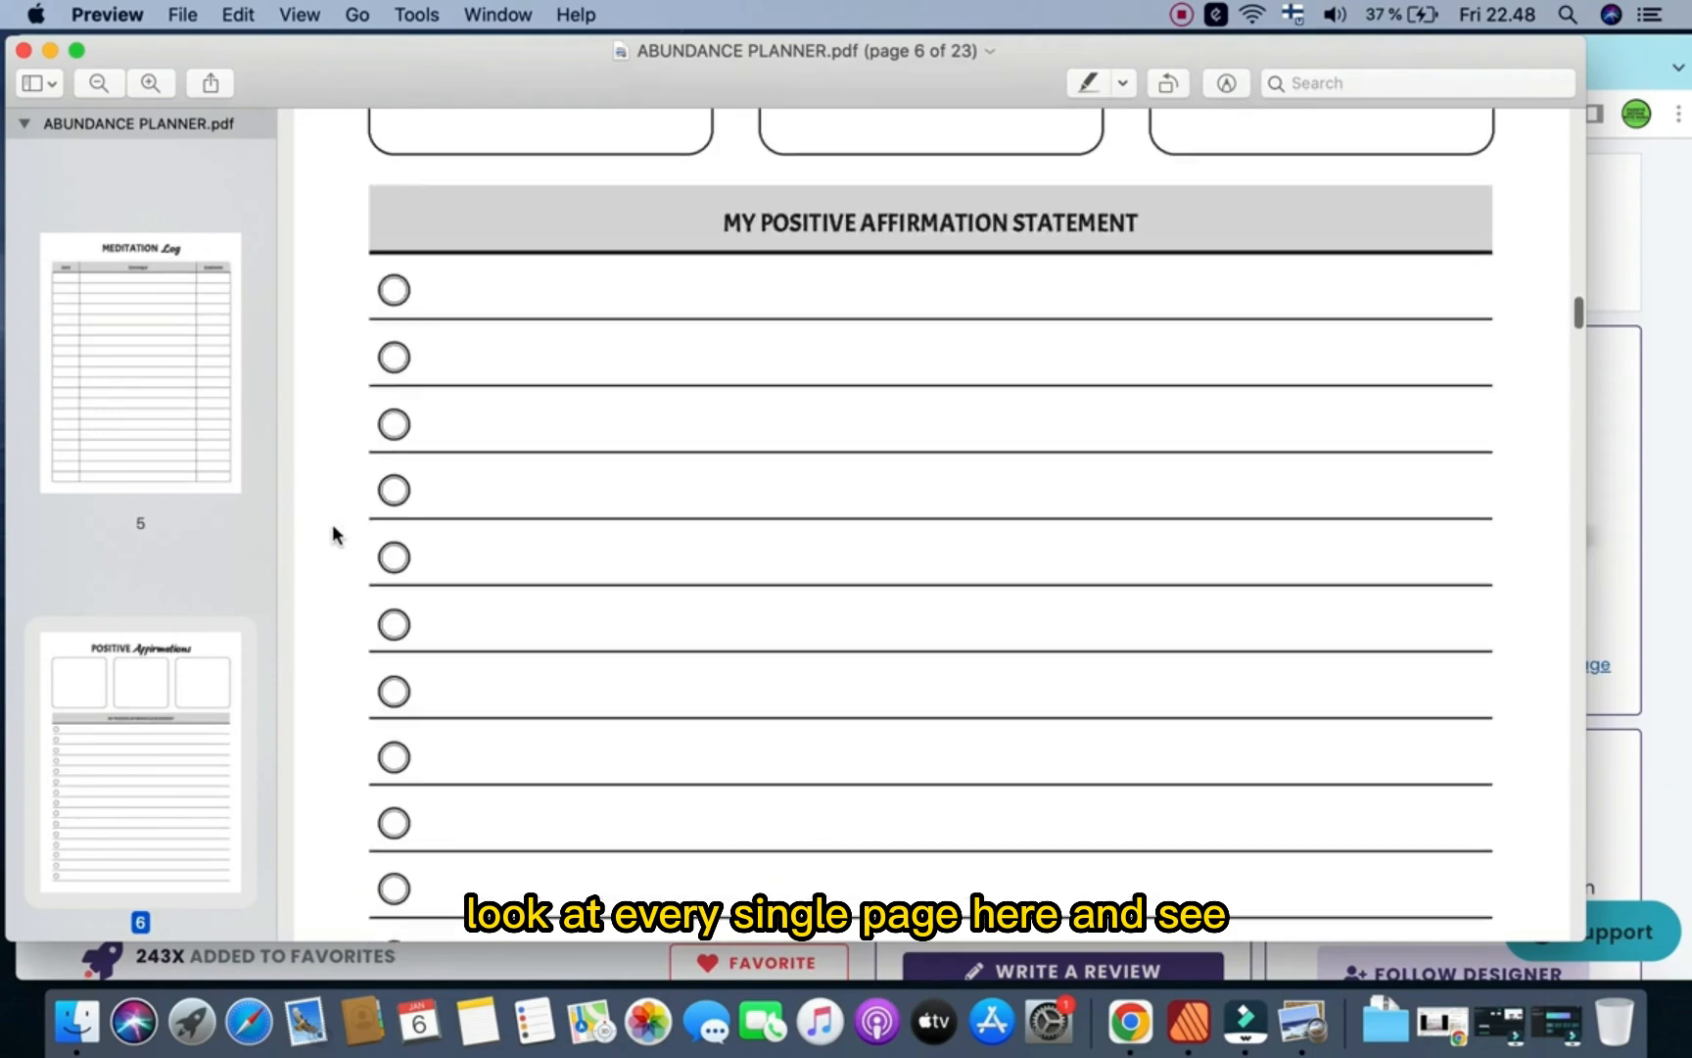
{"action": "scroll", "scroll_direction": "down", "scroll_amount": 3}
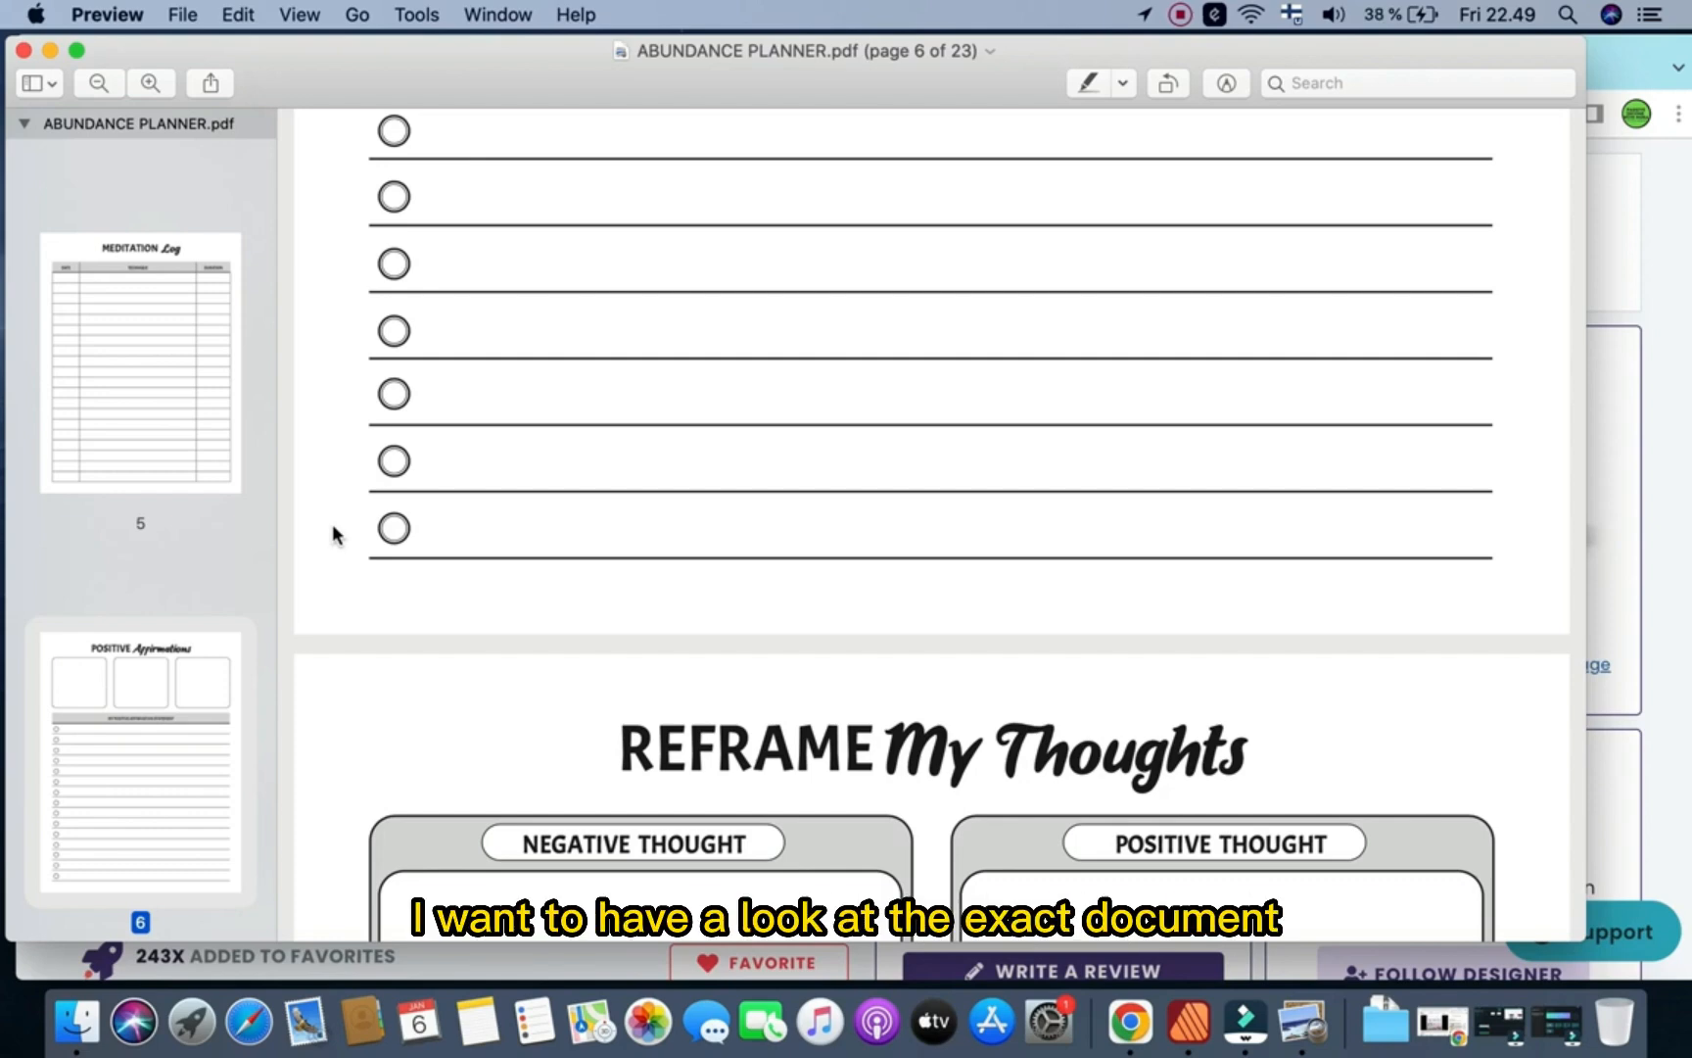
{"action": "scroll", "scroll_direction": "down", "scroll_amount": 3}
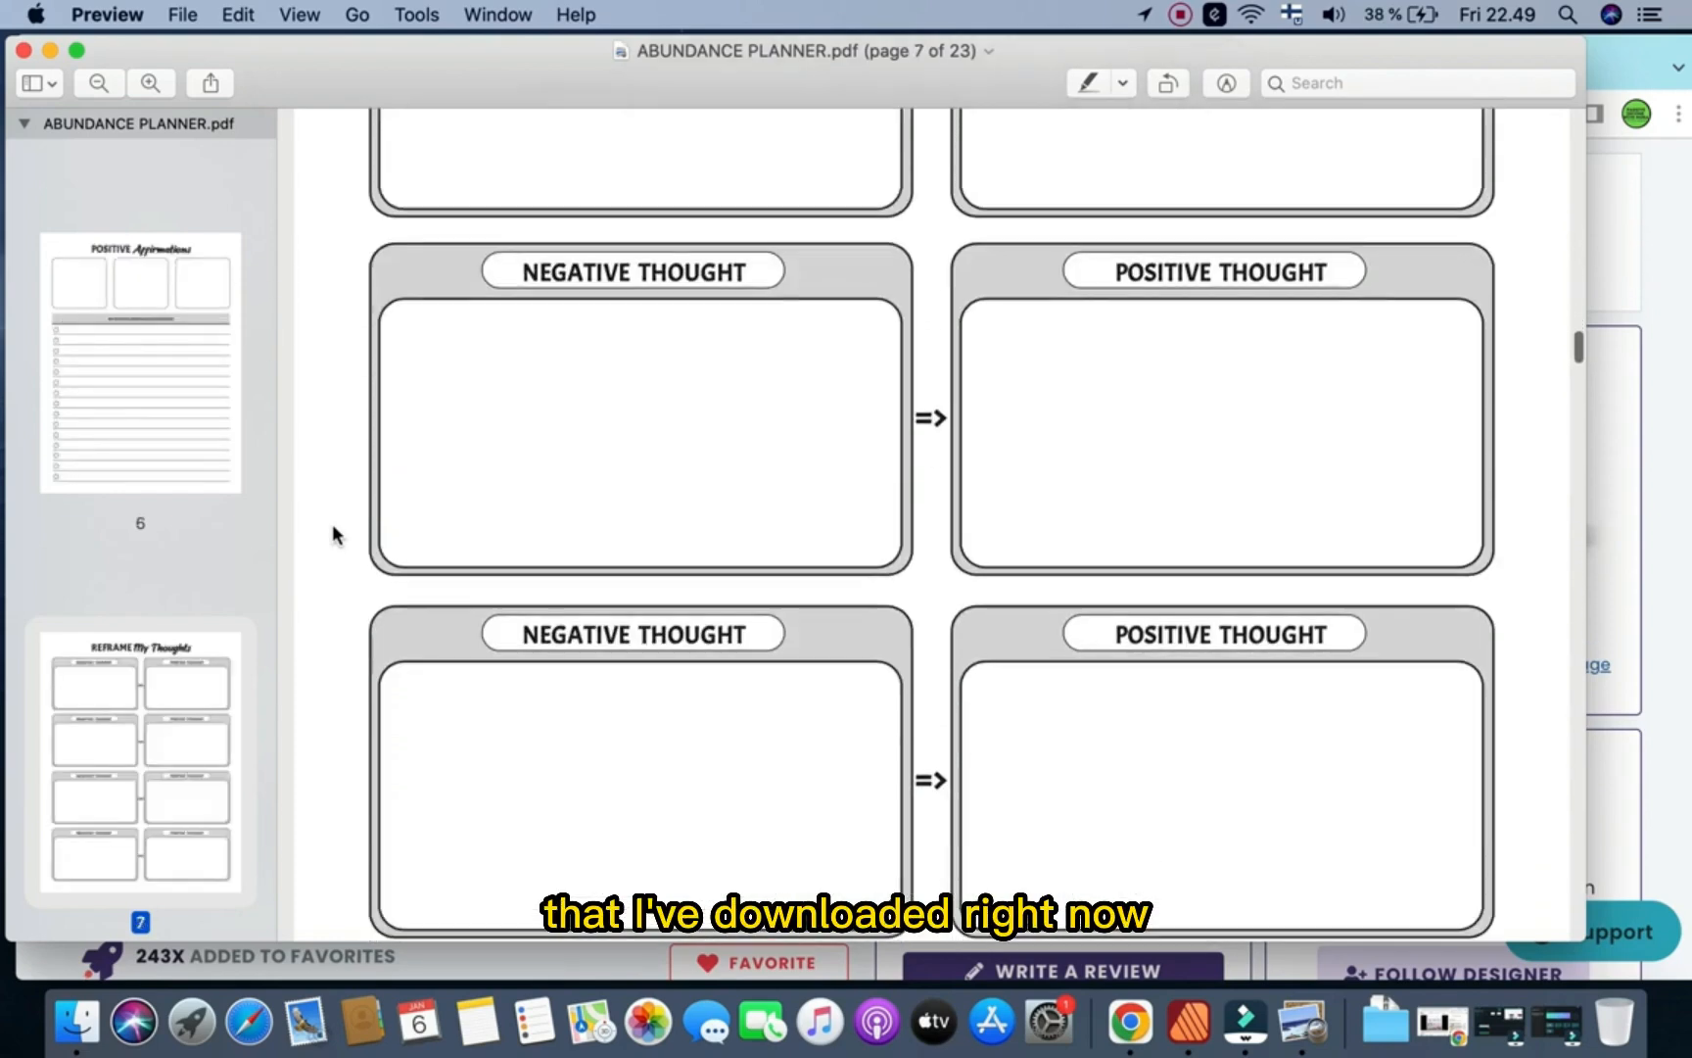
{"action": "scroll", "scroll_direction": "down", "scroll_amount": 3}
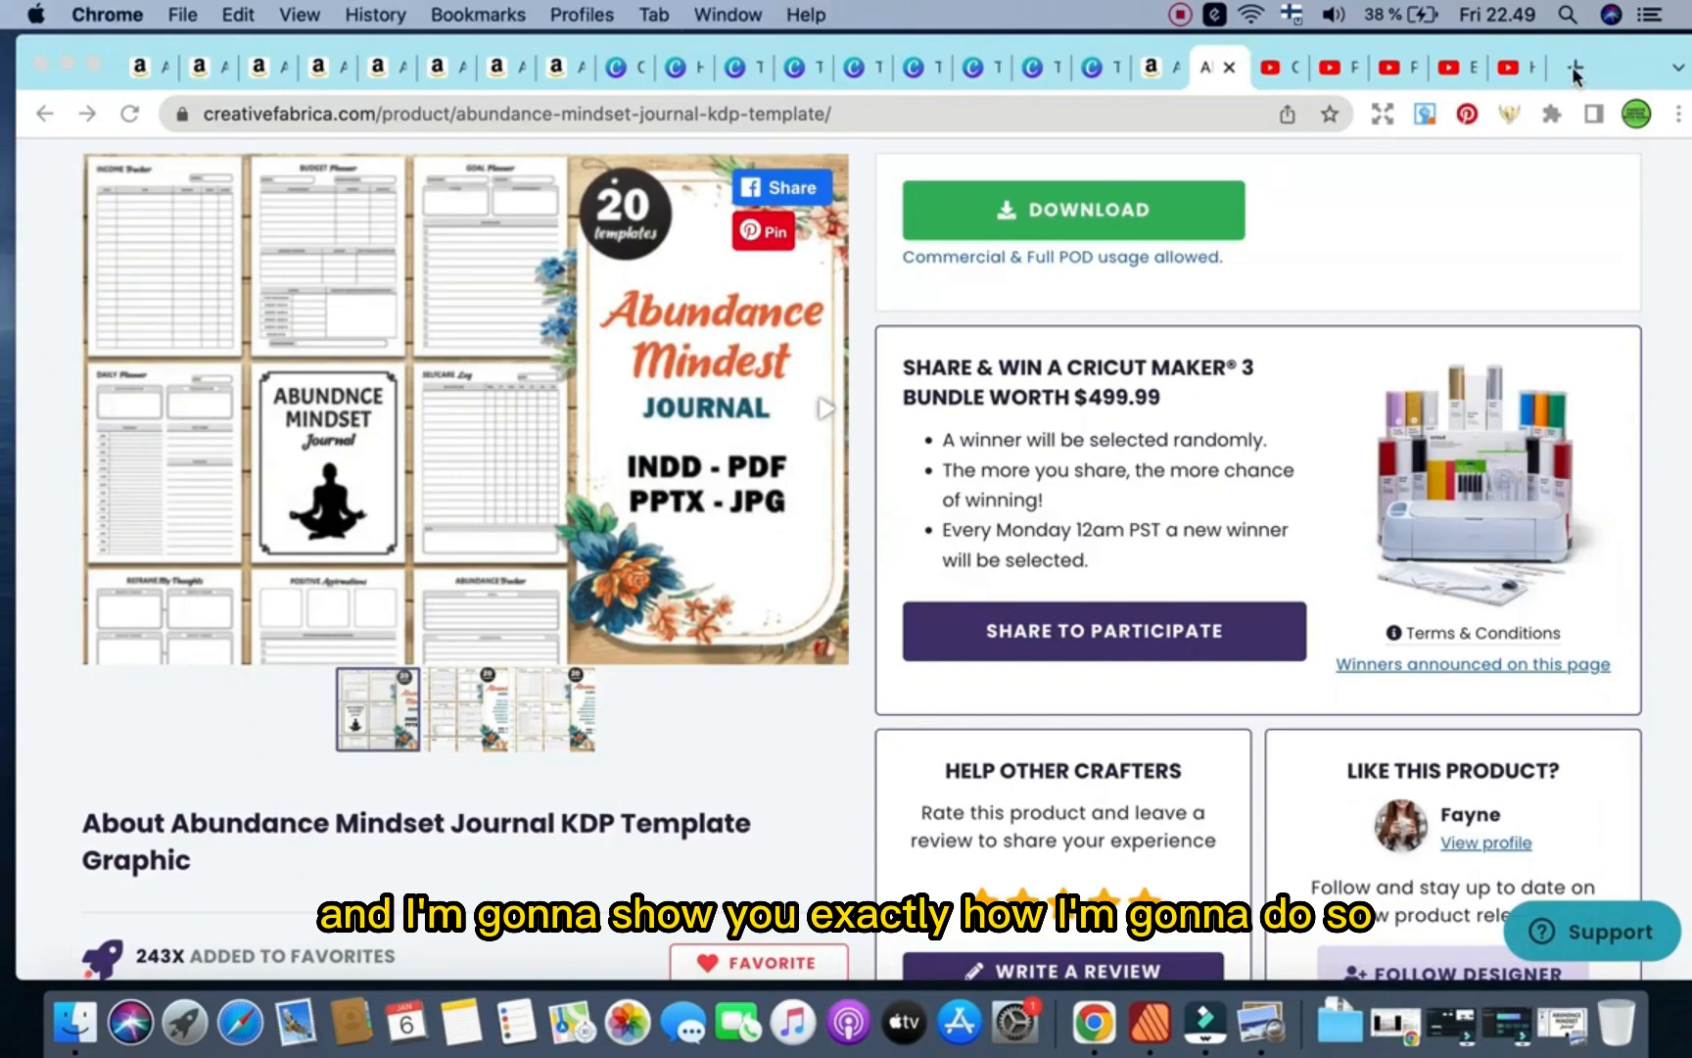
Open a new Chrome tab and enter canva.com in the address bar.
{"action": "left_click", "coordinate": [1575, 66]}
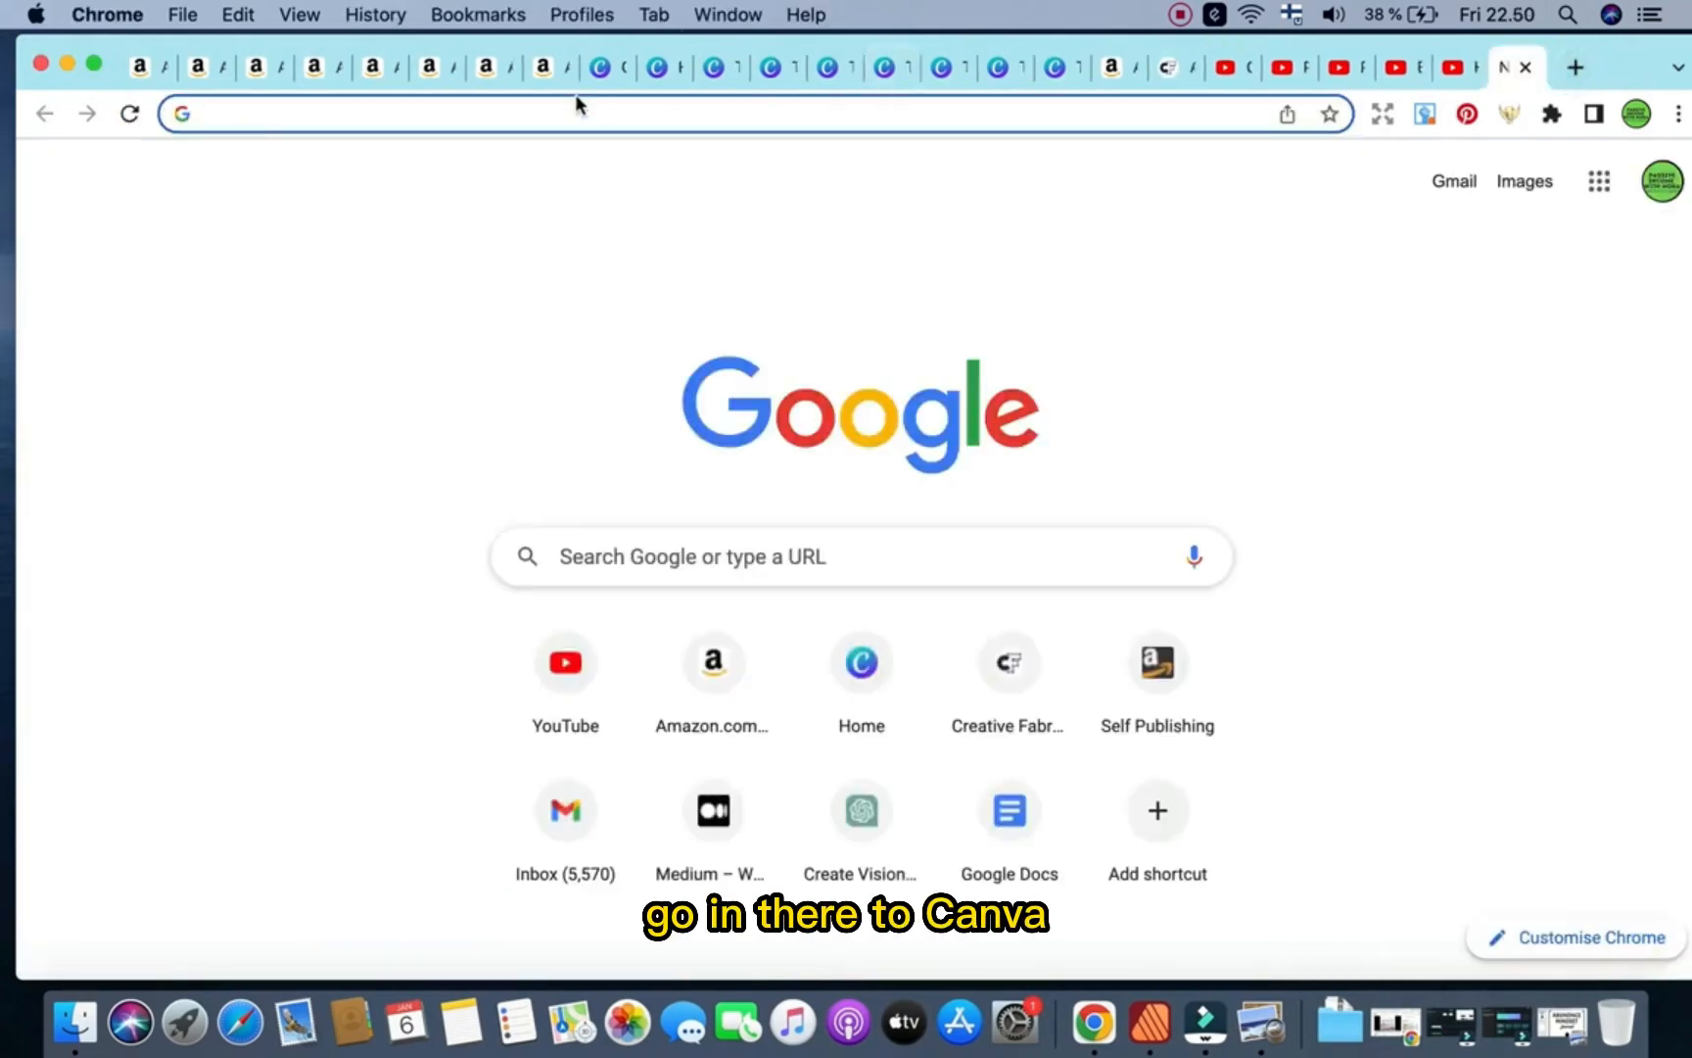
{"action": "type", "text": "canva.com/design/DAFW7E_9aHE/T8S3Jaw_Rq9xREz_CvHg7g/edit"}
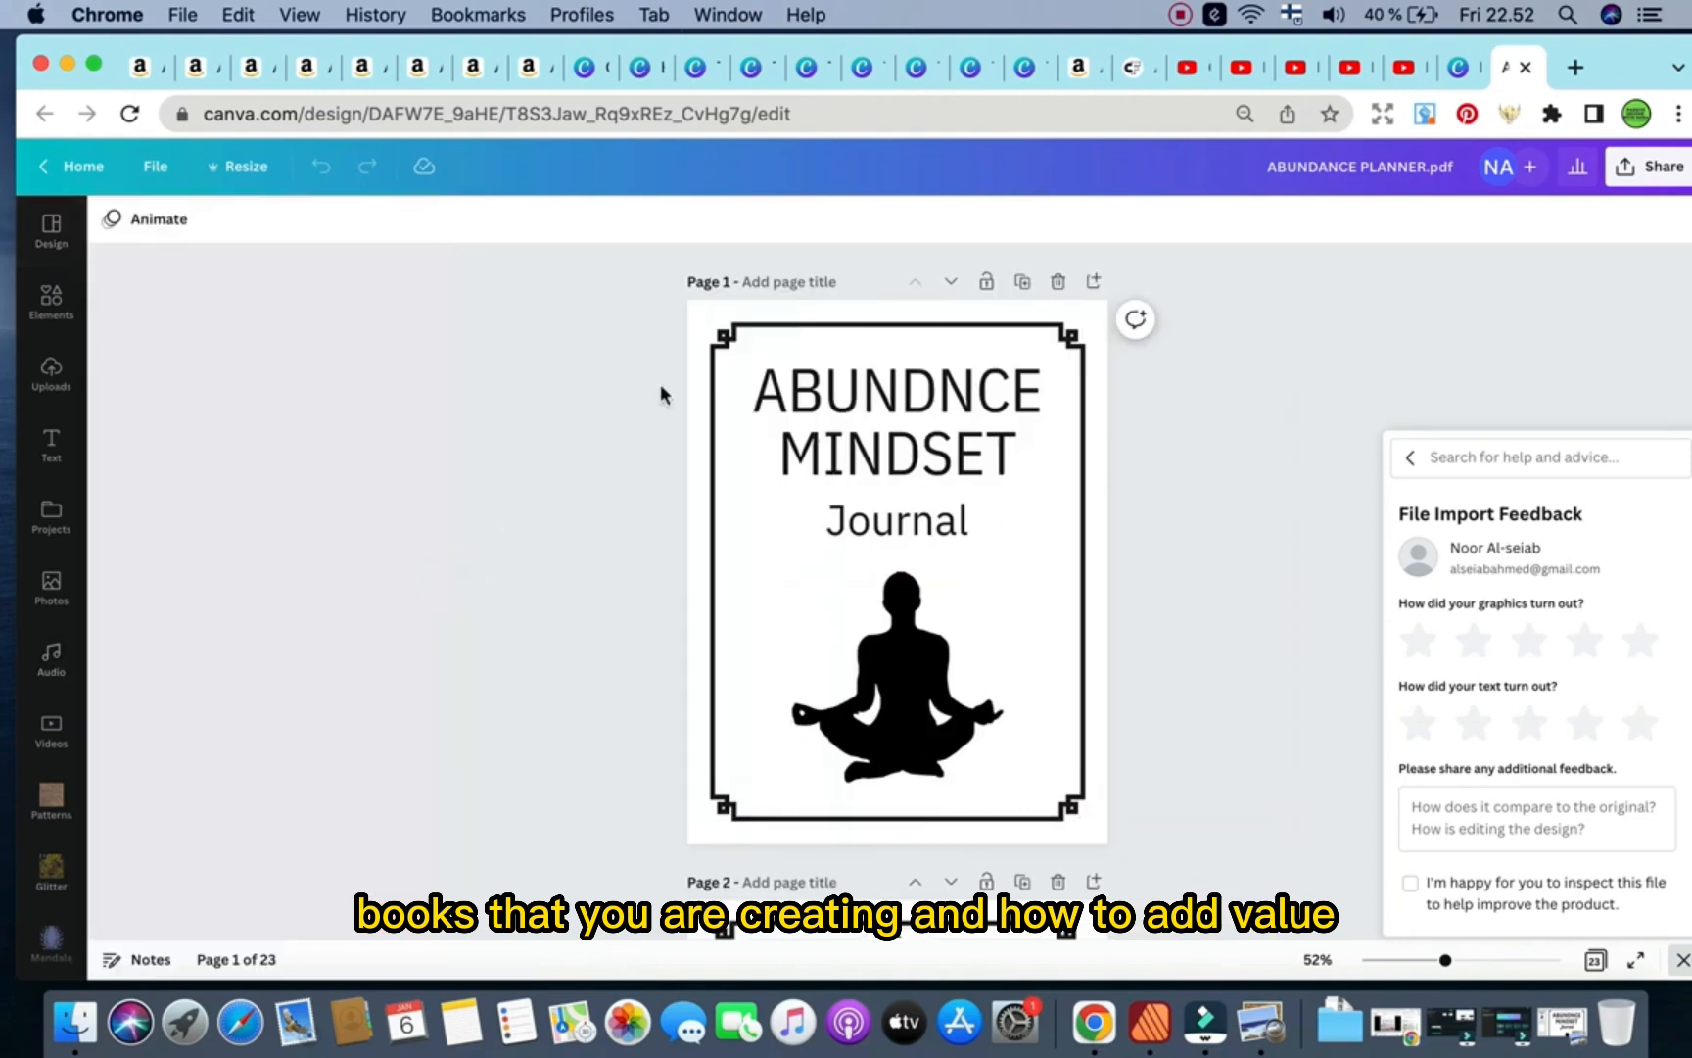
{"action": "mouse_move", "coordinate": [519, 597]}
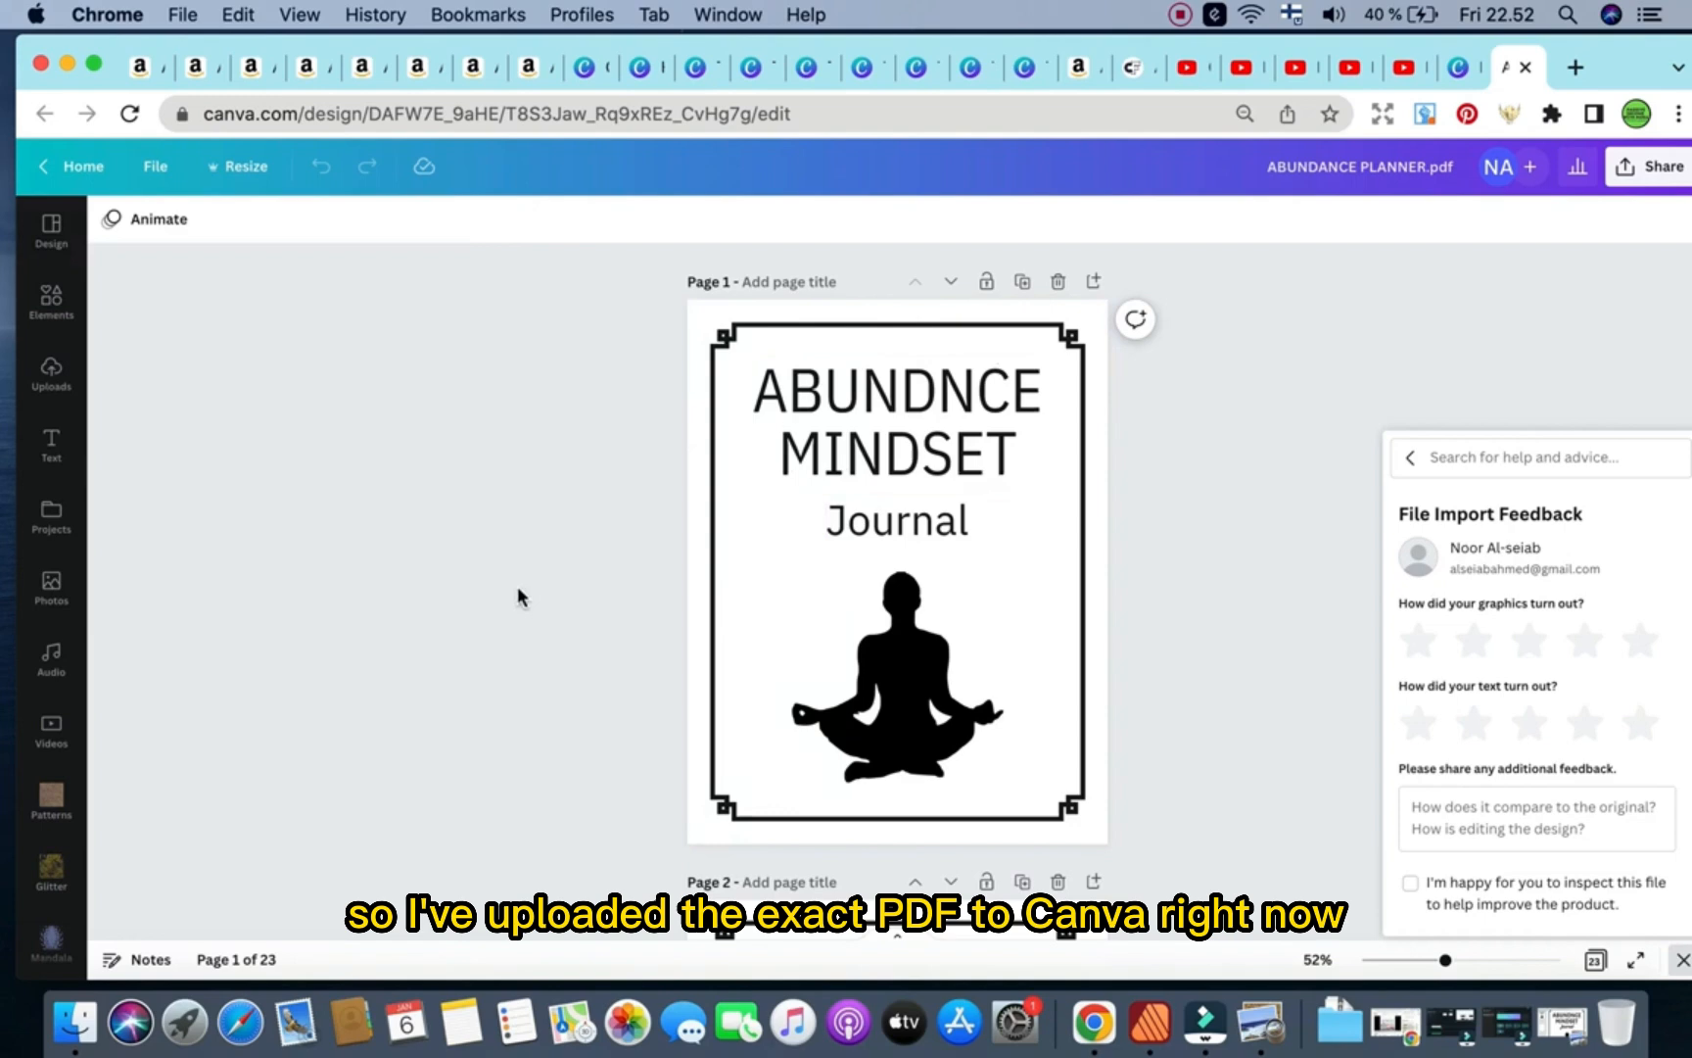
{"action": "mouse_move", "coordinate": [1209, 409]}
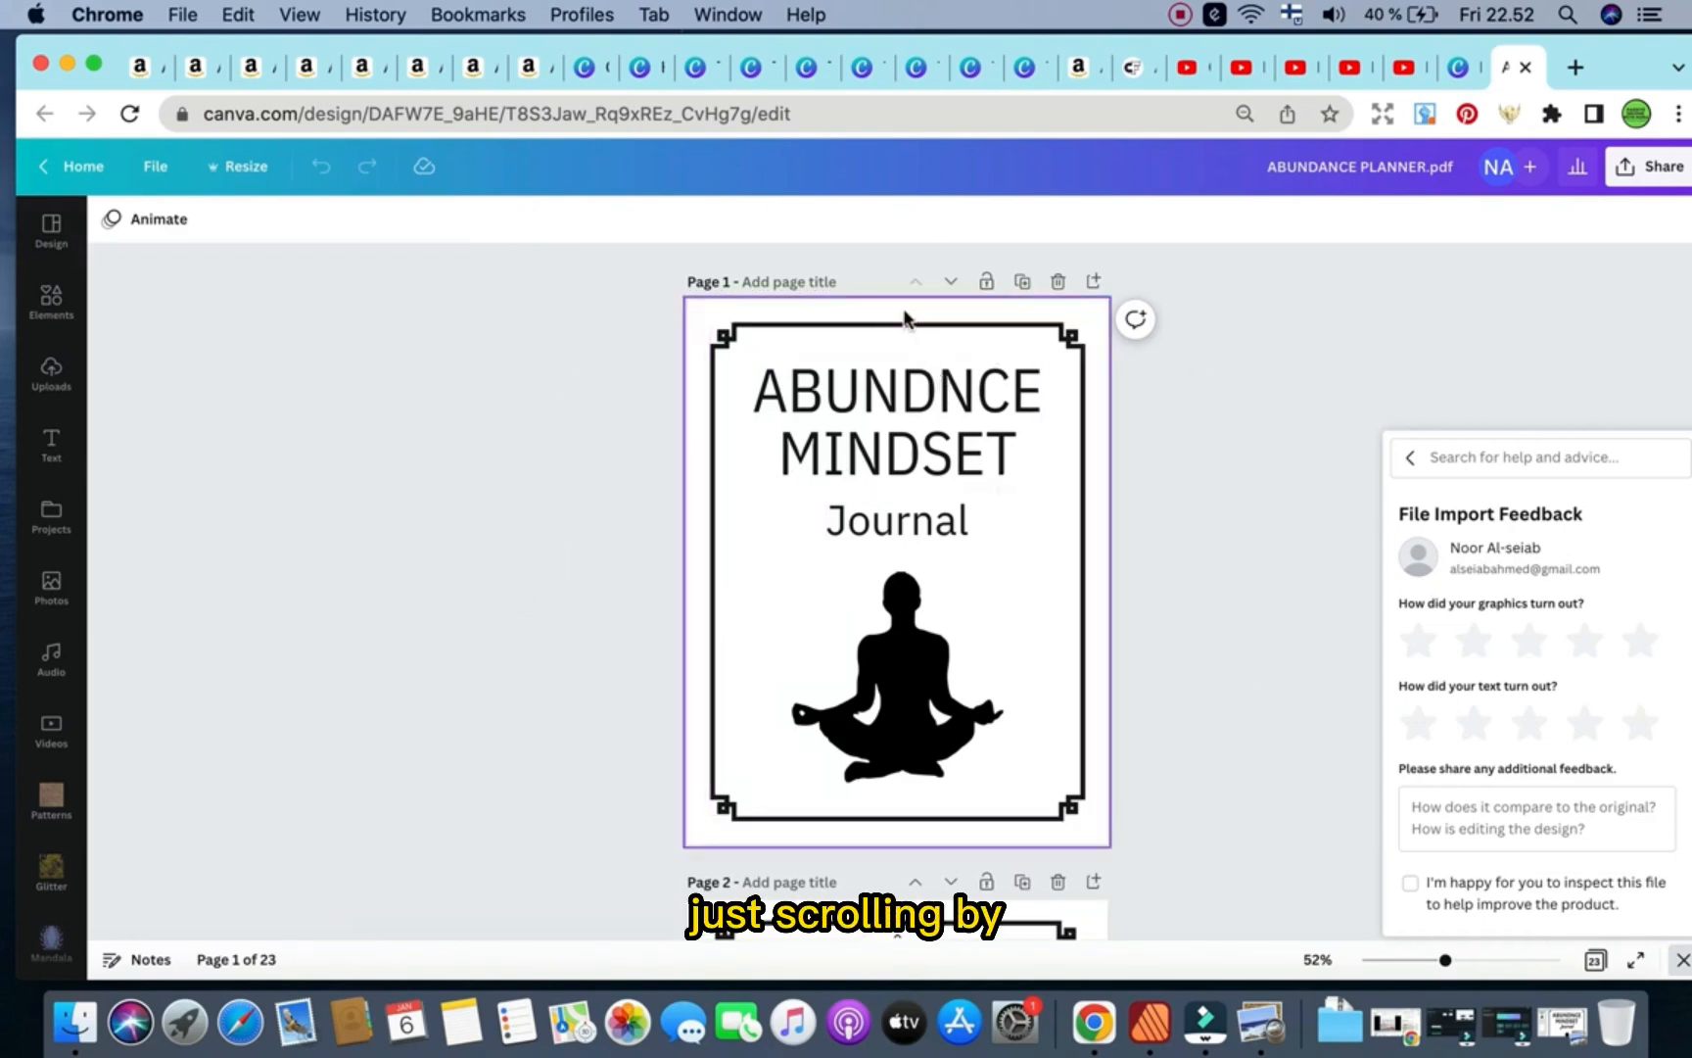
Try Aileron Heavy and IBM Plex Mono on the Journal subtitle, then set it in Safira March.
{"action": "left_click", "coordinate": [895, 422]}
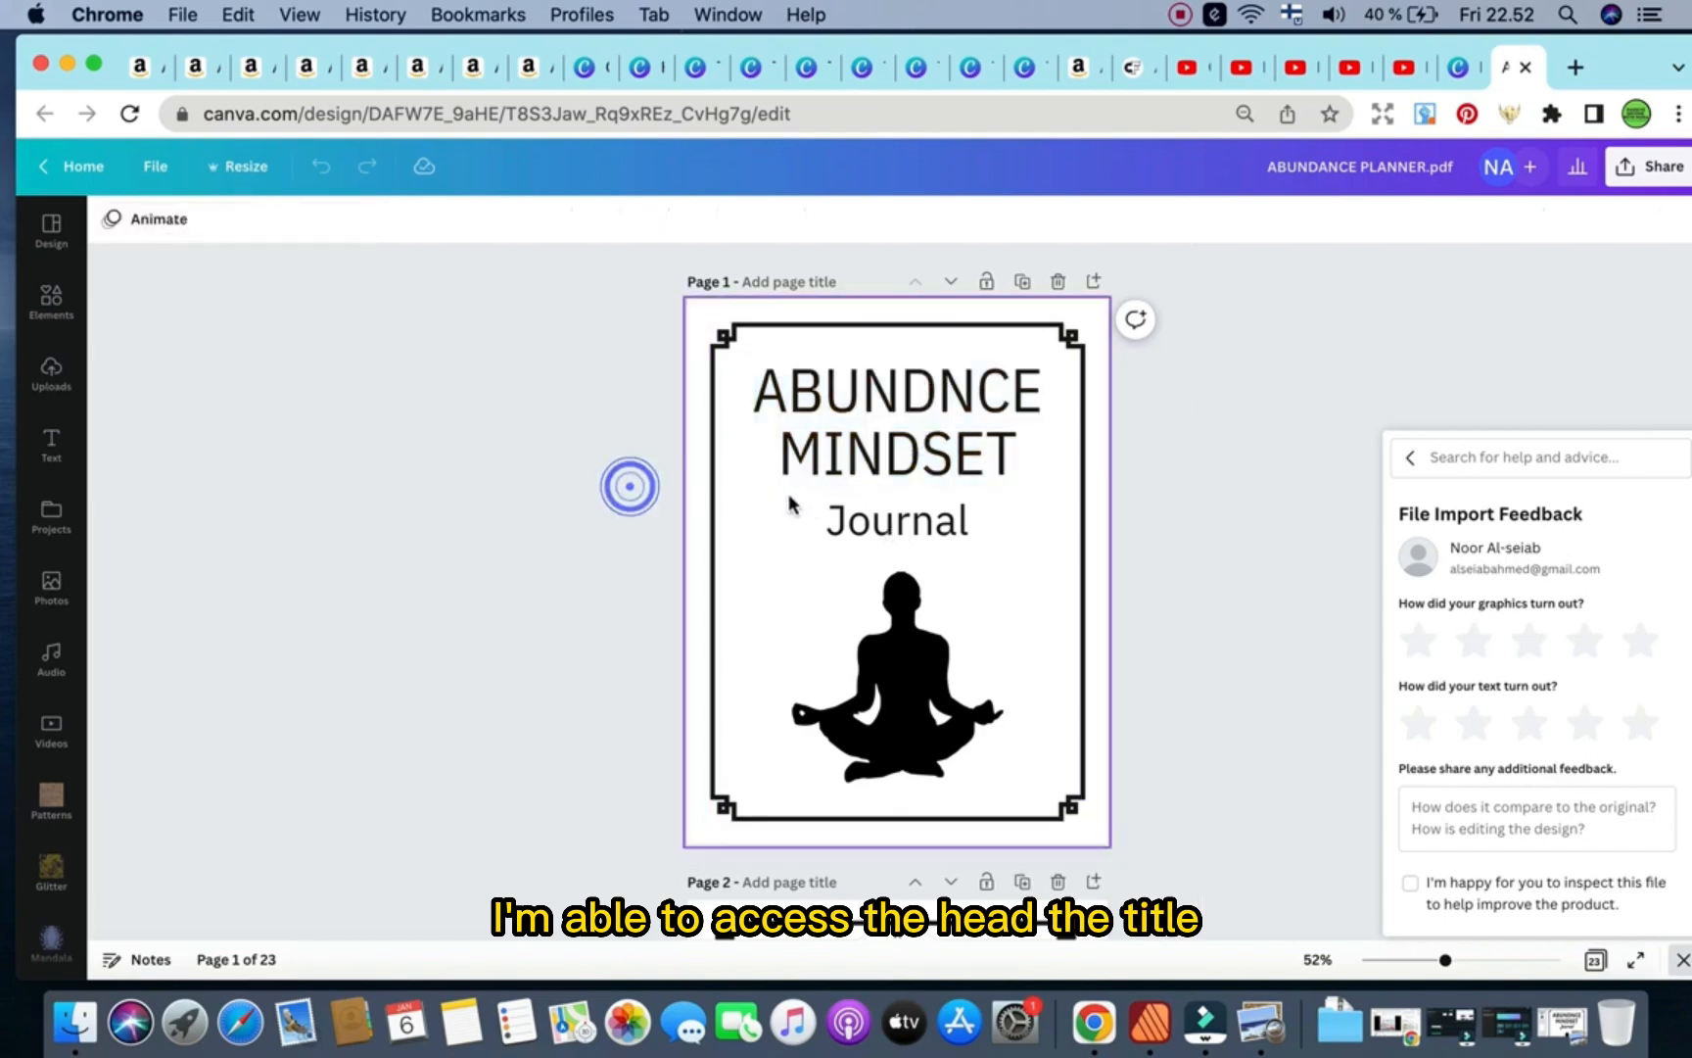
{"action": "left_click", "coordinate": [897, 677]}
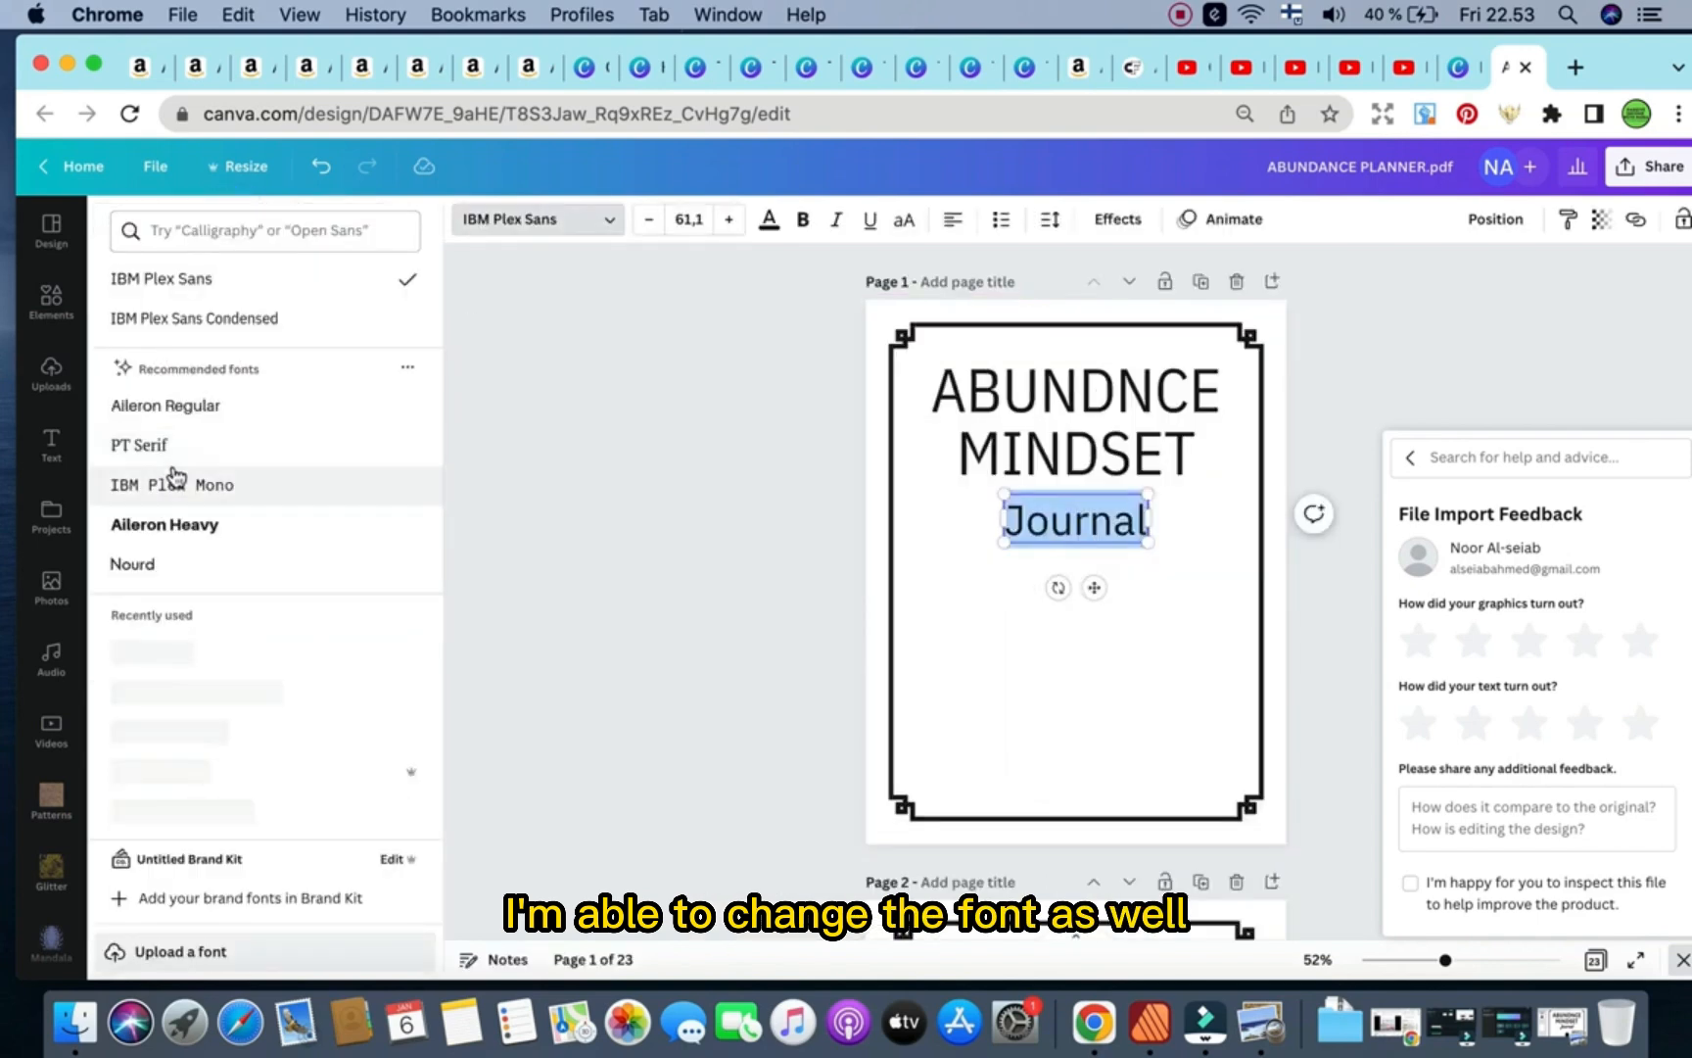
{"action": "left_click", "coordinate": [164, 525]}
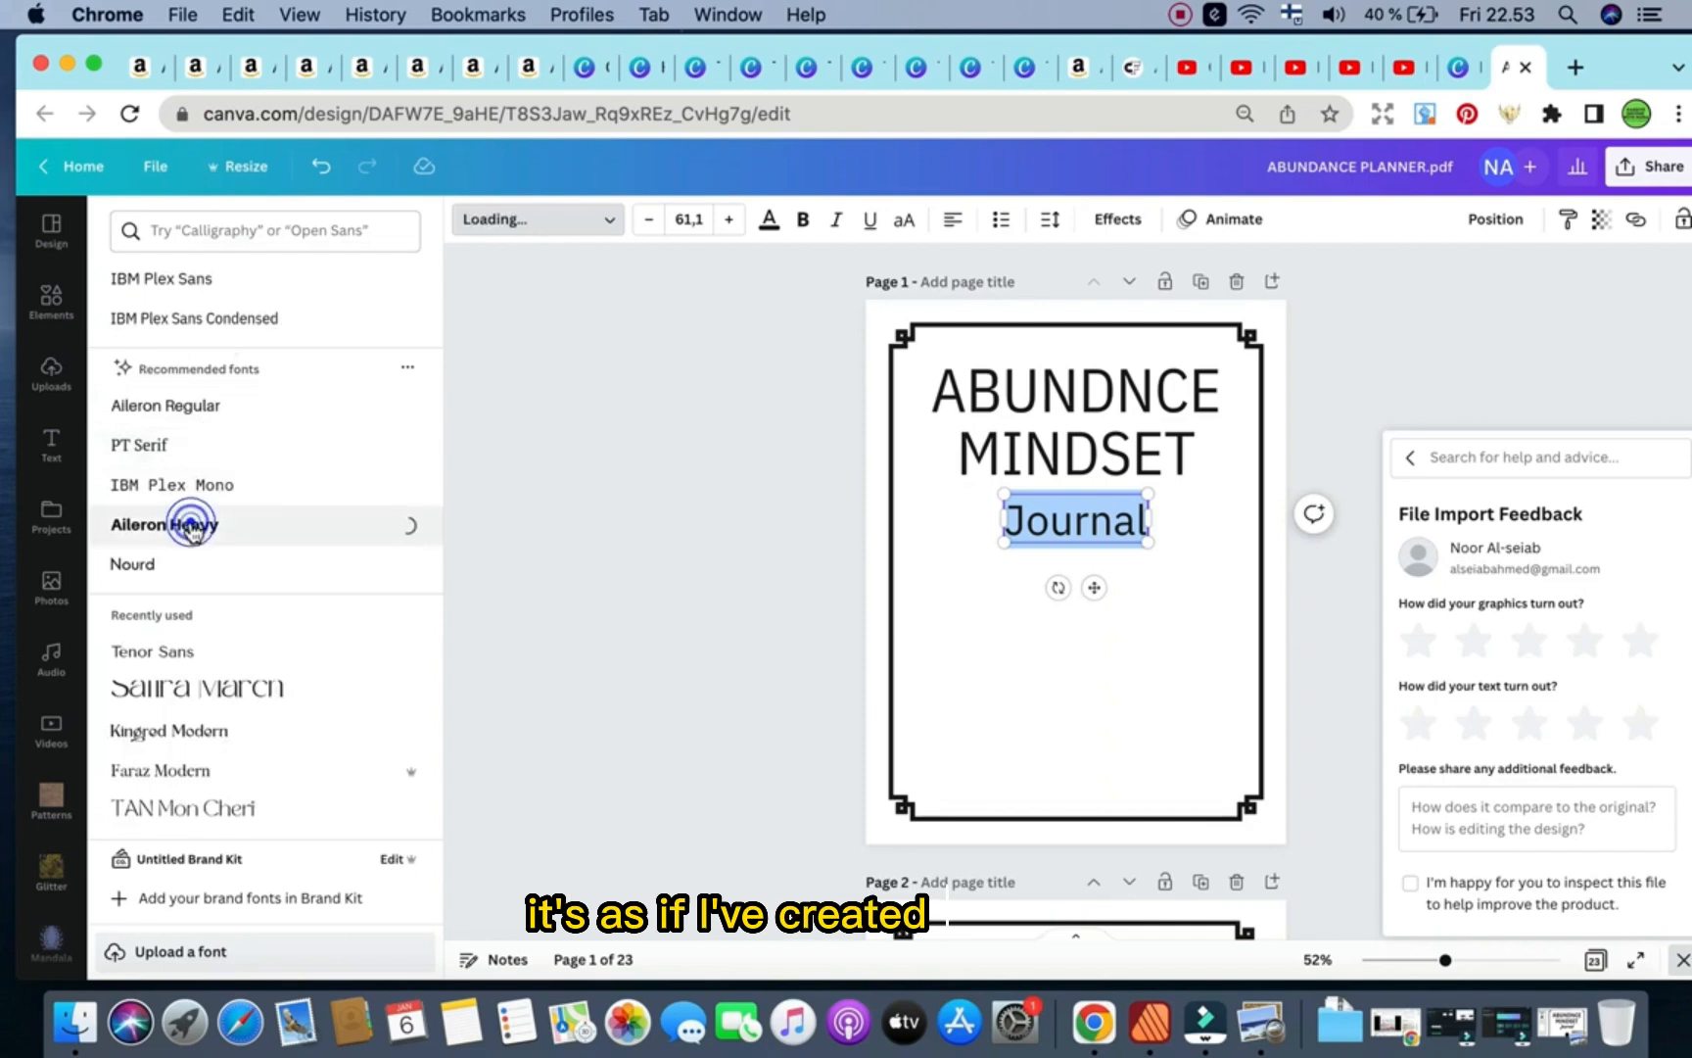
{"action": "left_click", "coordinate": [165, 525]}
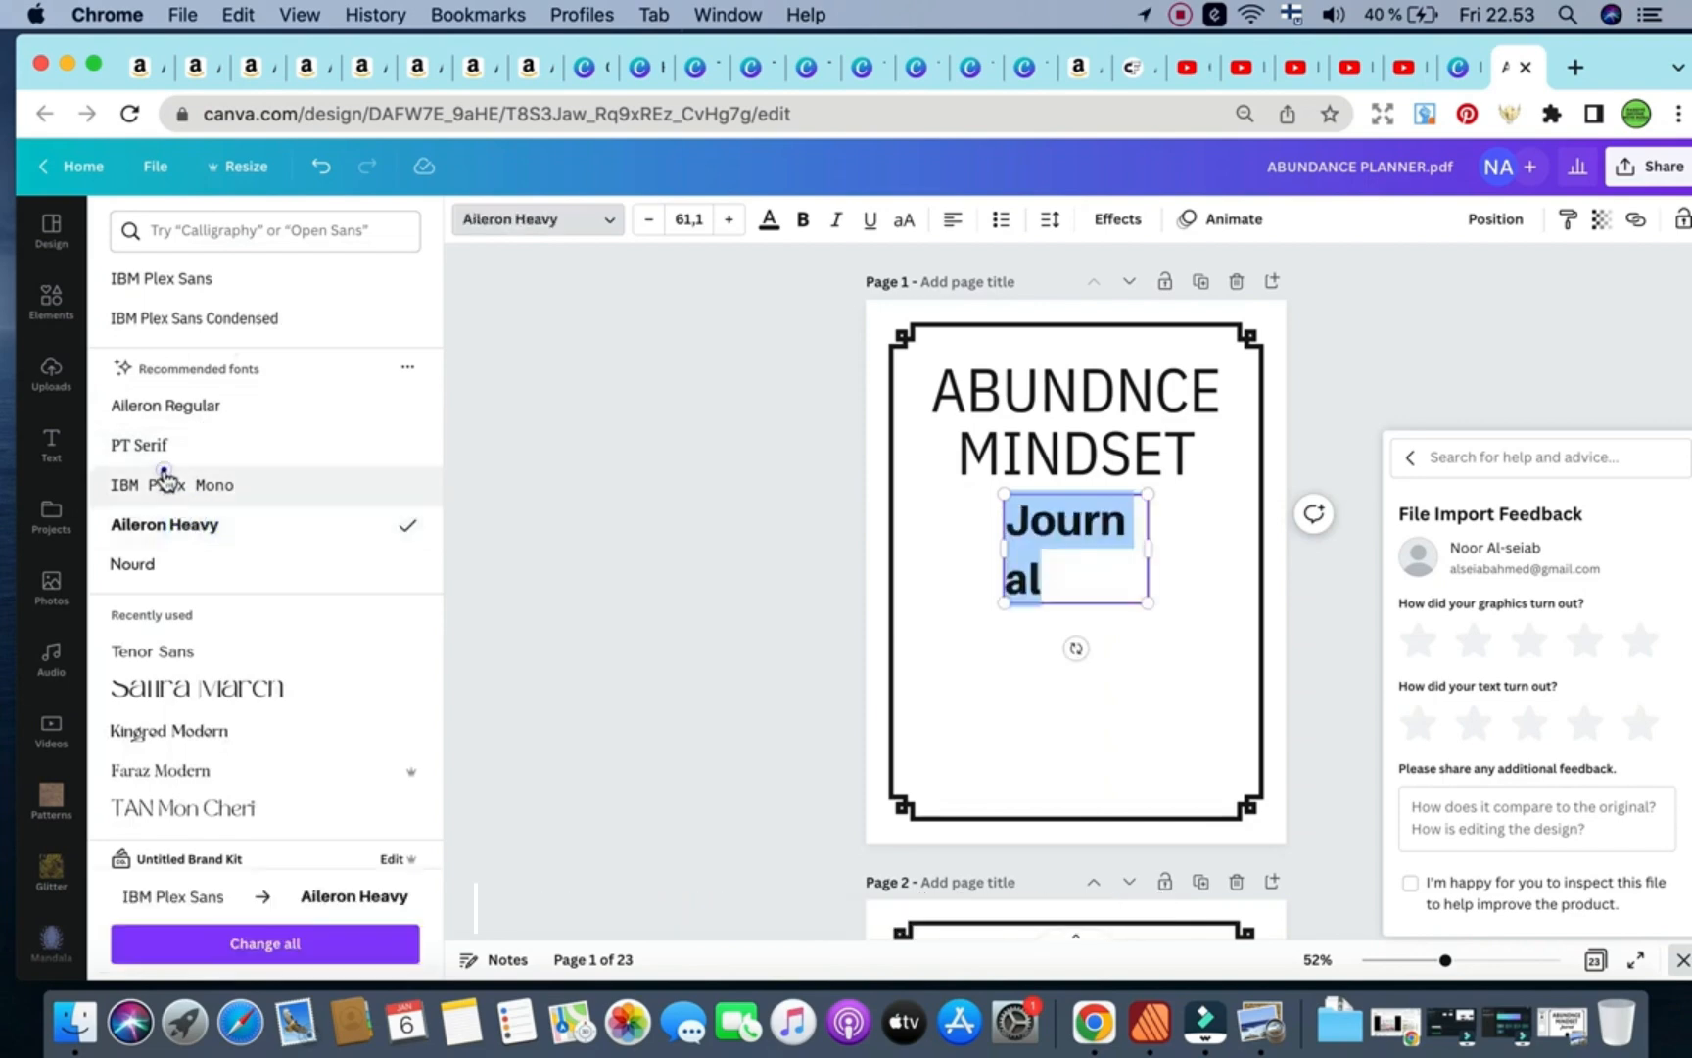
{"action": "left_click", "coordinate": [172, 484]}
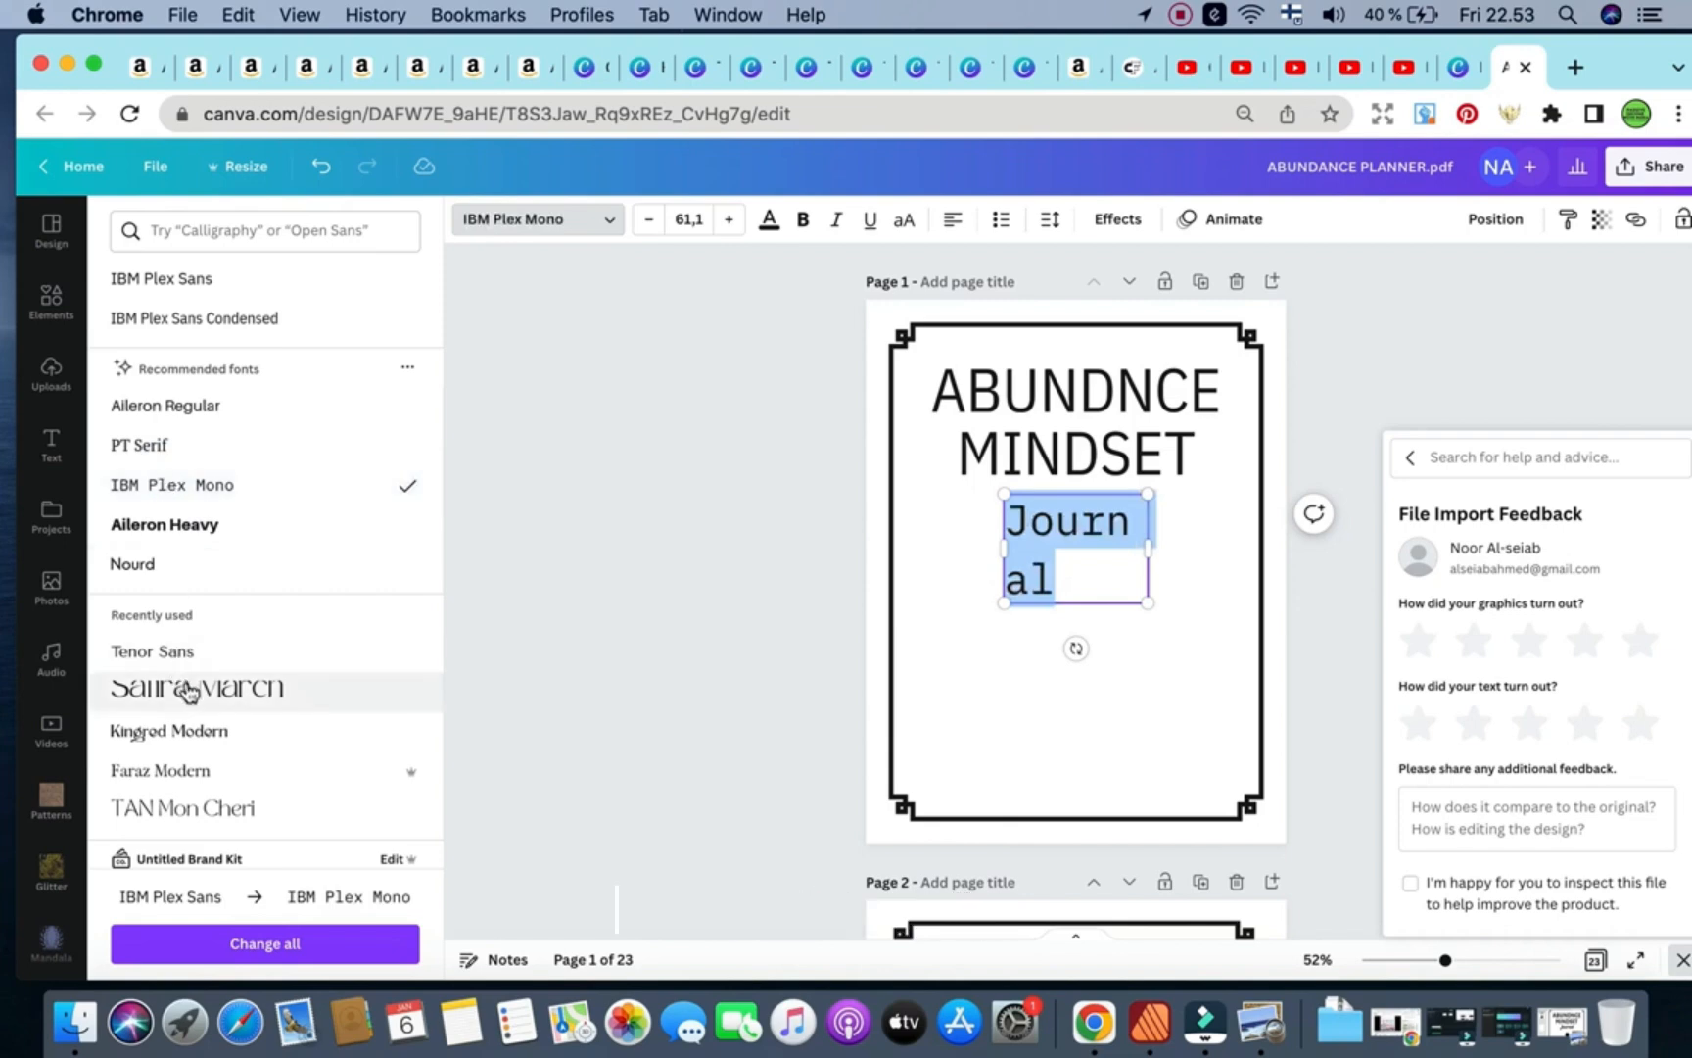
{"action": "left_click", "coordinate": [196, 688]}
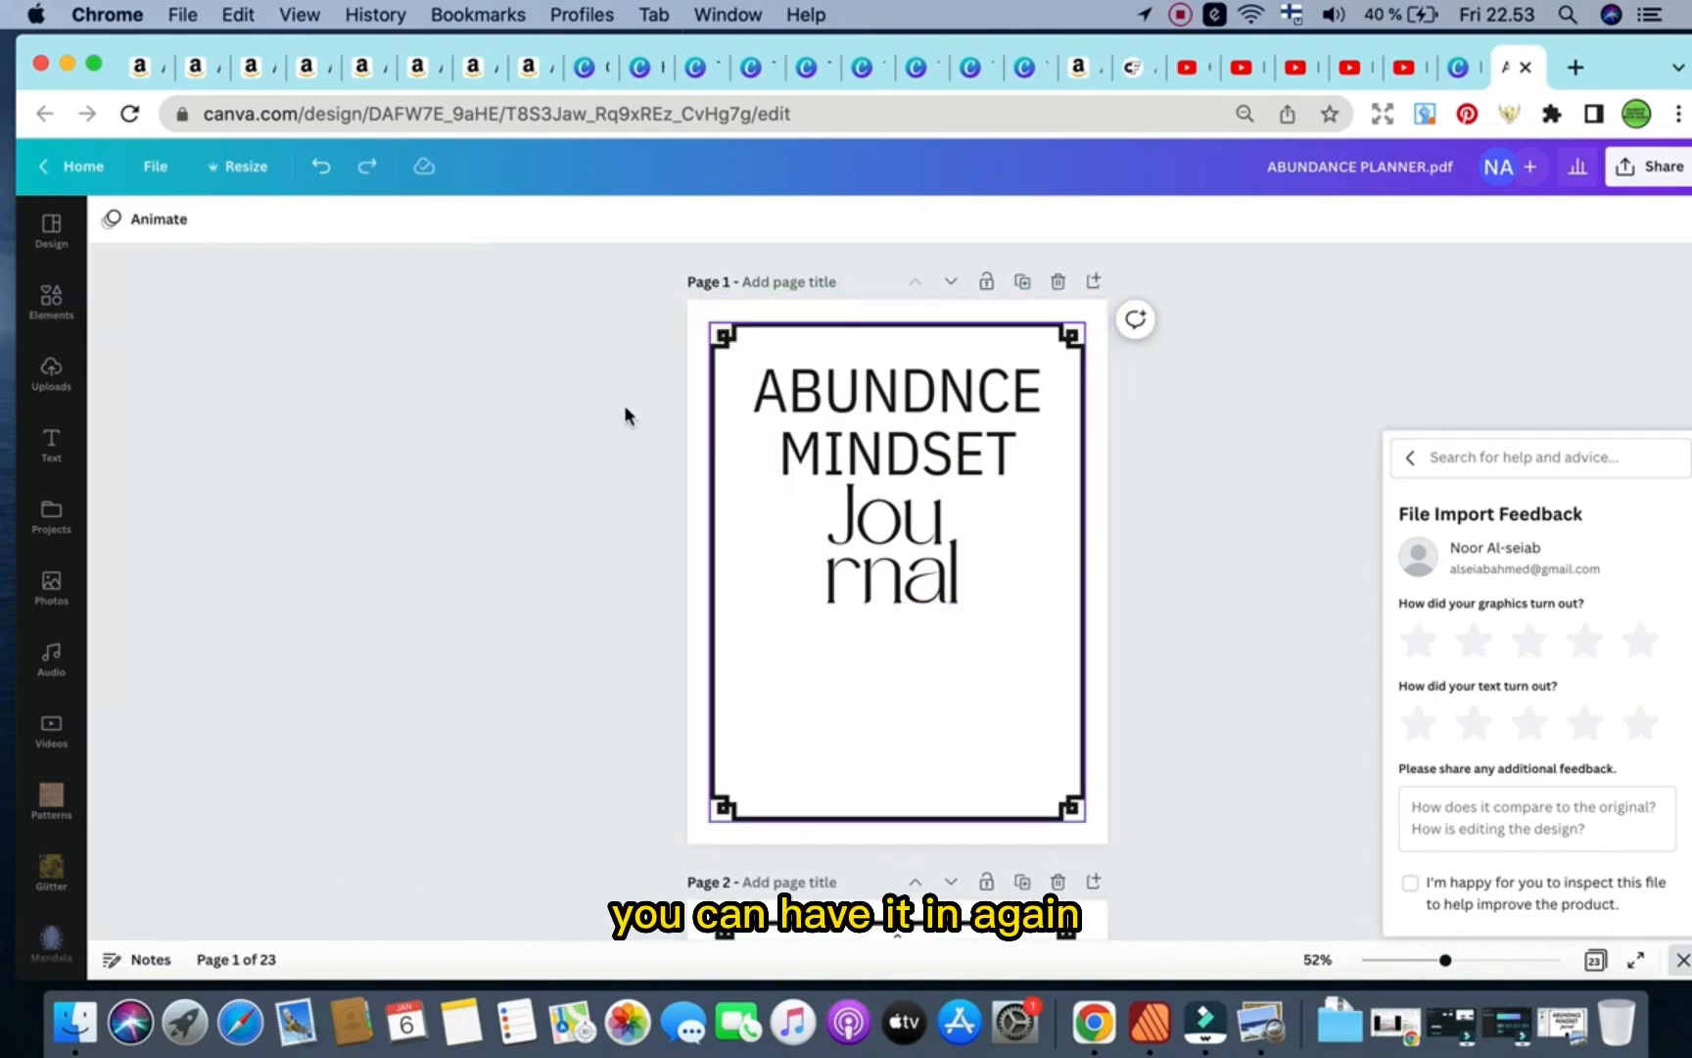
Center the Journal text on one line beneath the Abundnce Mindset heading.
{"action": "left_click", "coordinate": [891, 545]}
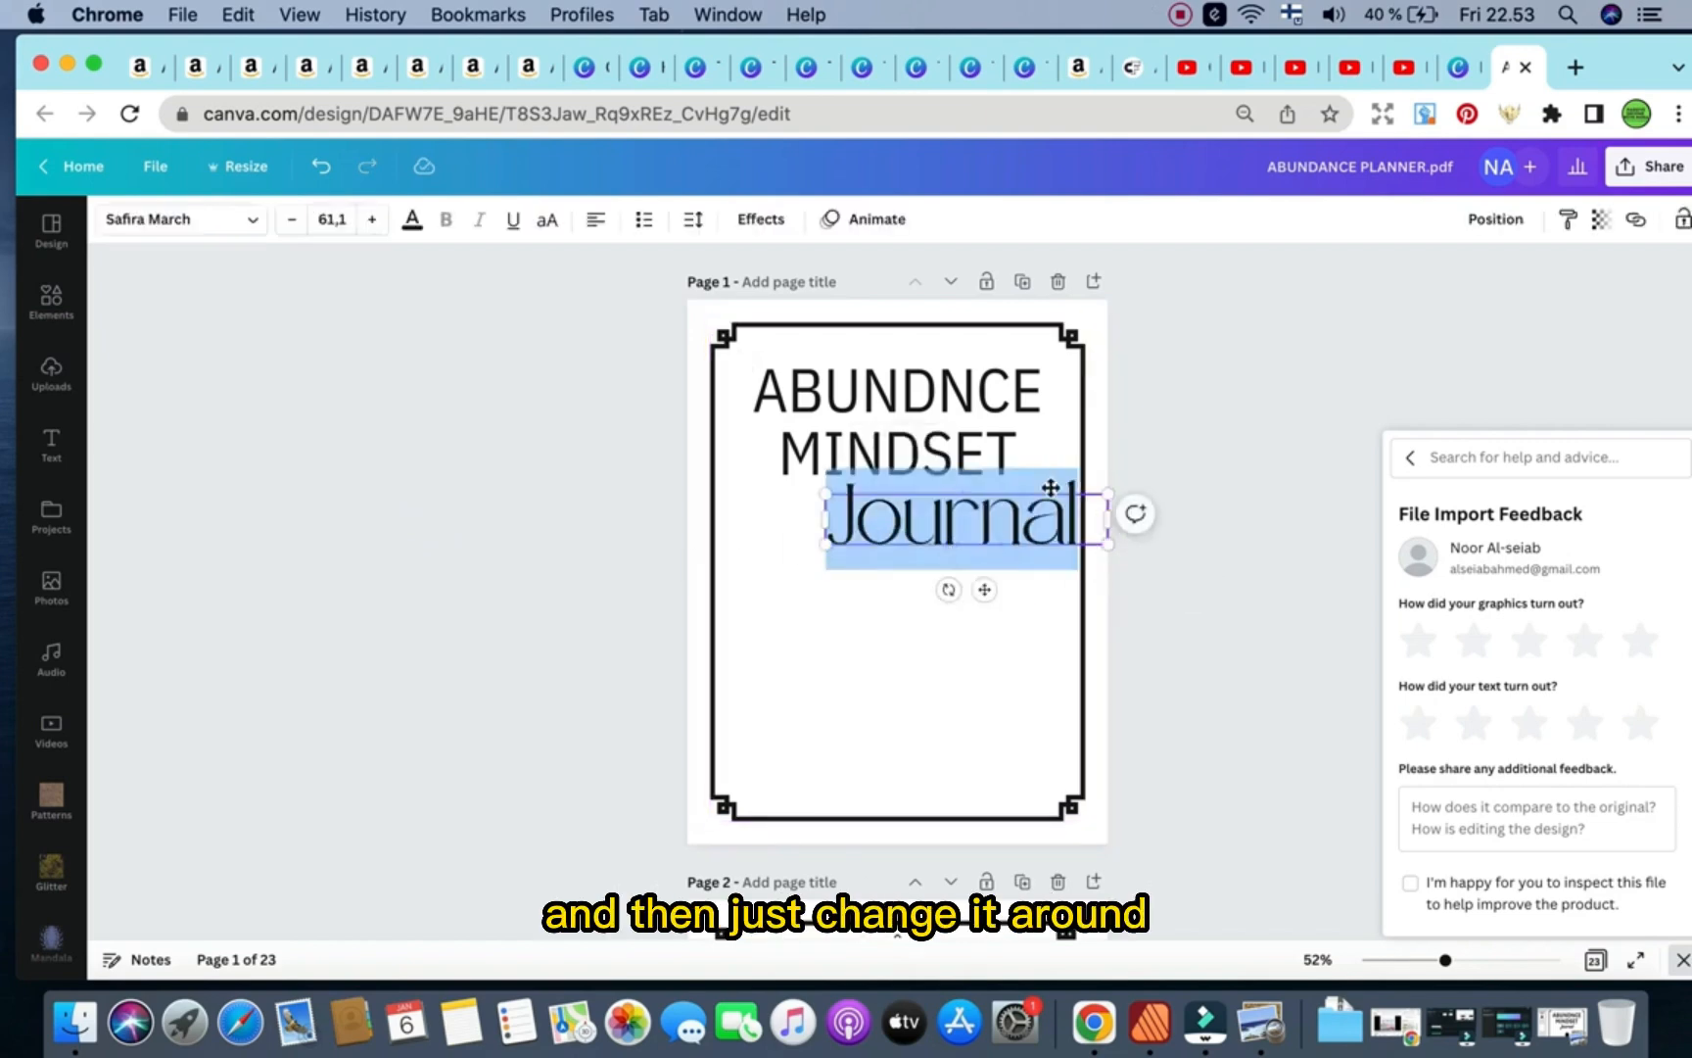
{"action": "left_click_drag", "start_coordinate": [960, 515], "coordinate": [906, 541]}
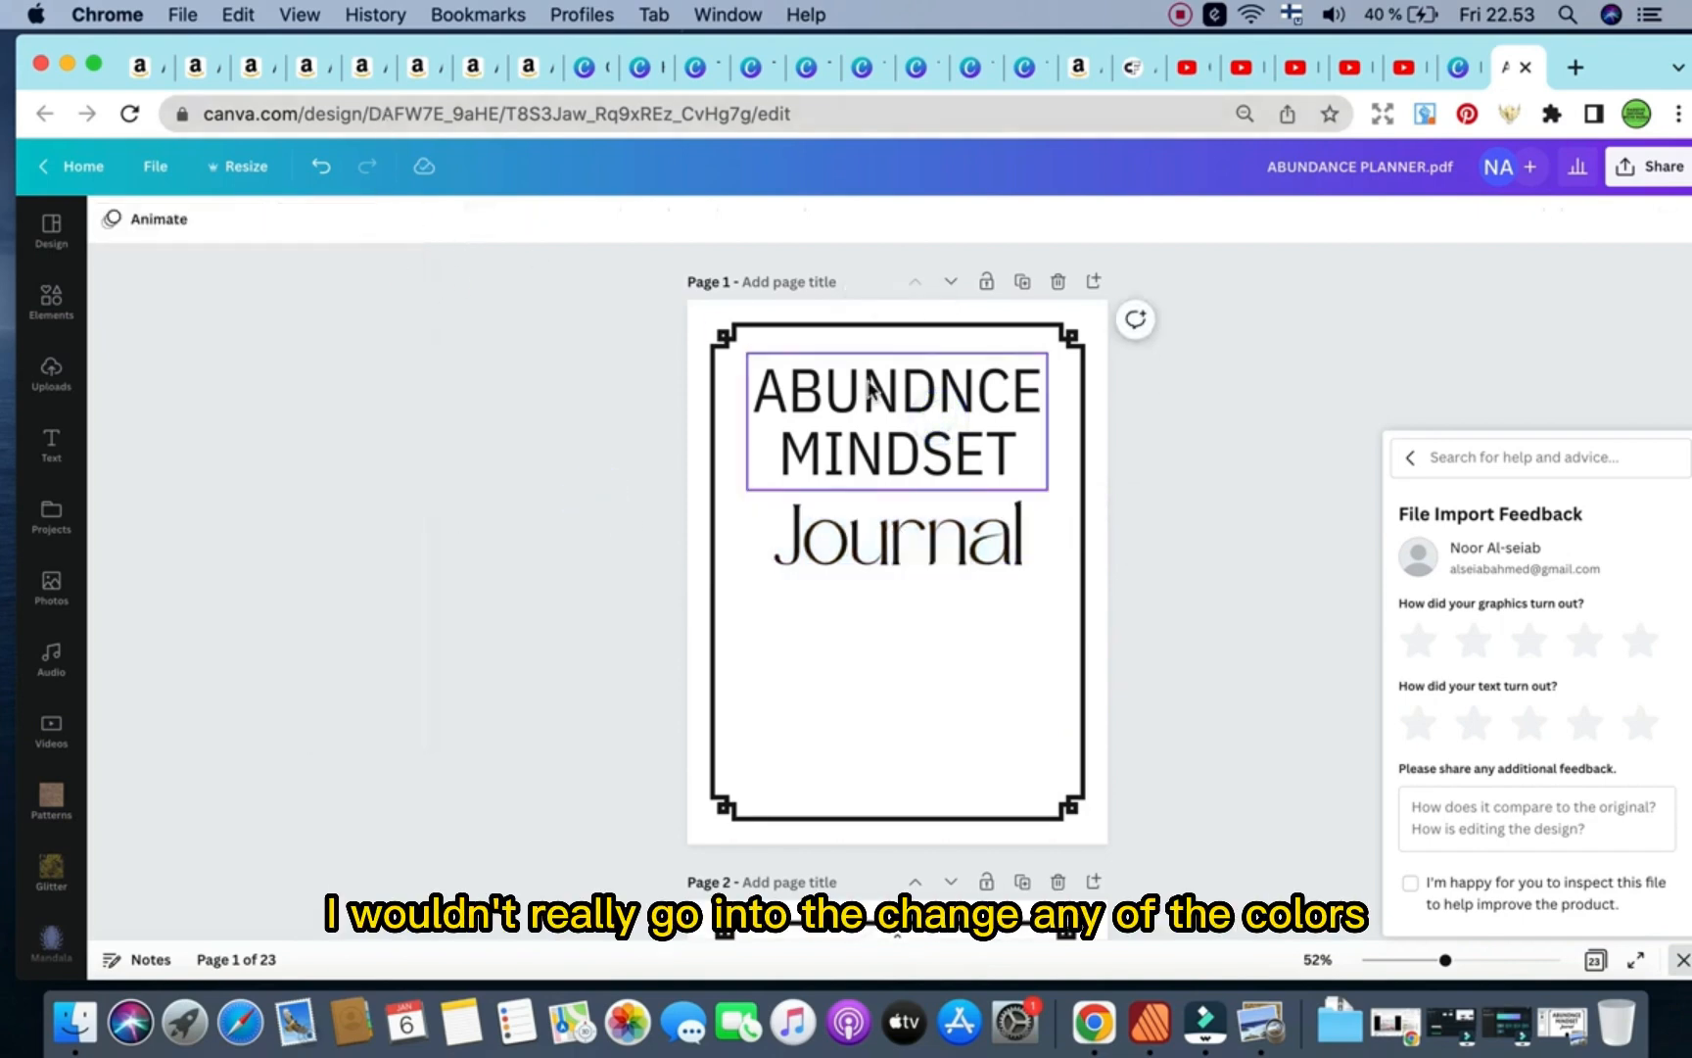
{"action": "left_click", "coordinate": [893, 421]}
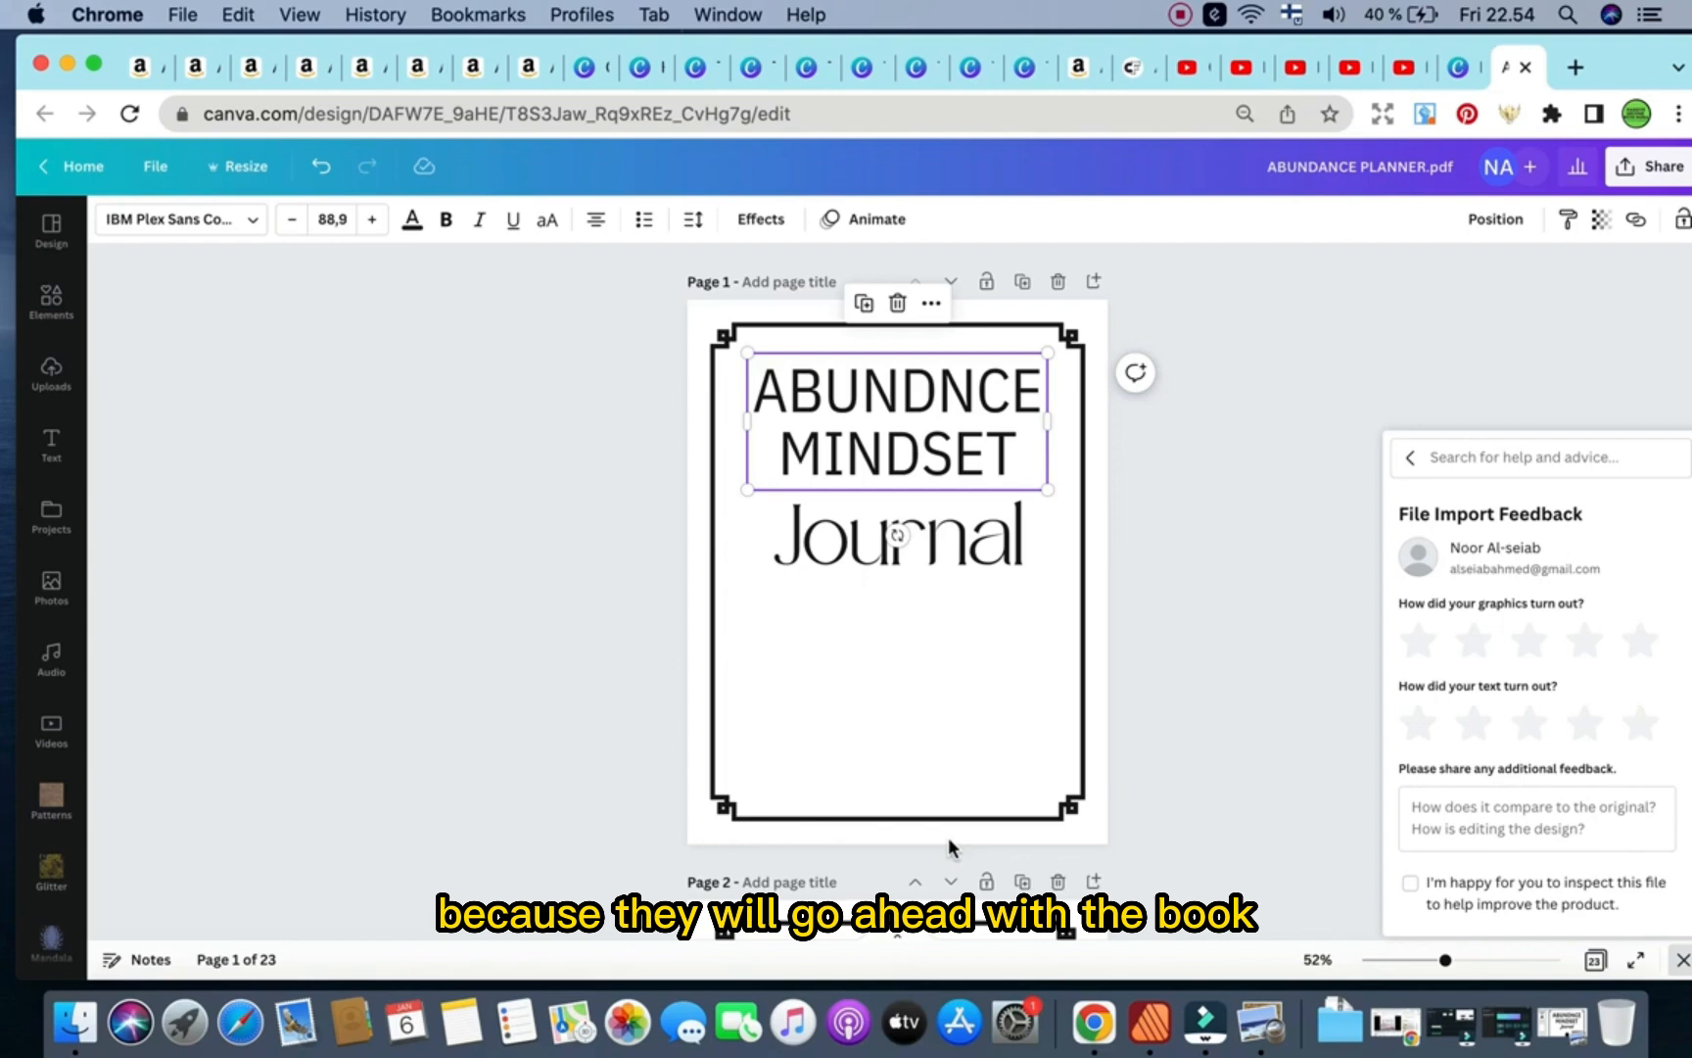
{"action": "mouse_move", "coordinate": [995, 804]}
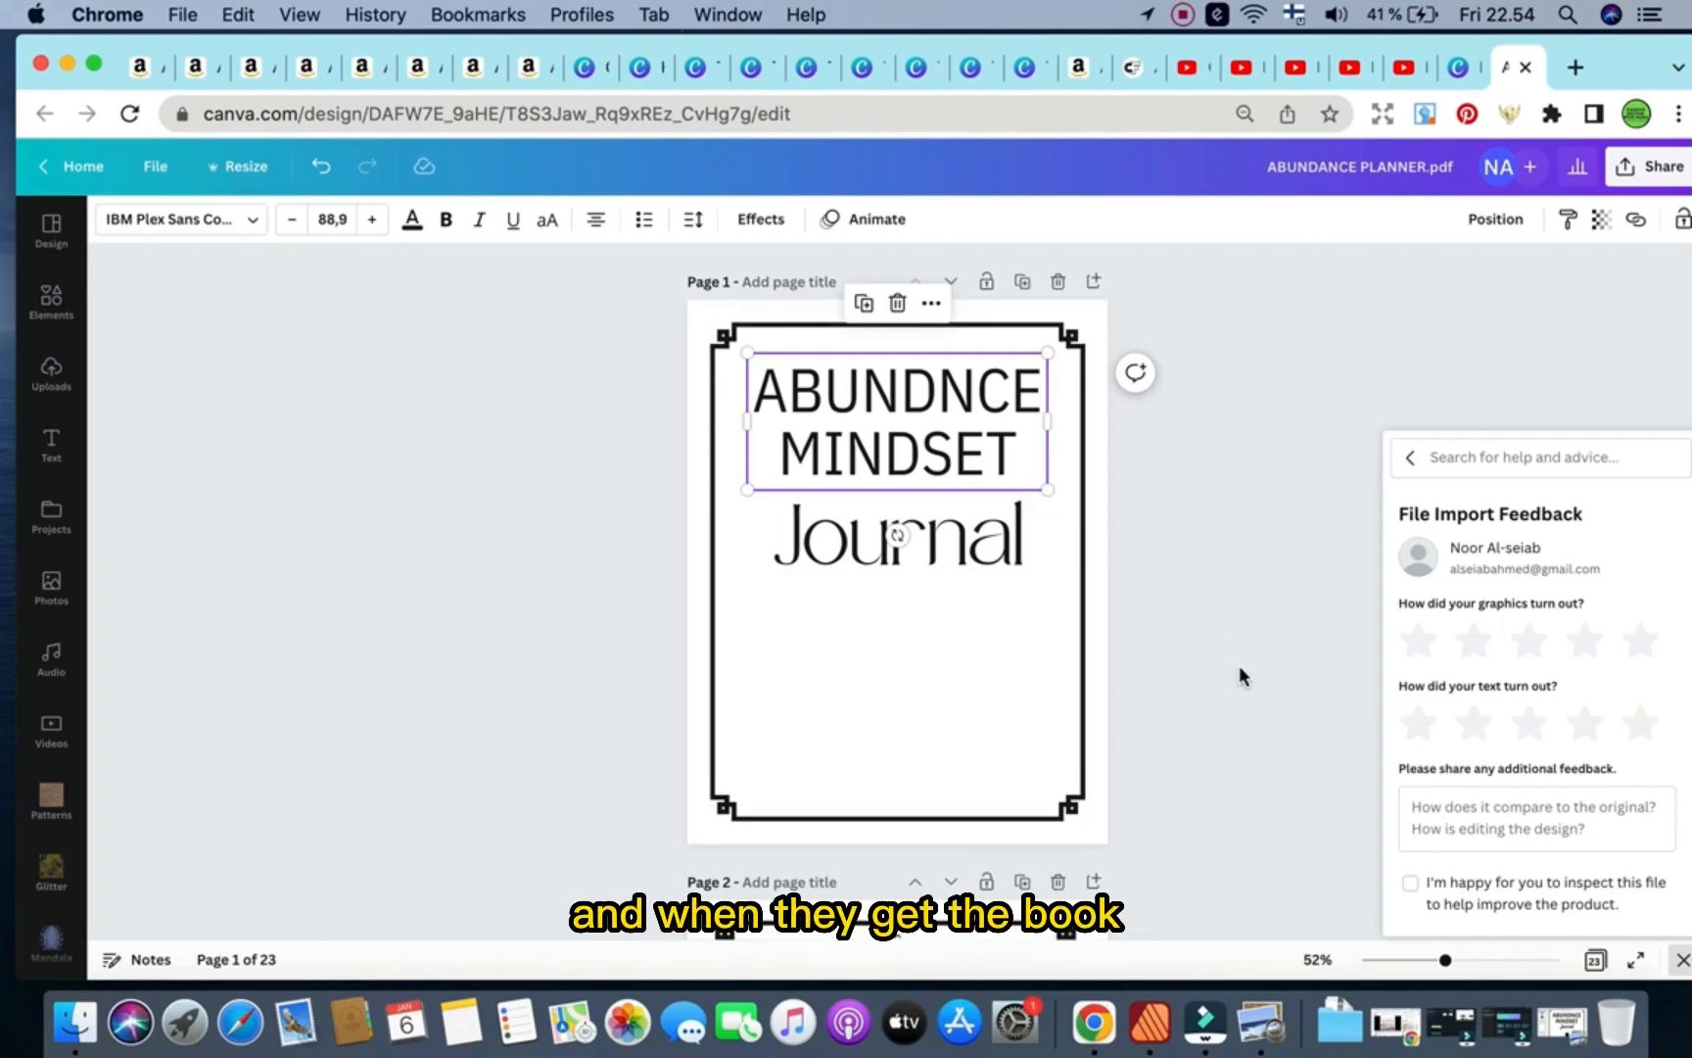
{"action": "scroll", "scroll_direction": "down", "scroll_amount": 3}
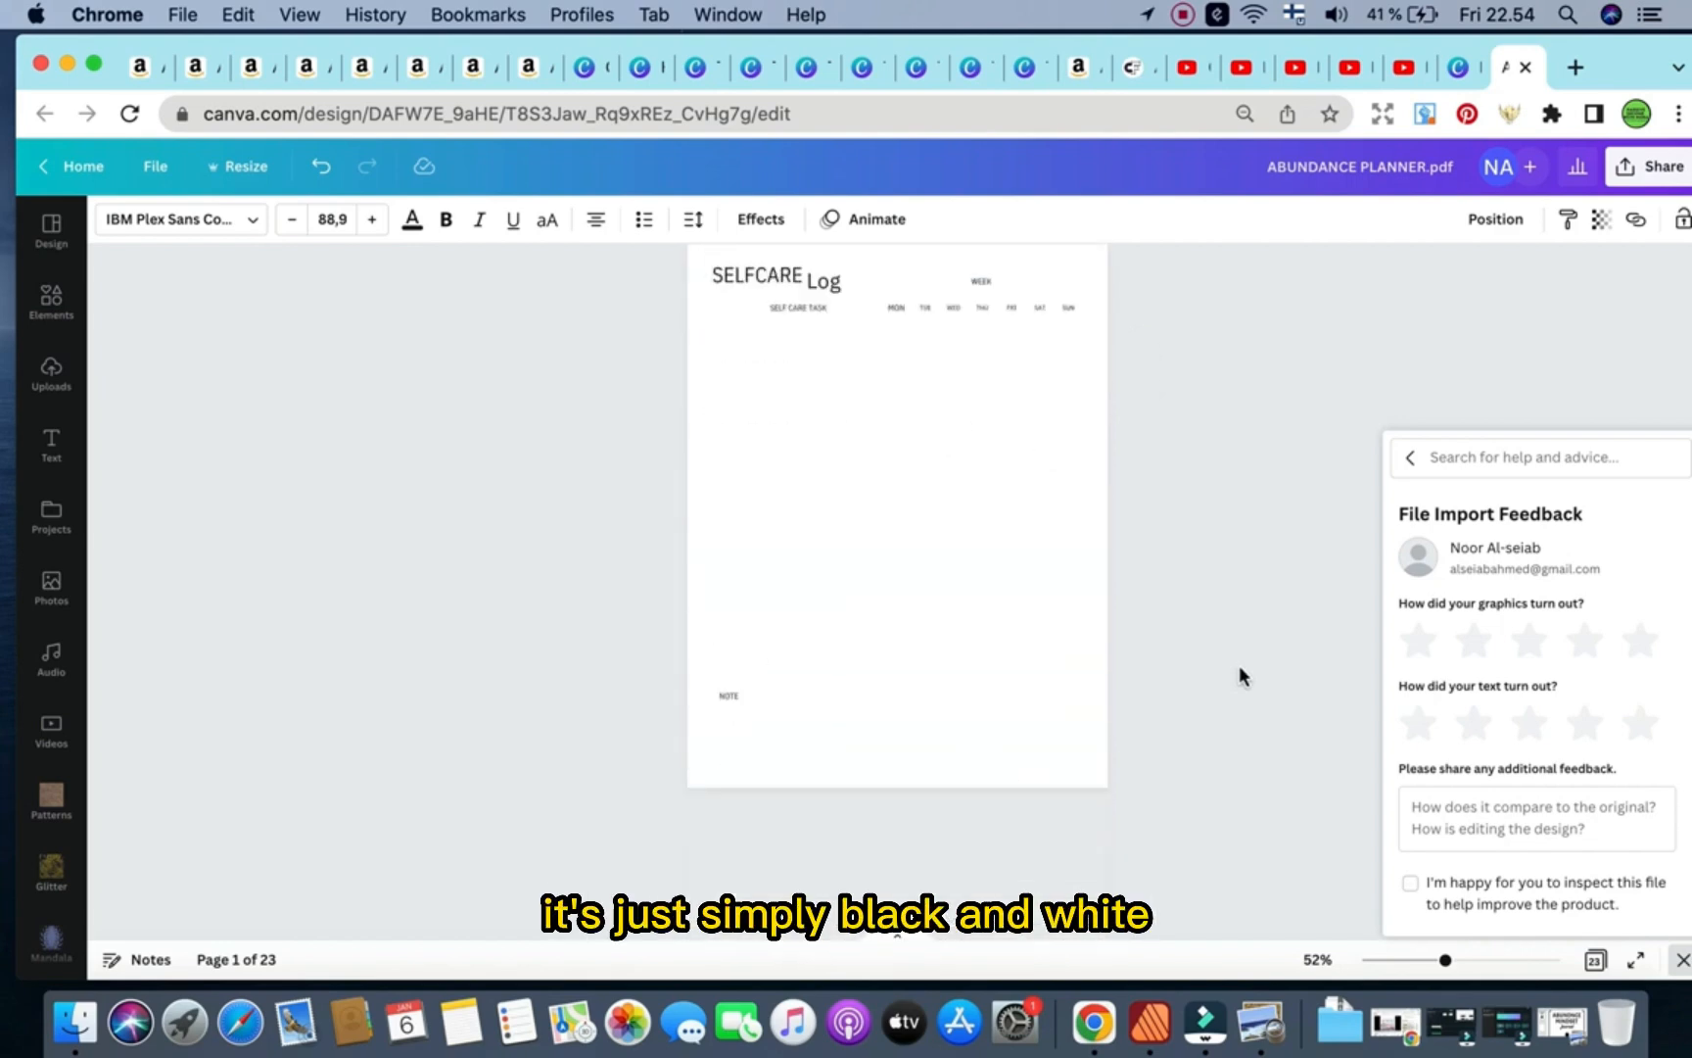
{"action": "scroll", "scroll_direction": "down", "scroll_amount": 3}
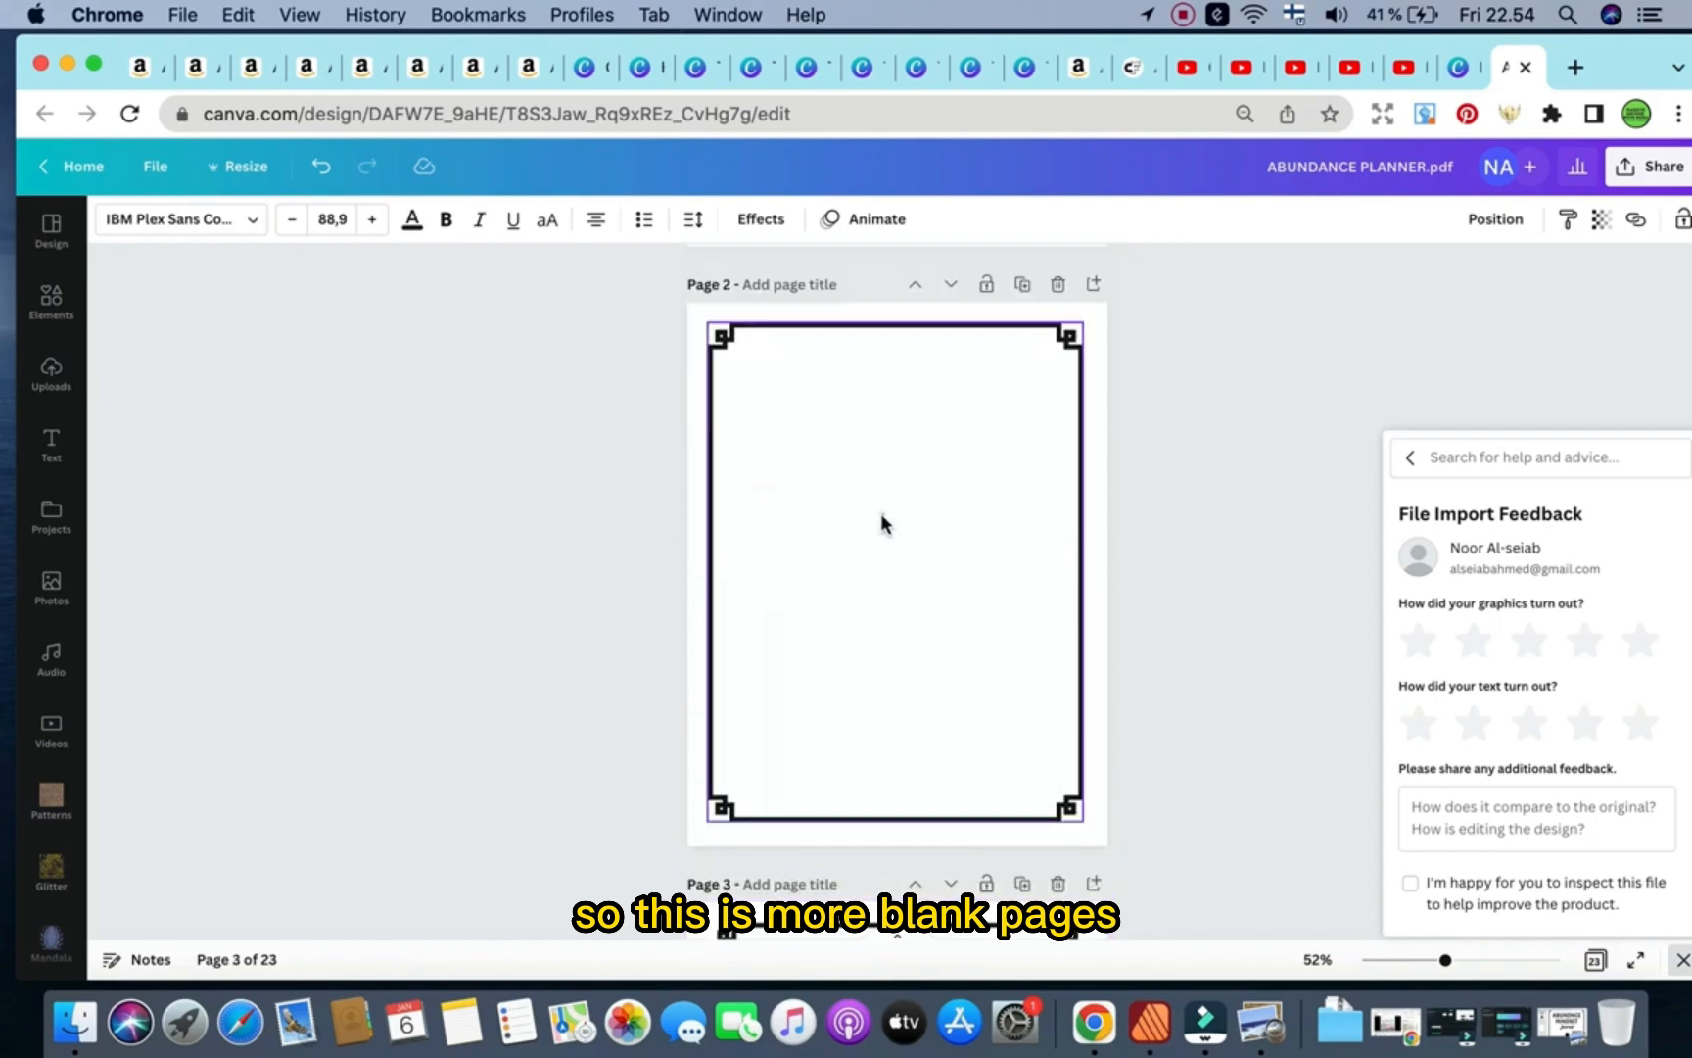
{"action": "left_click", "coordinate": [893, 572]}
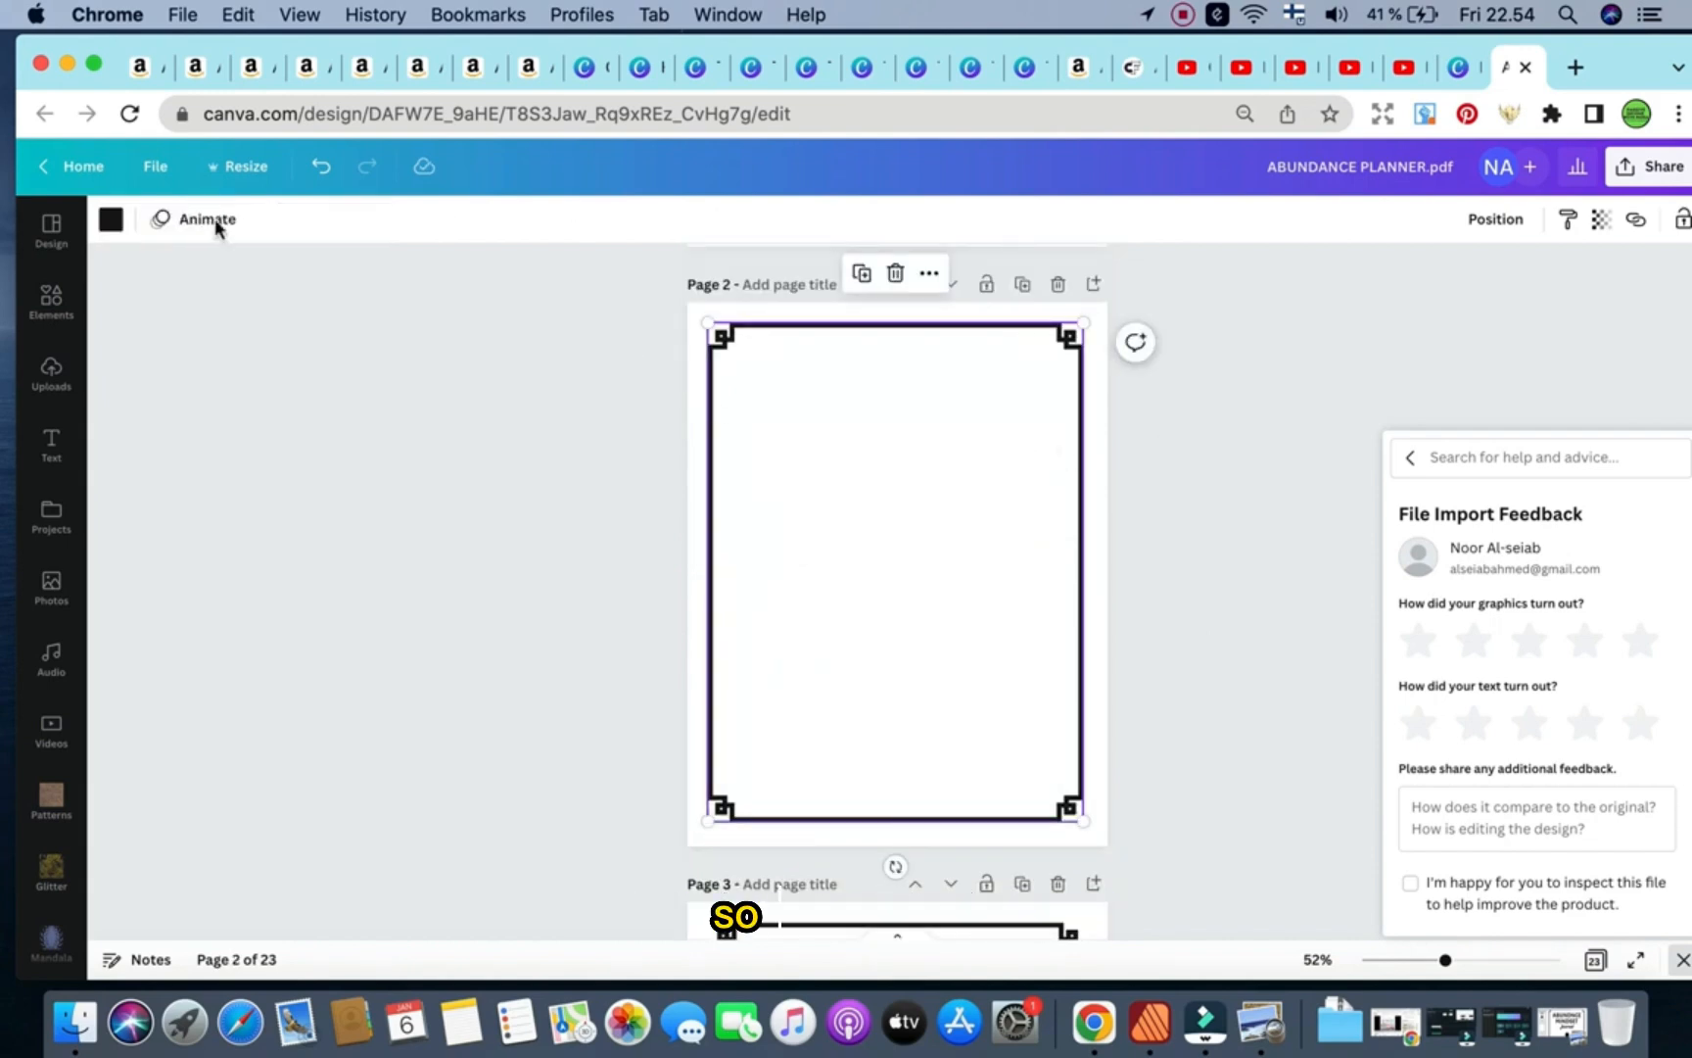
Open the Text panel, scroll to the Selfcare Log page and activate the template search box.
{"action": "left_click", "coordinate": [51, 443]}
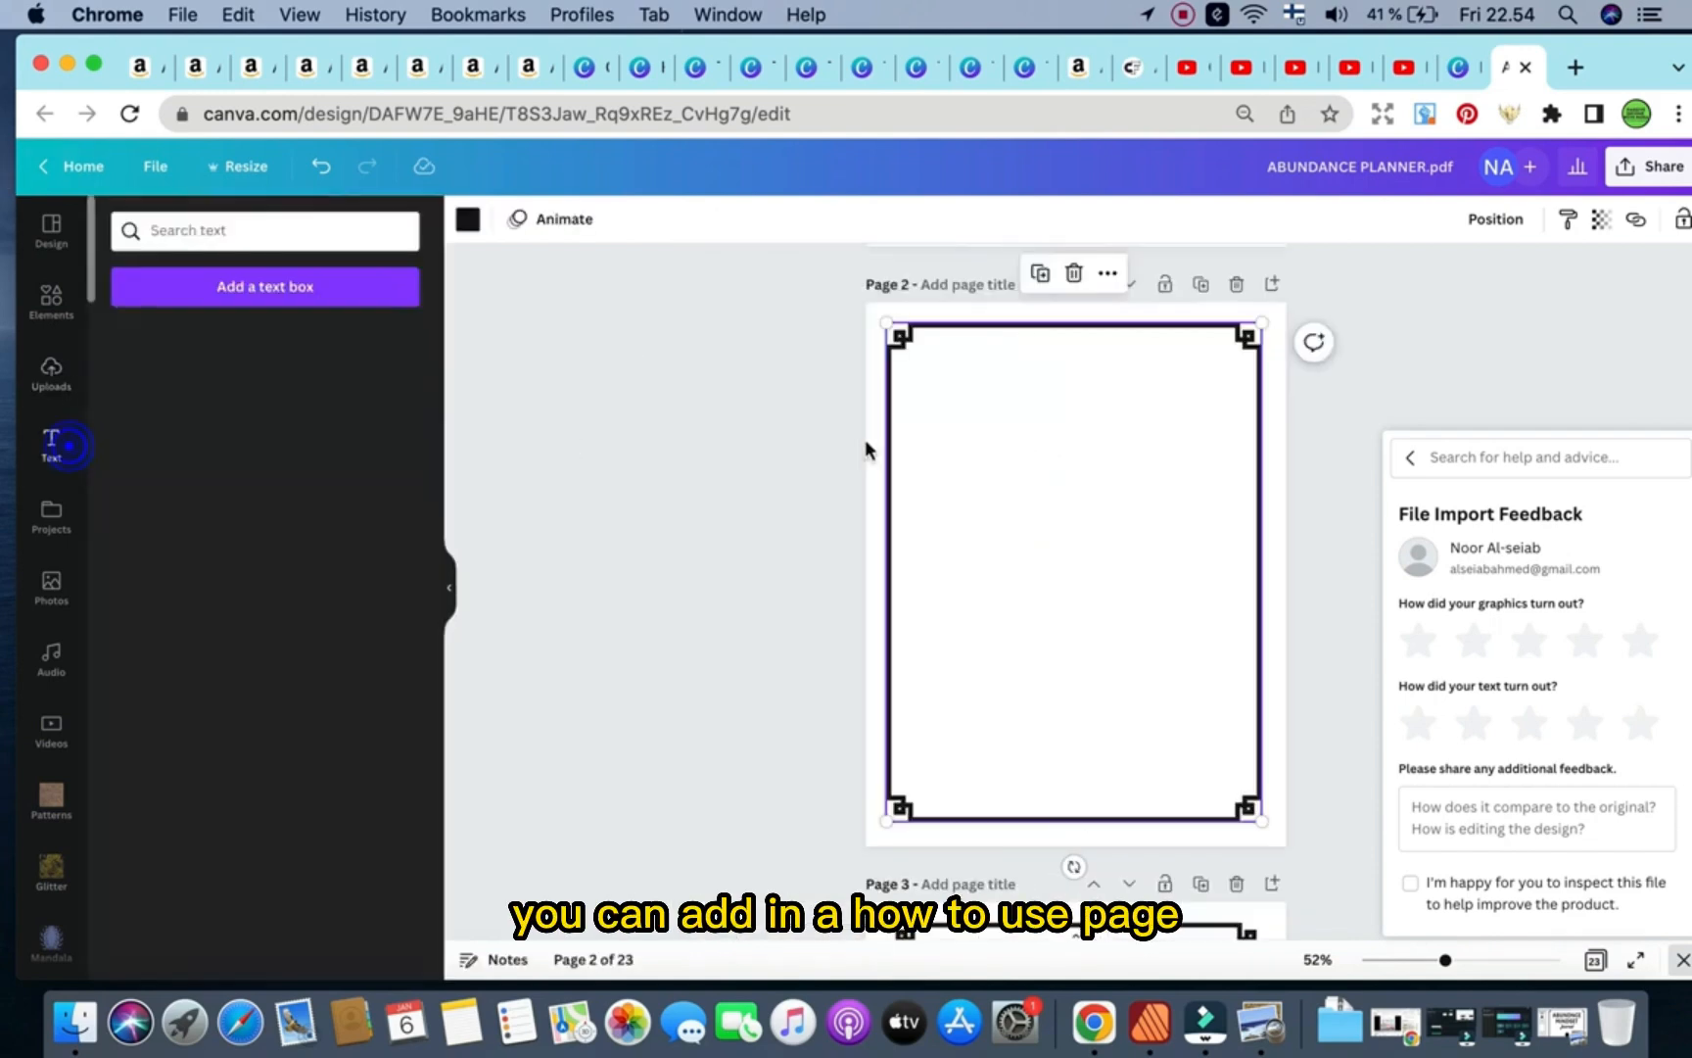
{"action": "left_click", "coordinate": [48, 443]}
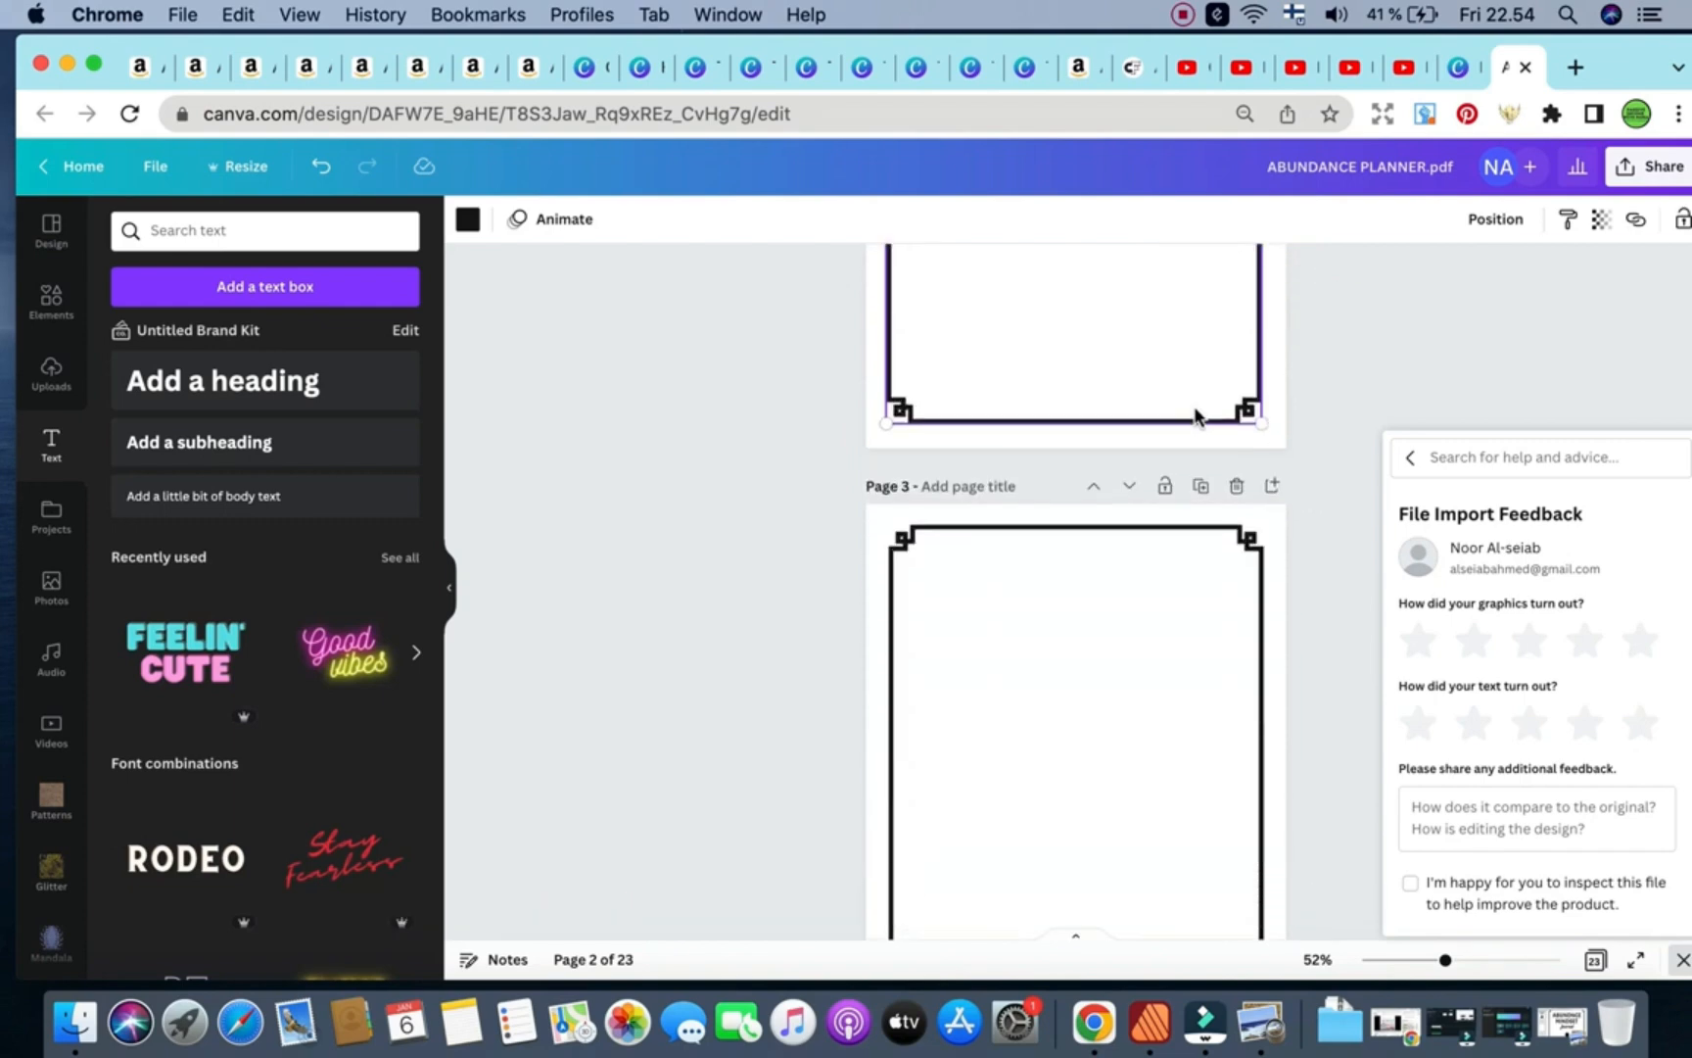
{"action": "scroll", "scroll_direction": "down", "scroll_amount": 3}
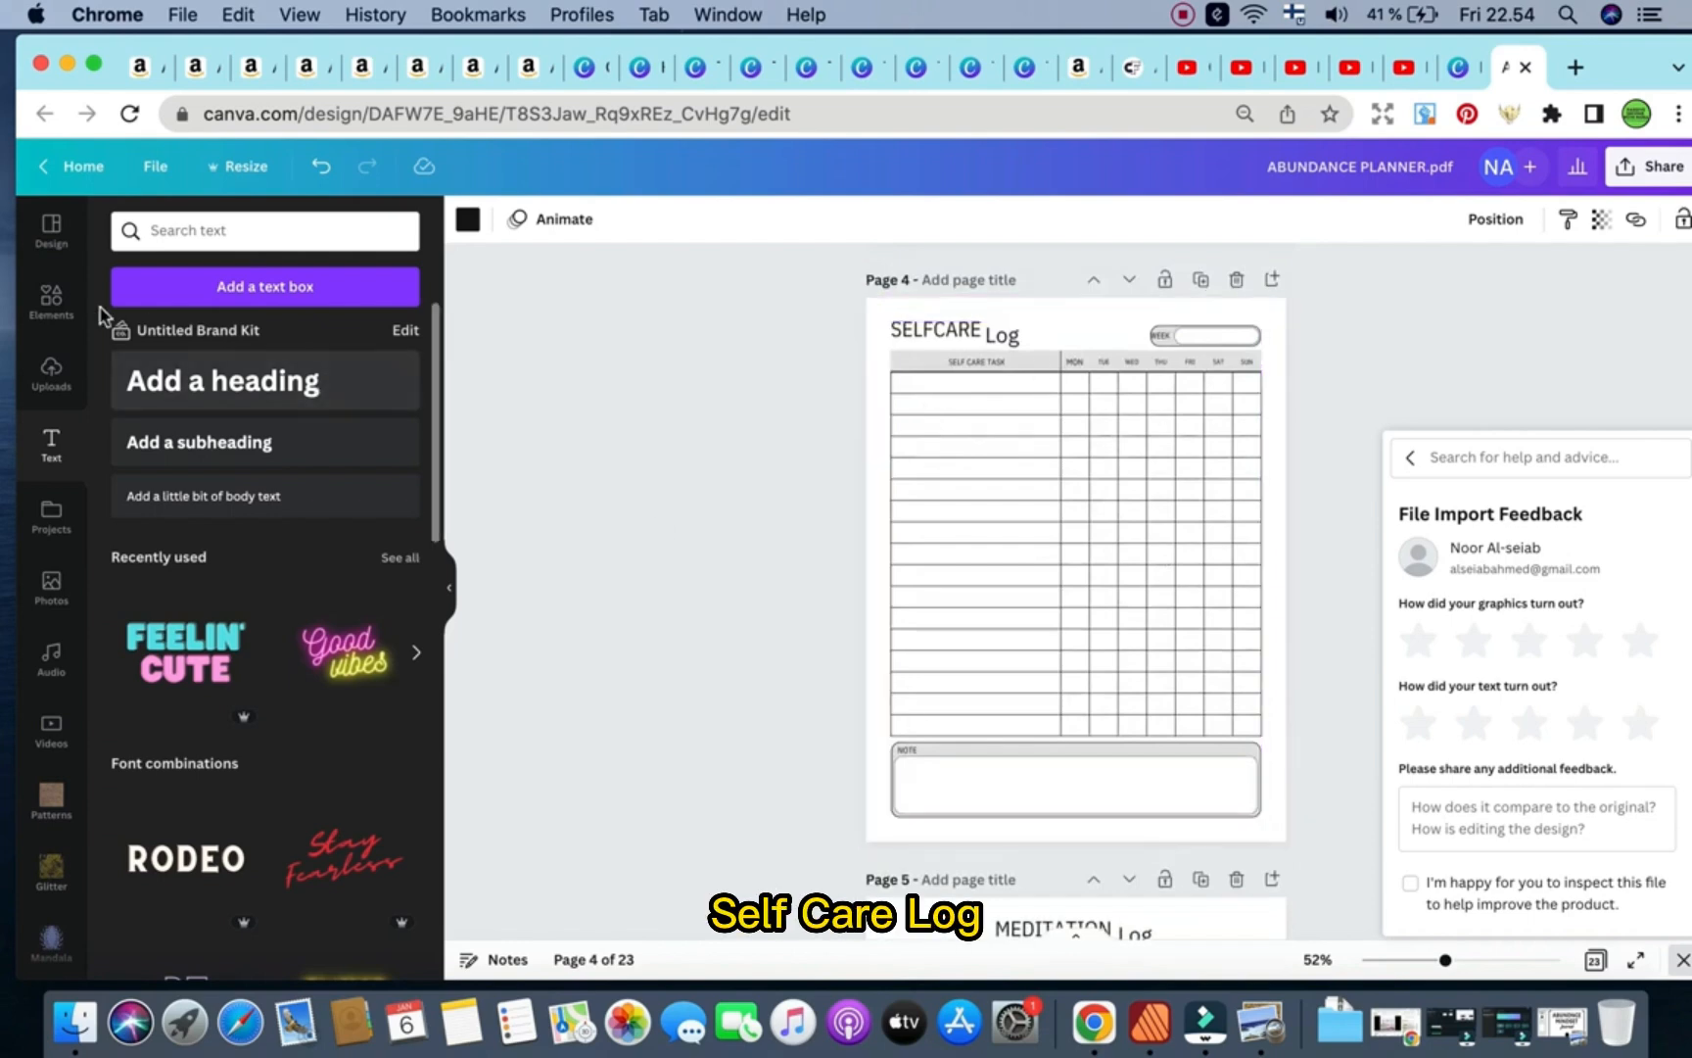
{"action": "left_click", "coordinate": [265, 231]}
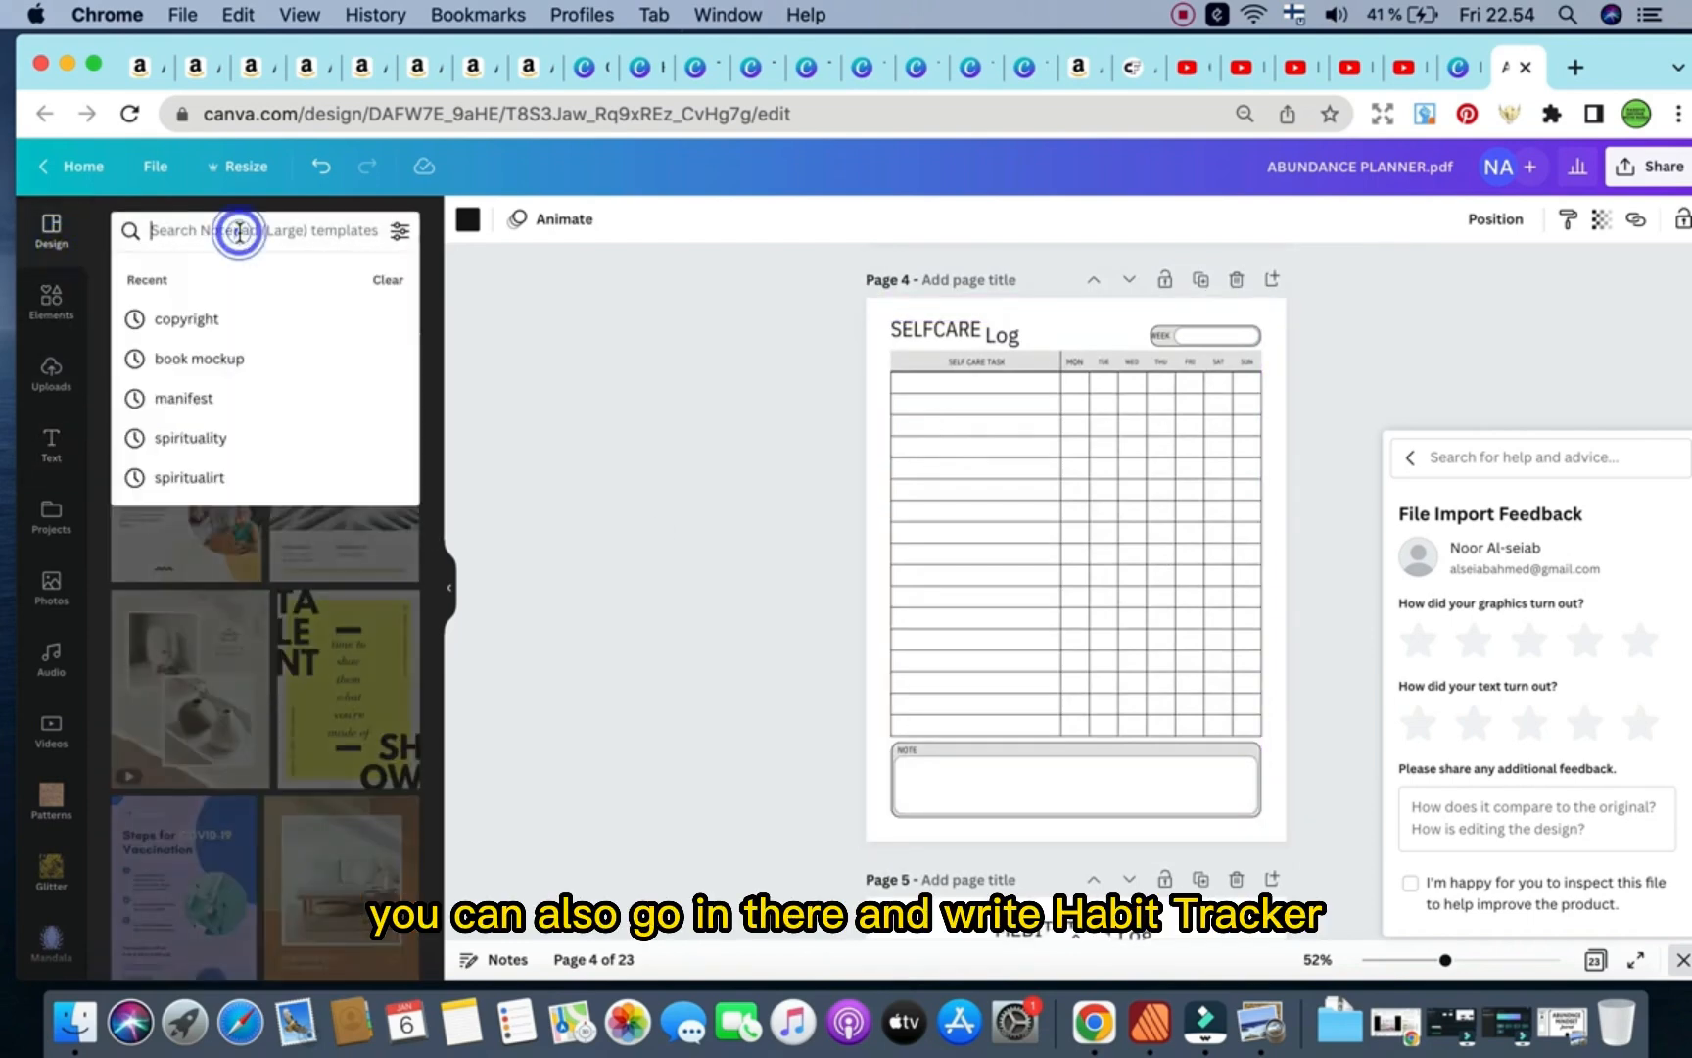
Search templates for 'habit' and apply the Habit Tracker template to page 3.
{"action": "type", "text": "habit tracker"}
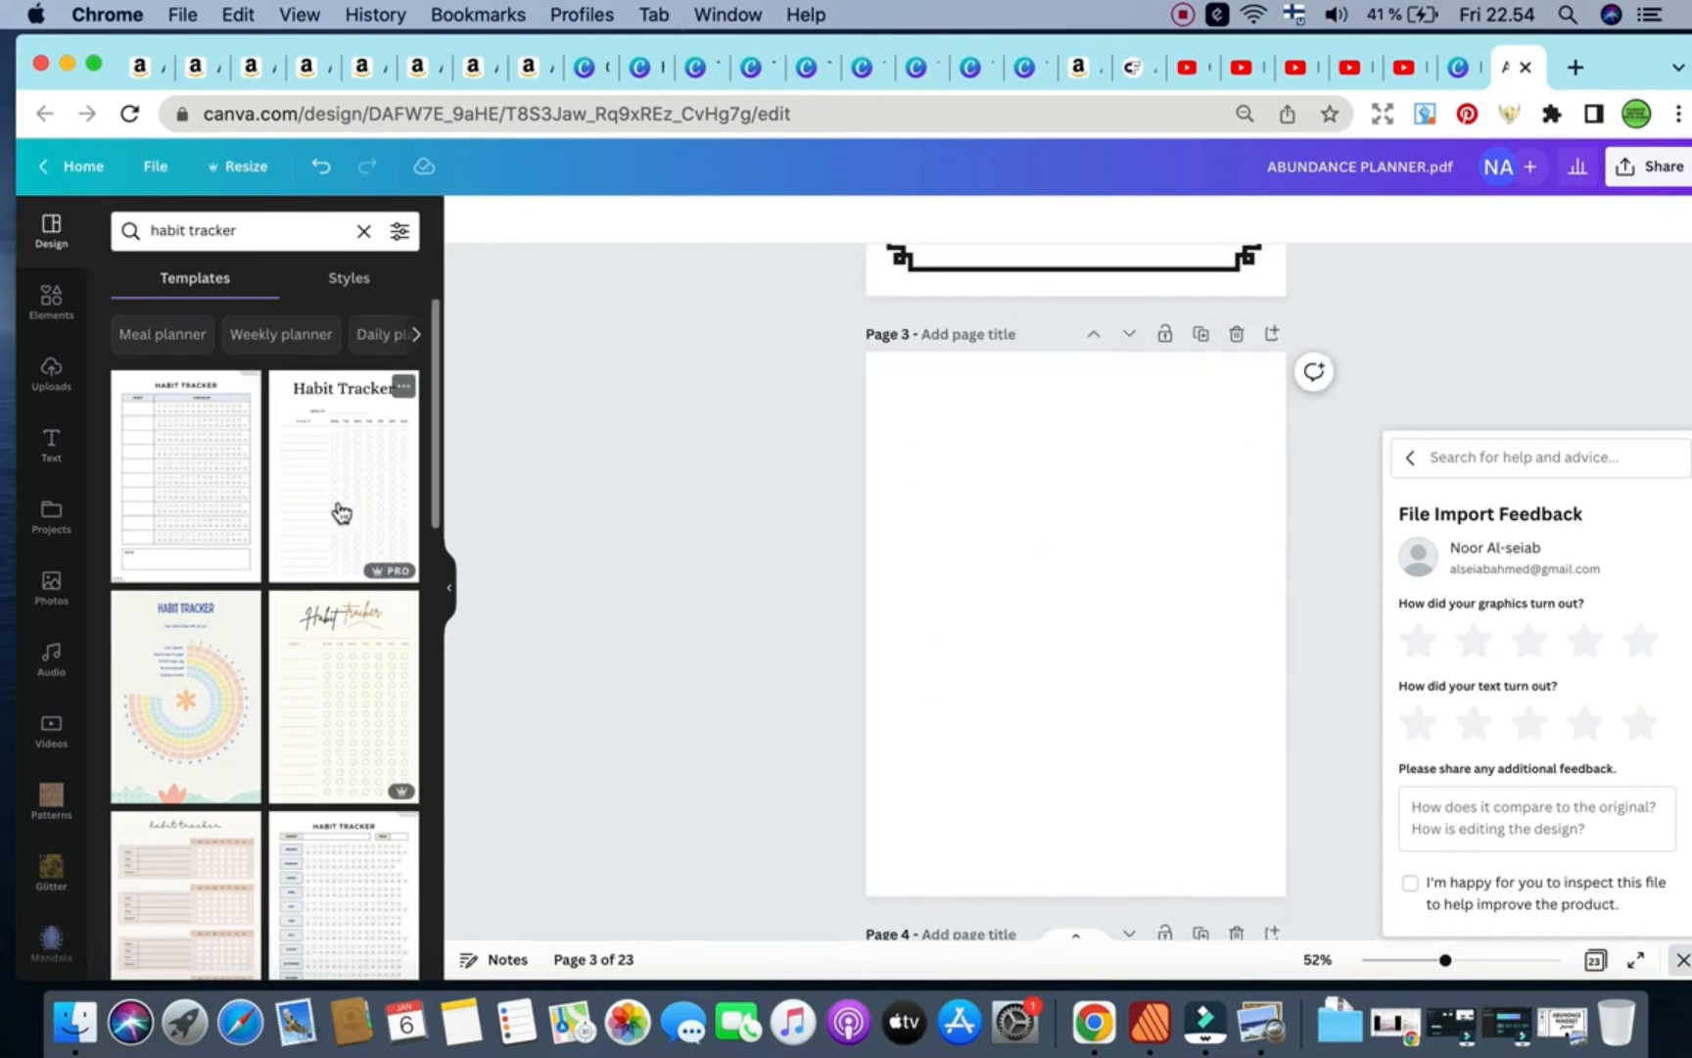
{"action": "left_click", "coordinate": [343, 474]}
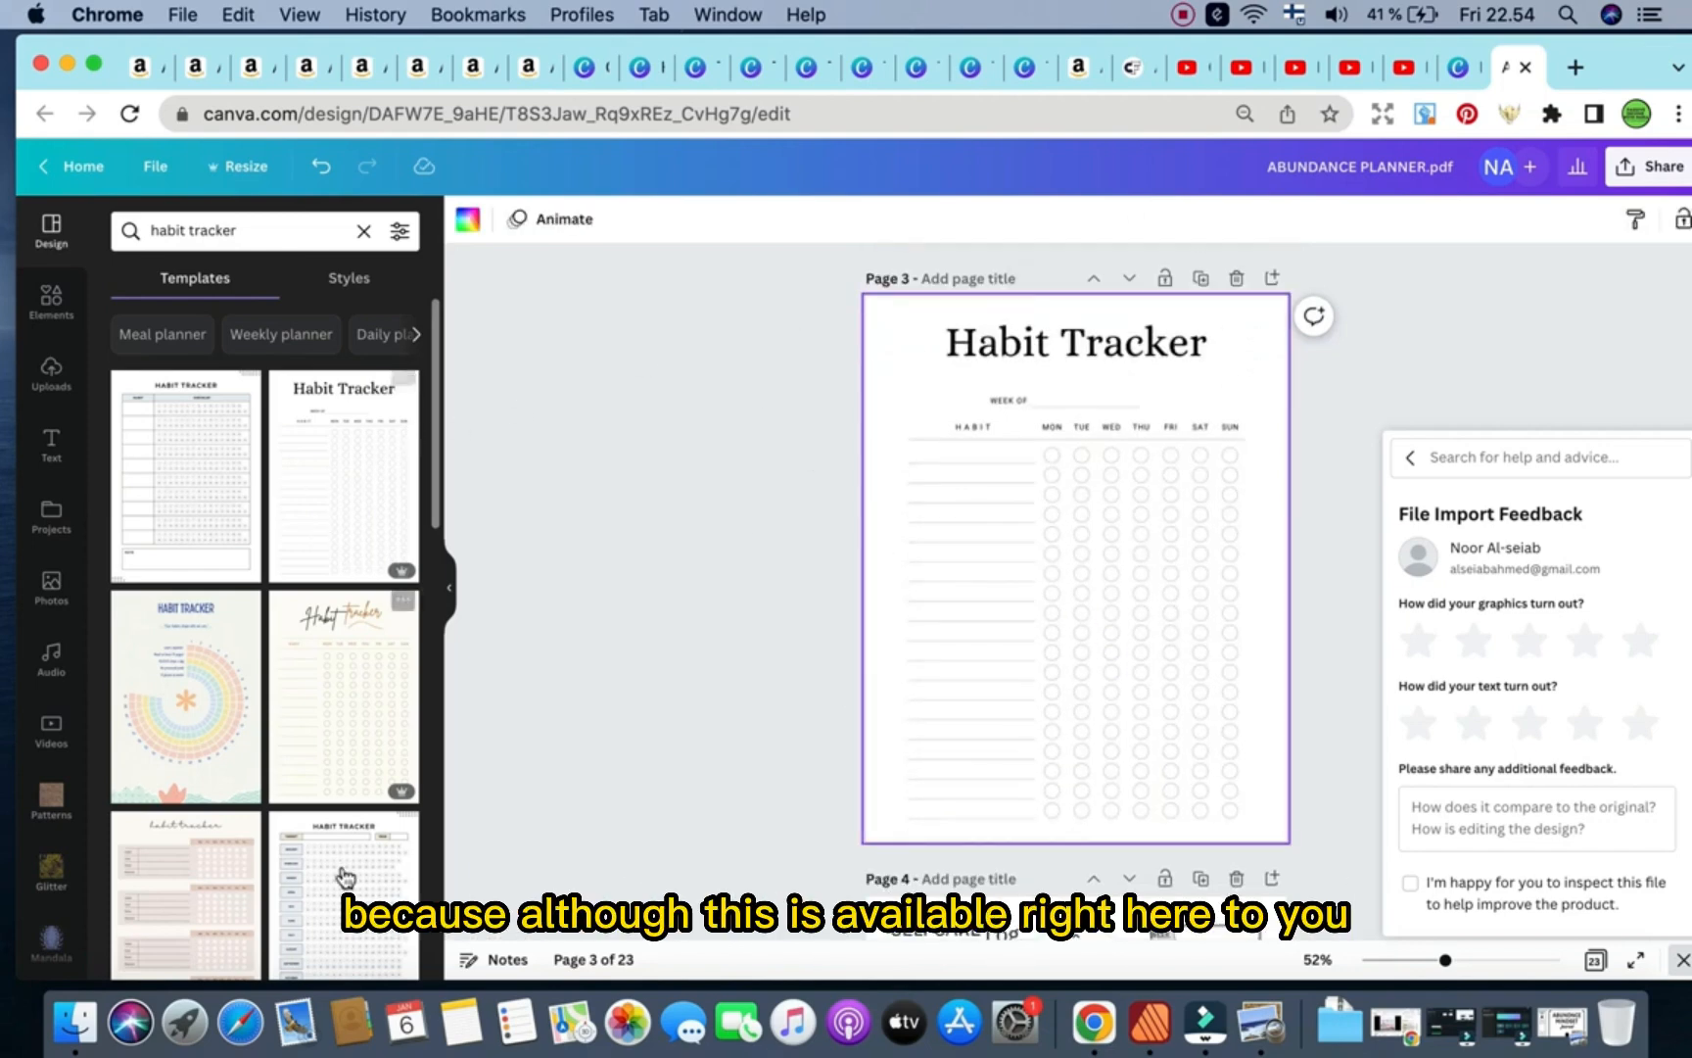
{"action": "scroll", "scroll_direction": "down", "scroll_amount": 3}
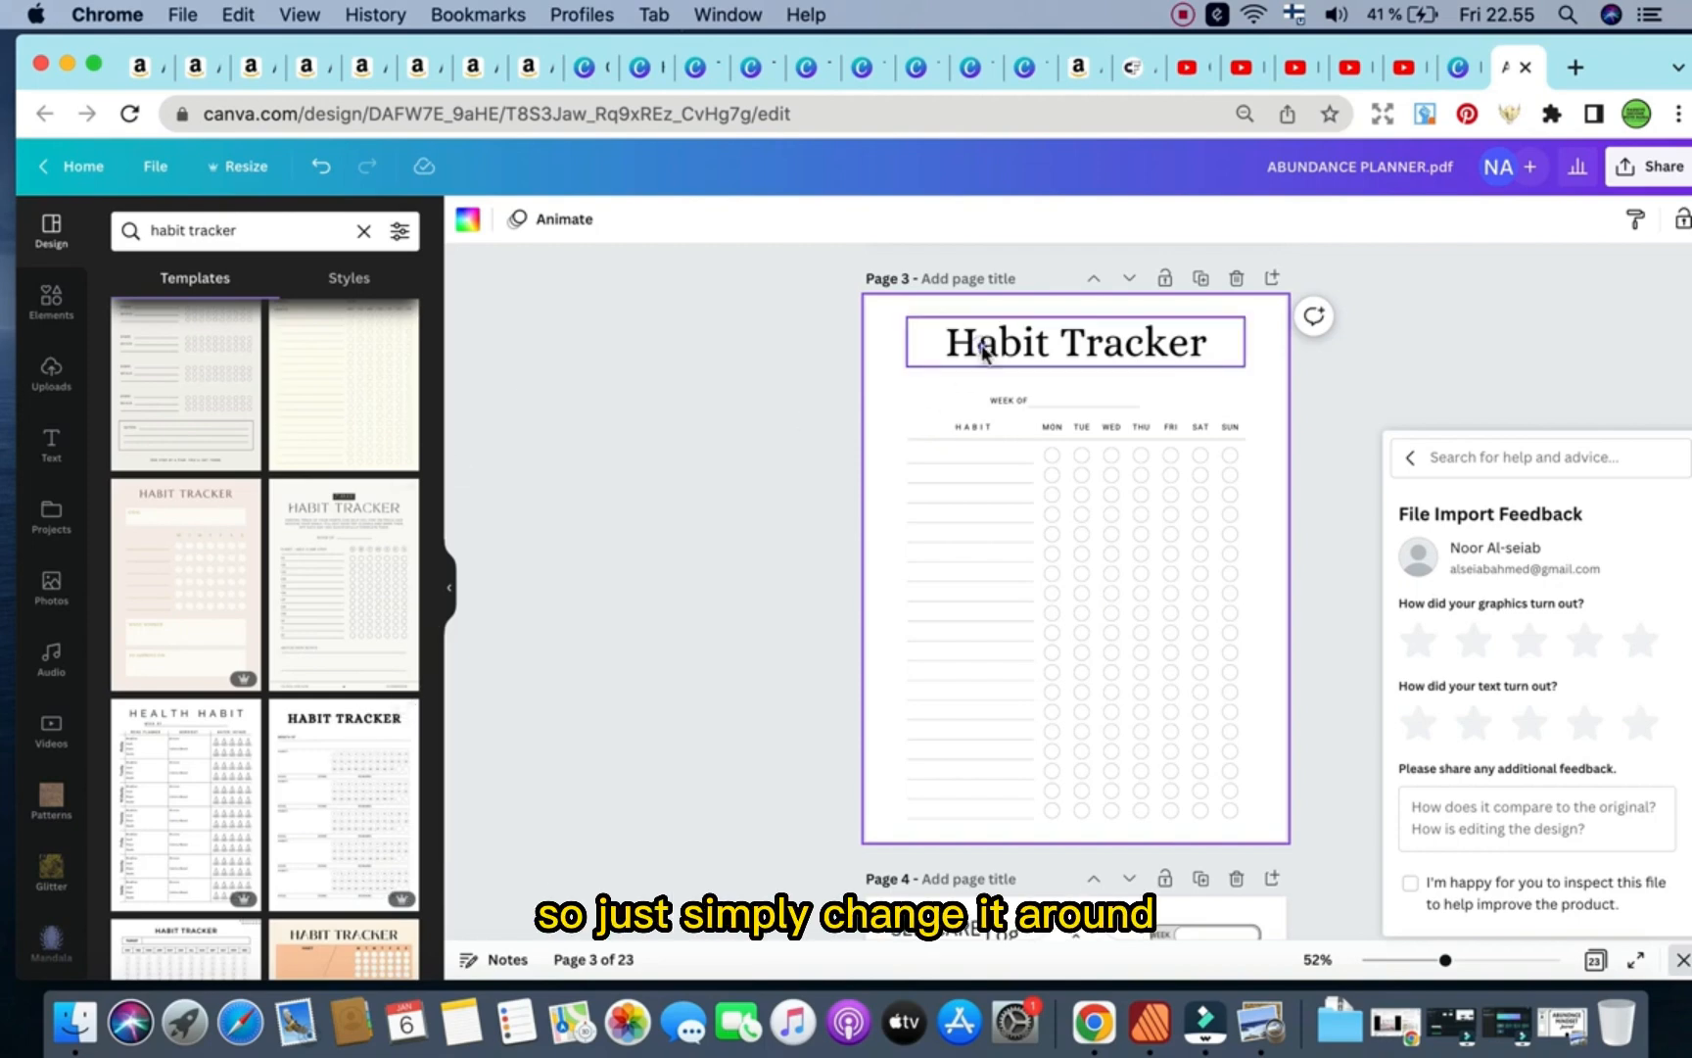
Set the Habit Tracker title in the bold Suez One font.
{"action": "left_click", "coordinate": [1073, 343]}
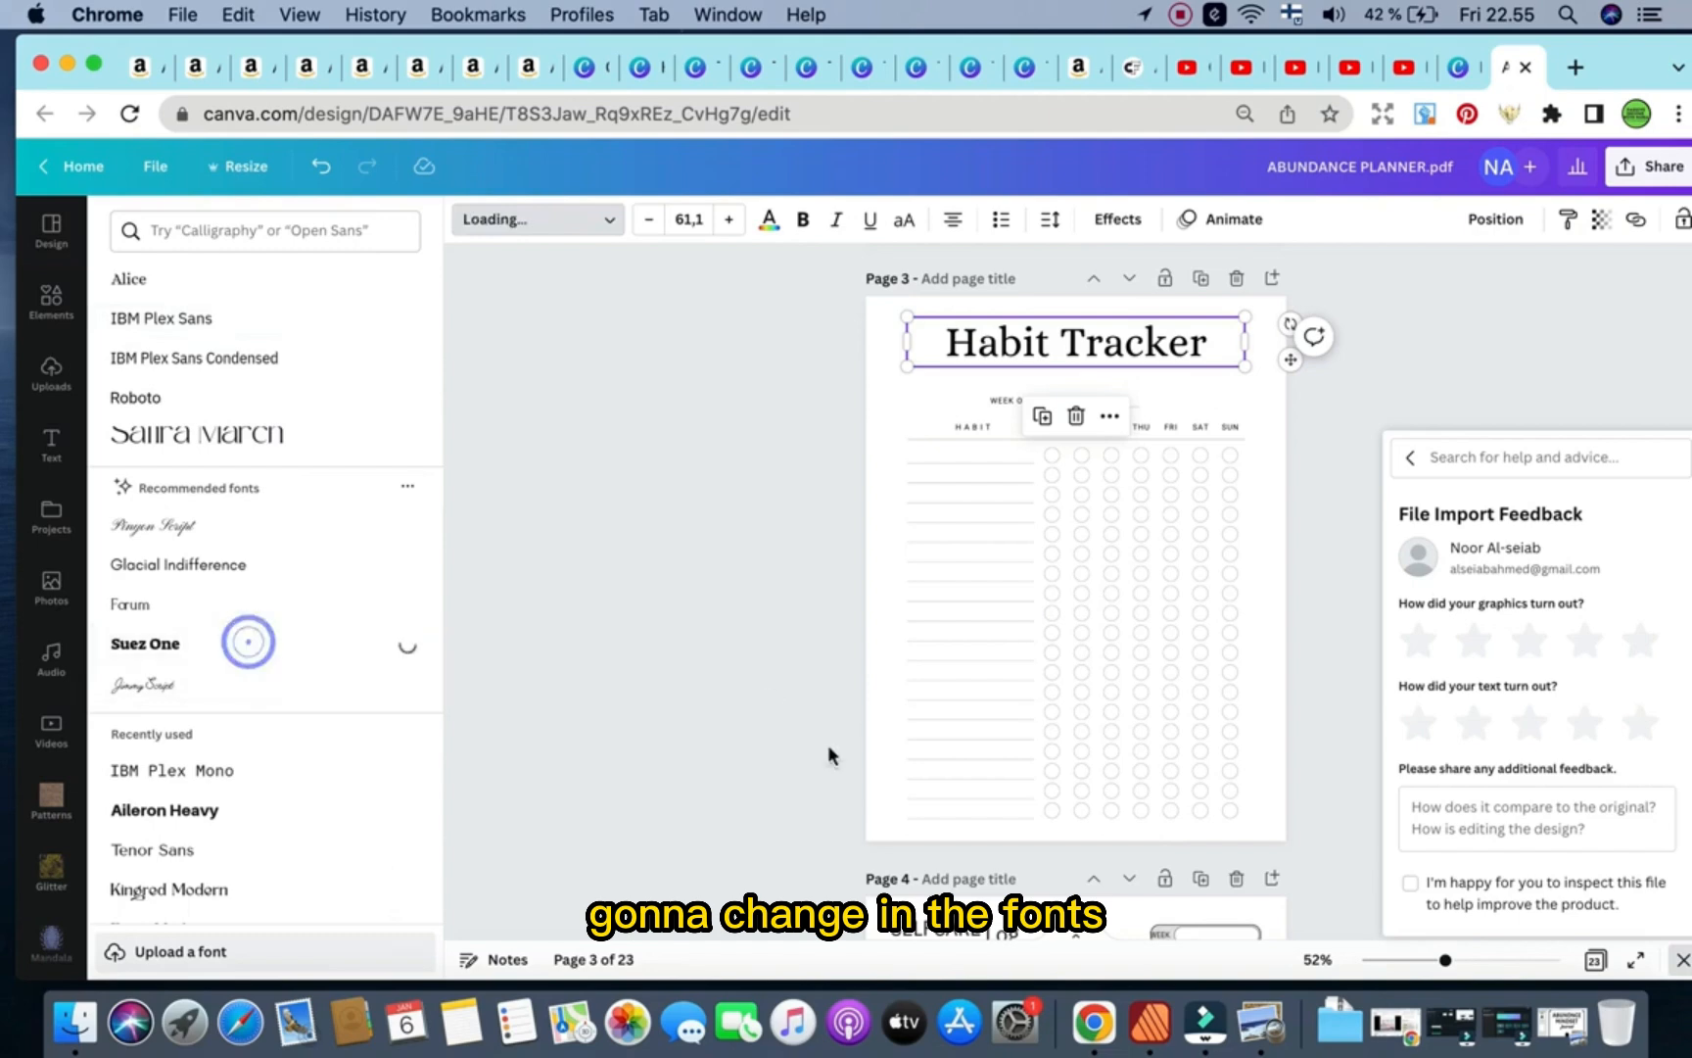
{"action": "left_click", "coordinate": [143, 642]}
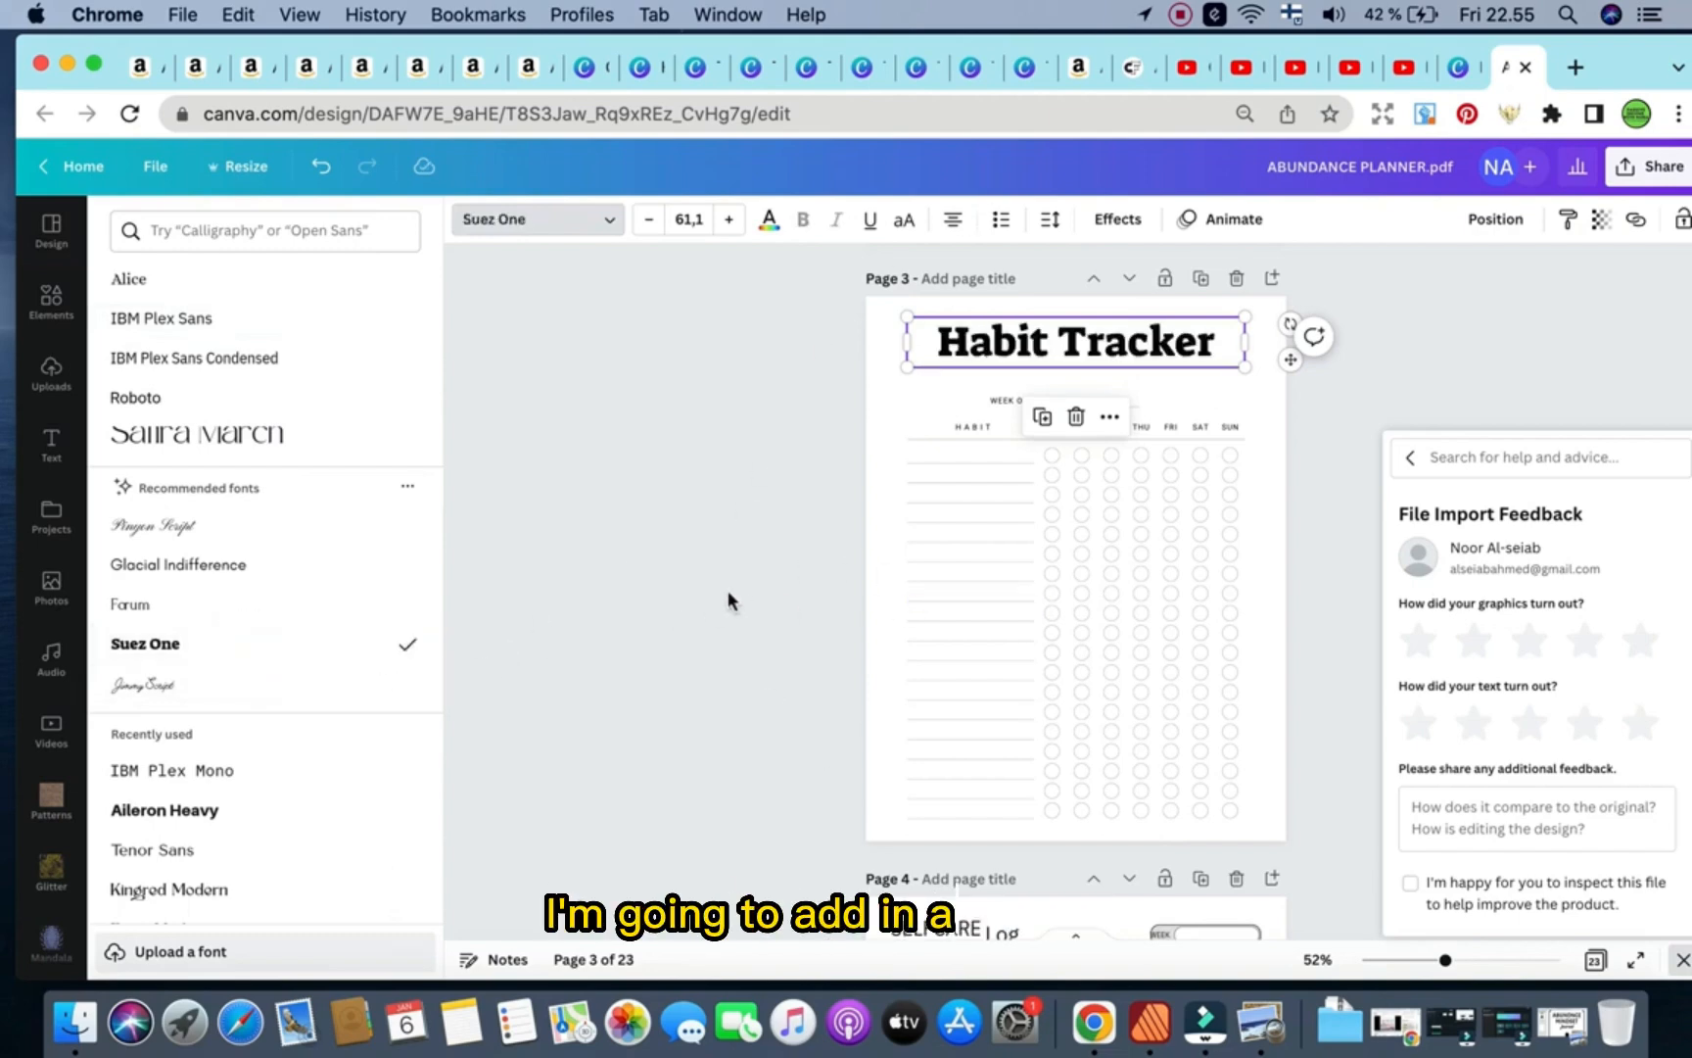
{"action": "left_click", "coordinate": [49, 306]}
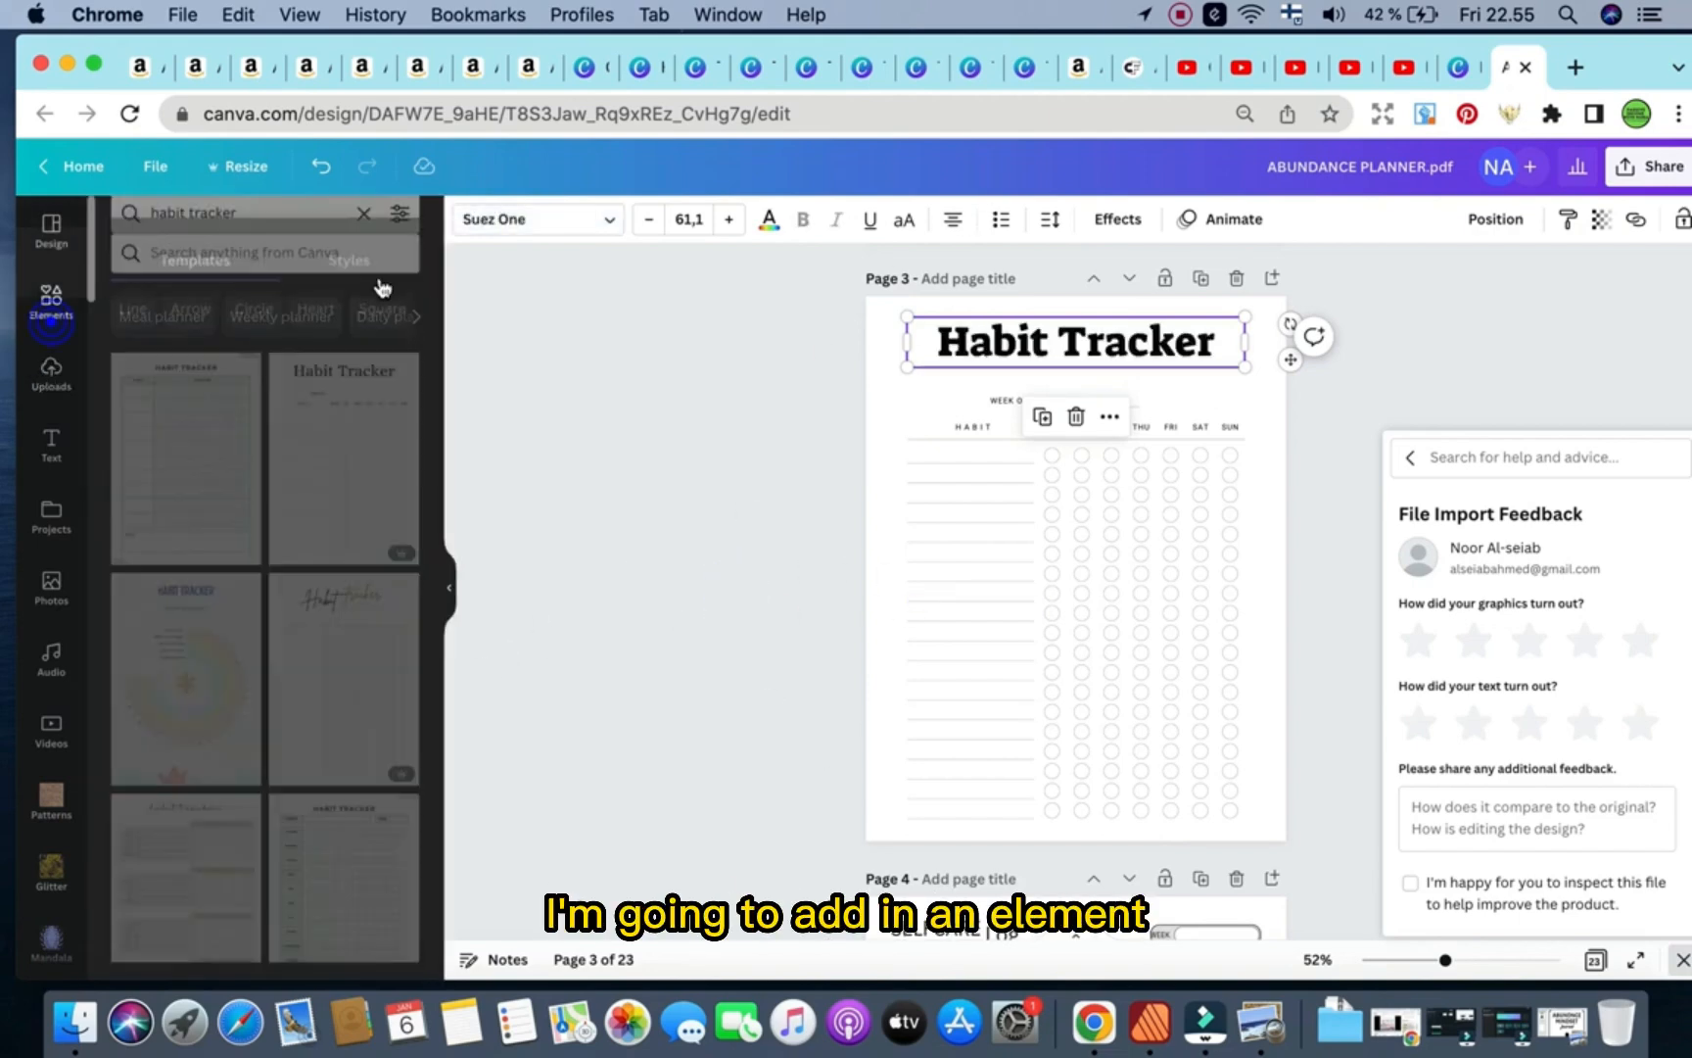
Search Elements for 'ha' and add the meditating figure graphic to page 3.
{"action": "left_click", "coordinate": [292, 229]}
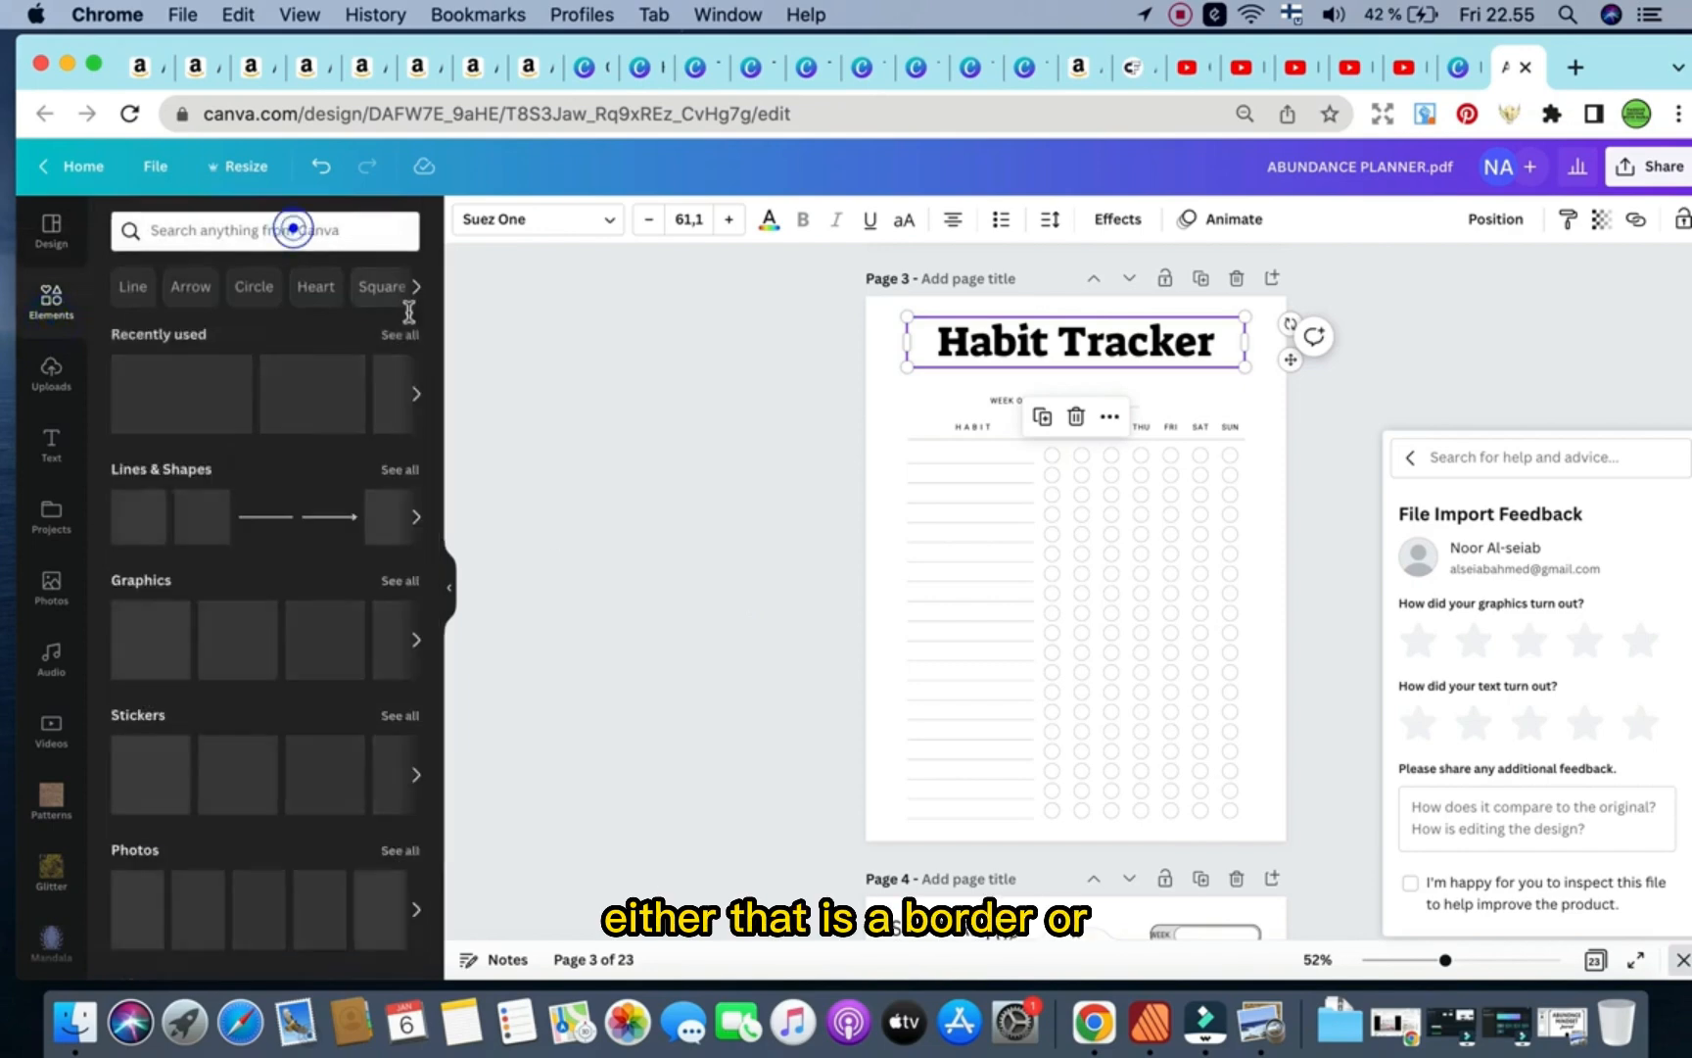
{"action": "type", "text": "habits"}
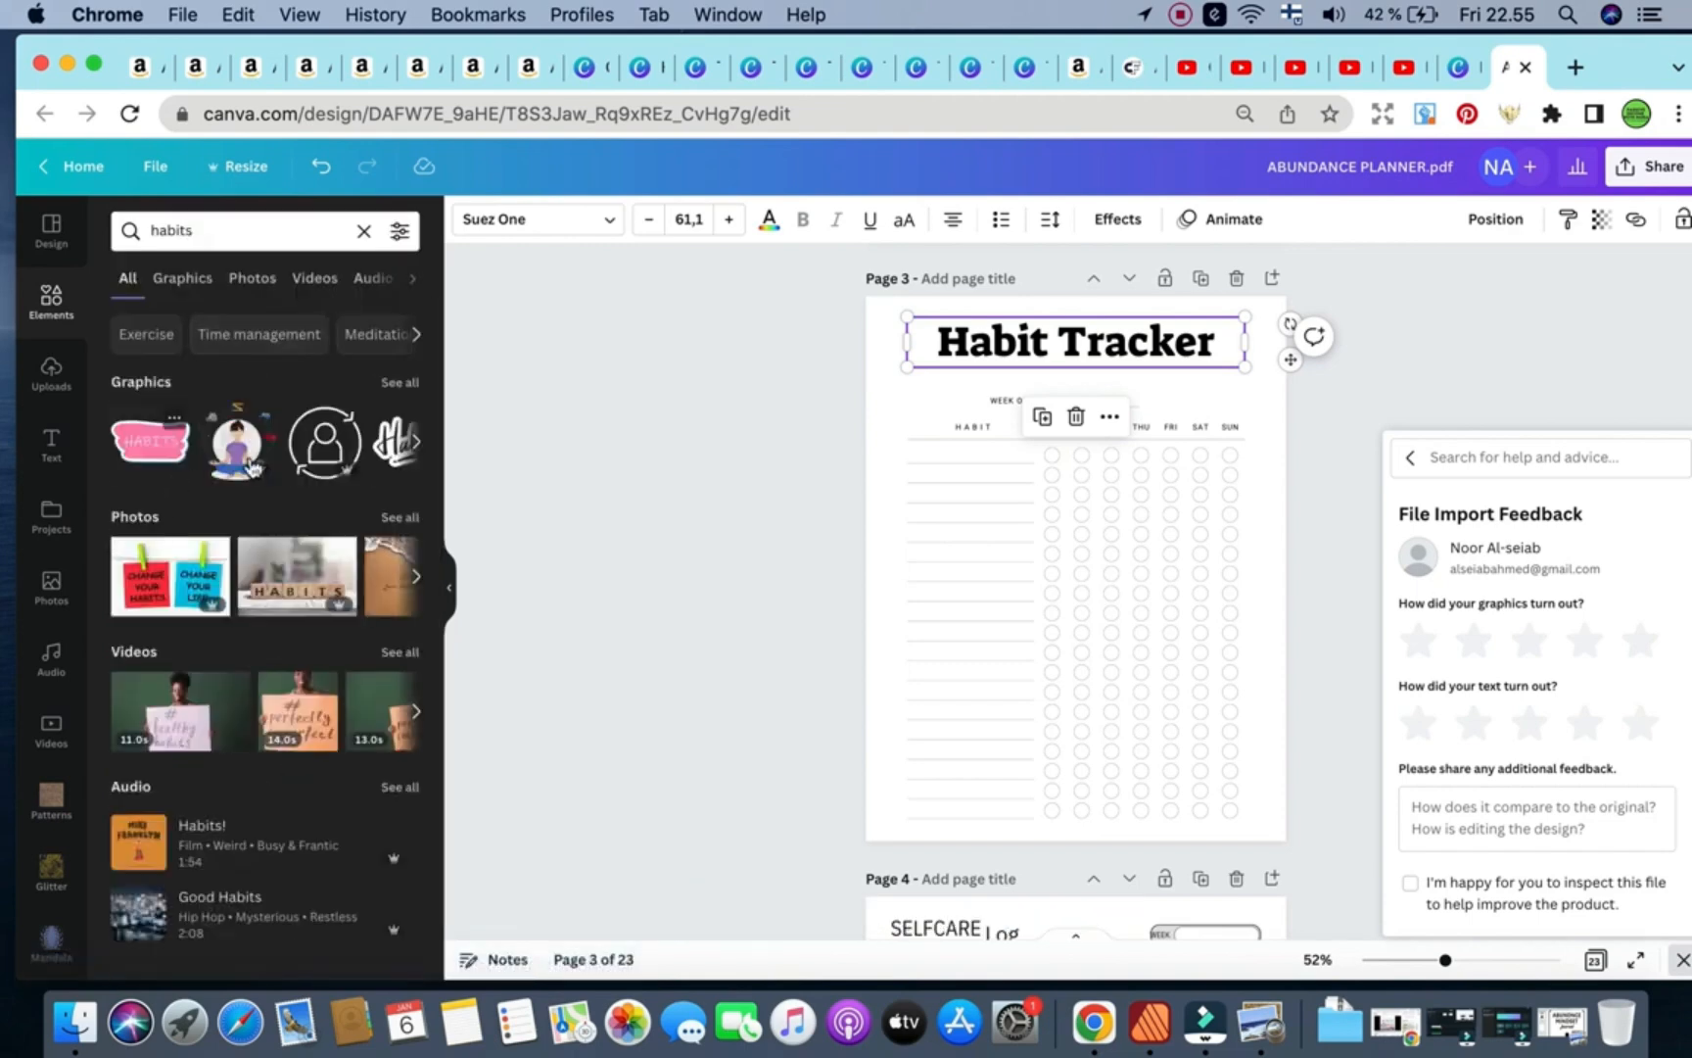
{"action": "left_click", "coordinate": [241, 441]}
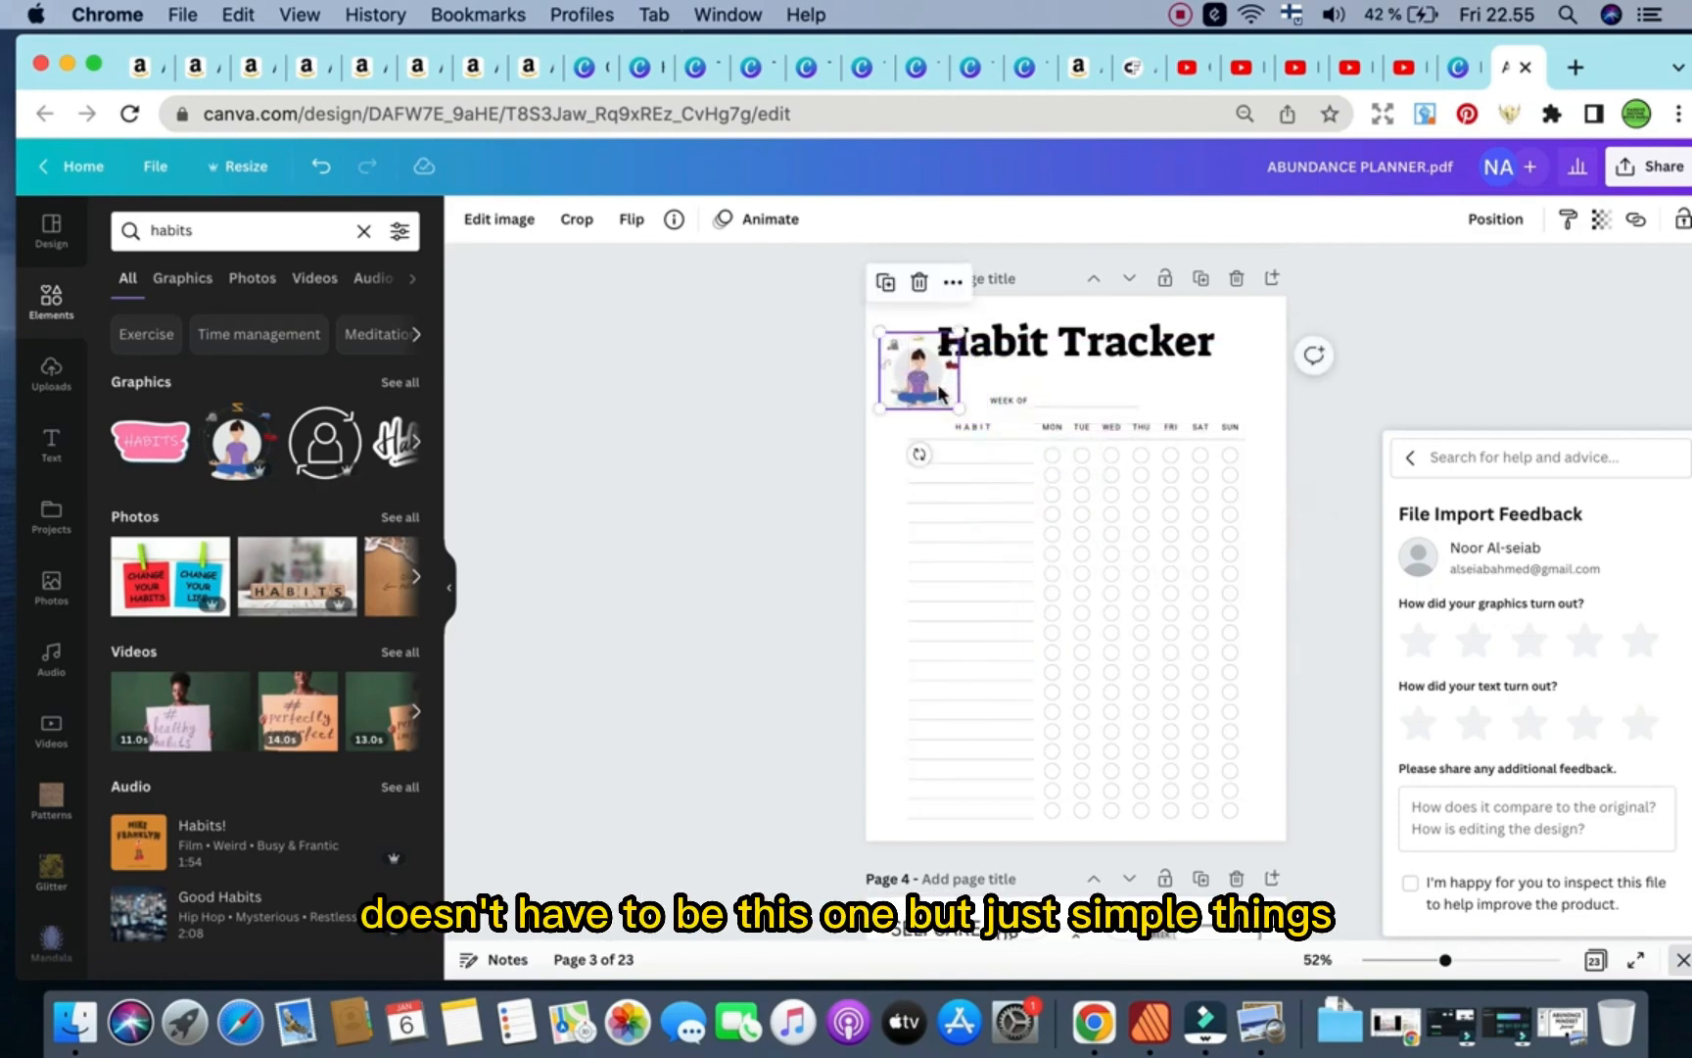
Shrink the meditating figure and place it beside the Habit Tracker title.
{"action": "left_click", "coordinate": [1072, 341]}
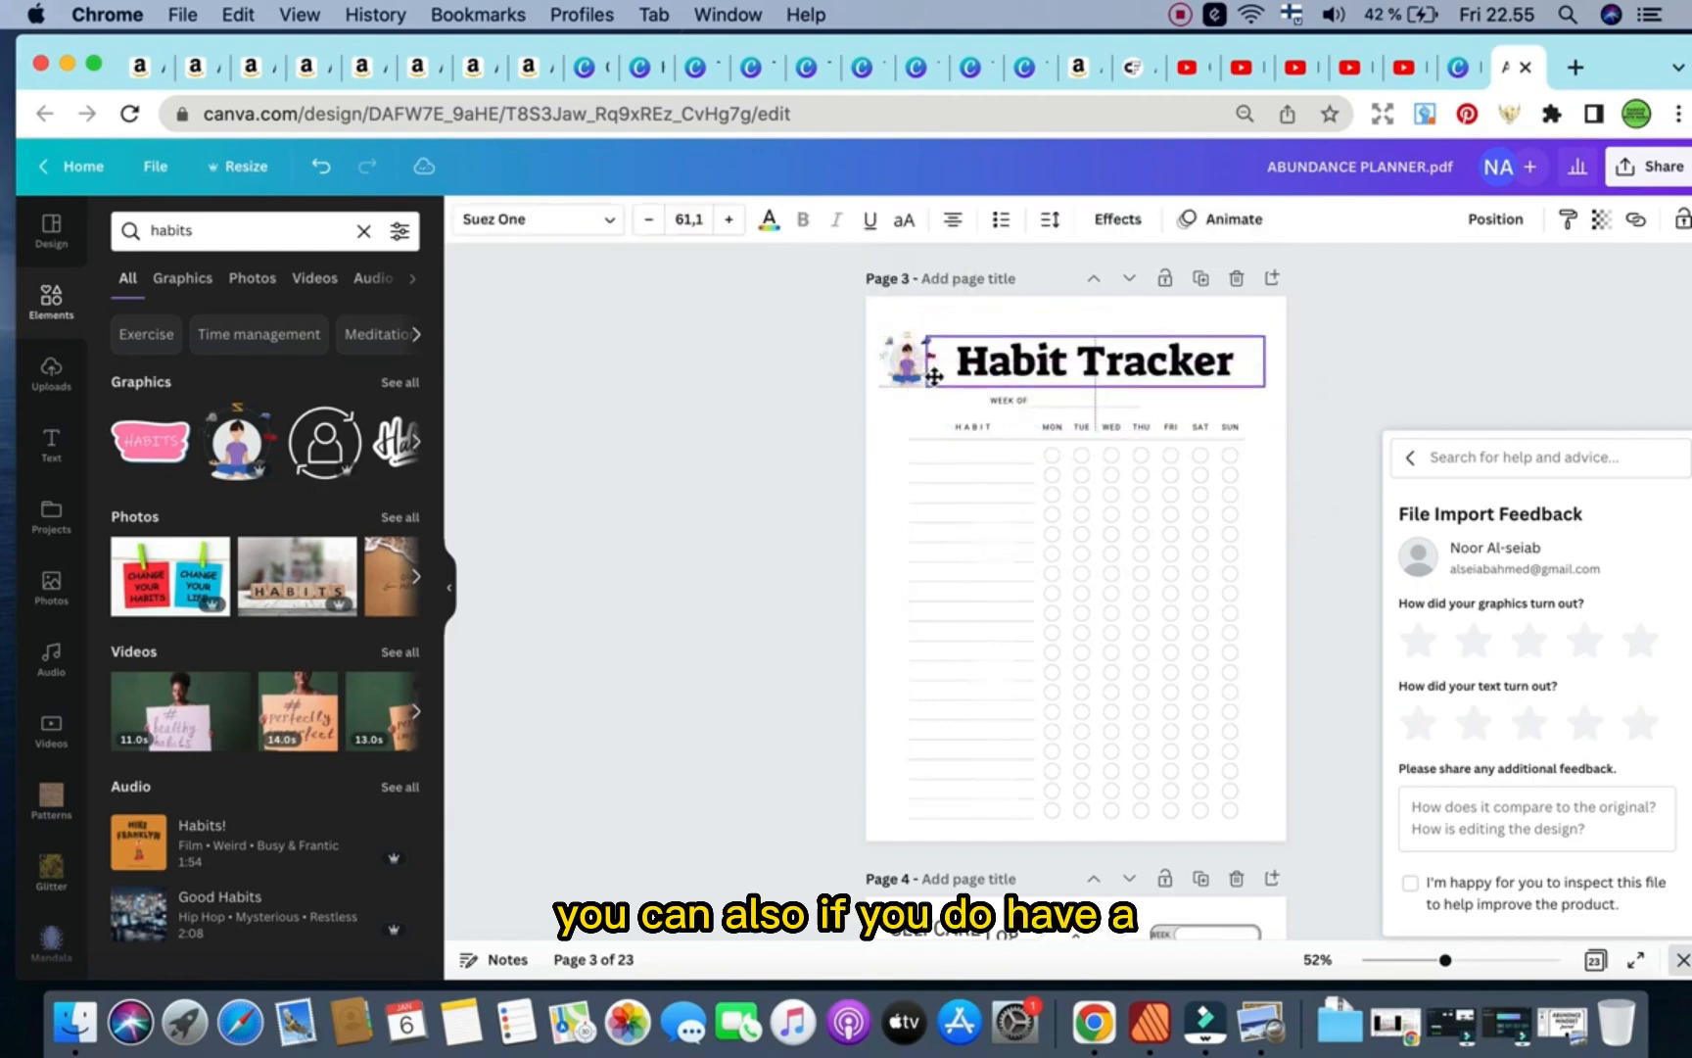
{"action": "left_click", "coordinate": [909, 365]}
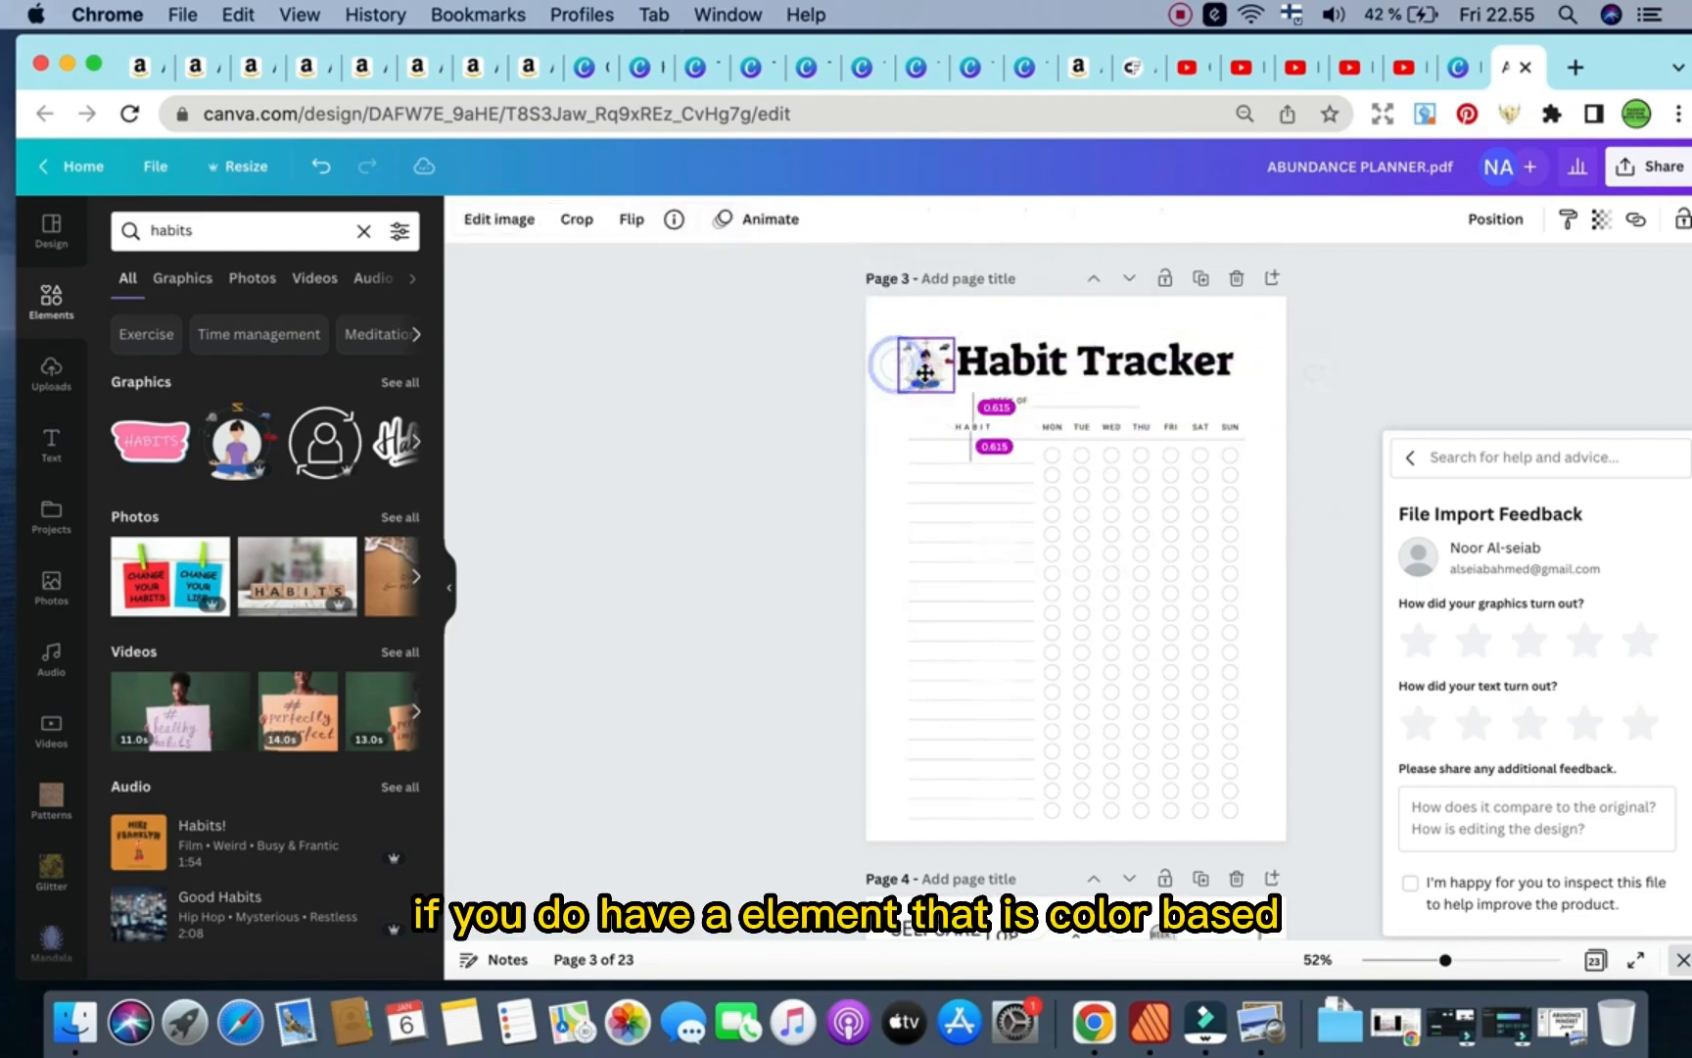
{"action": "left_click", "coordinate": [923, 364]}
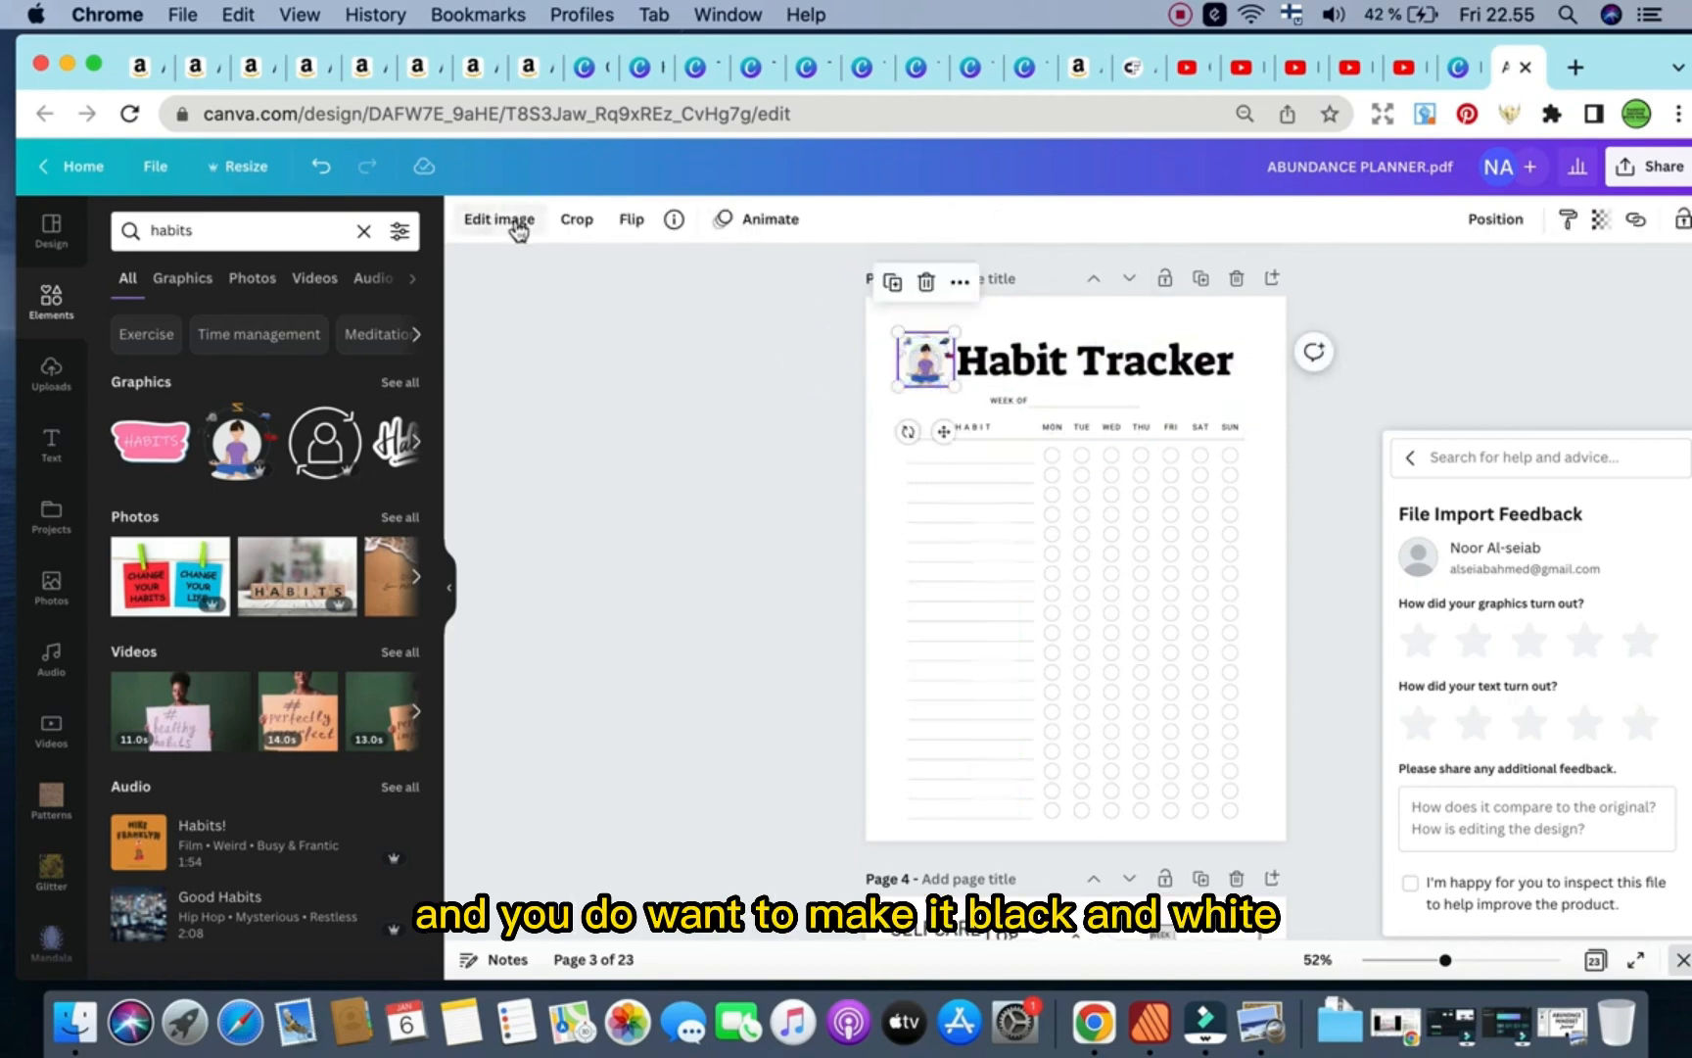
{"action": "left_click", "coordinate": [499, 219]}
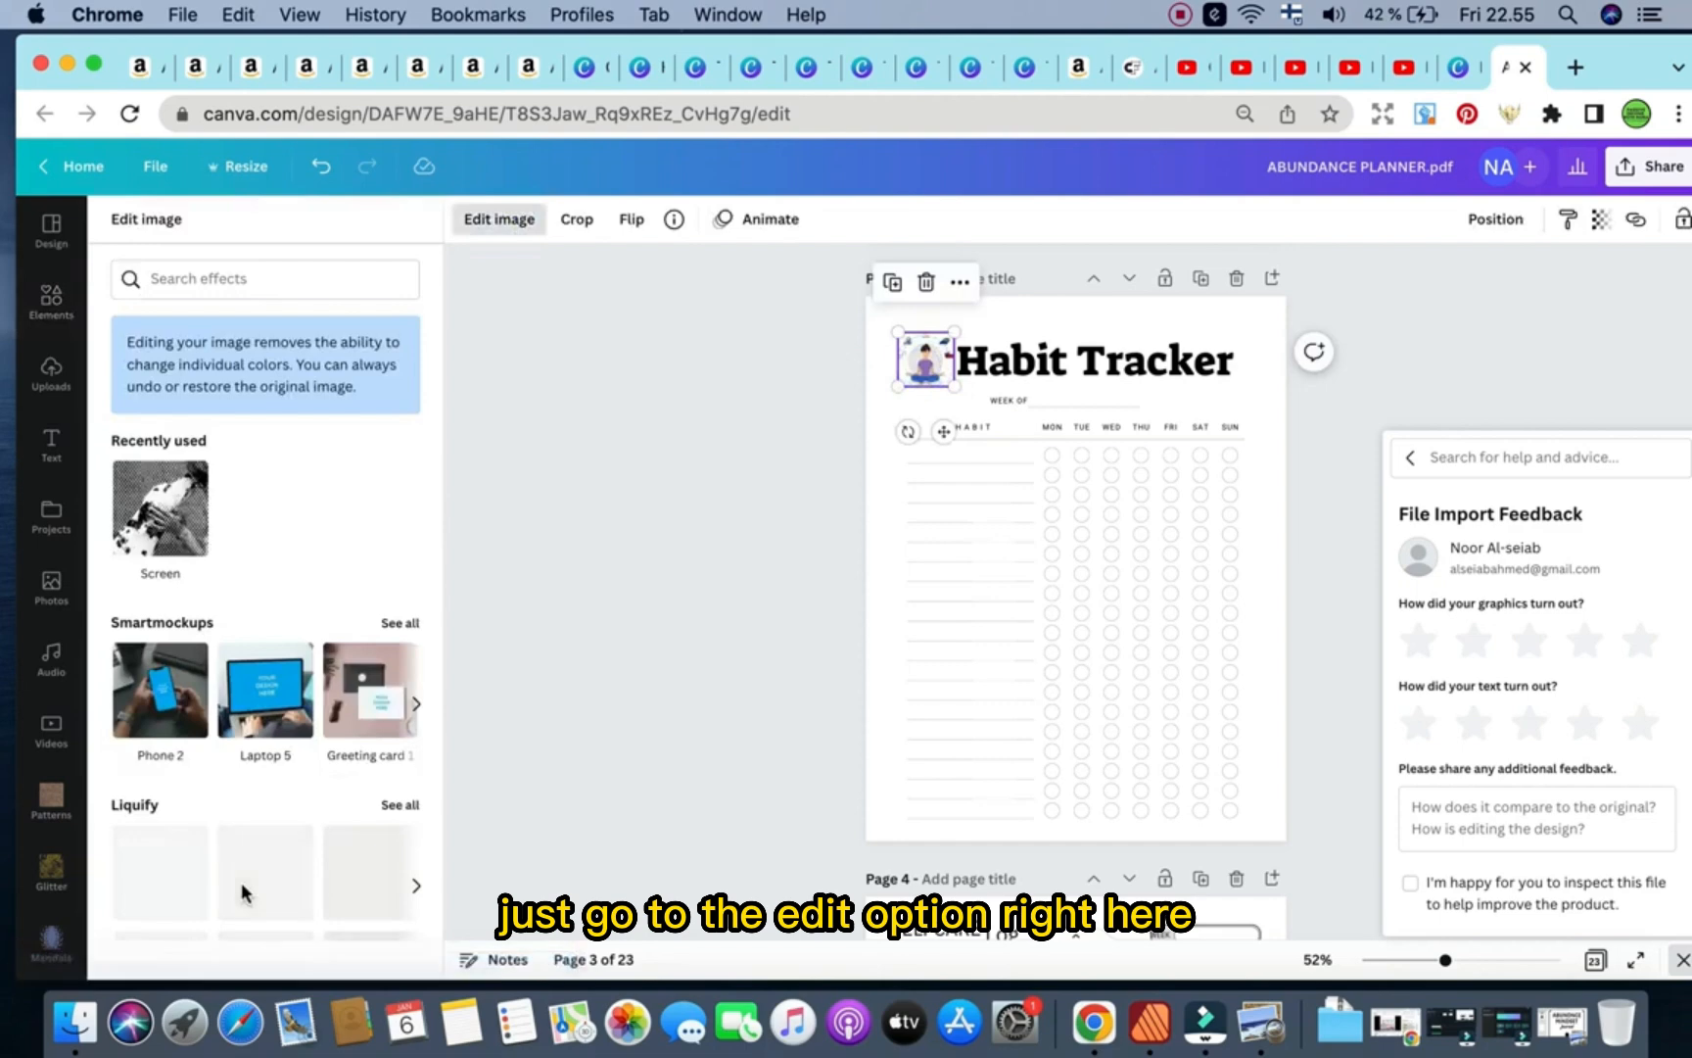
Browse the Liquify and other image effects for the meditating figure.
{"action": "scroll", "scroll_direction": "down", "scroll_amount": 3}
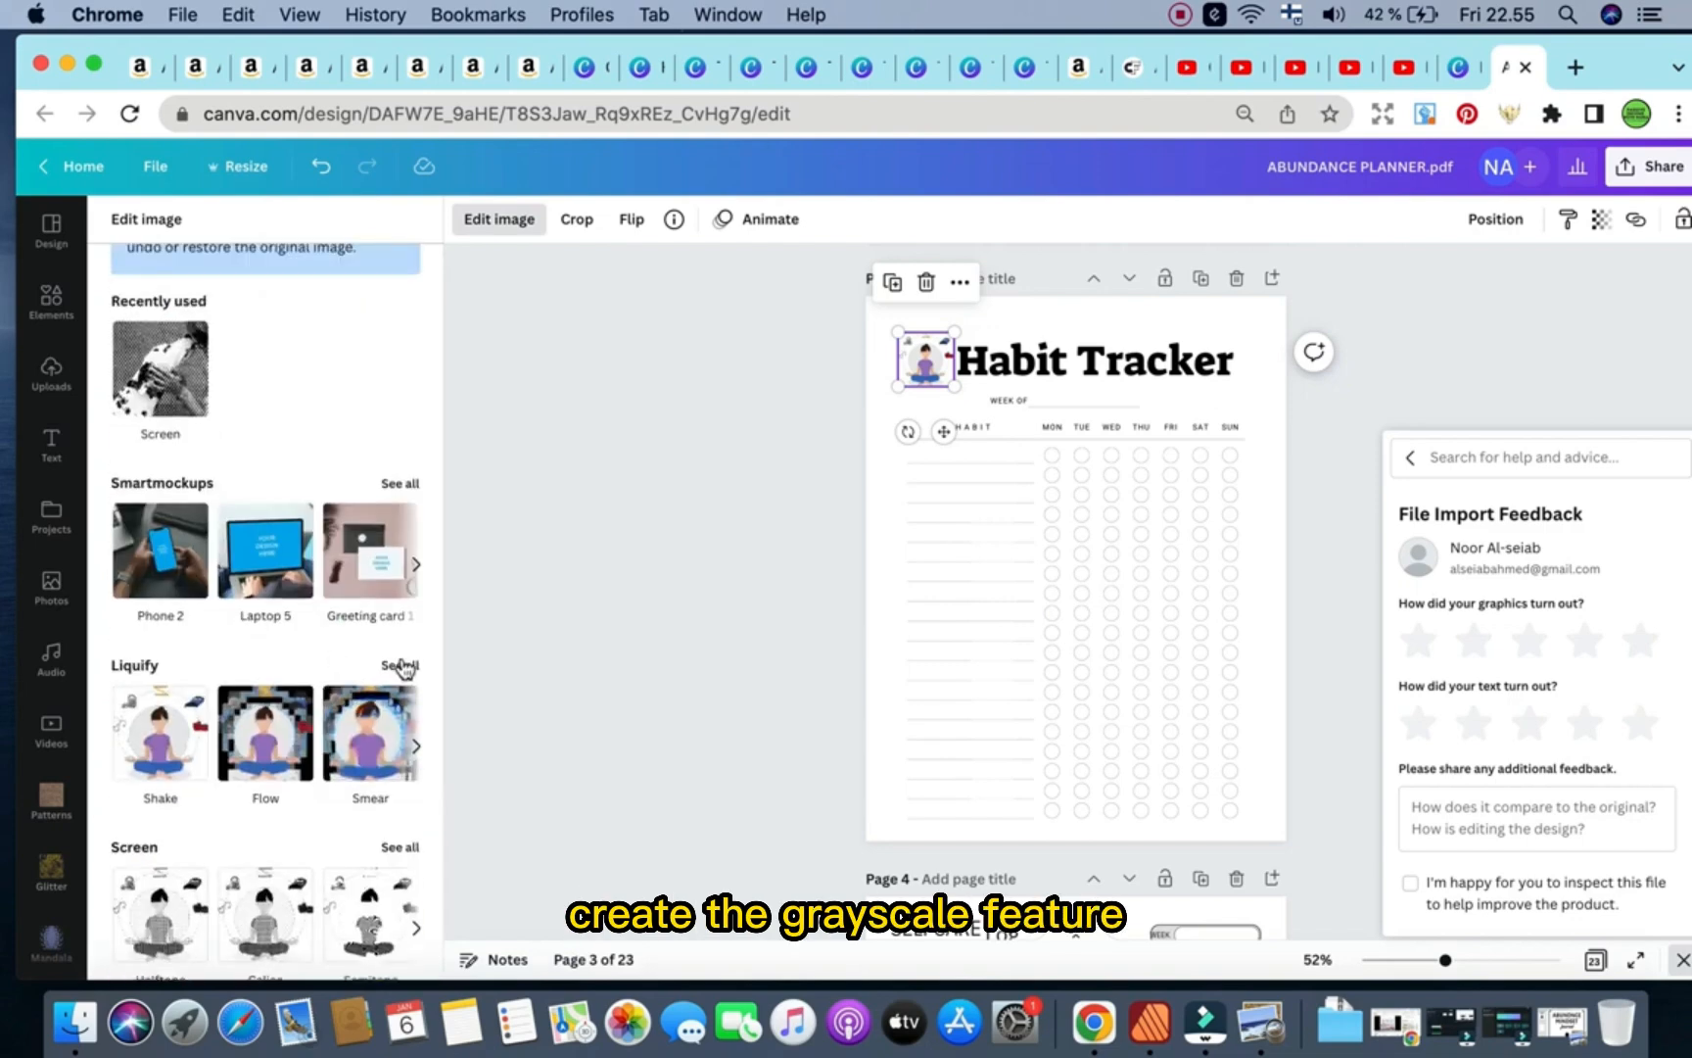
{"action": "left_click", "coordinate": [399, 664]}
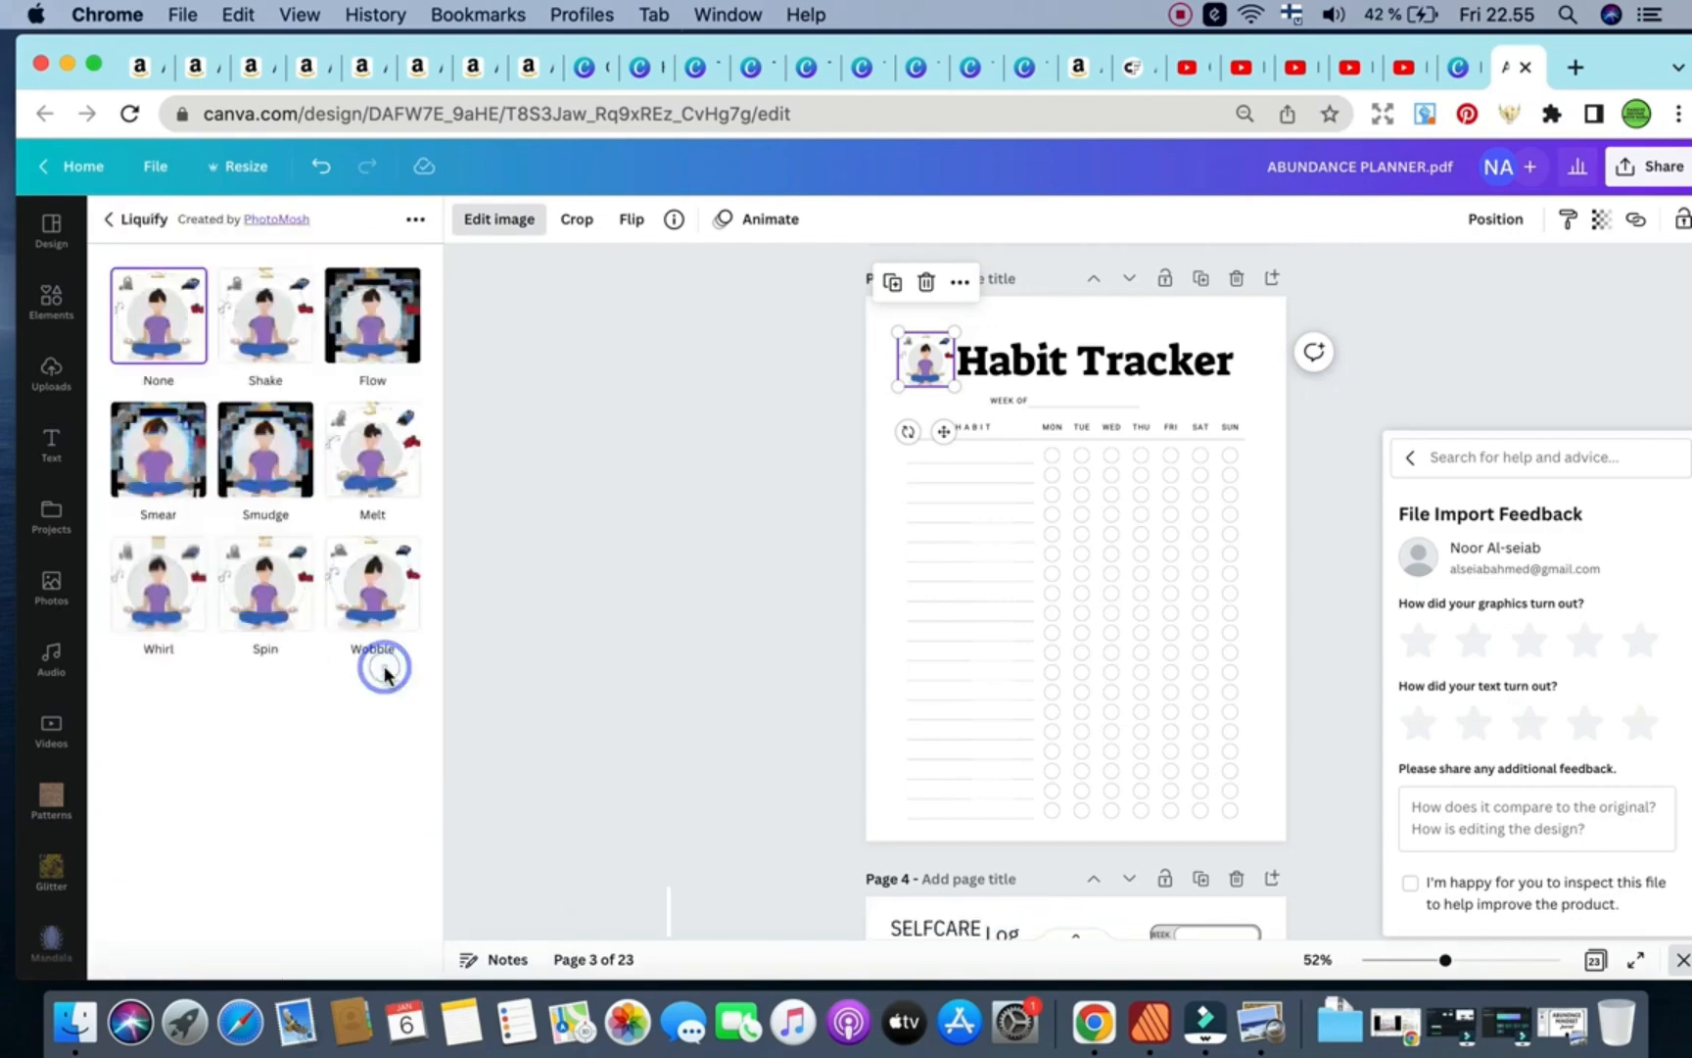
{"action": "left_click", "coordinate": [108, 219]}
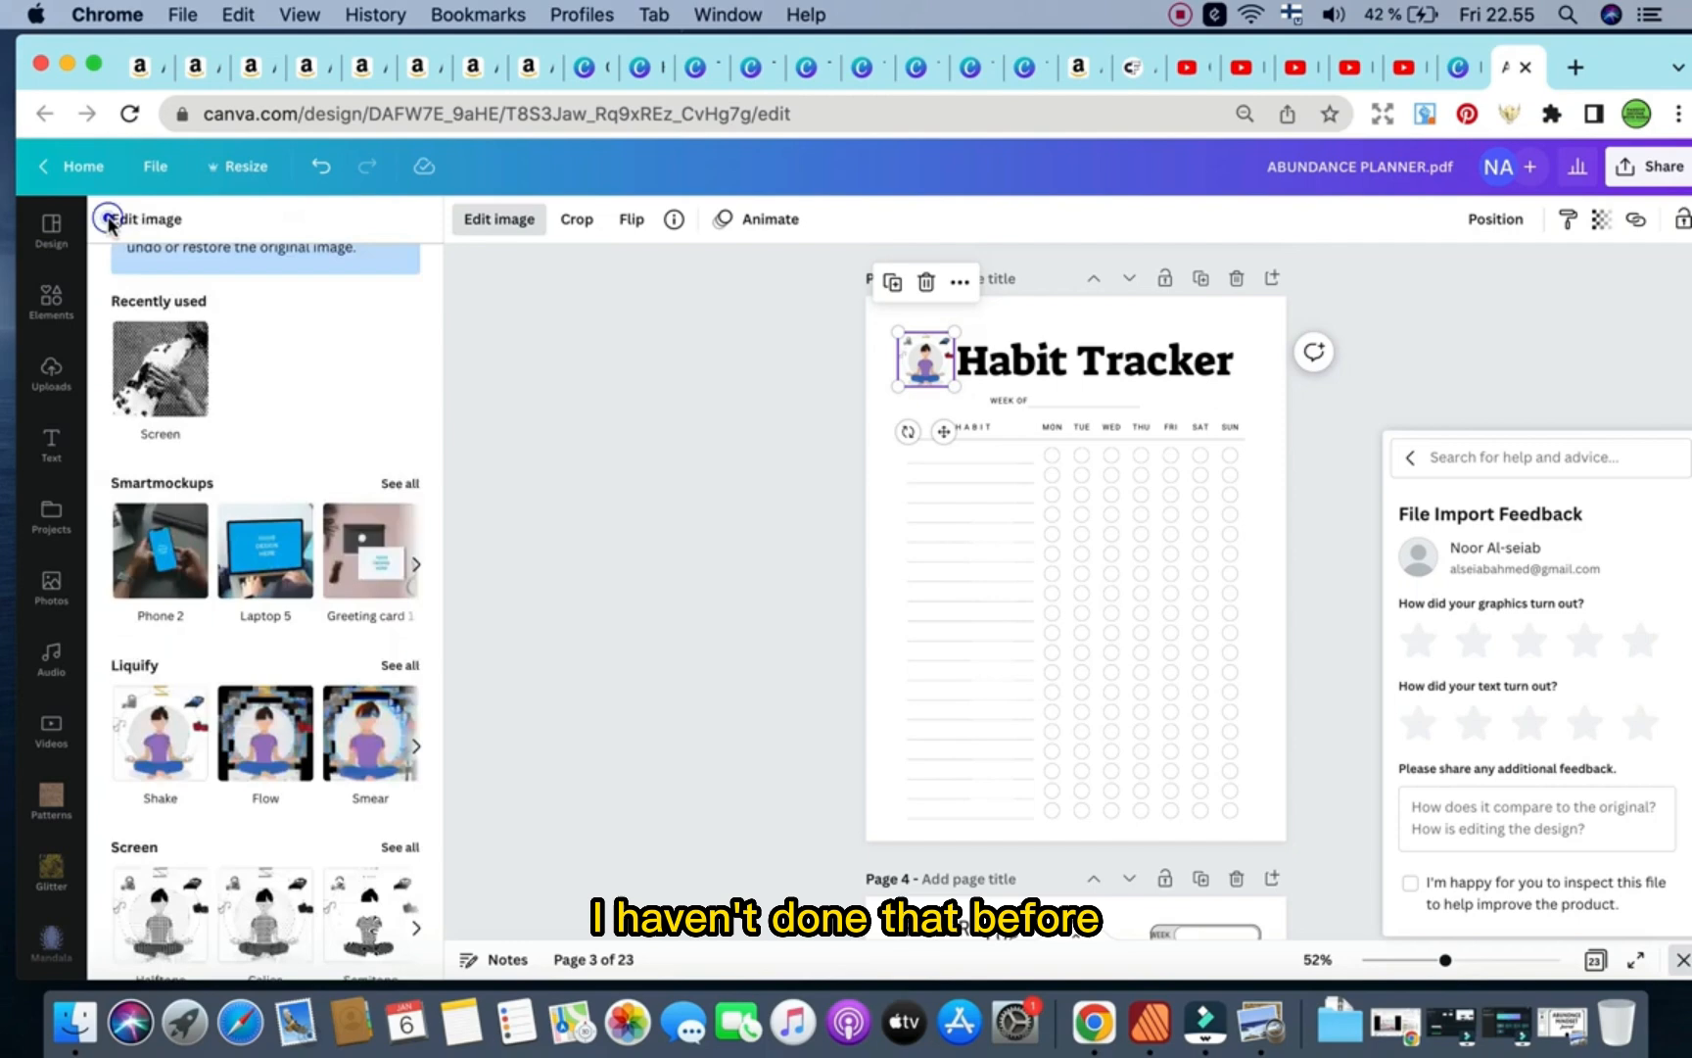
{"action": "scroll", "scroll_direction": "down", "scroll_amount": 3}
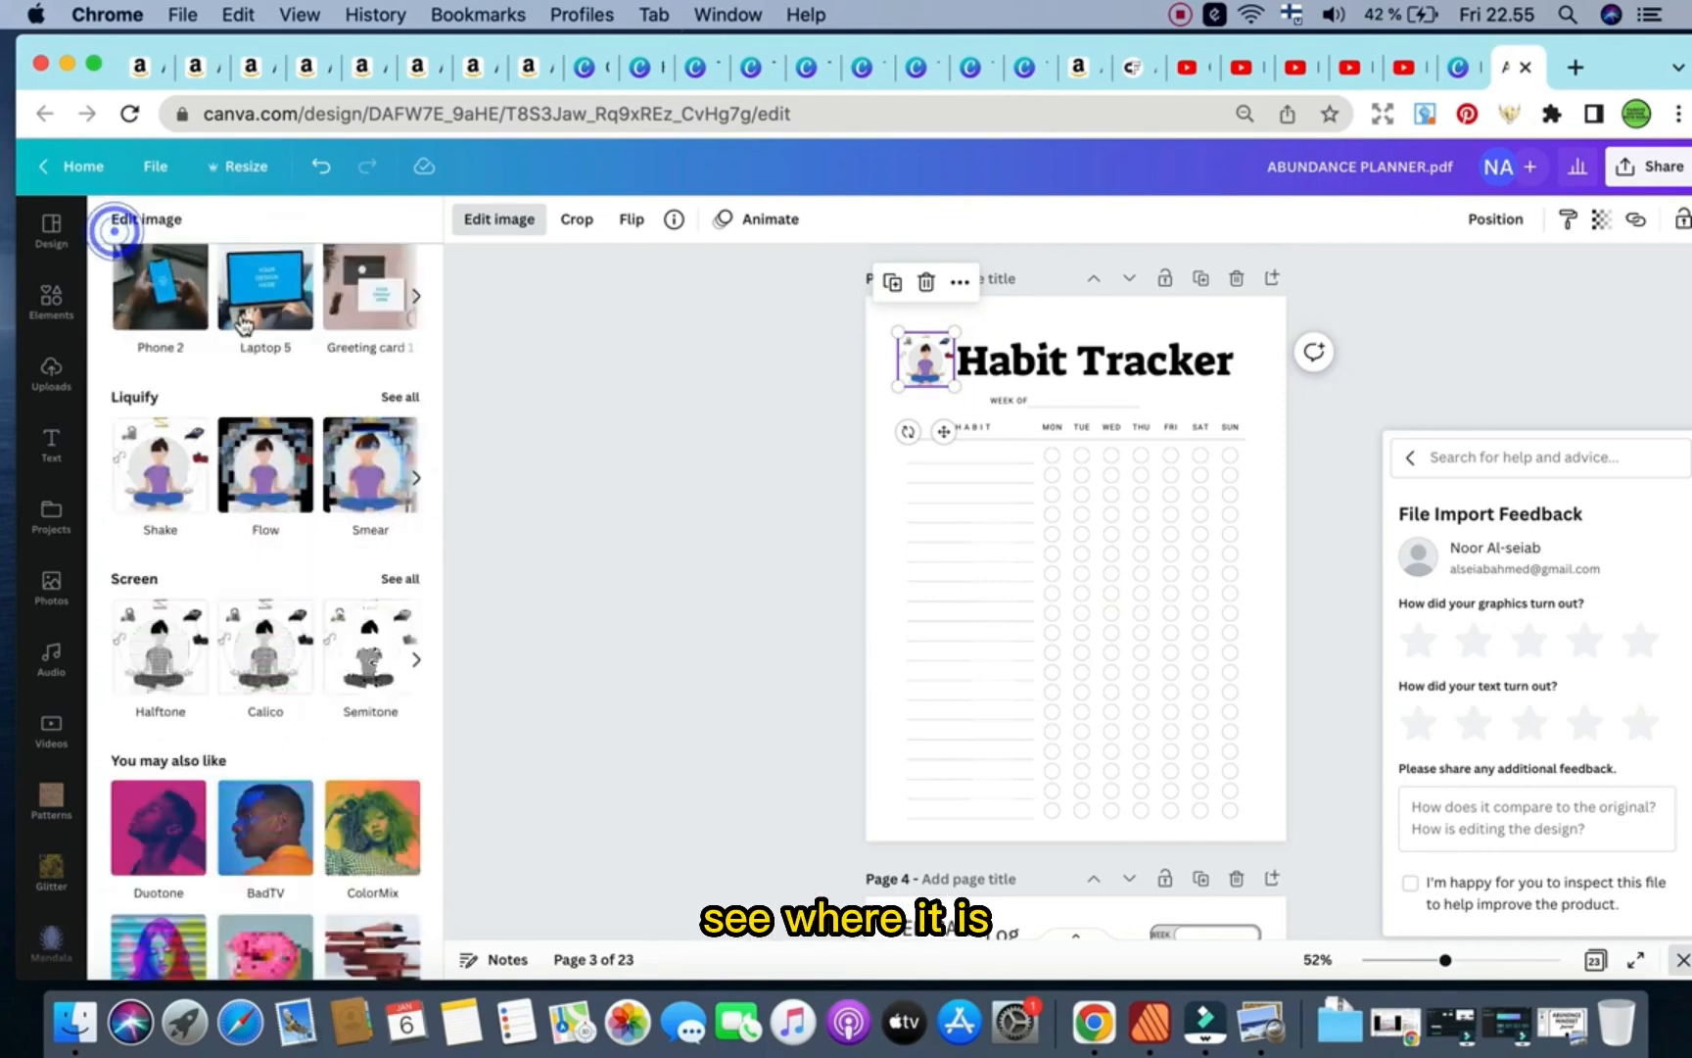
Search effects for 'gre', clear the empty search and close effects without applying any.
{"action": "type", "text": "gre"}
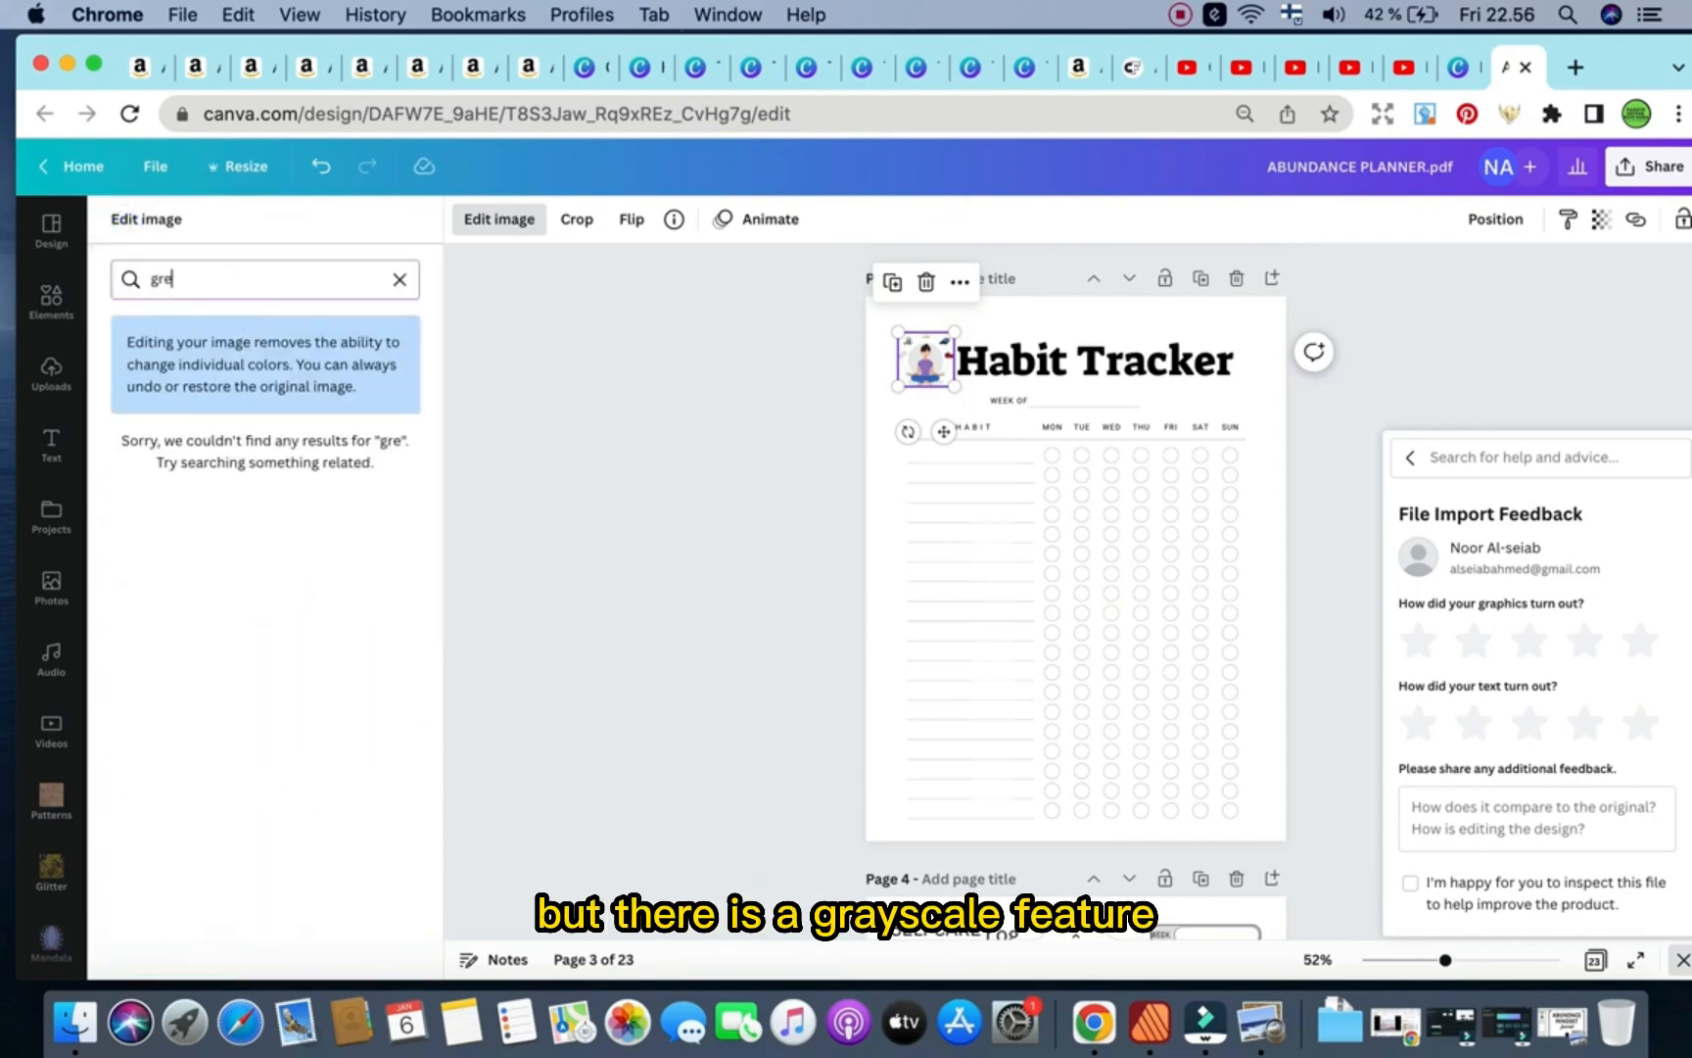
{"action": "left_click", "coordinate": [398, 278]}
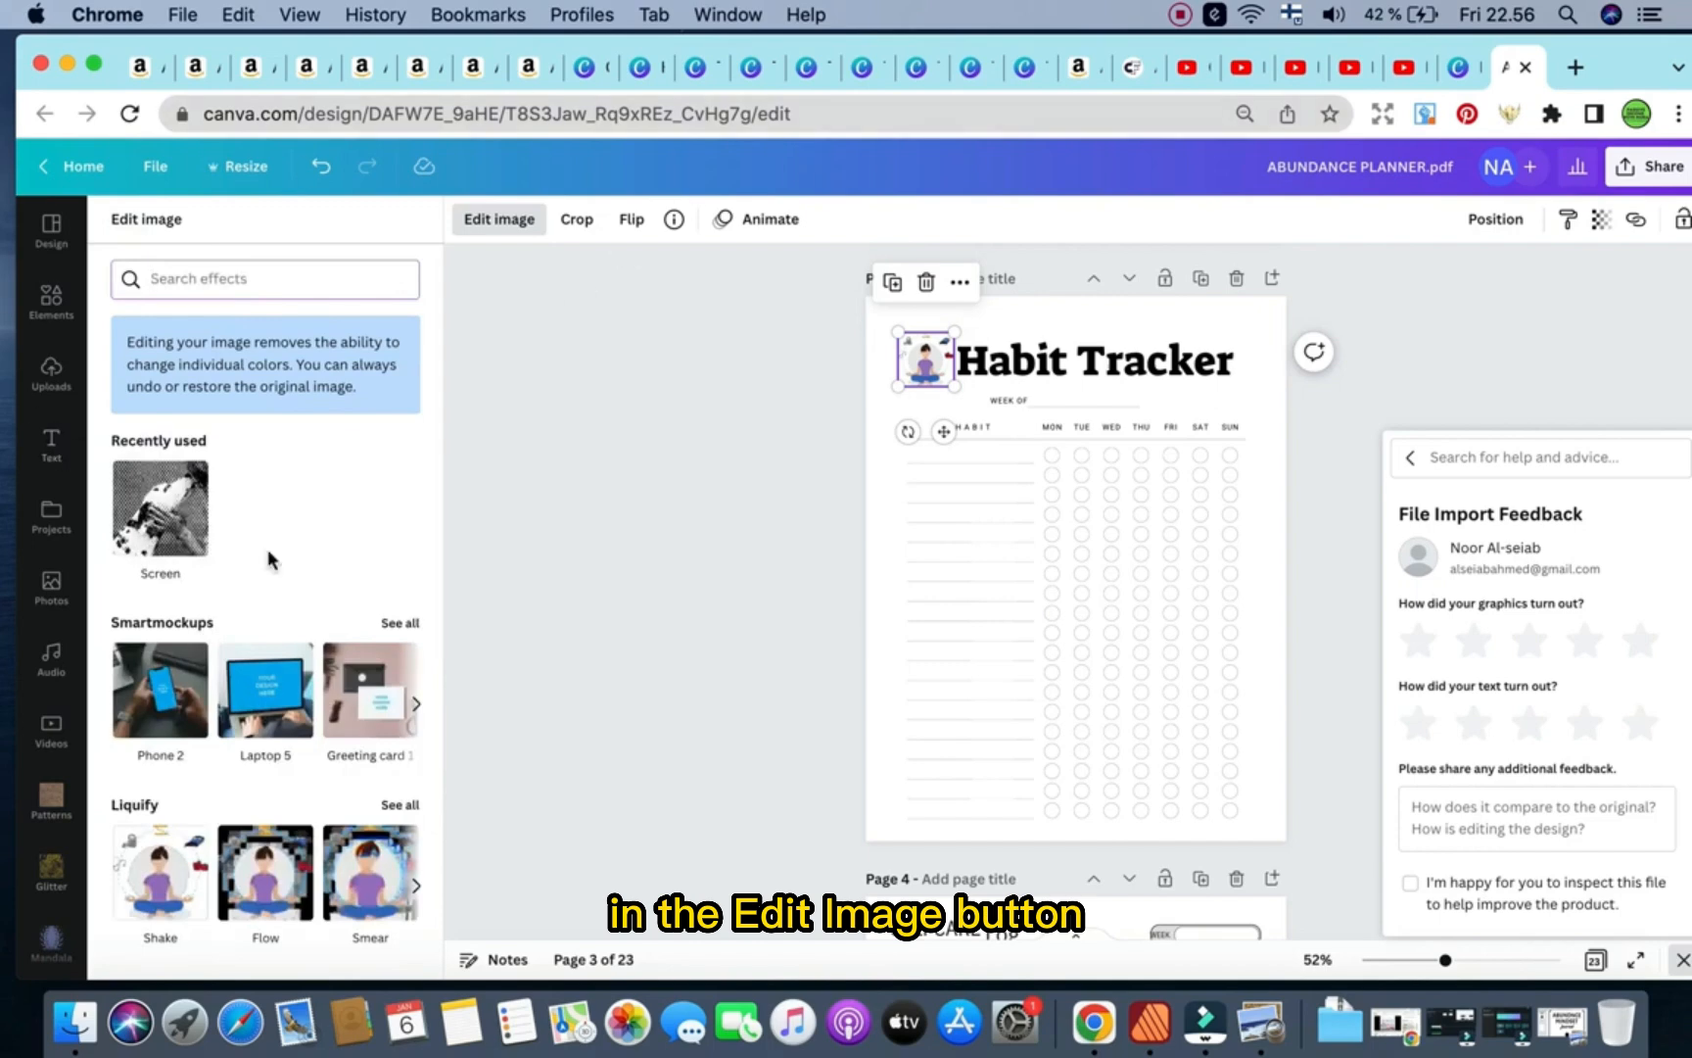
{"action": "scroll", "scroll_direction": "down", "scroll_amount": 3}
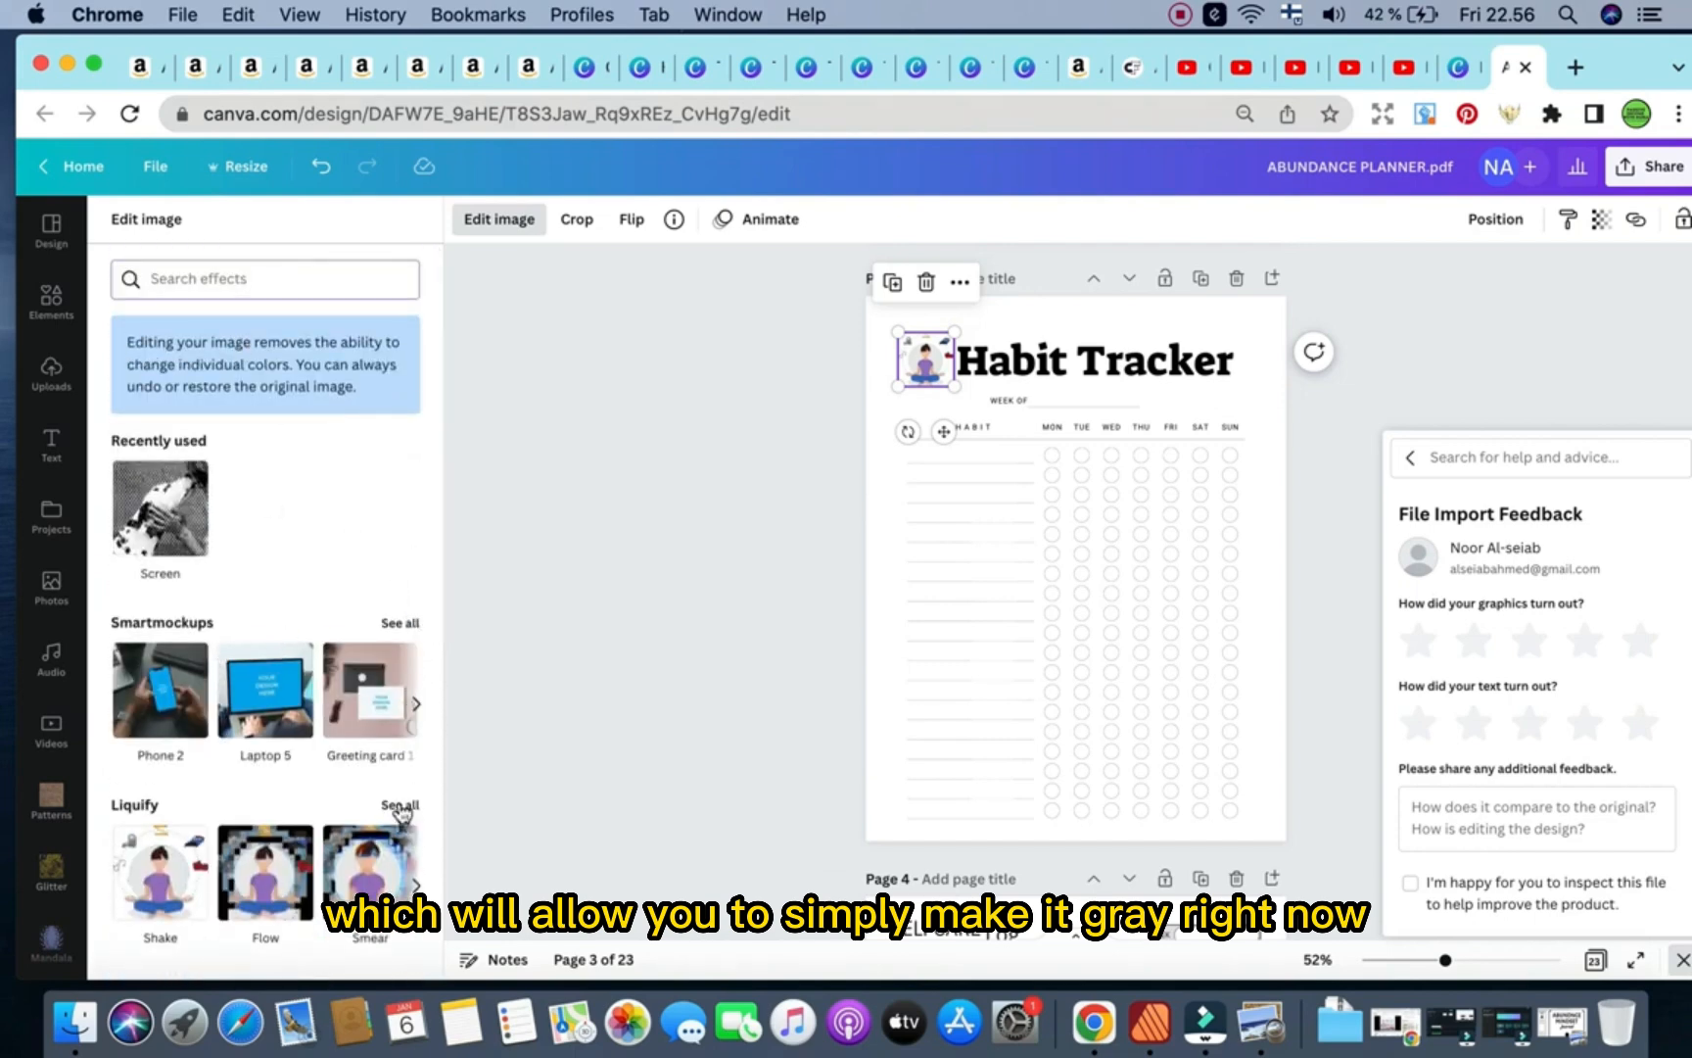
{"action": "left_click", "coordinate": [397, 805]}
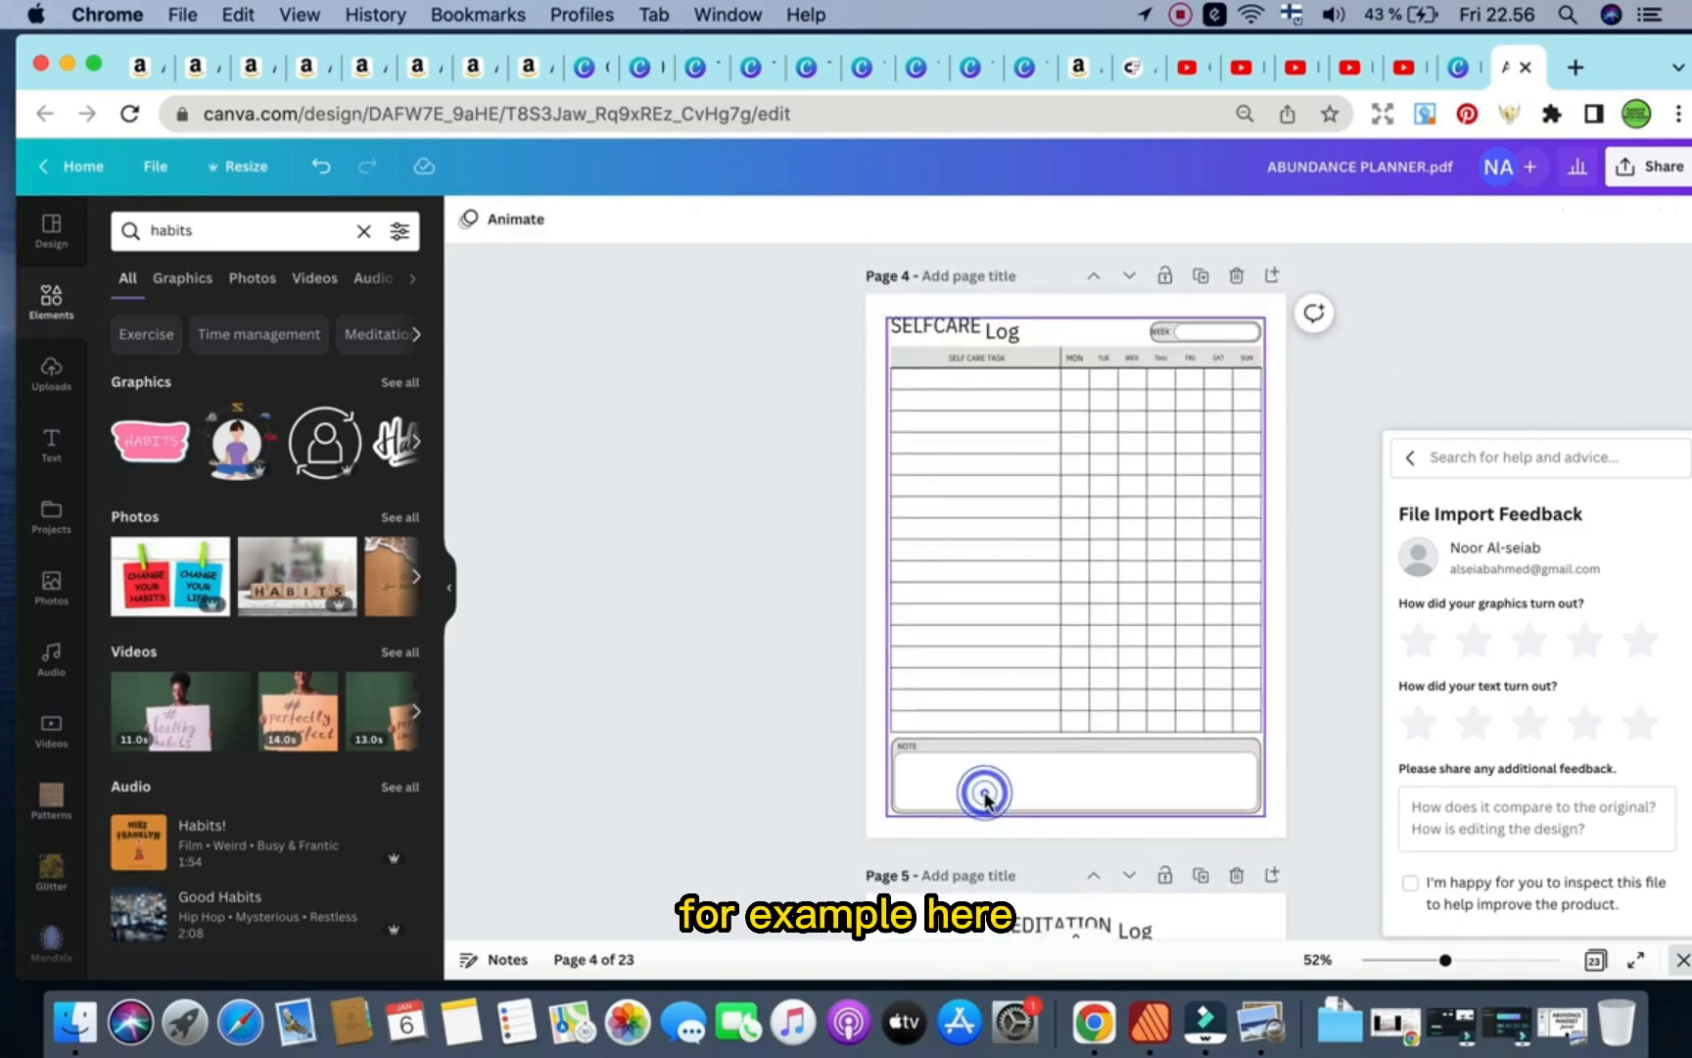
Search Canva templates for 'self care', then replace the query with 'prom' to find prompt pages.
{"action": "left_click", "coordinate": [981, 791]}
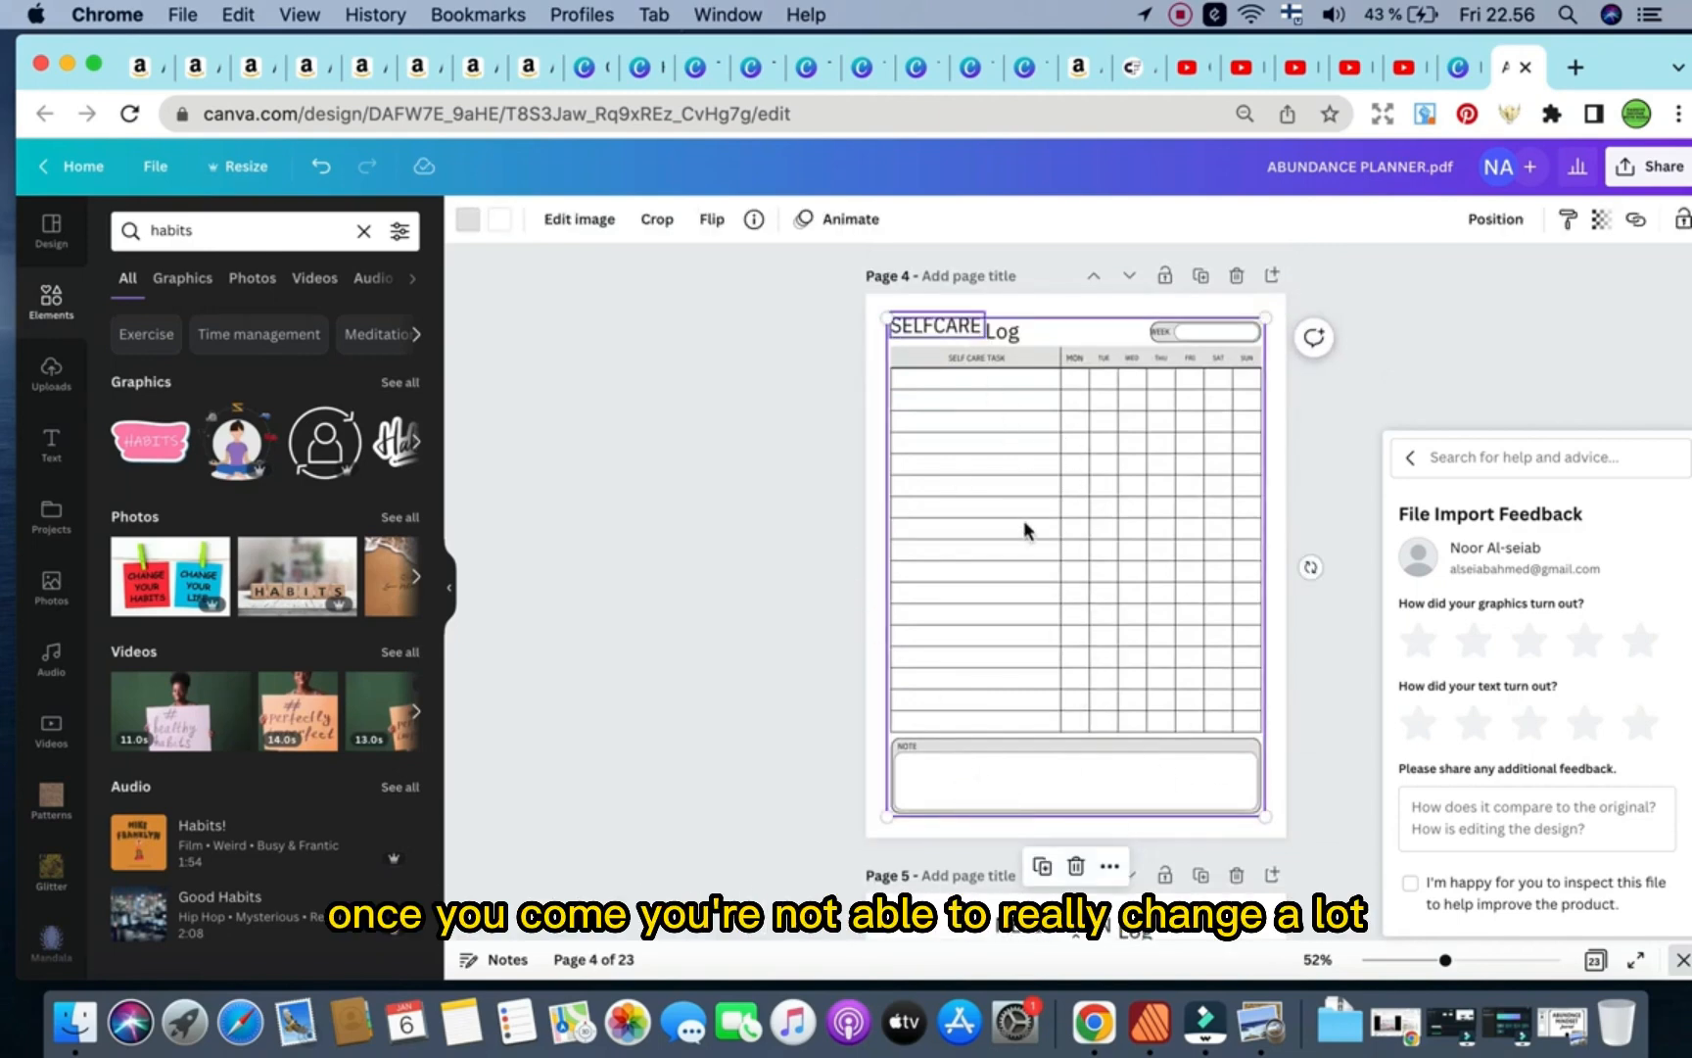
{"action": "mouse_move", "coordinate": [817, 394]}
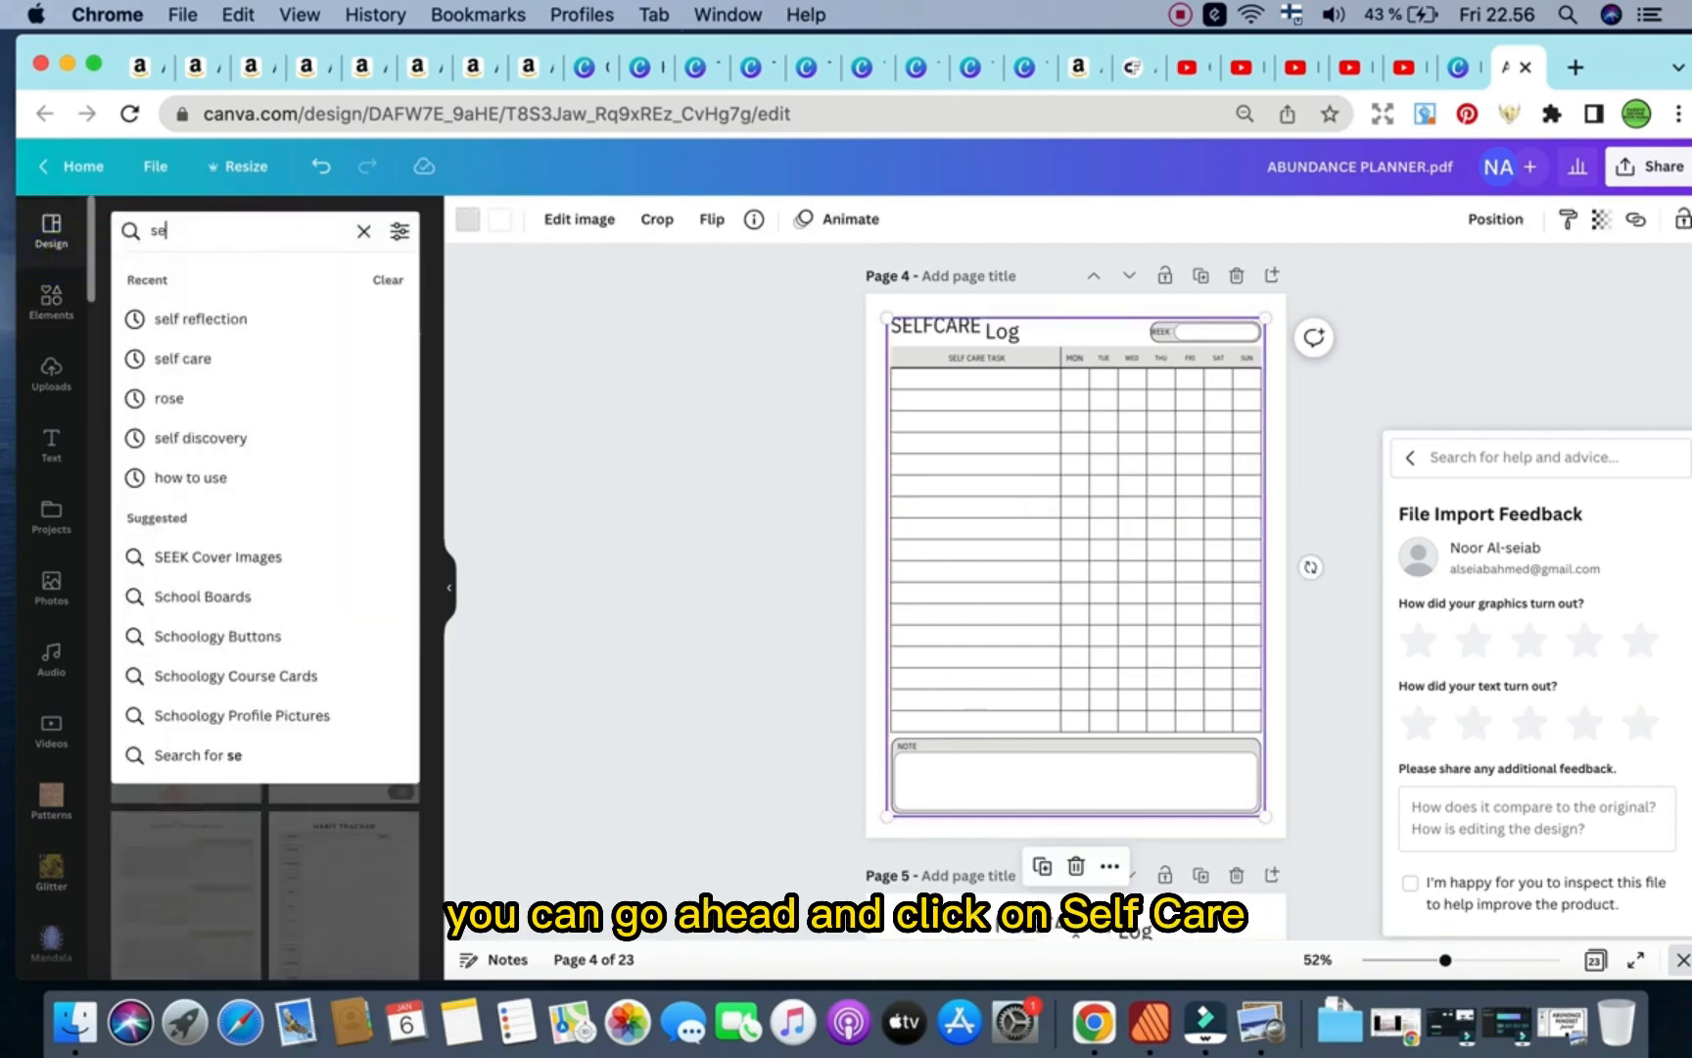
{"action": "type", "text": "self care log"}
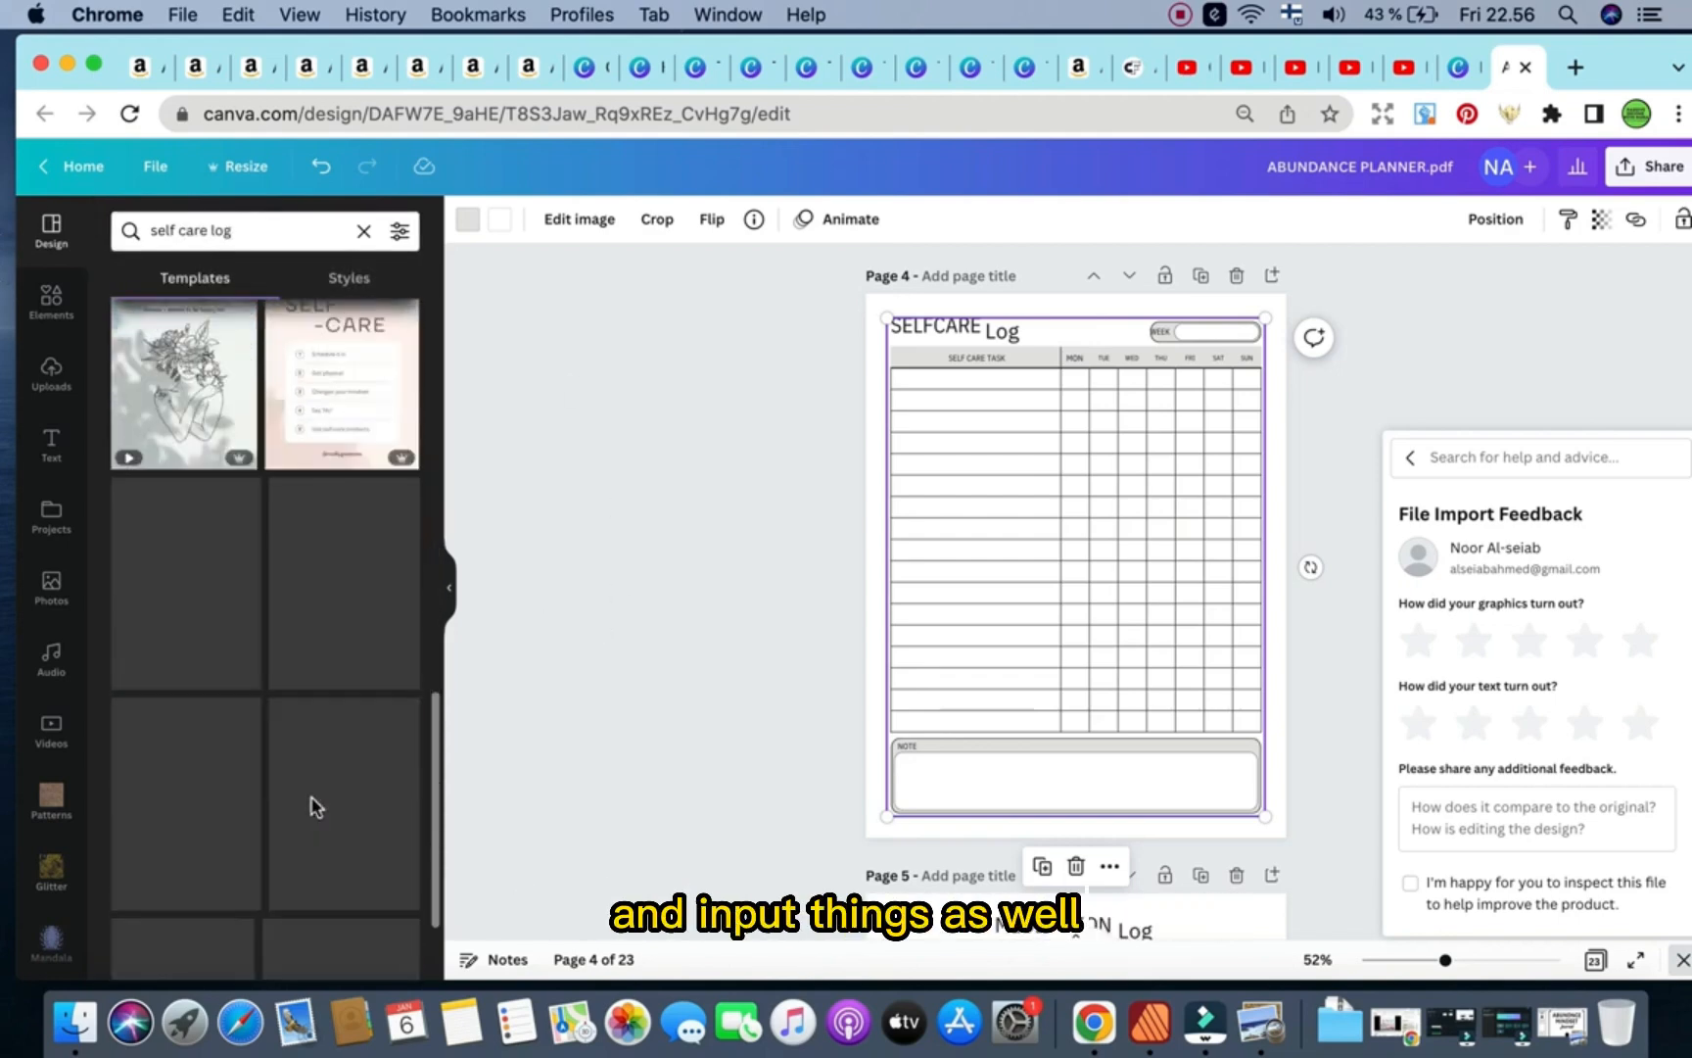
{"action": "left_click", "coordinate": [237, 231]}
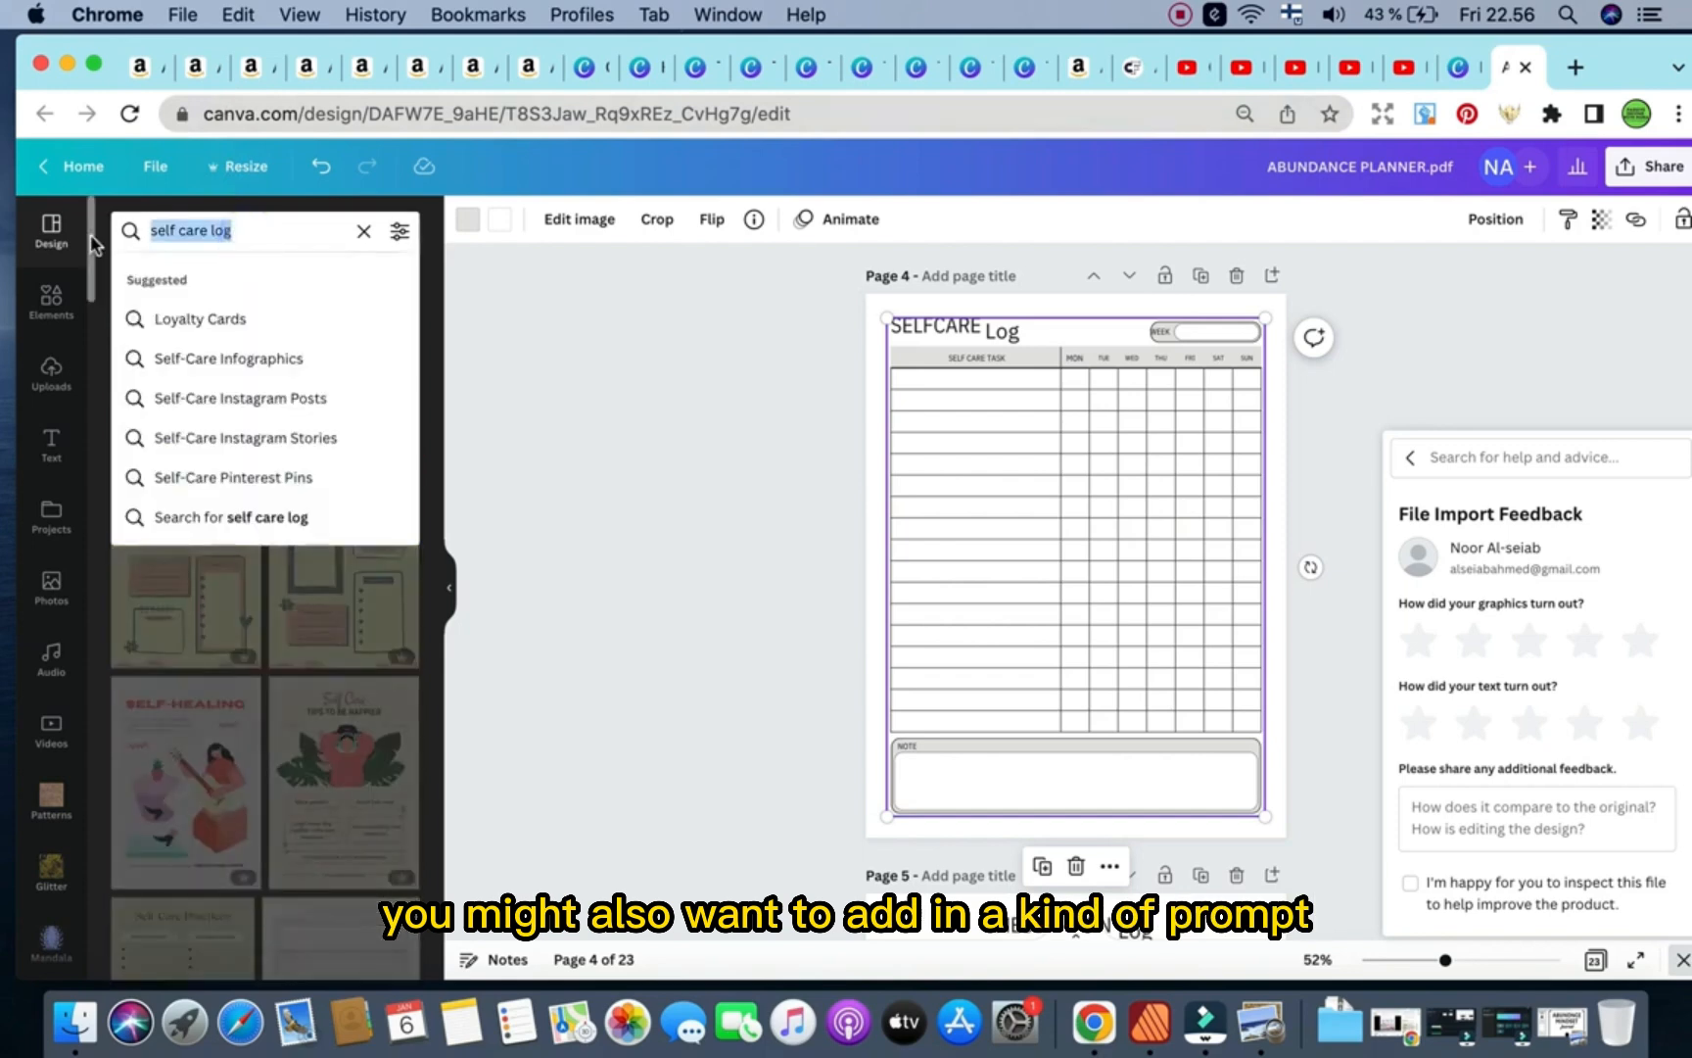
{"action": "type", "text": "prompt"}
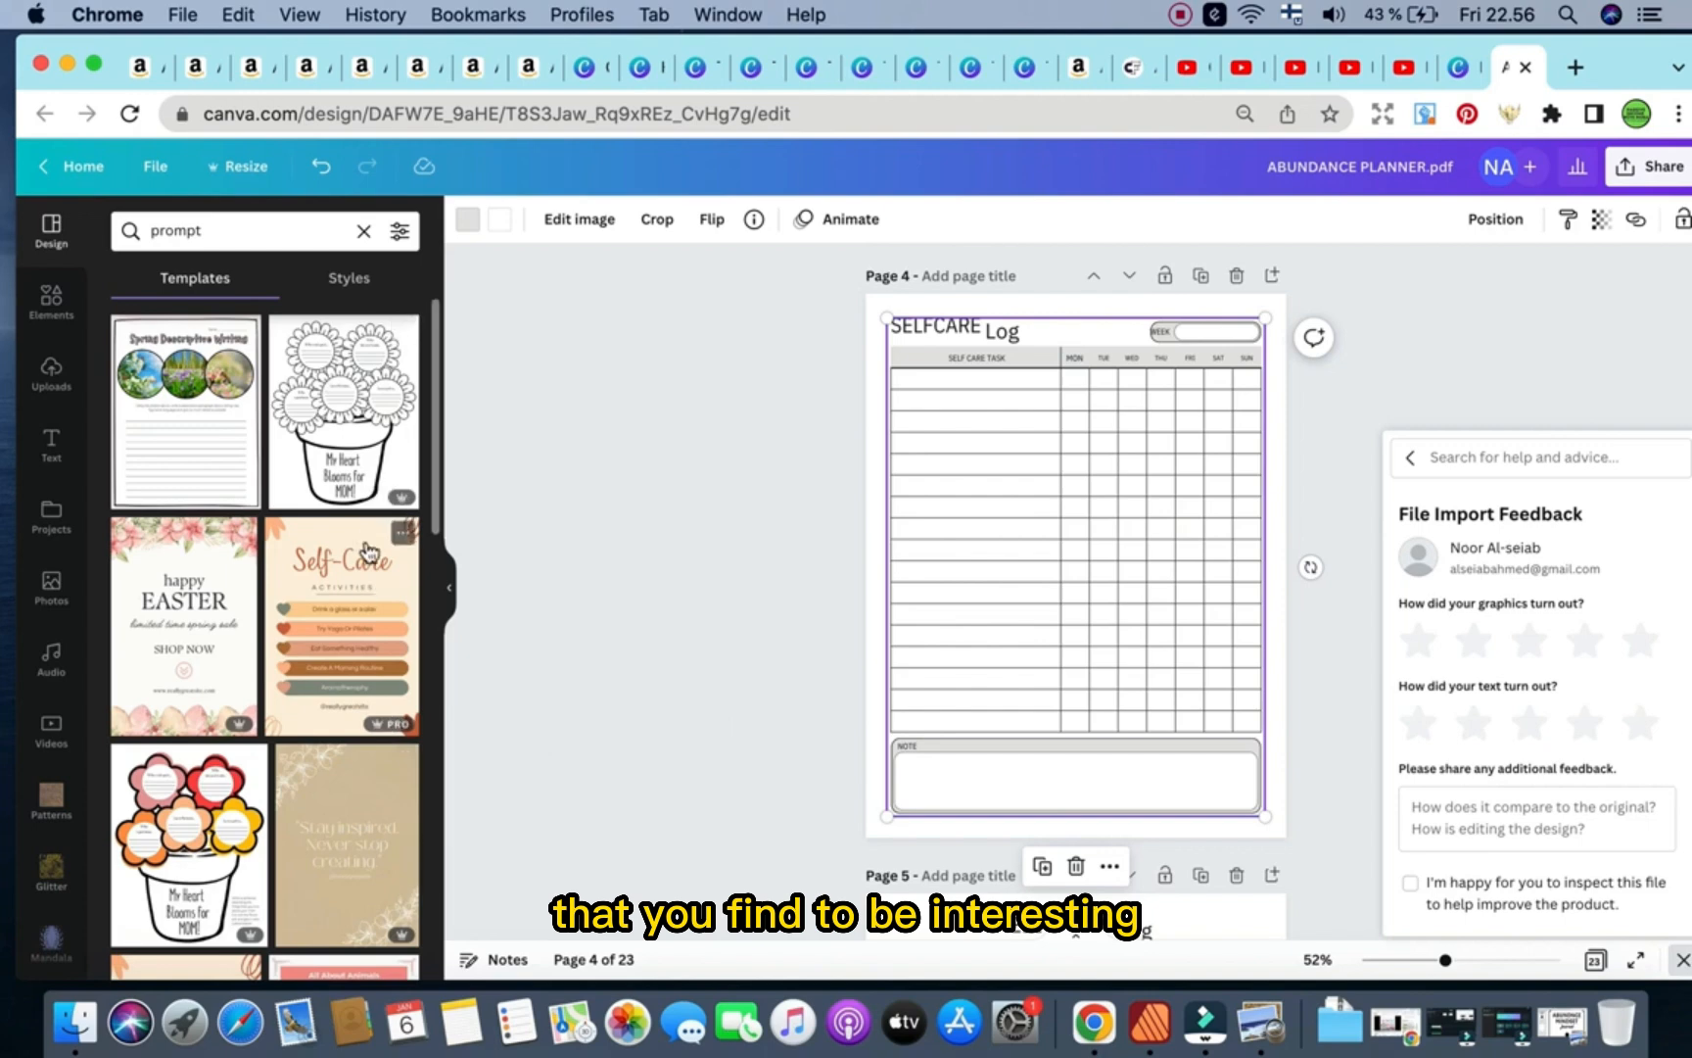
{"action": "scroll", "scroll_direction": "down", "scroll_amount": 3}
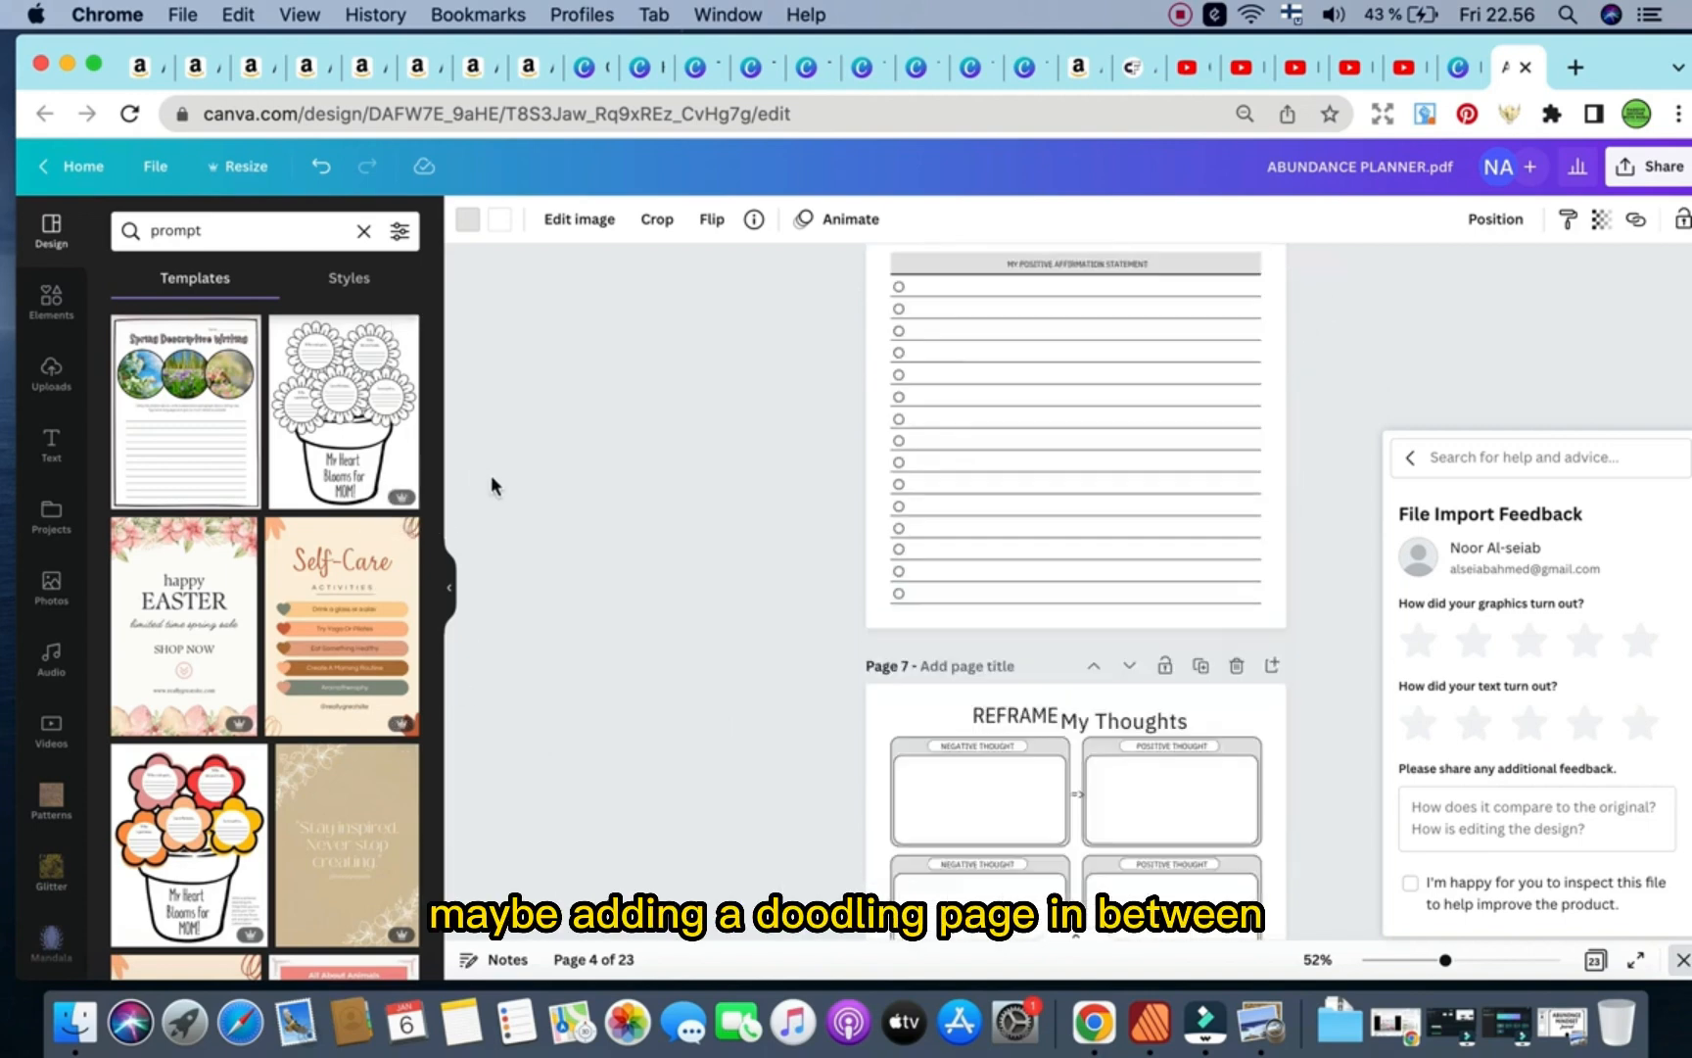
Scroll the planner down to page 12, the Vision Board, and begin a new template search.
{"action": "scroll", "scroll_direction": "down", "scroll_amount": 3}
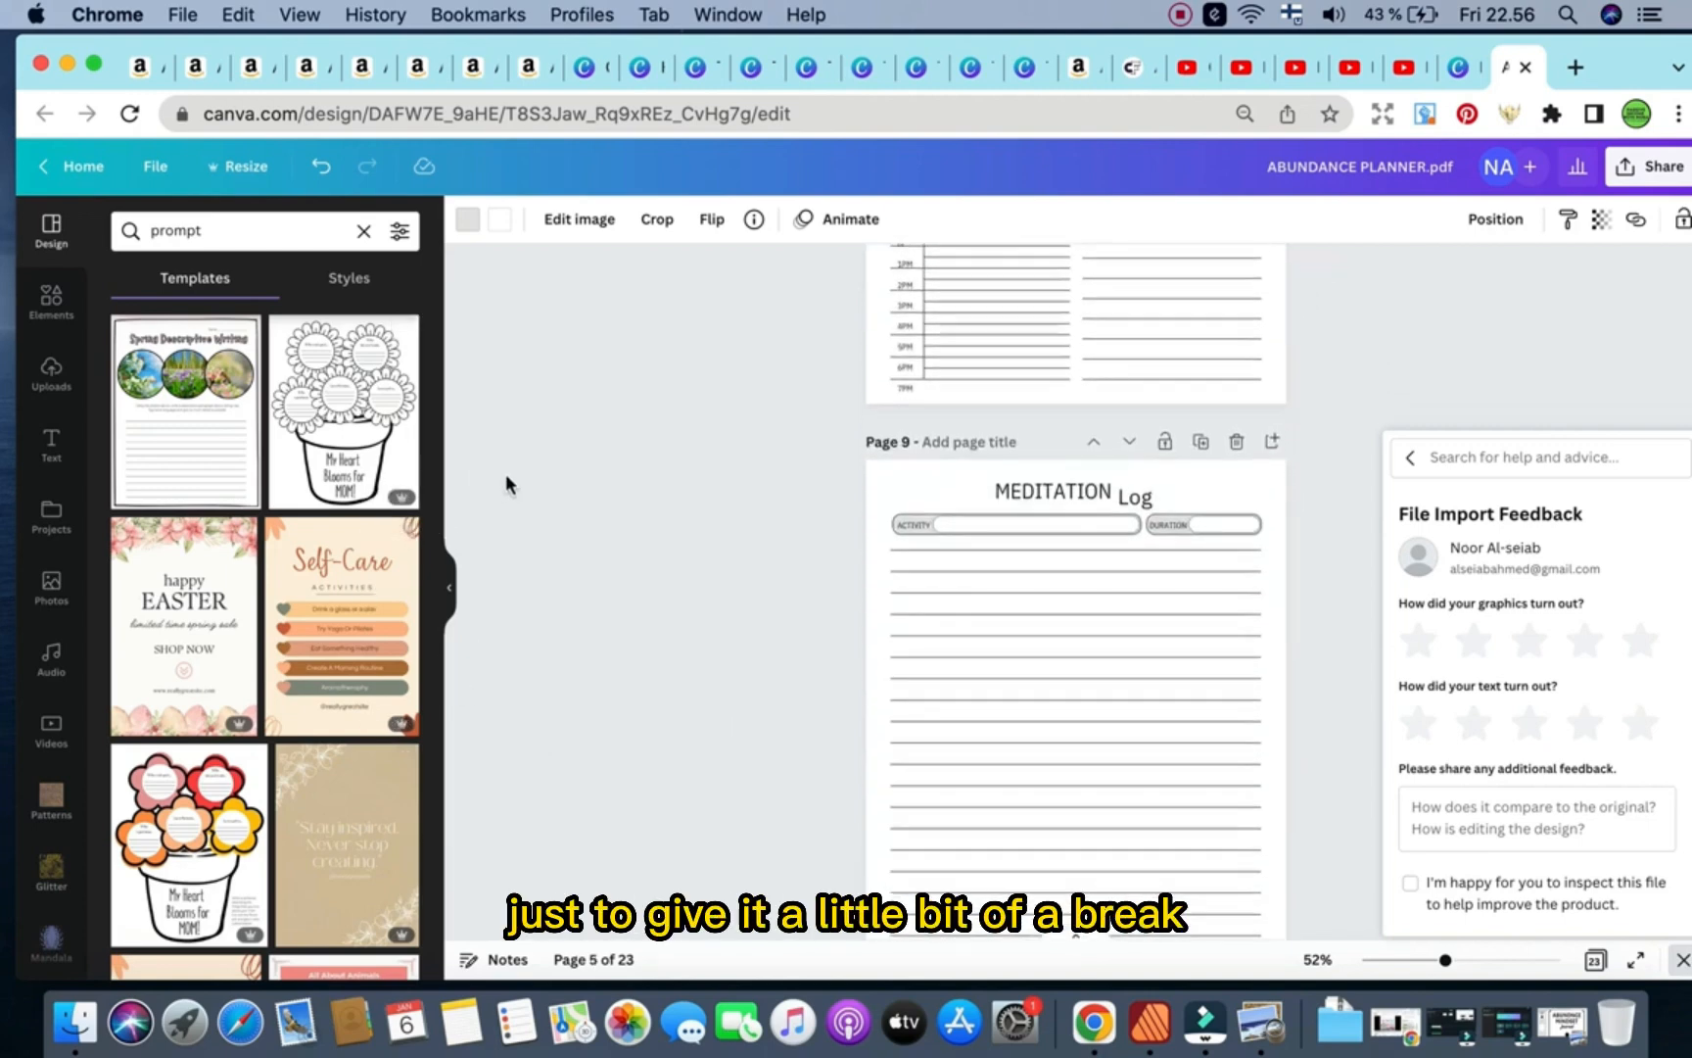
{"action": "scroll", "scroll_direction": "down", "scroll_amount": 3}
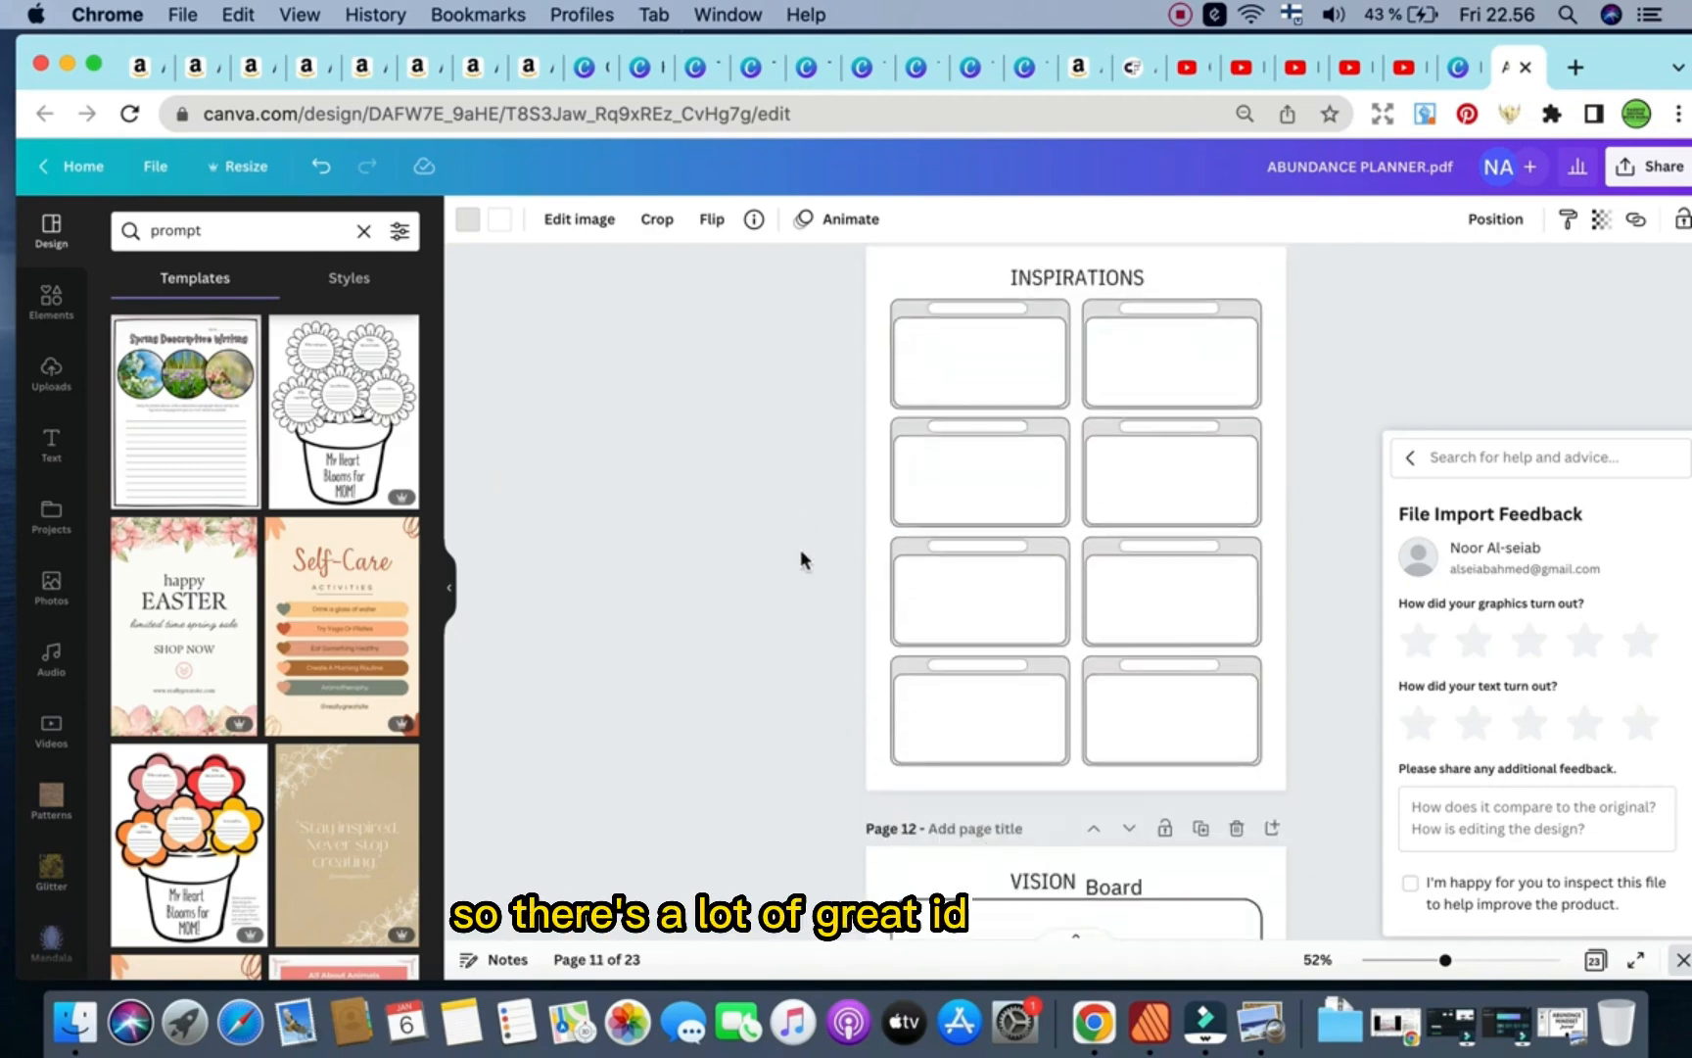
{"action": "scroll", "scroll_direction": "down", "scroll_amount": 3}
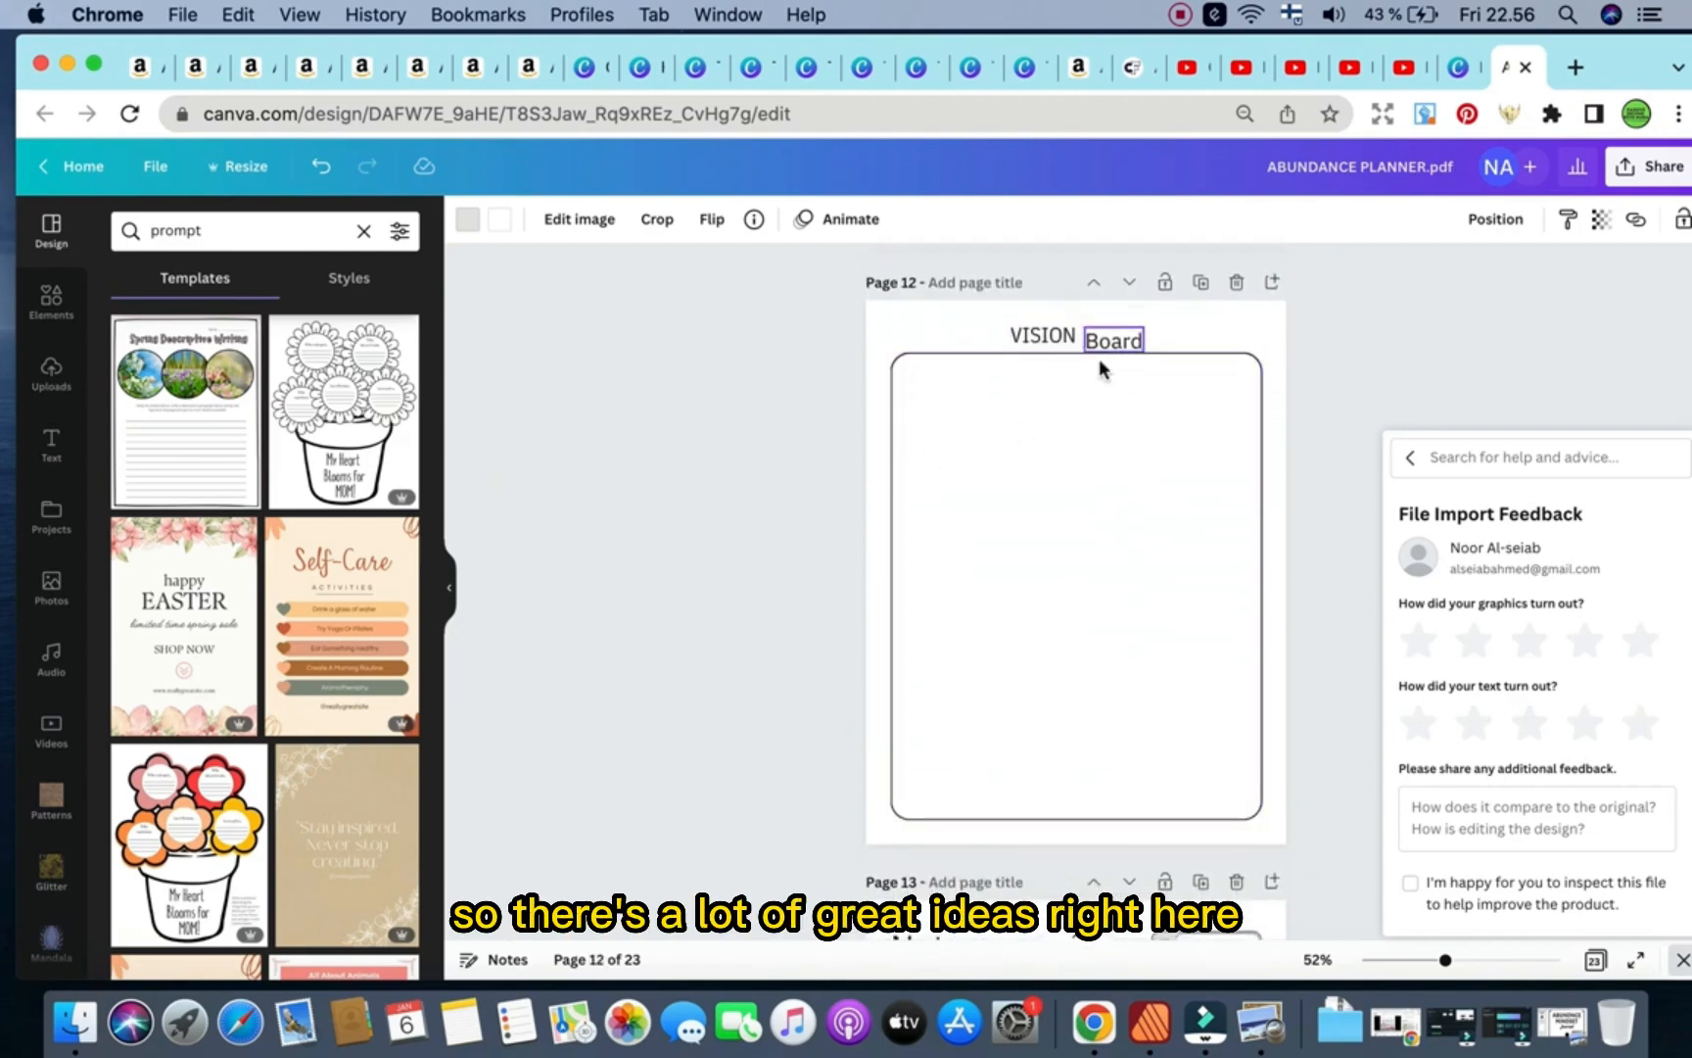
{"action": "type", "text": "v"}
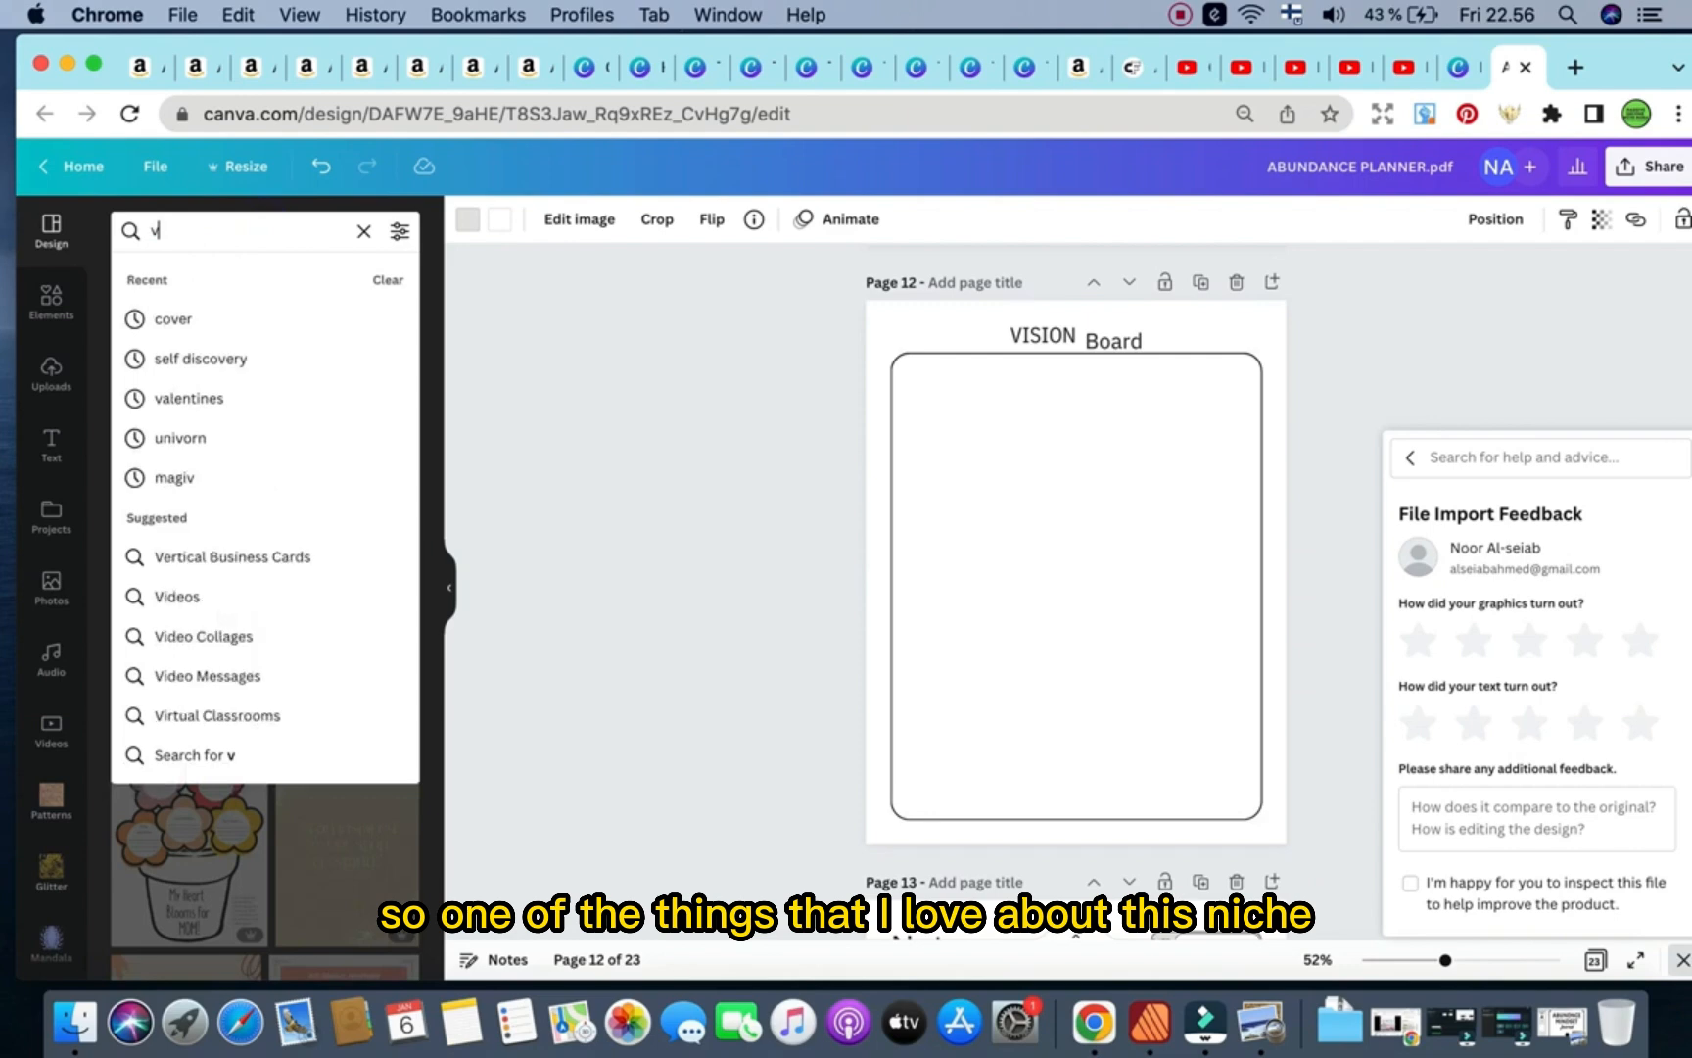
Search templates for 'vision' and apply a life-goal vision board layout to page 12.
{"action": "type", "text": "ision board"}
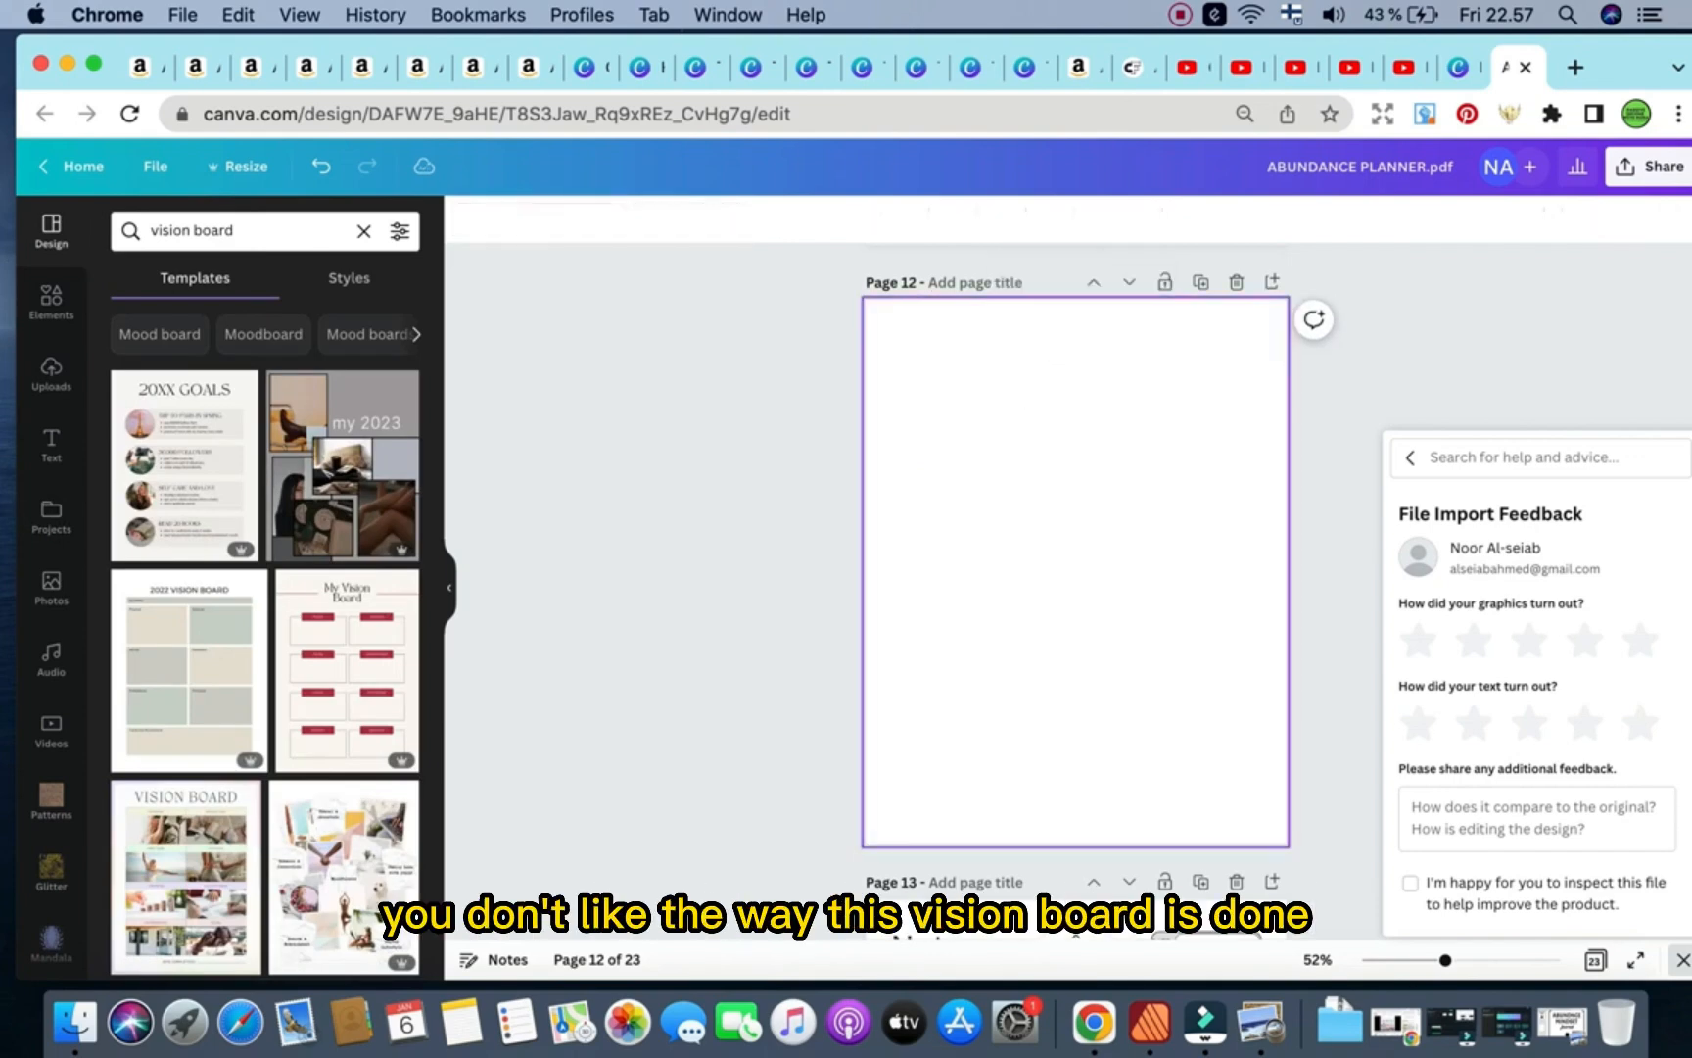
{"action": "scroll", "scroll_direction": "down", "scroll_amount": 3}
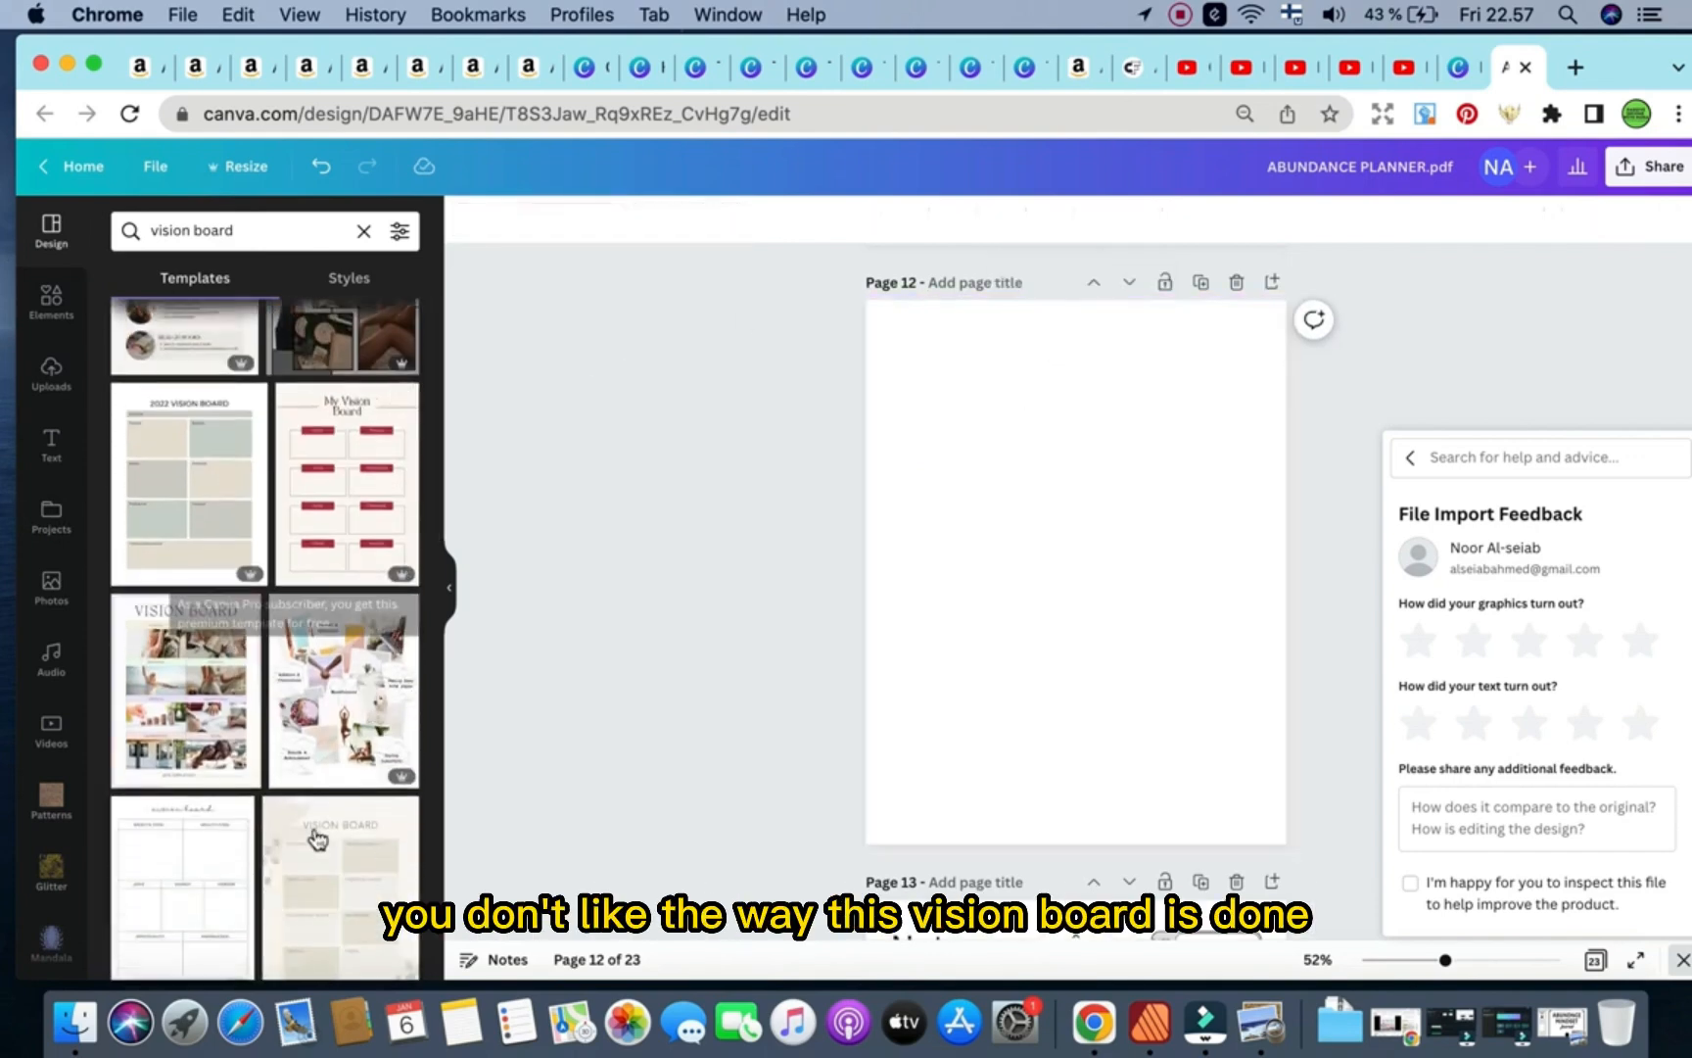
{"action": "scroll", "scroll_direction": "down", "scroll_amount": 3}
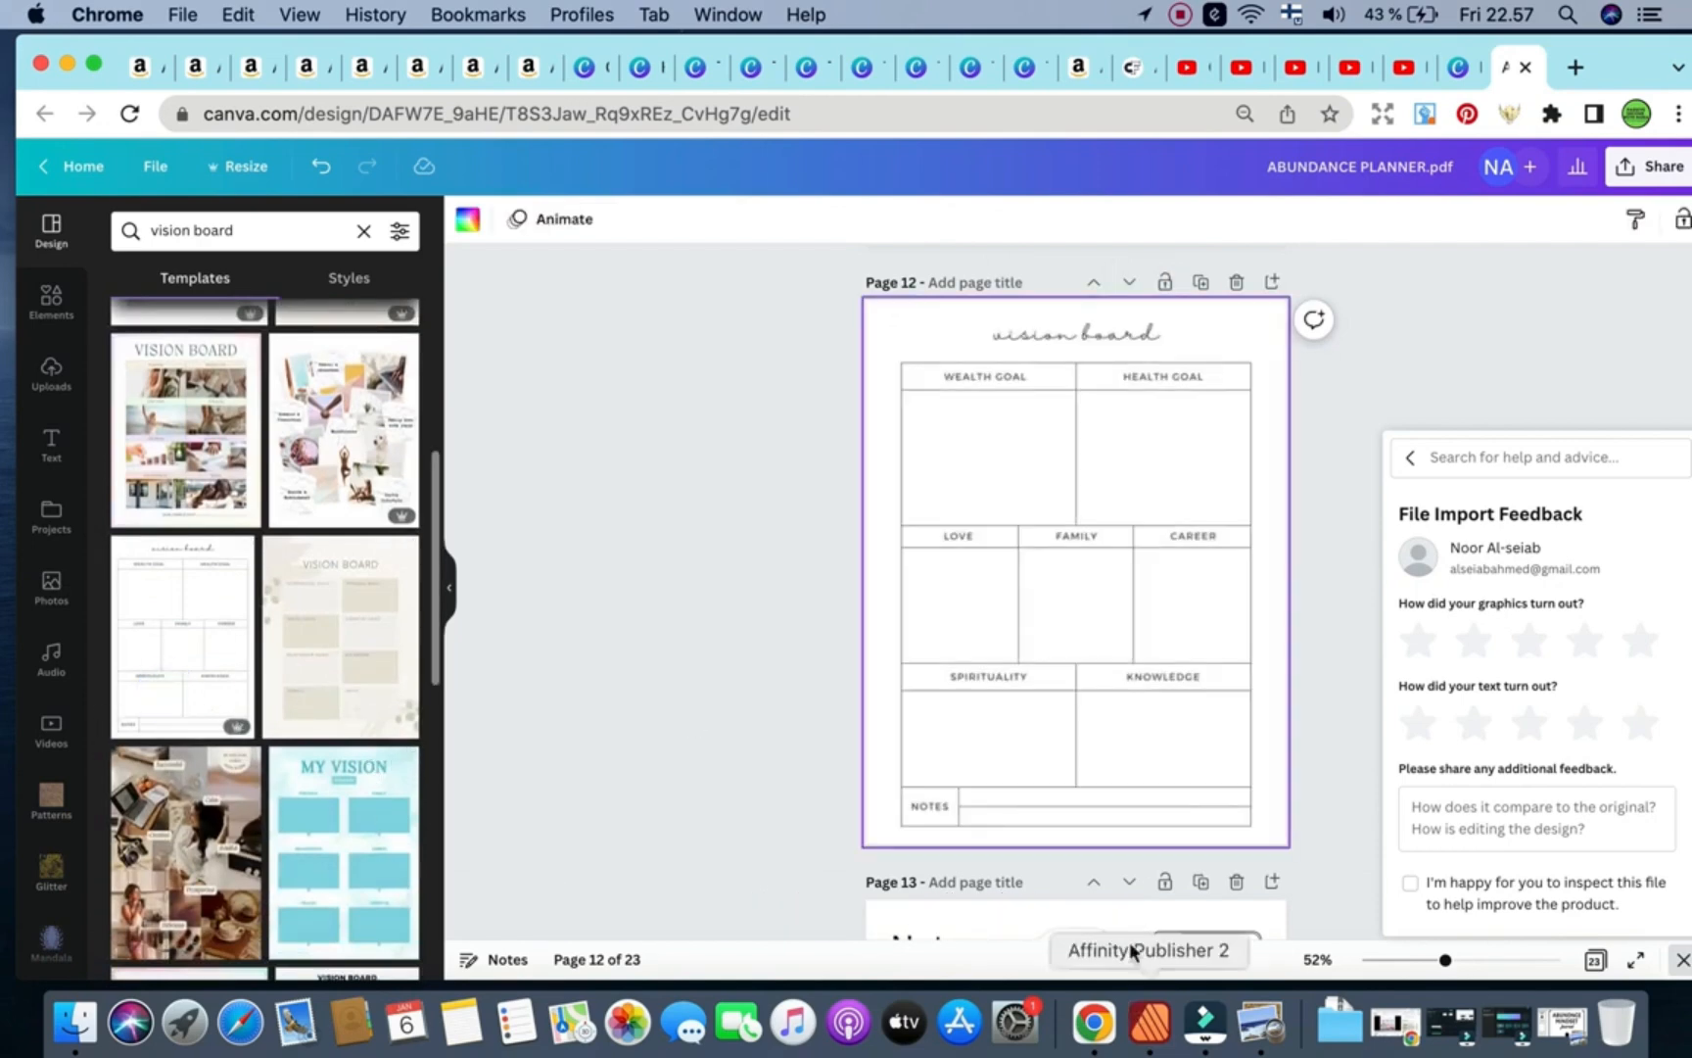
{"action": "left_click", "coordinate": [1071, 333]}
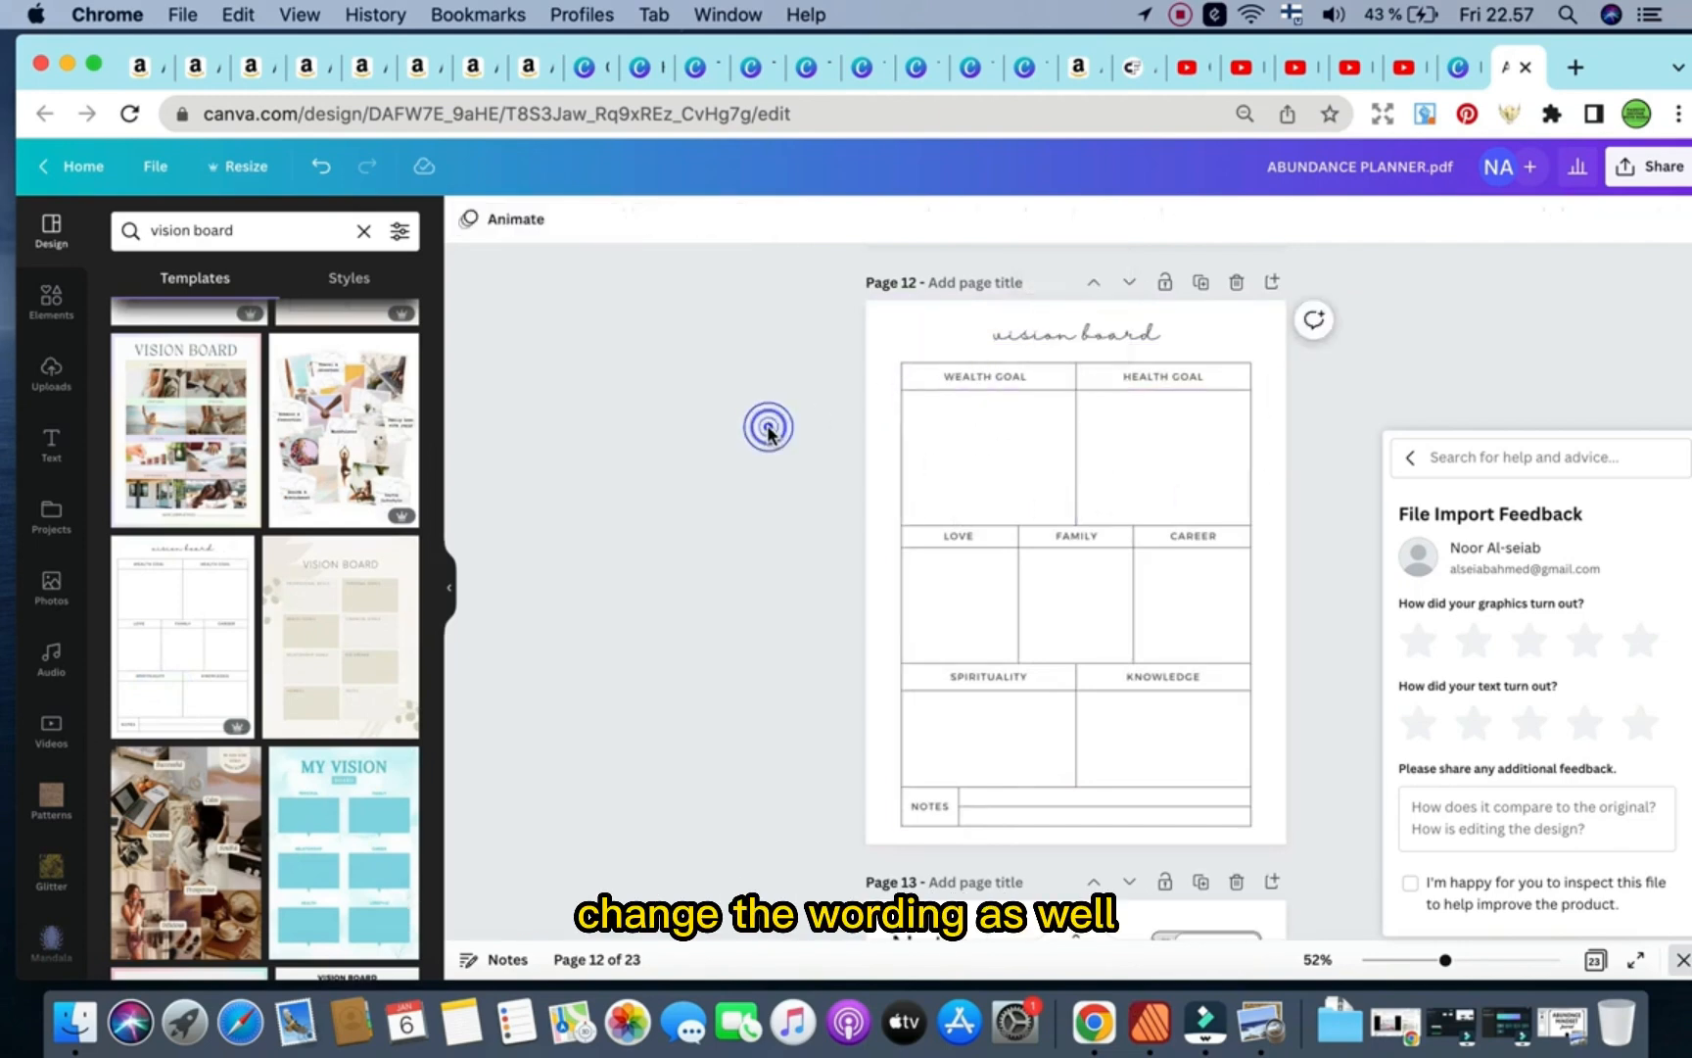
Scroll on to page 14 and bring up the planner's sharing options.
{"action": "scroll", "scroll_direction": "down", "scroll_amount": 3}
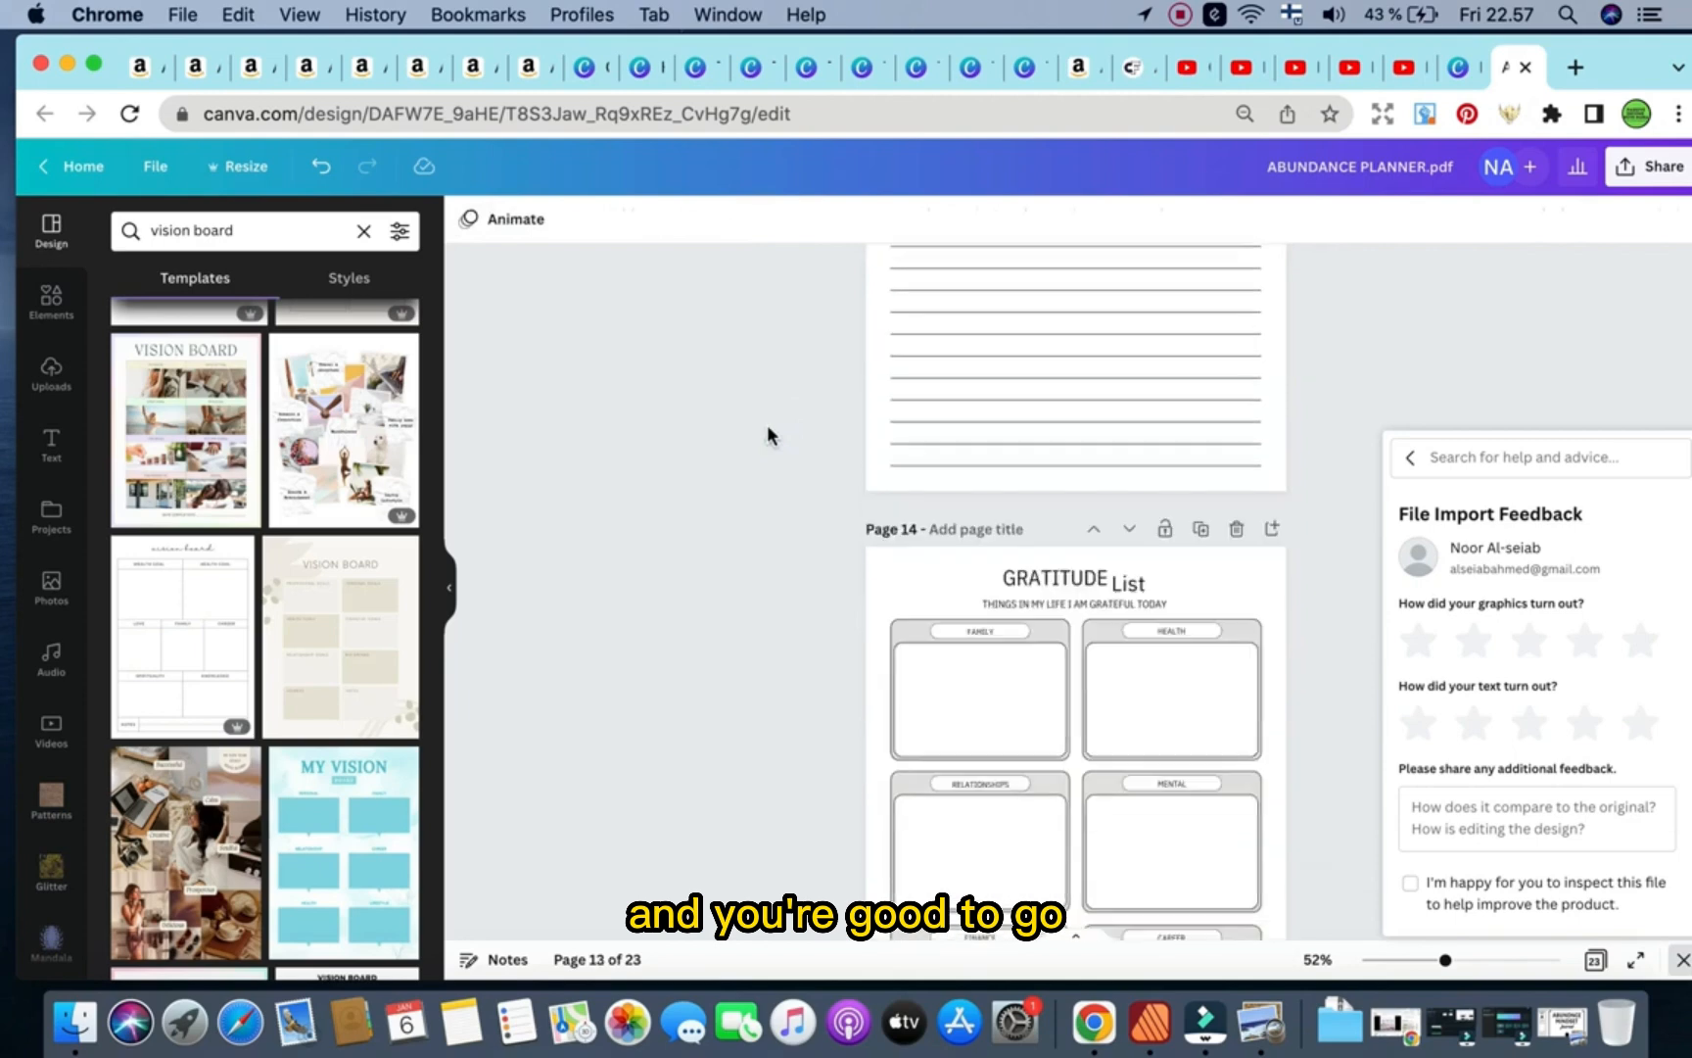
{"action": "scroll", "scroll_direction": "down", "scroll_amount": 3}
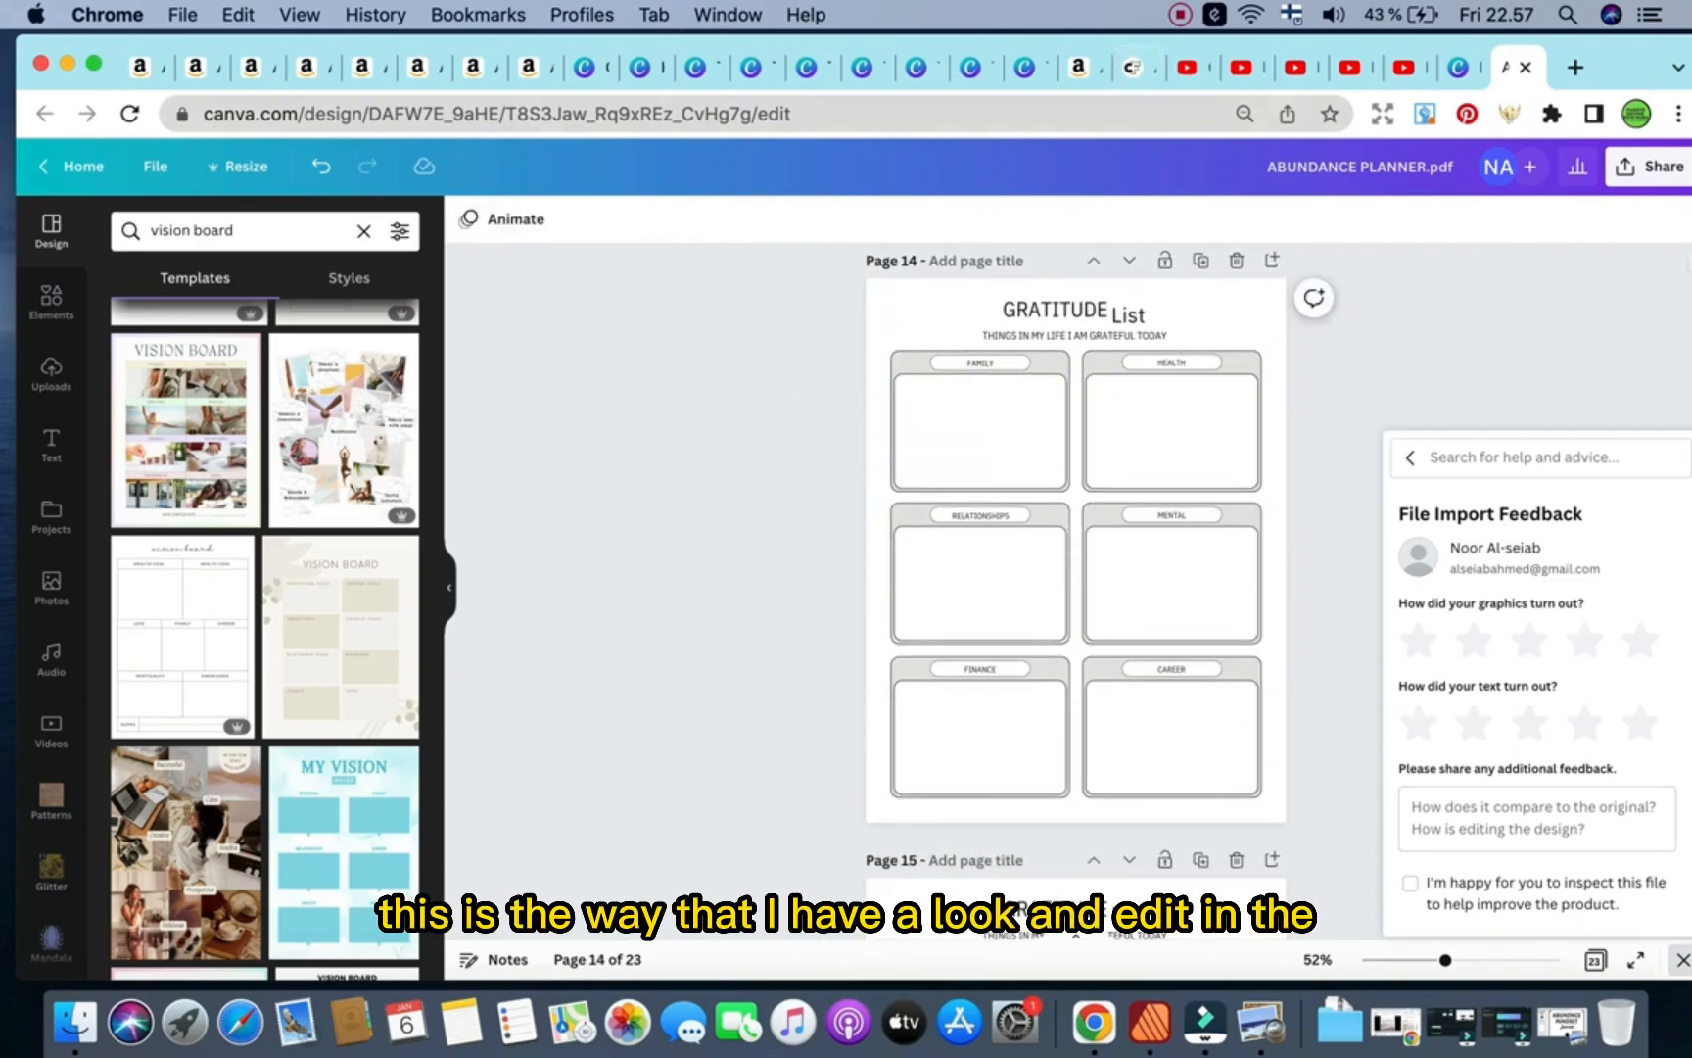
{"action": "mouse_move", "coordinate": [1081, 574]}
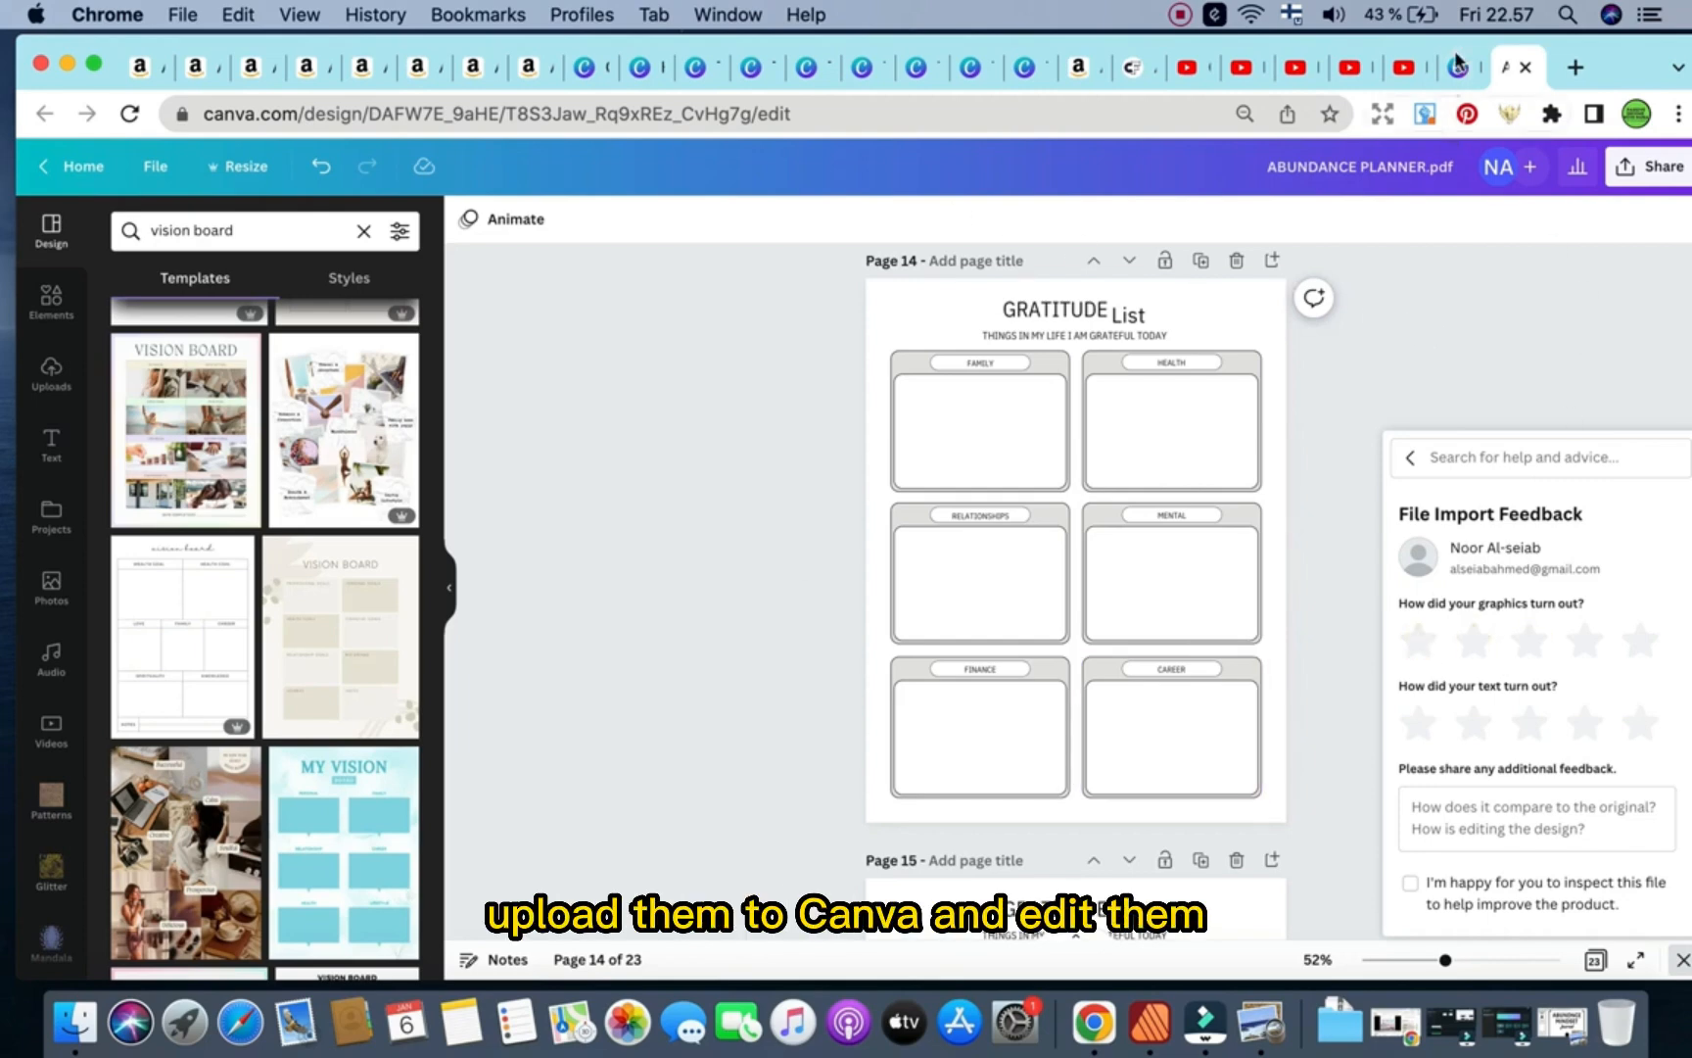
{"action": "left_click", "coordinate": [1652, 167]}
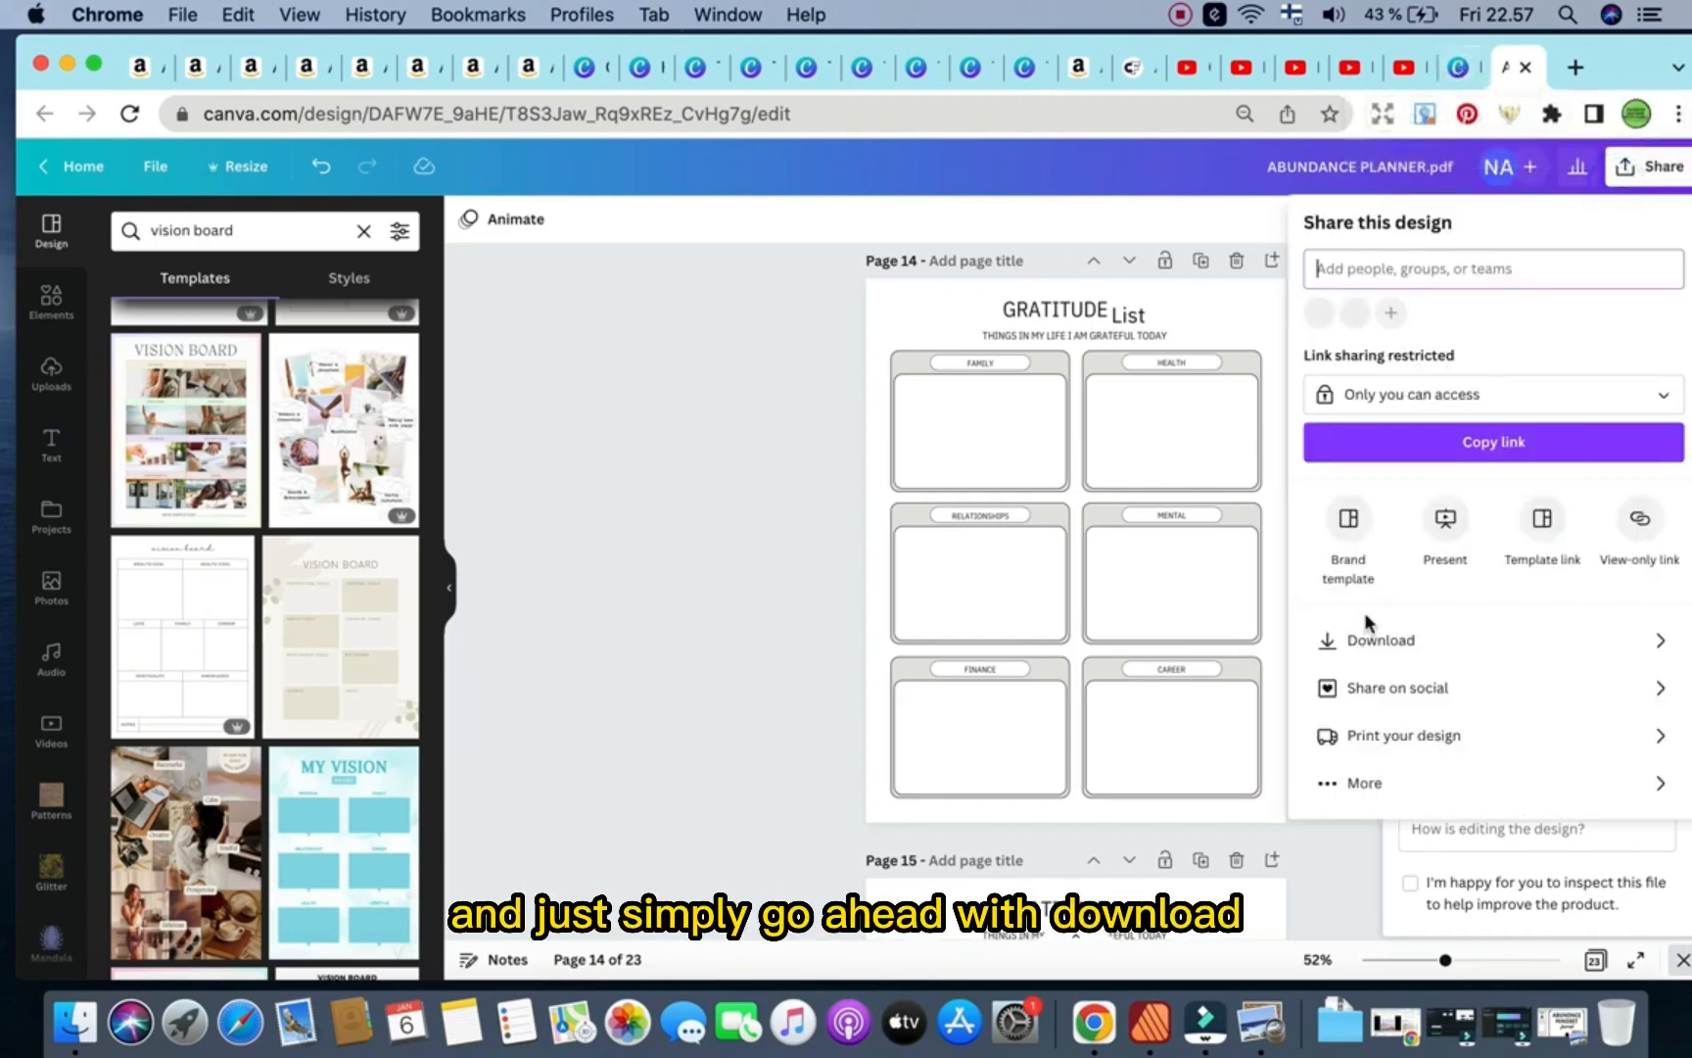
Set the planner download to the PDF Print file type.
{"action": "left_click", "coordinate": [1380, 640]}
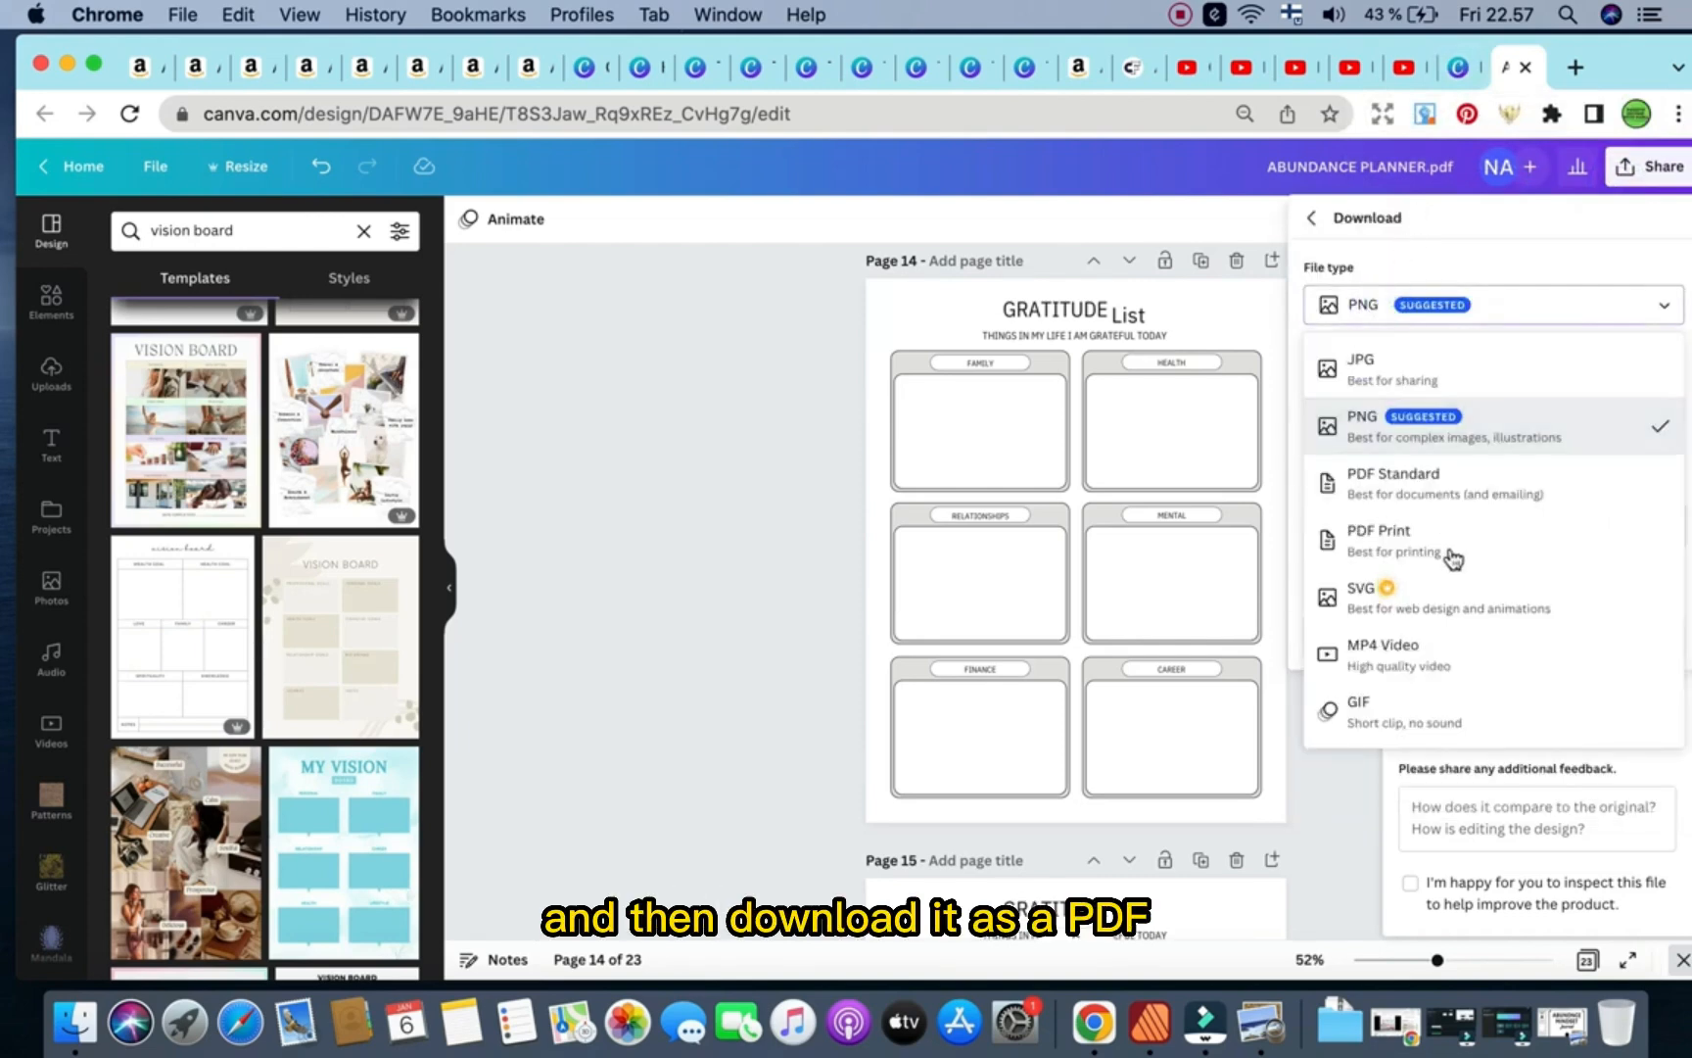
{"action": "left_click", "coordinate": [1379, 537]}
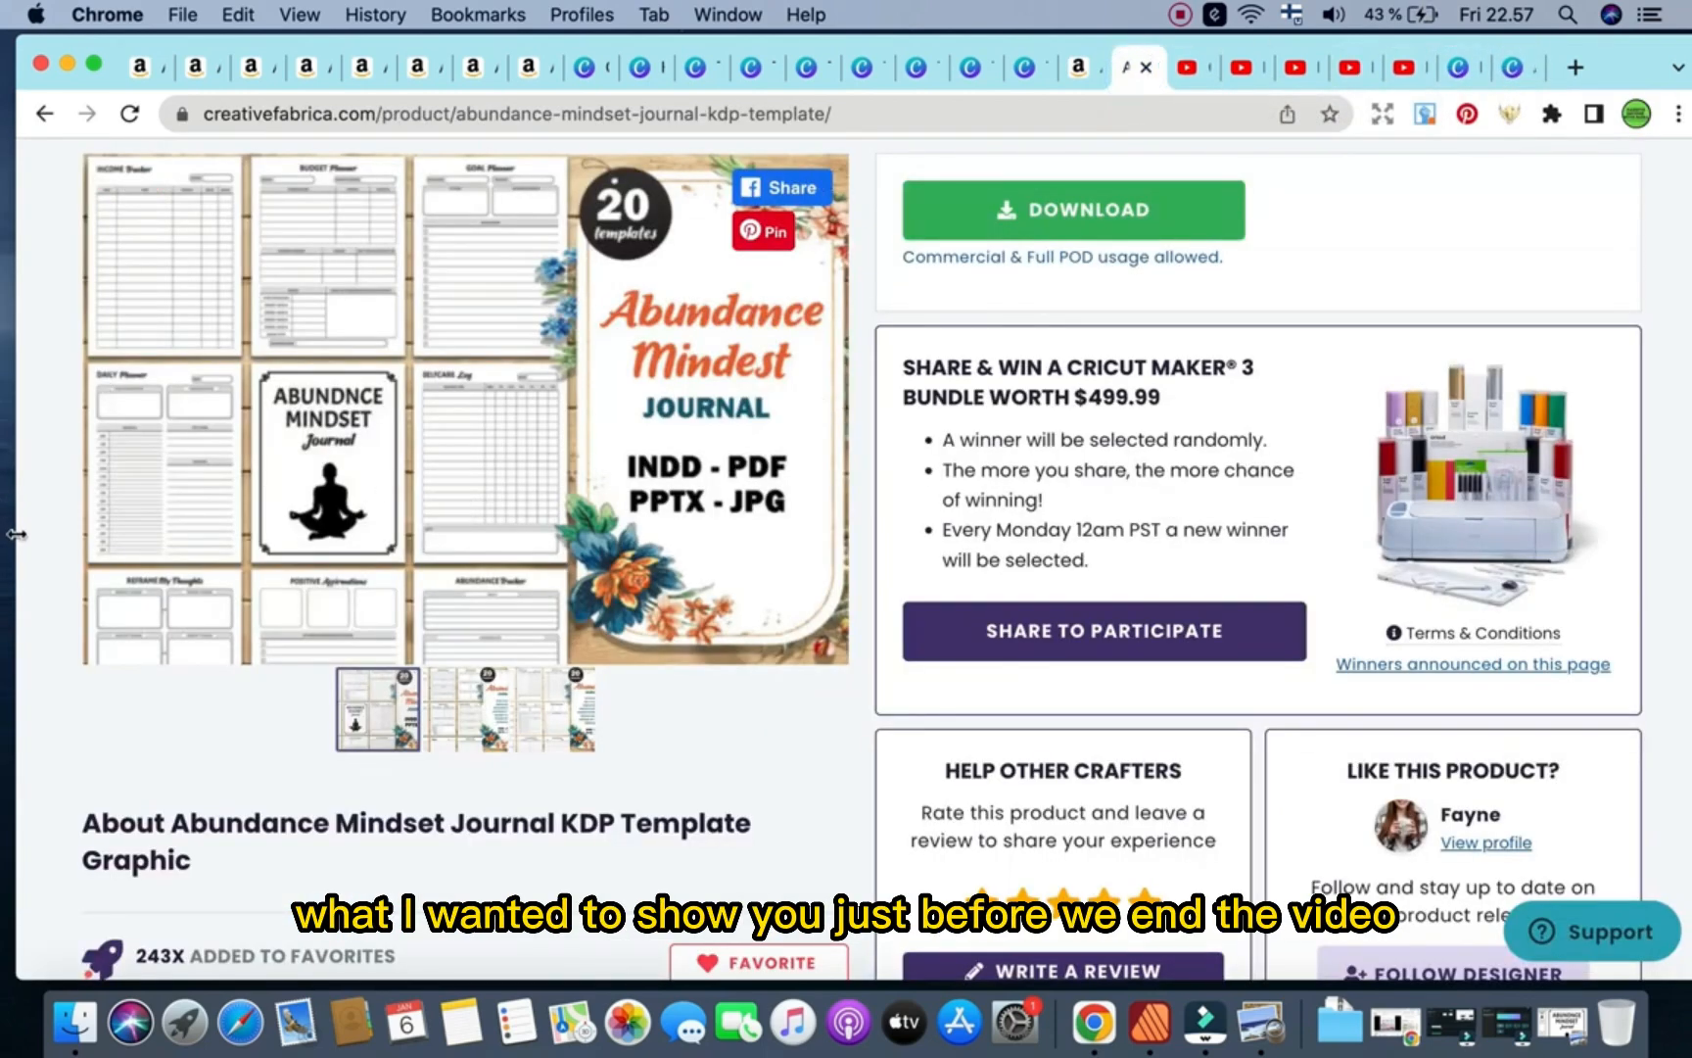
{"action": "left_click", "coordinate": [253, 252]}
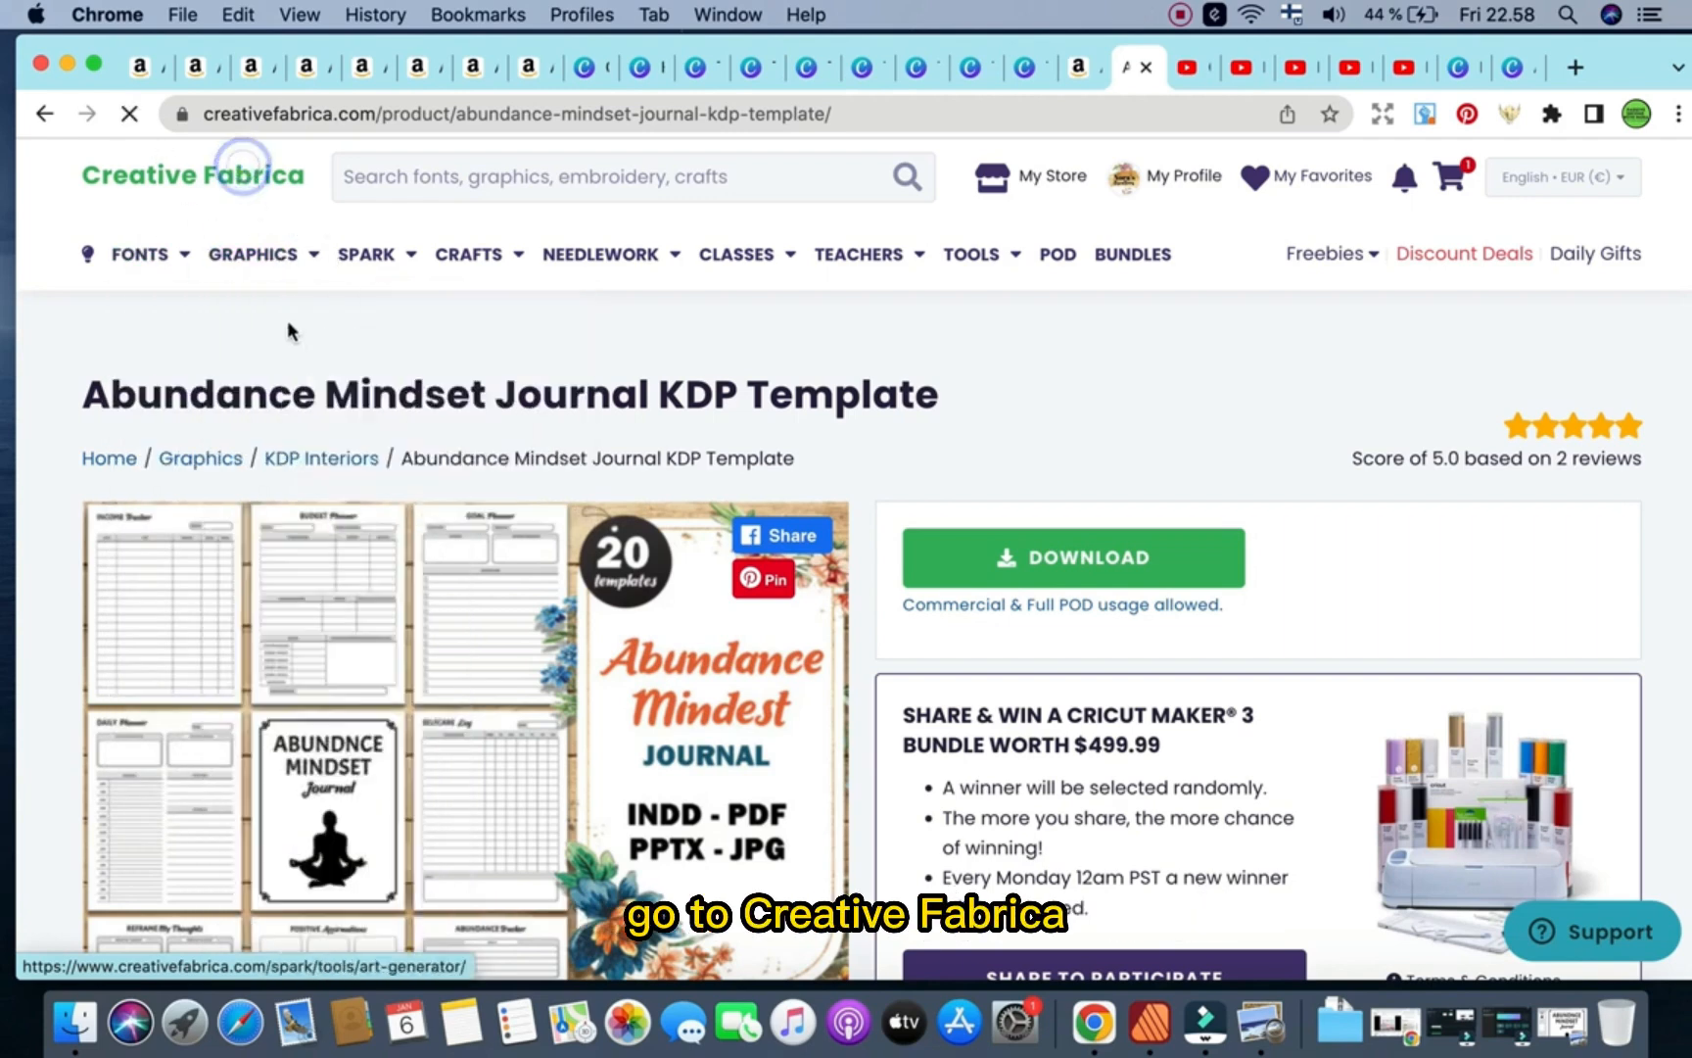
{"action": "left_click", "coordinate": [253, 253]}
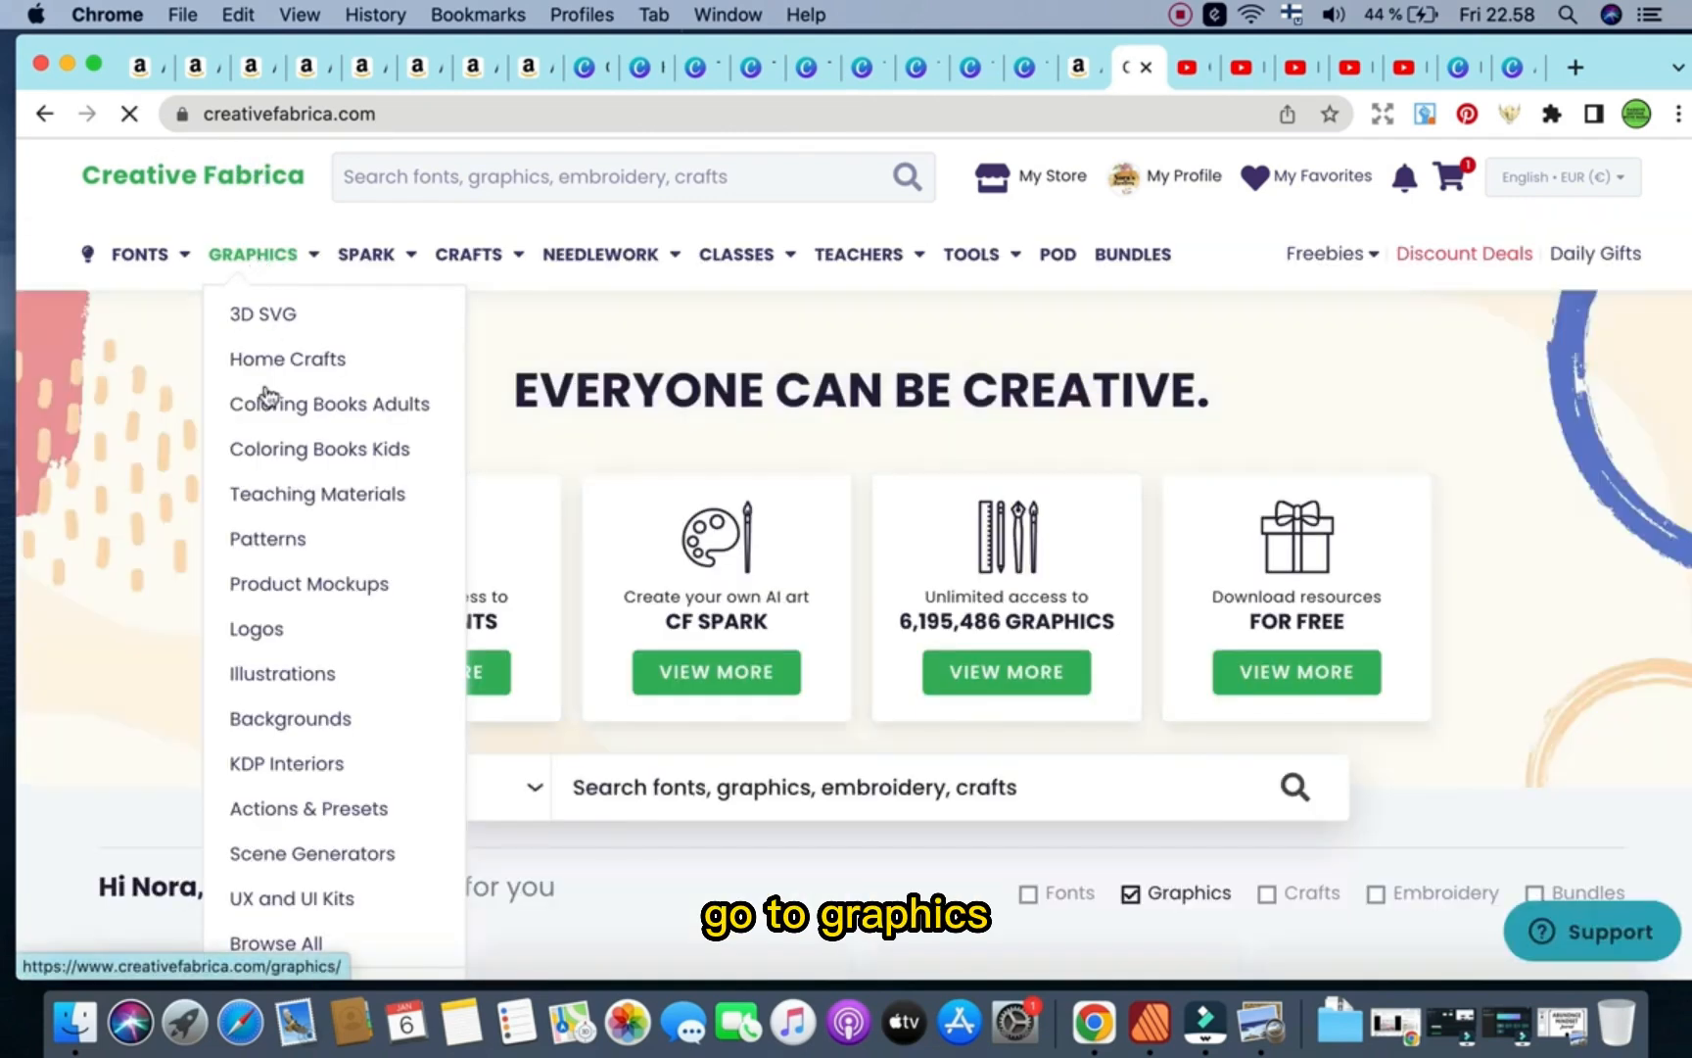
{"action": "mouse_move", "coordinate": [286, 764]}
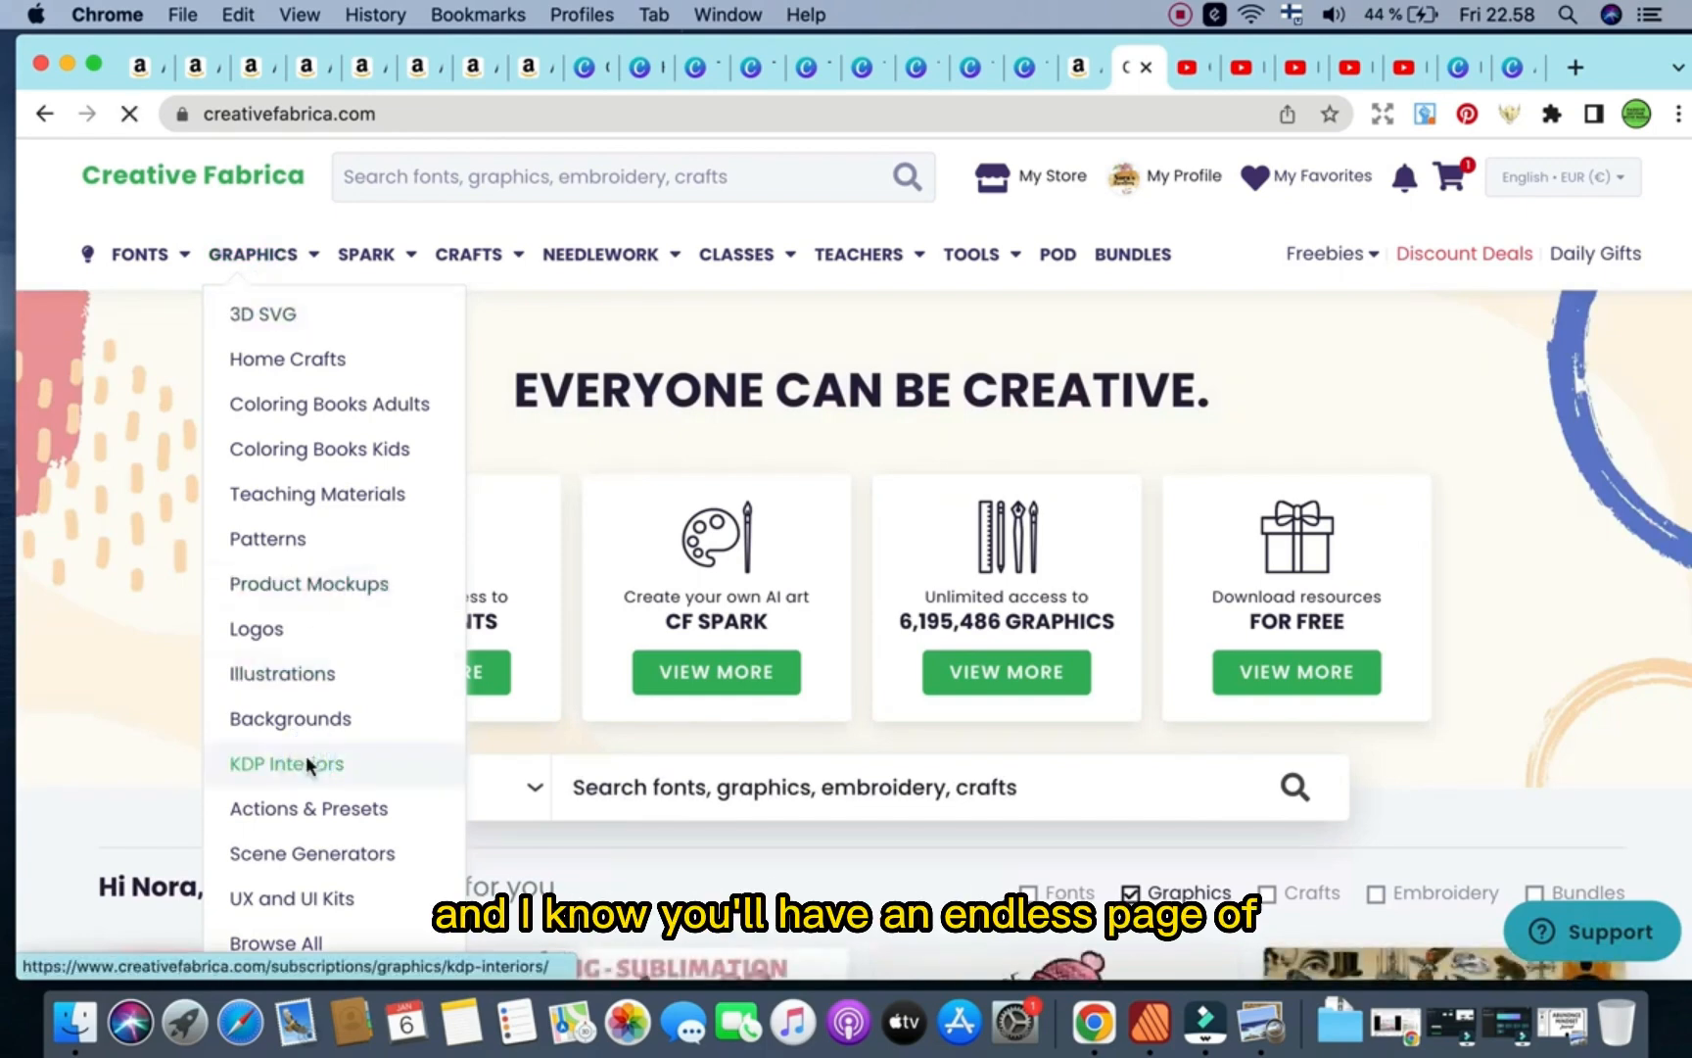
{"action": "left_click", "coordinate": [286, 764]}
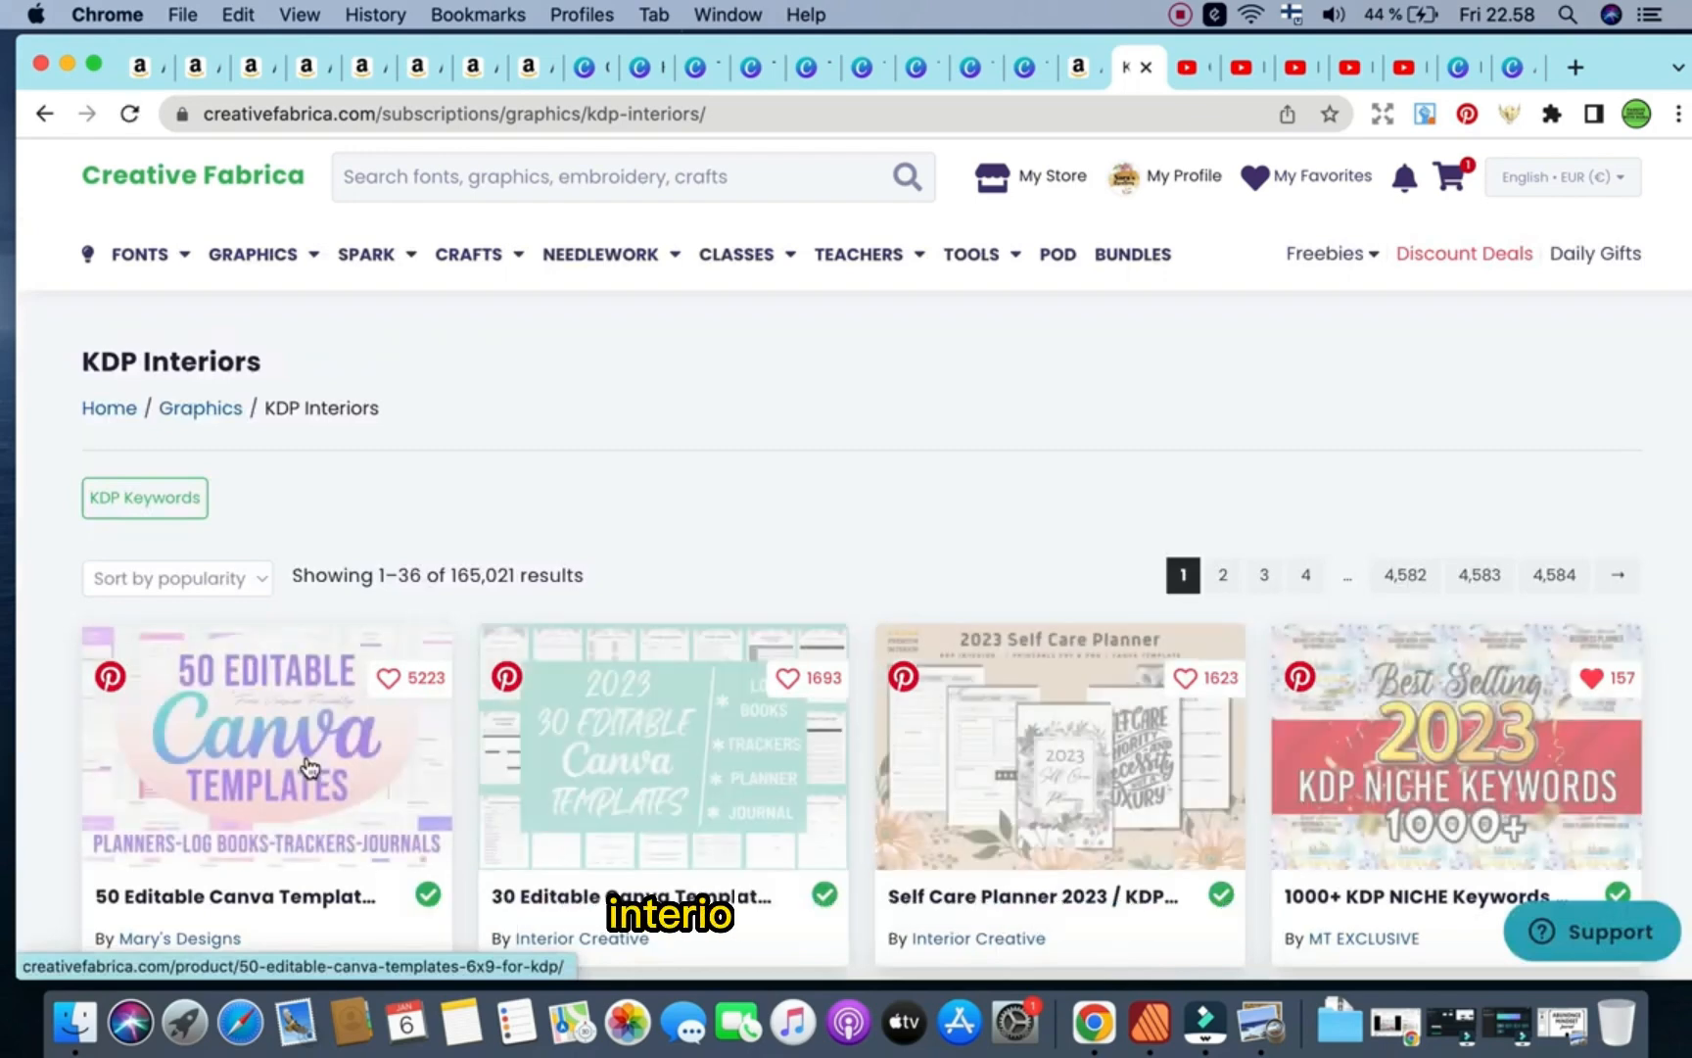
{"action": "scroll", "scroll_direction": "down", "scroll_amount": 3}
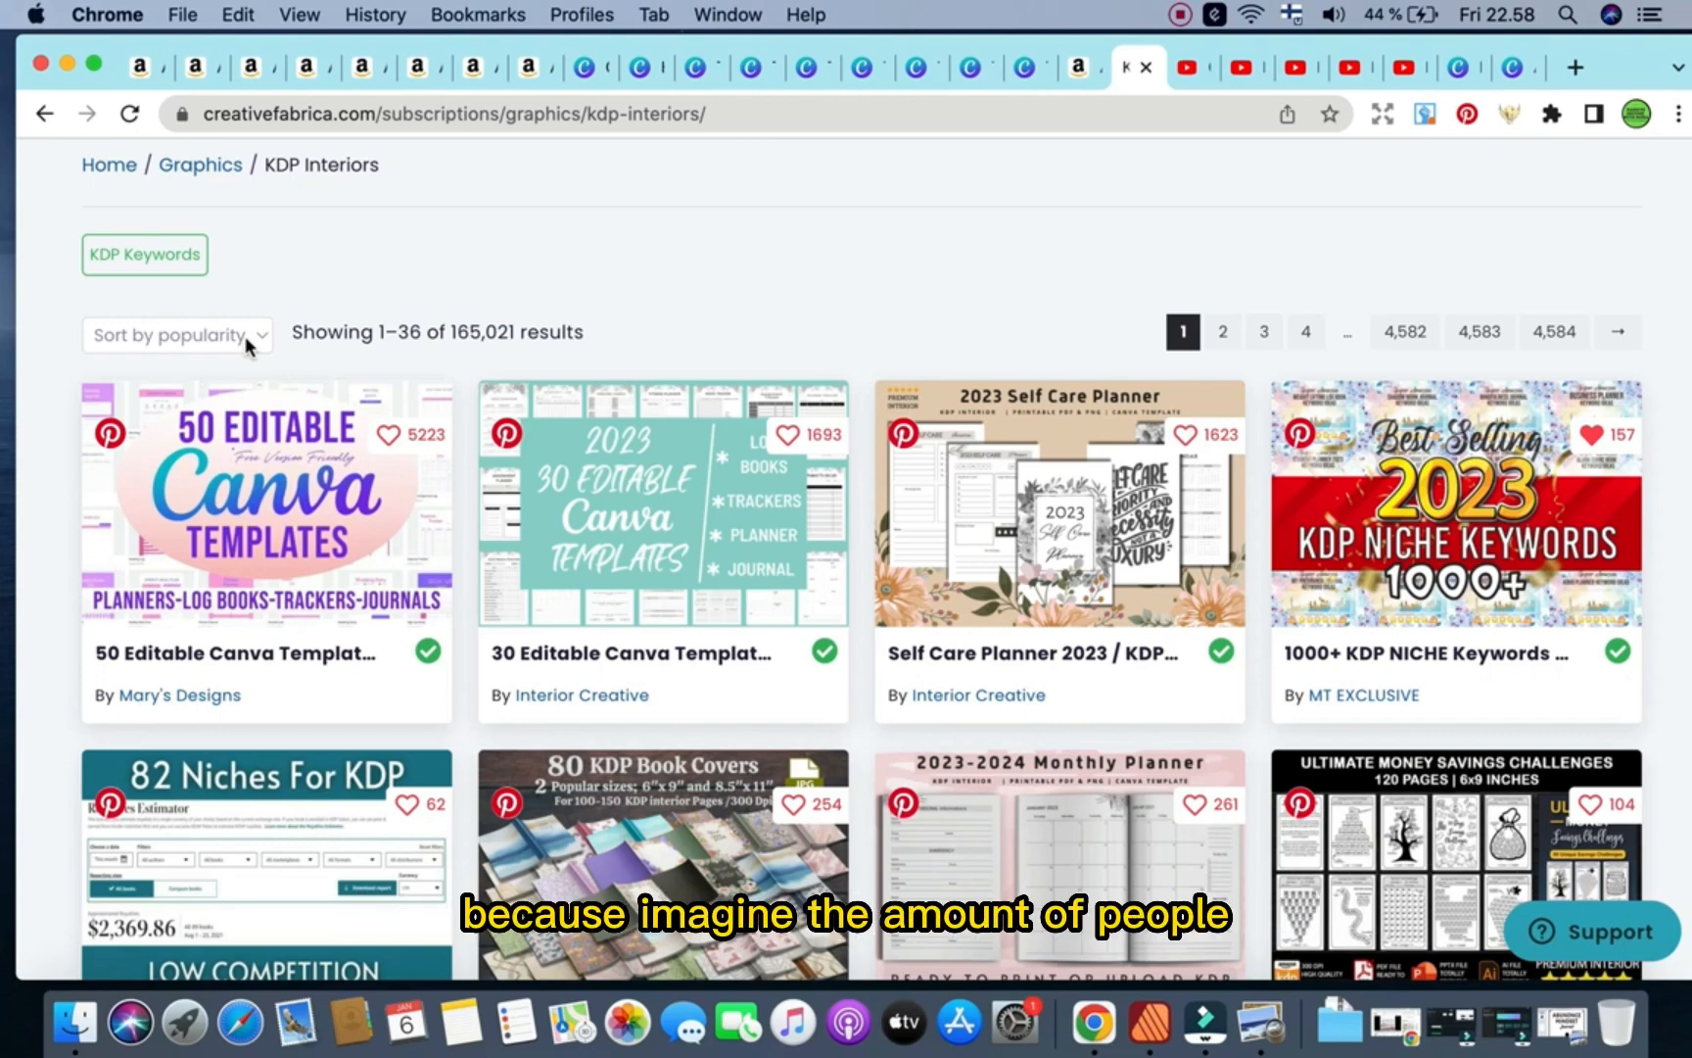
{"action": "mouse_move", "coordinate": [717, 617]}
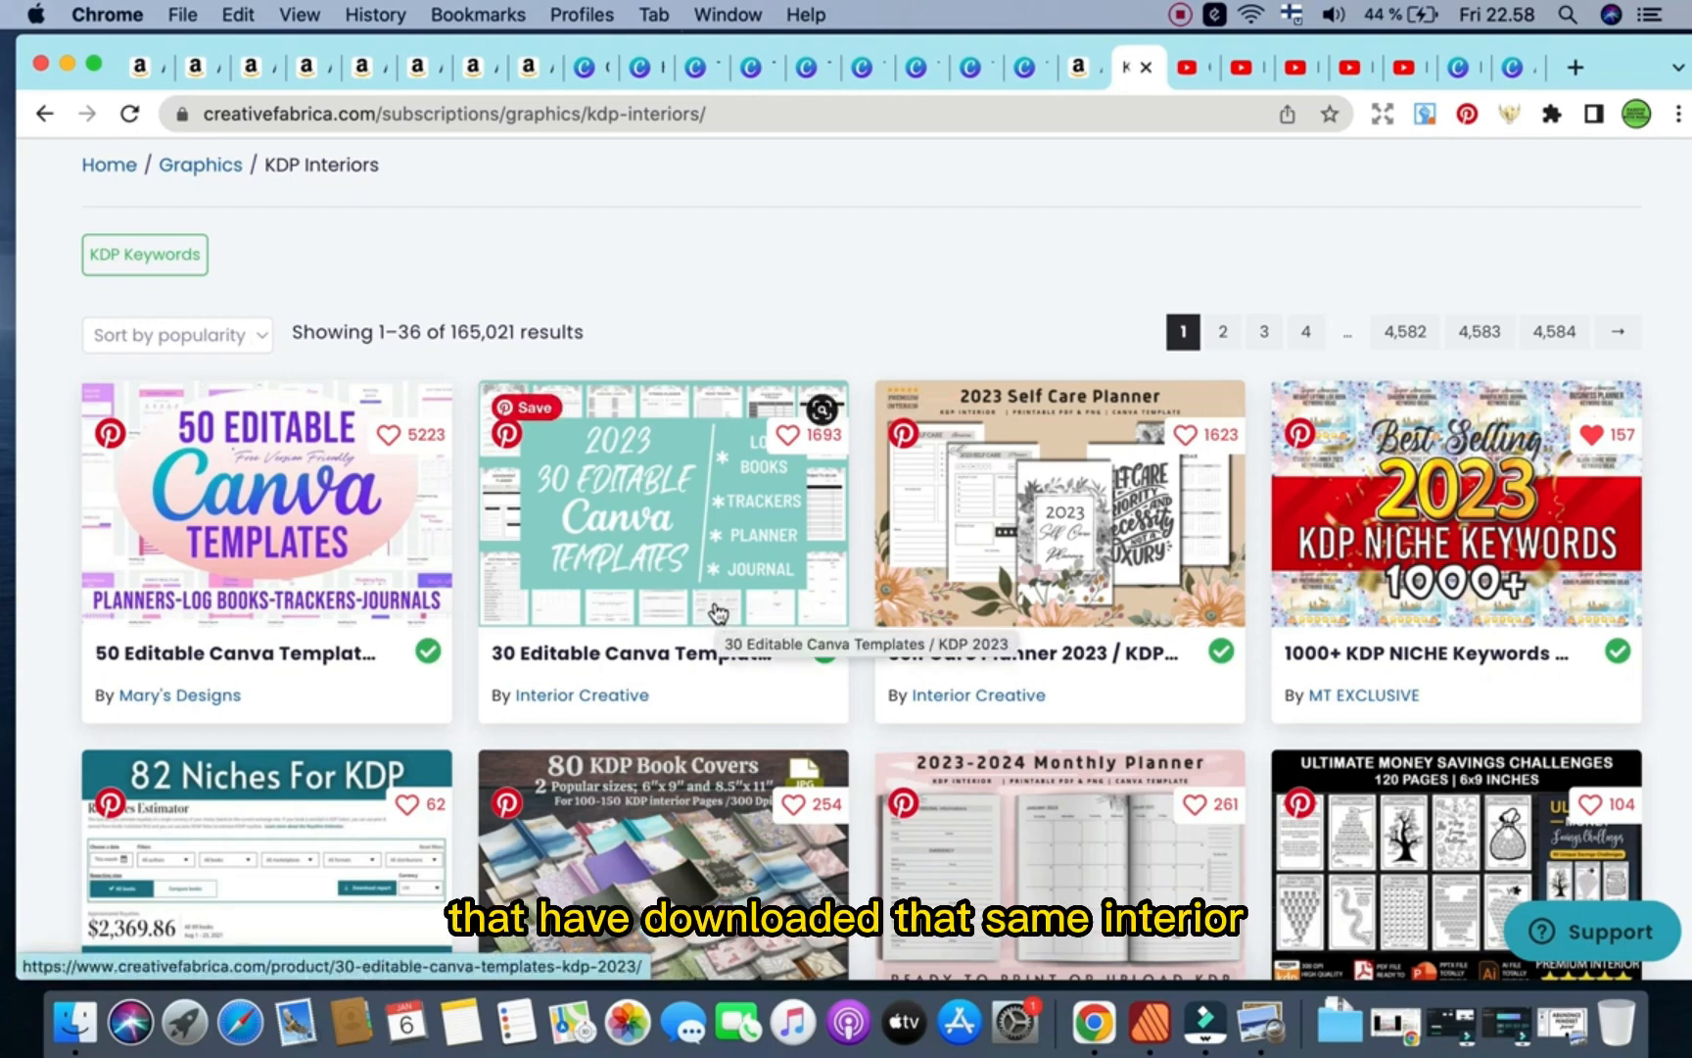
{"action": "left_click", "coordinate": [662, 501]}
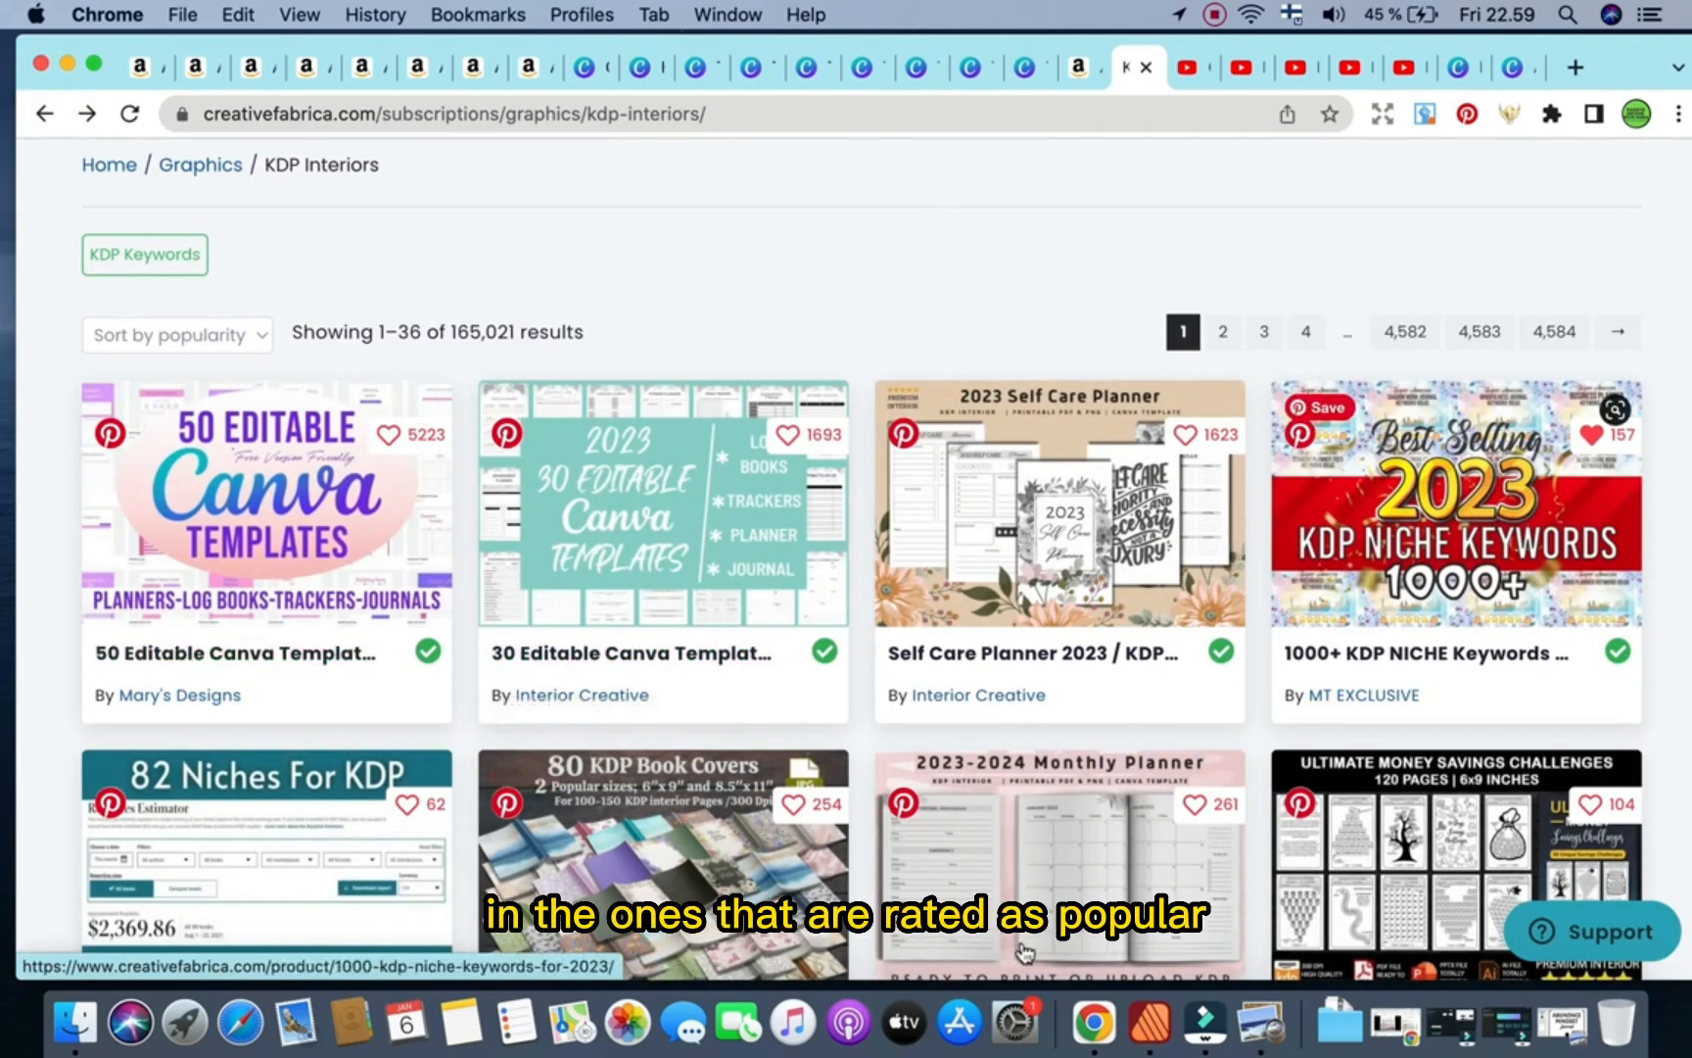
{"action": "mouse_move", "coordinate": [267, 378]}
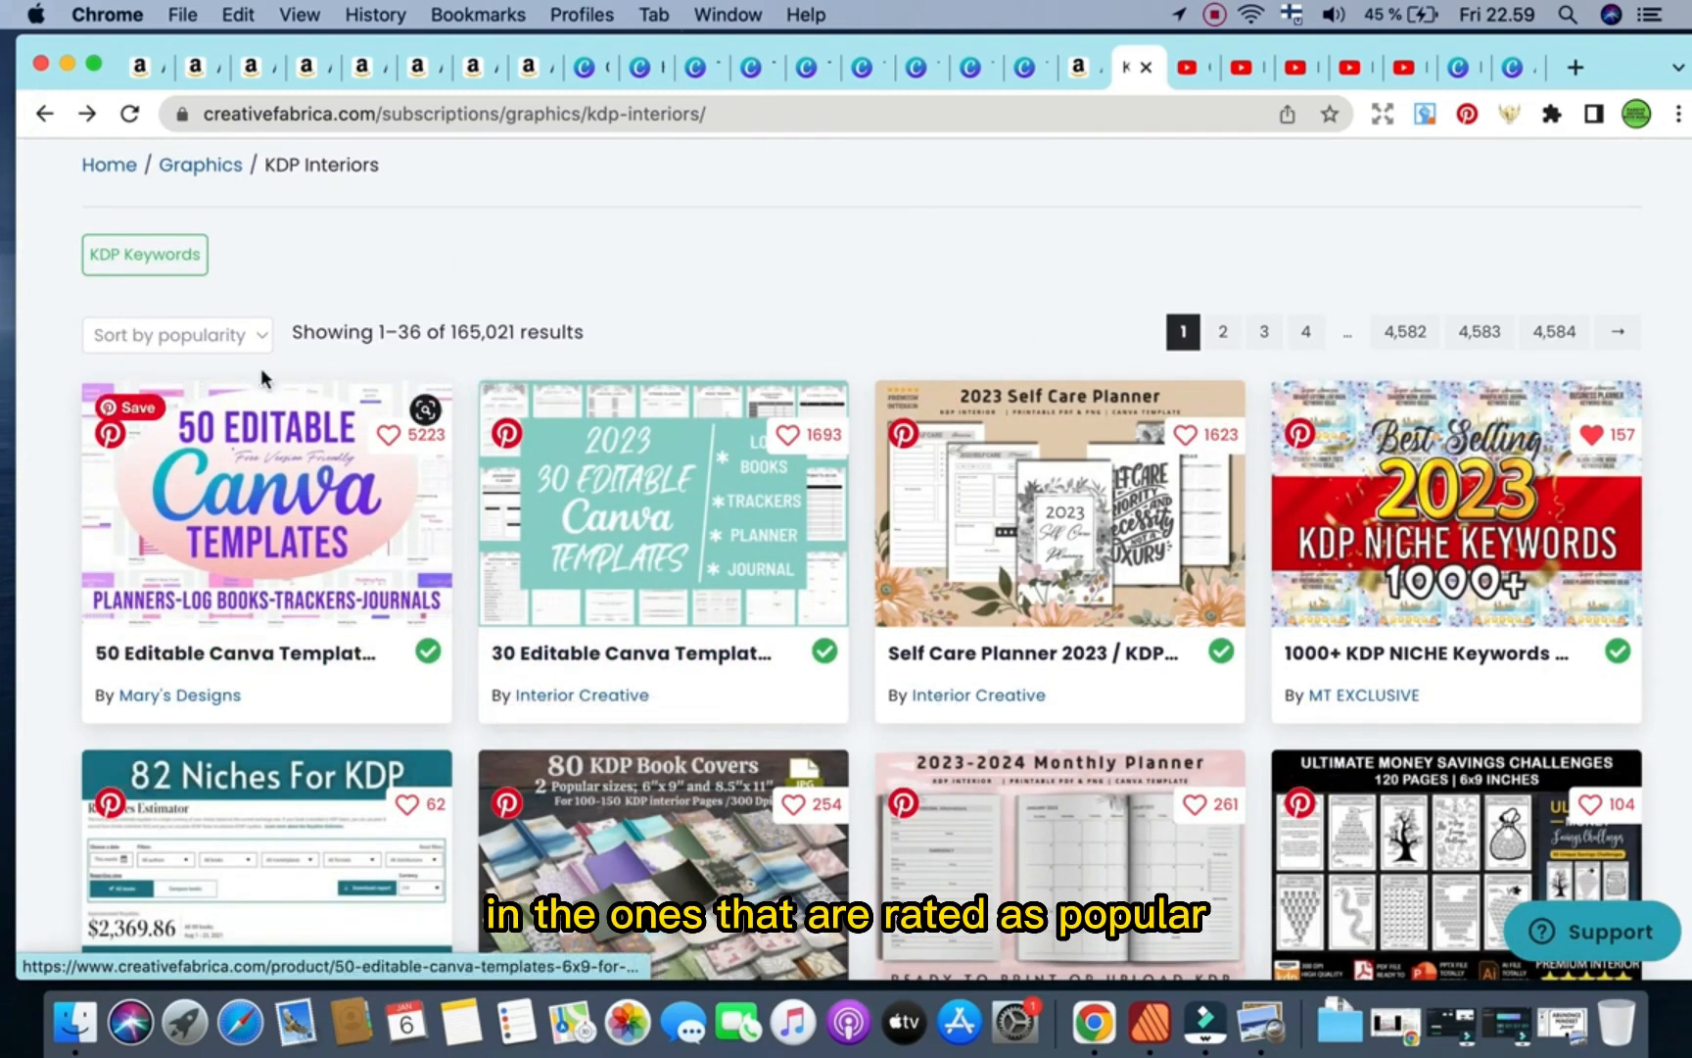
Sort the Creative Fabrica KDP Interiors listings by latest.
{"action": "left_click", "coordinate": [177, 335]}
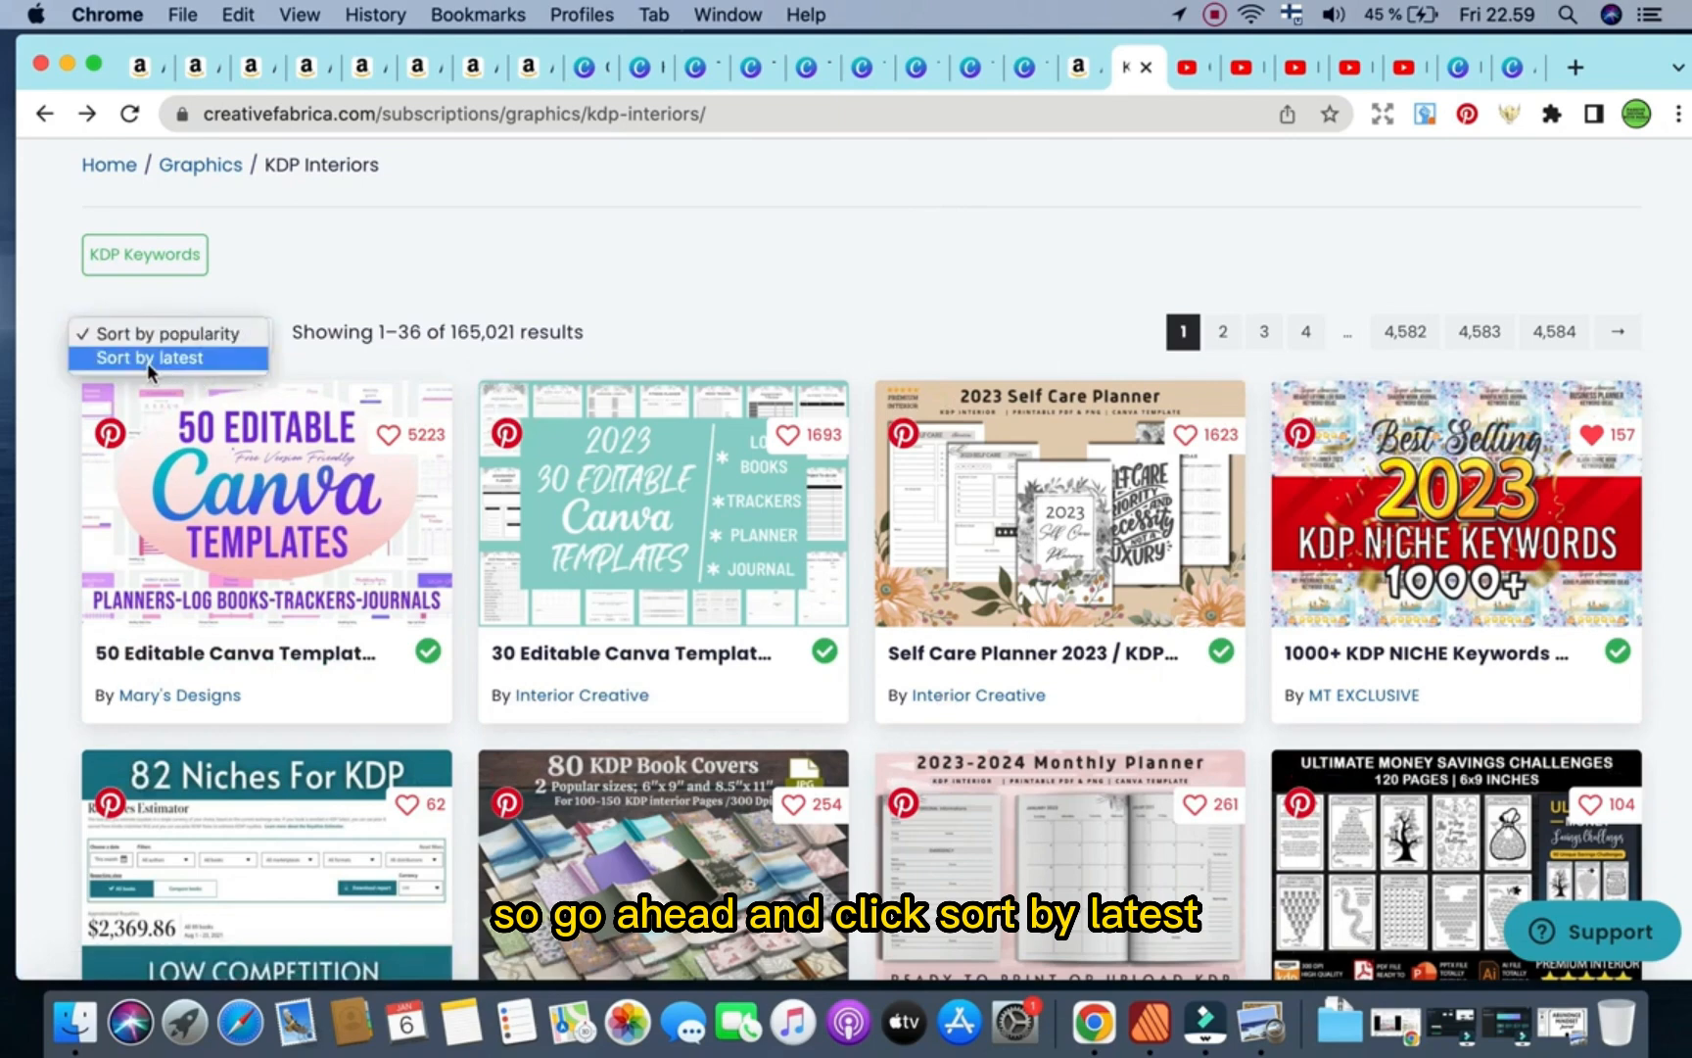
{"action": "left_click", "coordinate": [147, 357]}
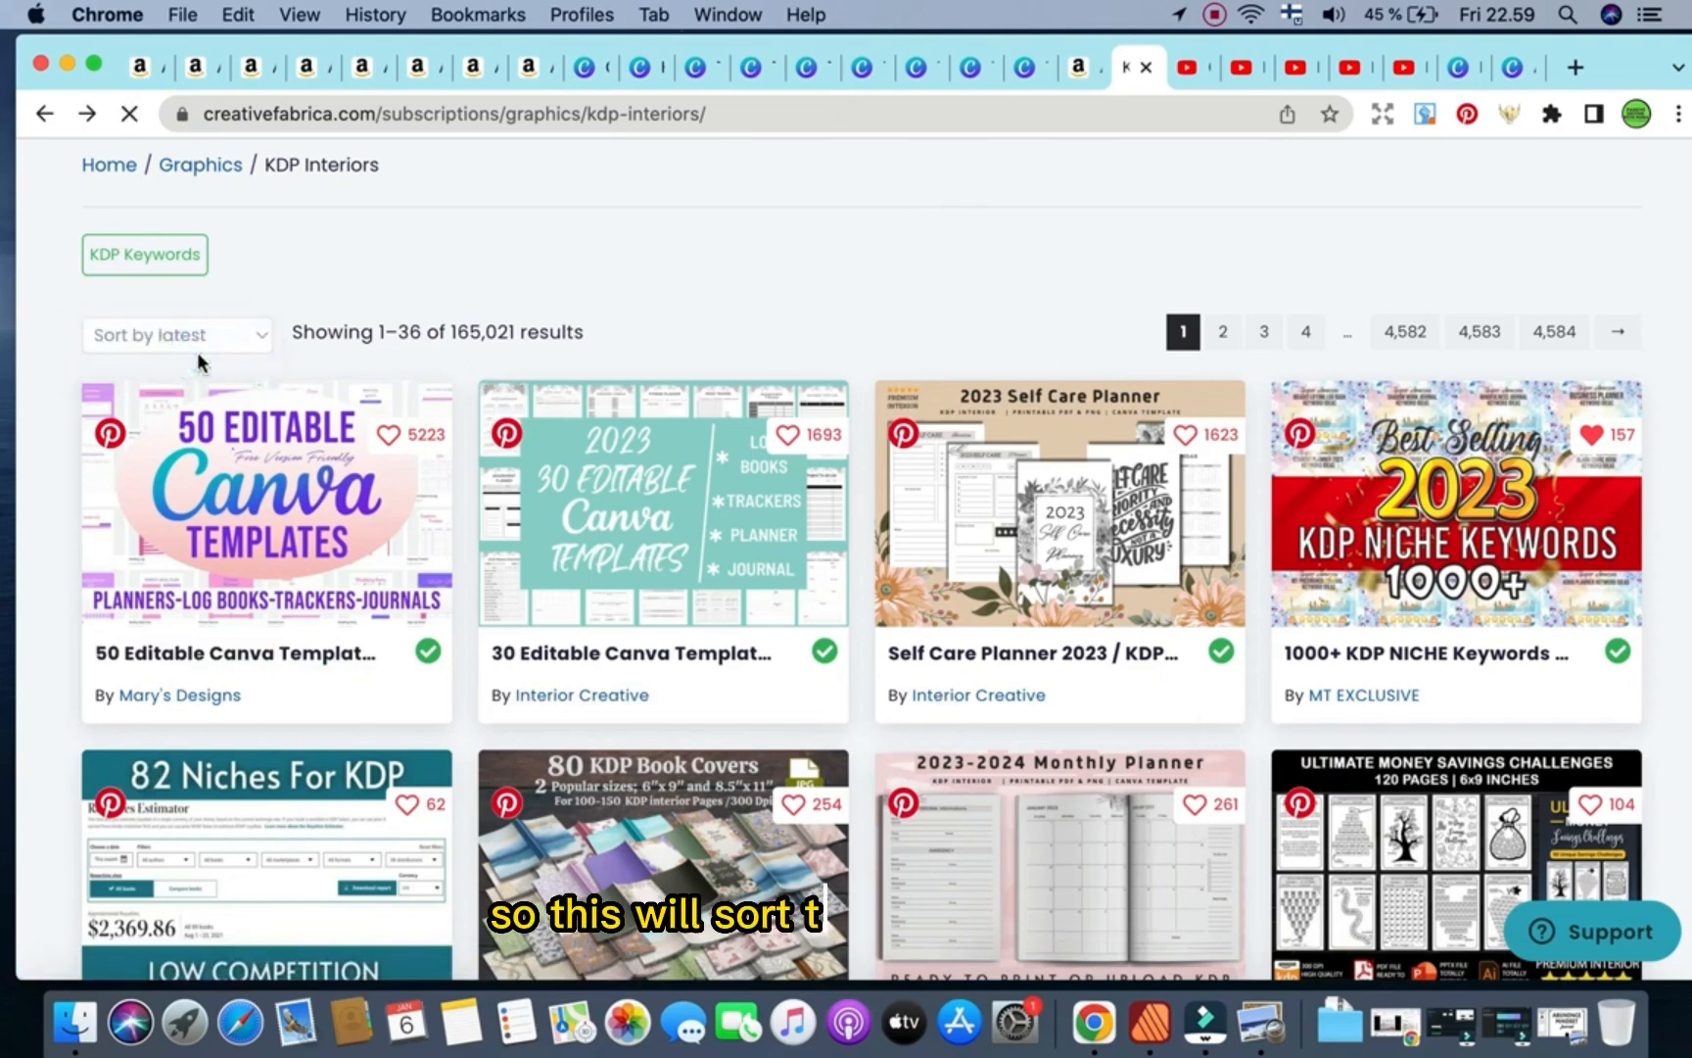
{"action": "left_click", "coordinate": [177, 335]}
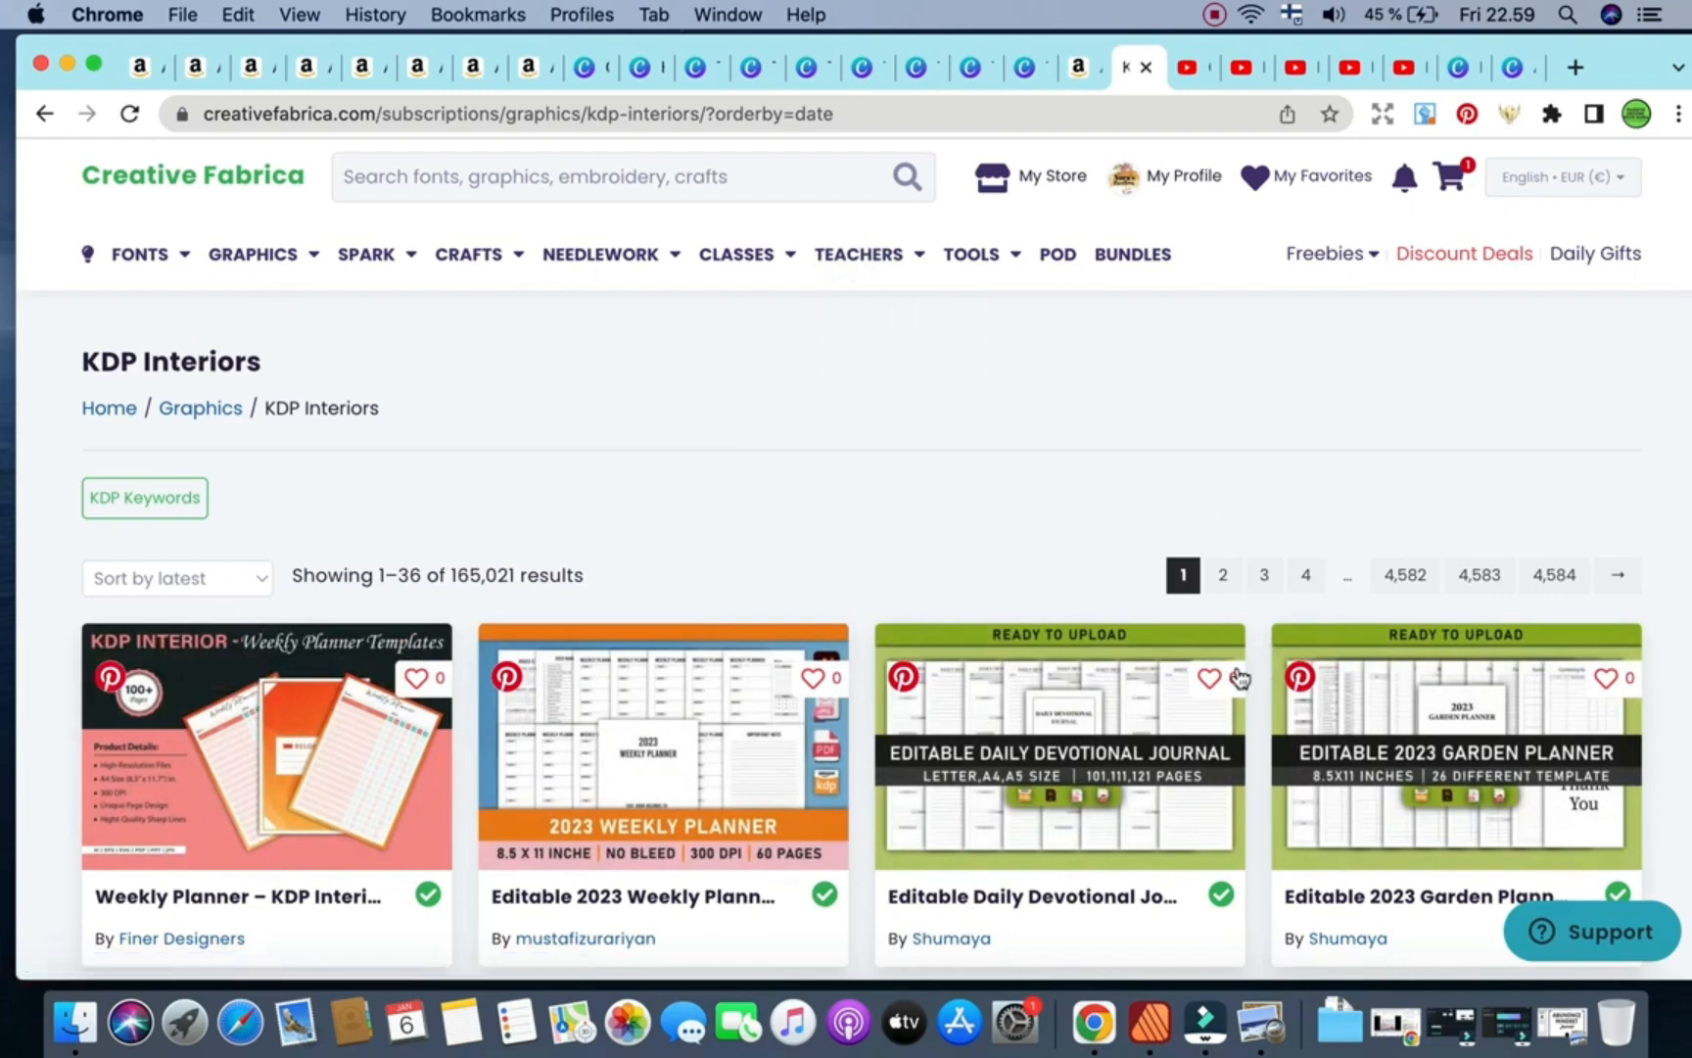
Scroll through the newest interiors down to the Abundance Mindset Journal and Diamond Painting Logbook.
{"action": "scroll", "scroll_direction": "down", "scroll_amount": 3}
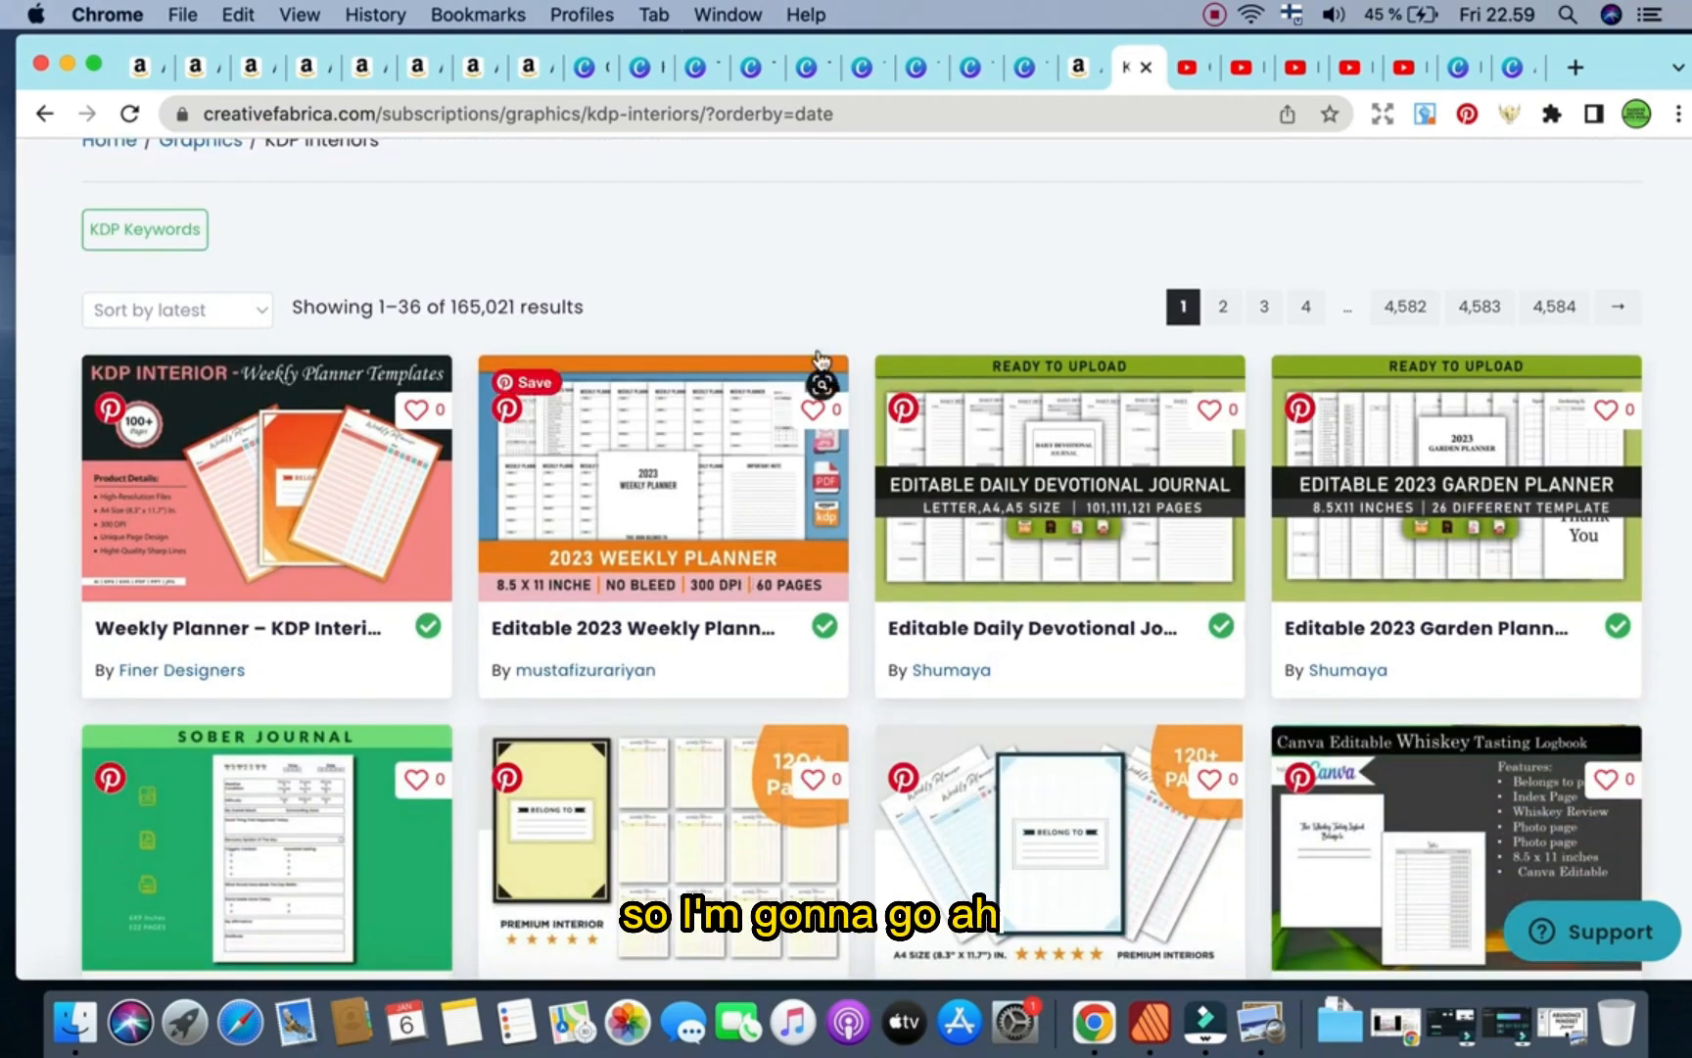
{"action": "scroll", "scroll_direction": "down", "scroll_amount": 3}
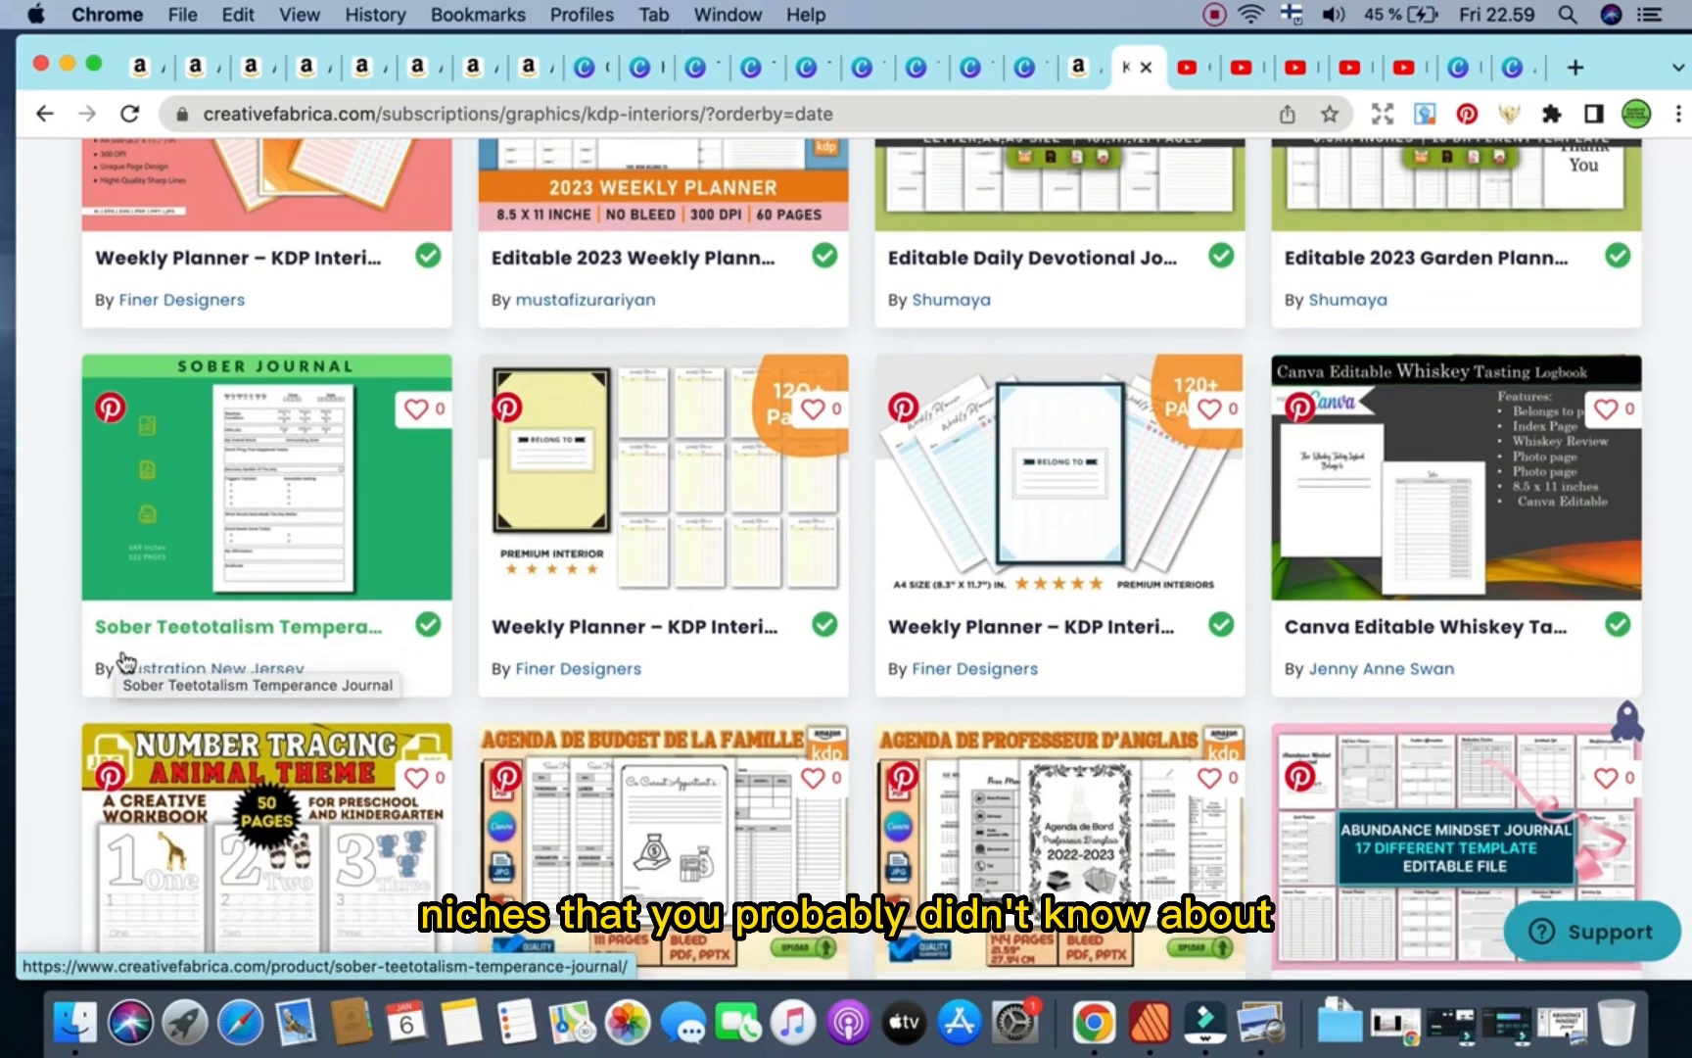
{"action": "scroll", "scroll_direction": "down", "scroll_amount": 3}
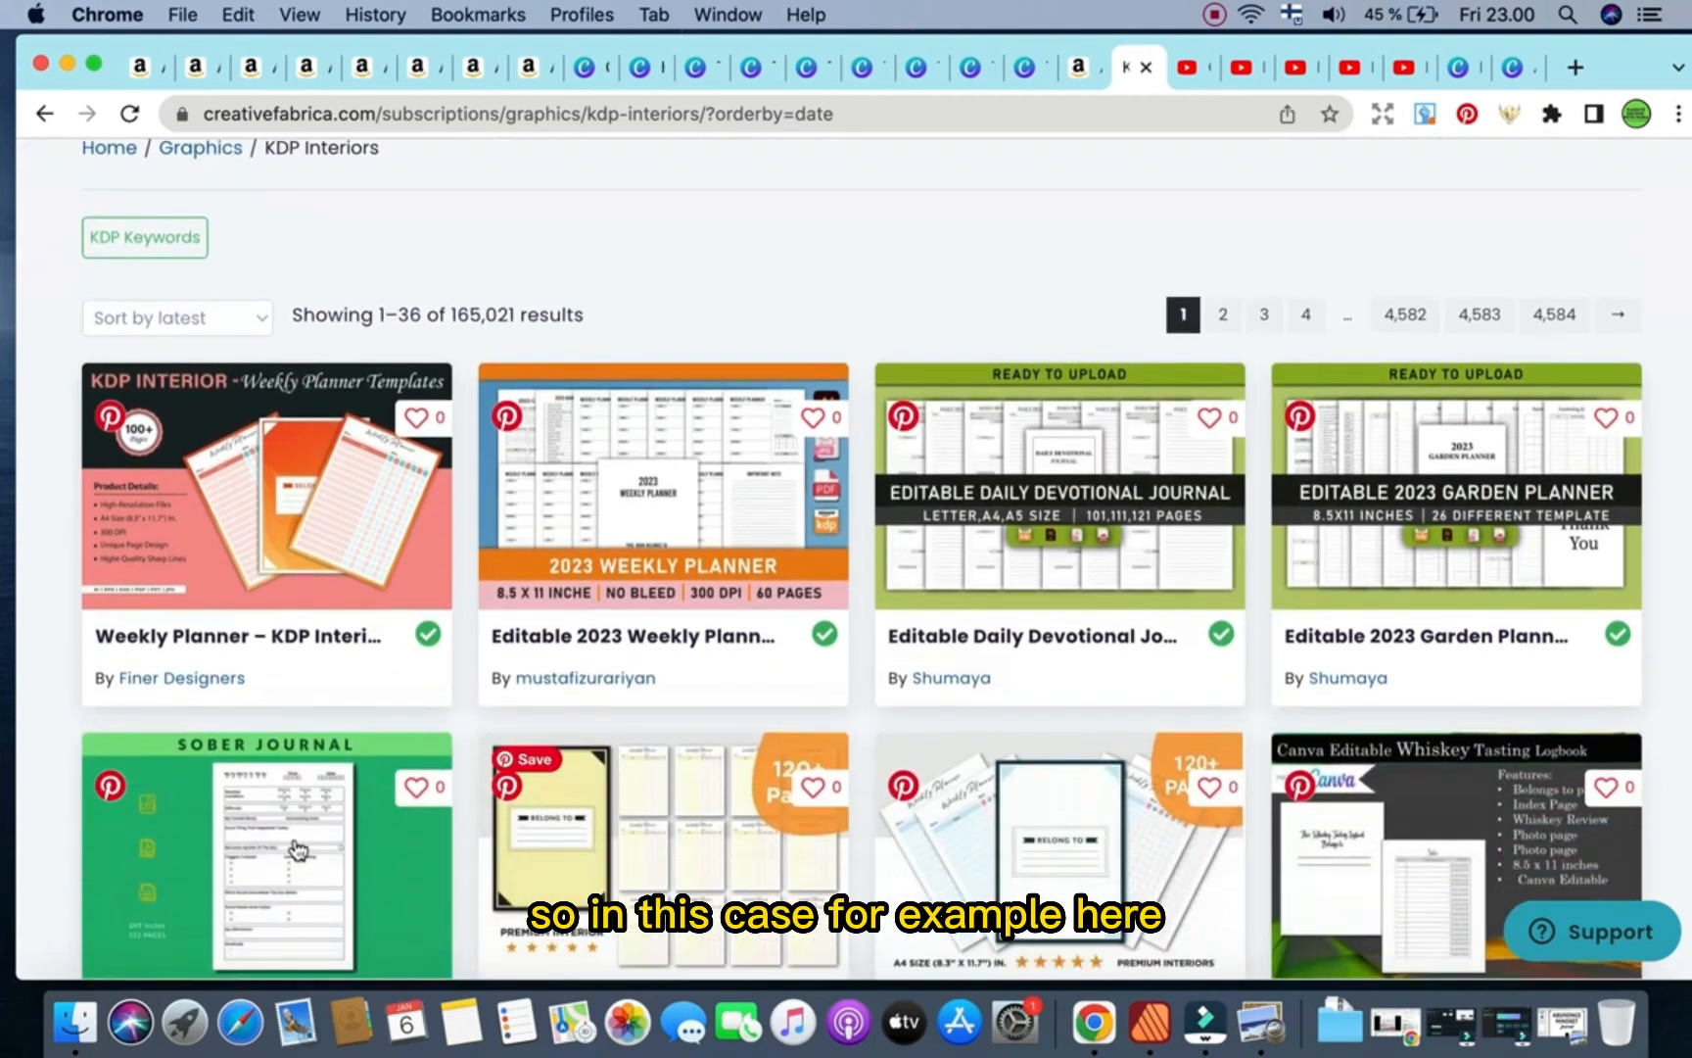
{"action": "scroll", "scroll_direction": "down", "scroll_amount": 3}
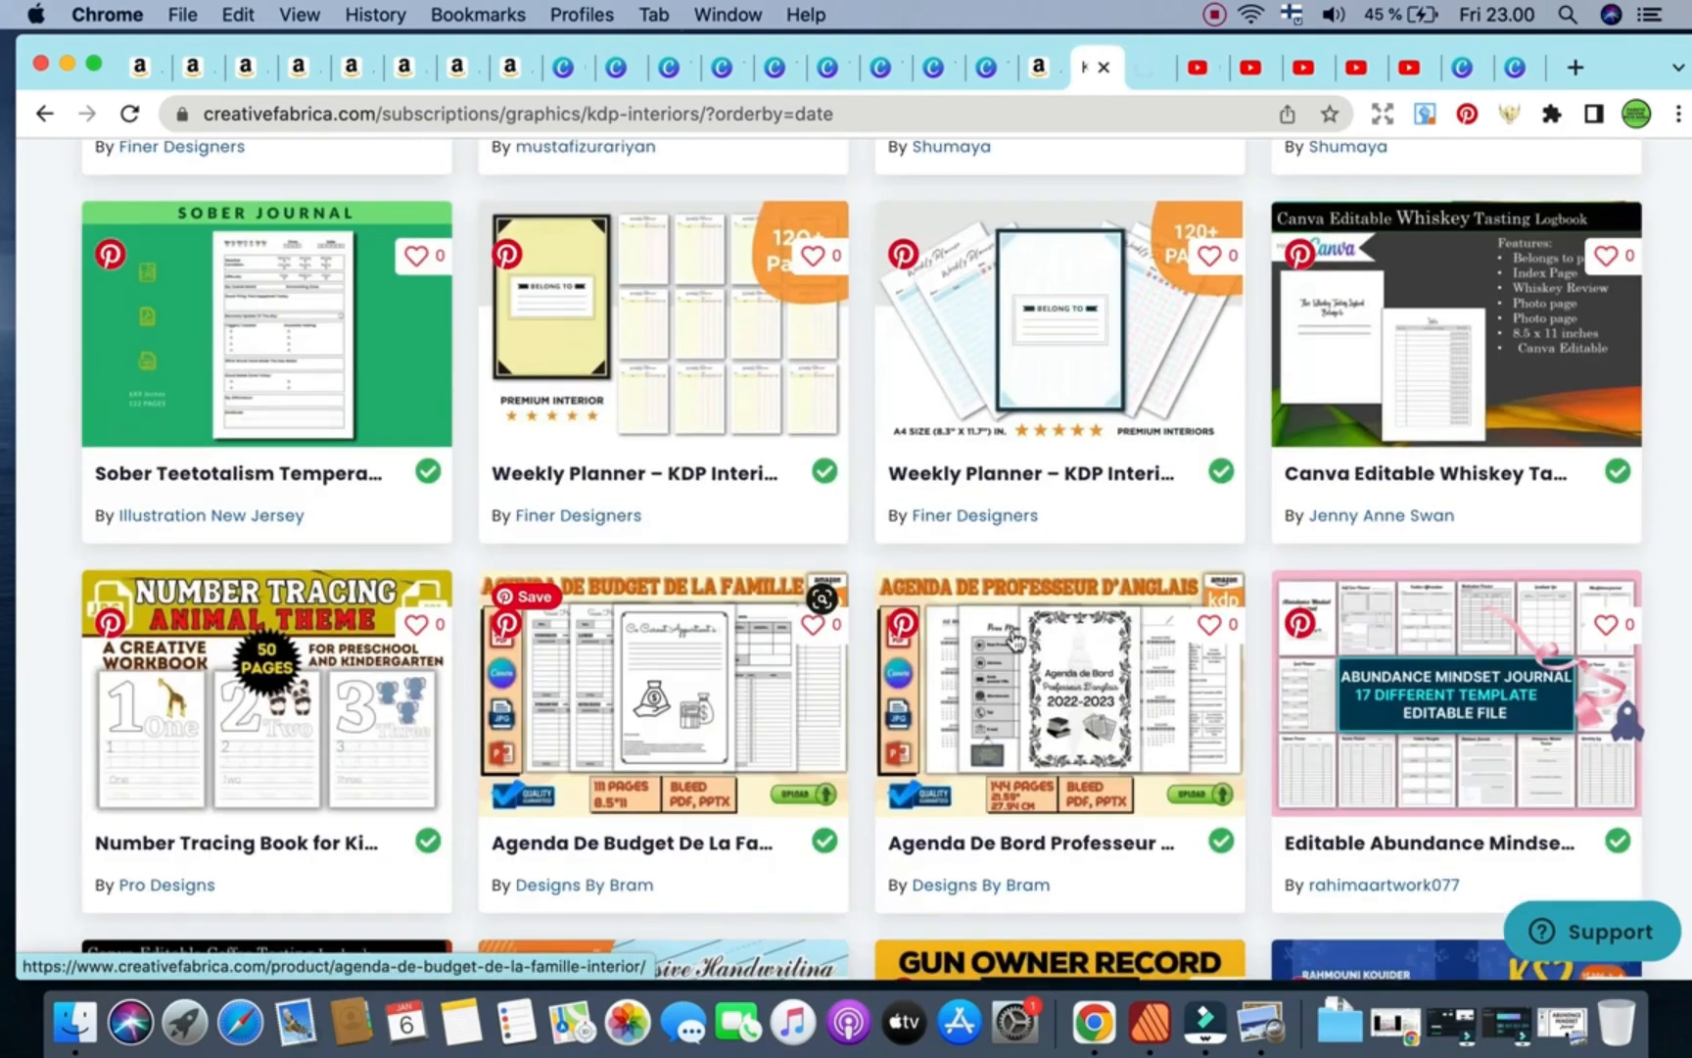
{"action": "scroll", "scroll_direction": "down", "scroll_amount": 3}
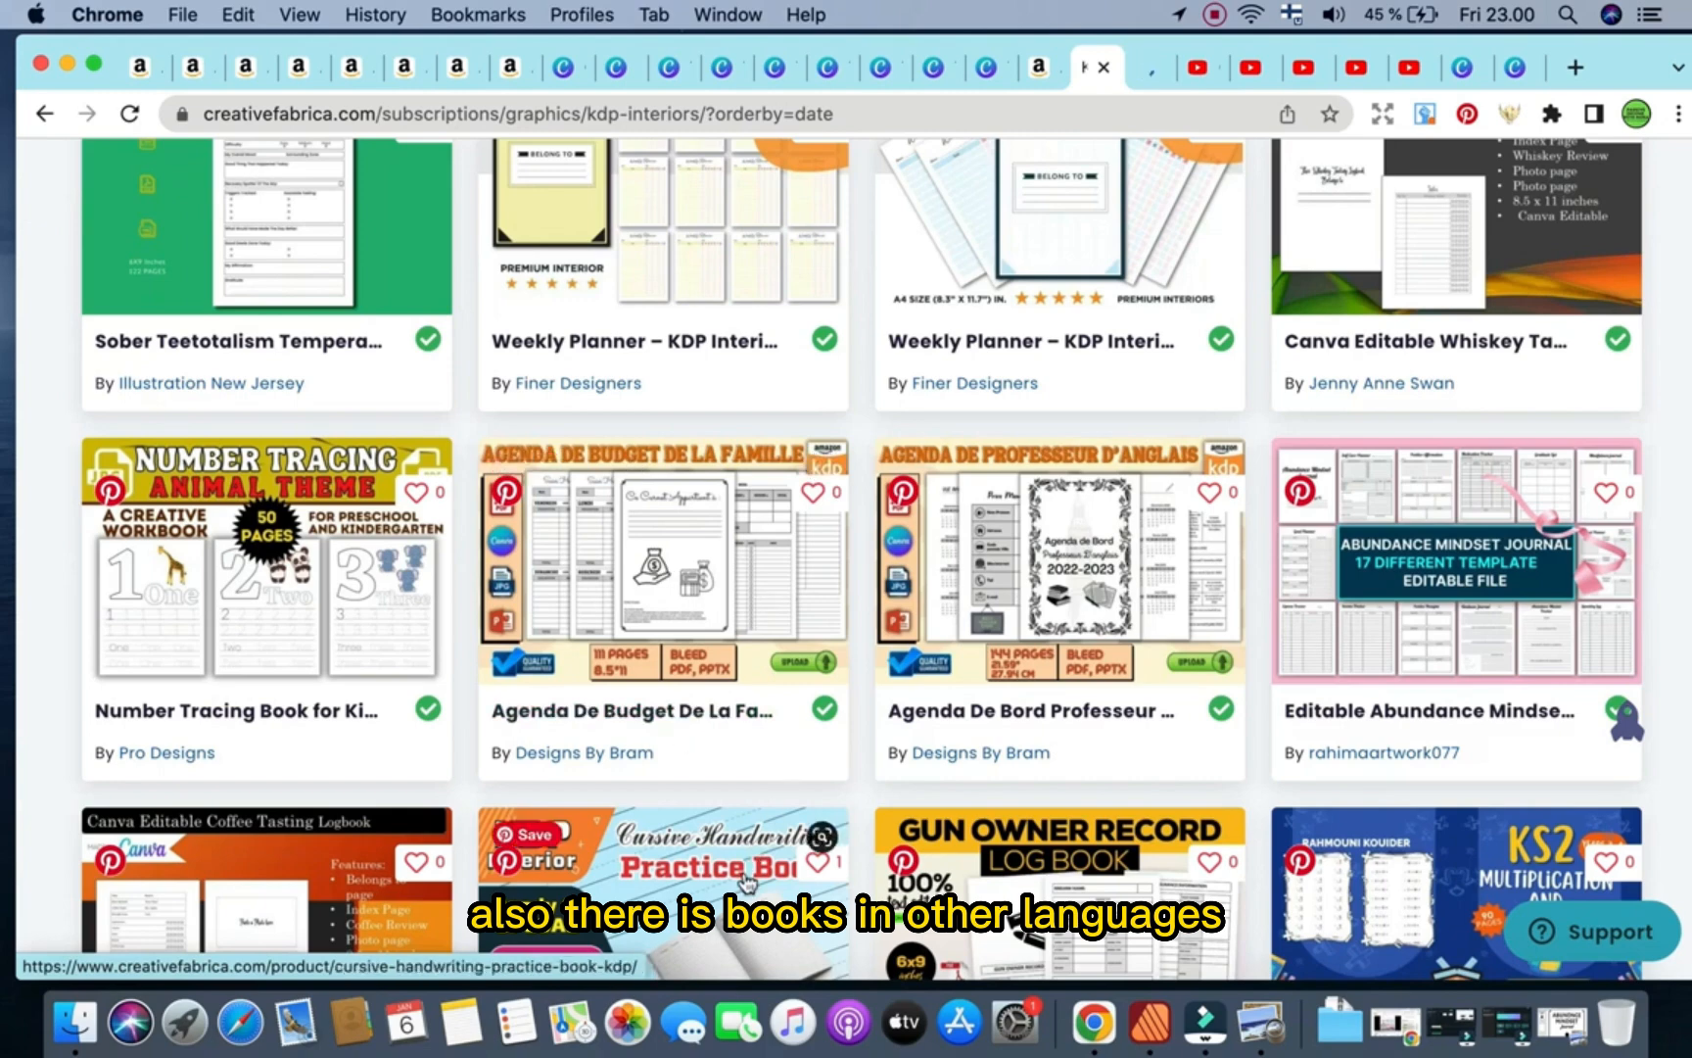
{"action": "scroll", "scroll_direction": "down", "scroll_amount": 3}
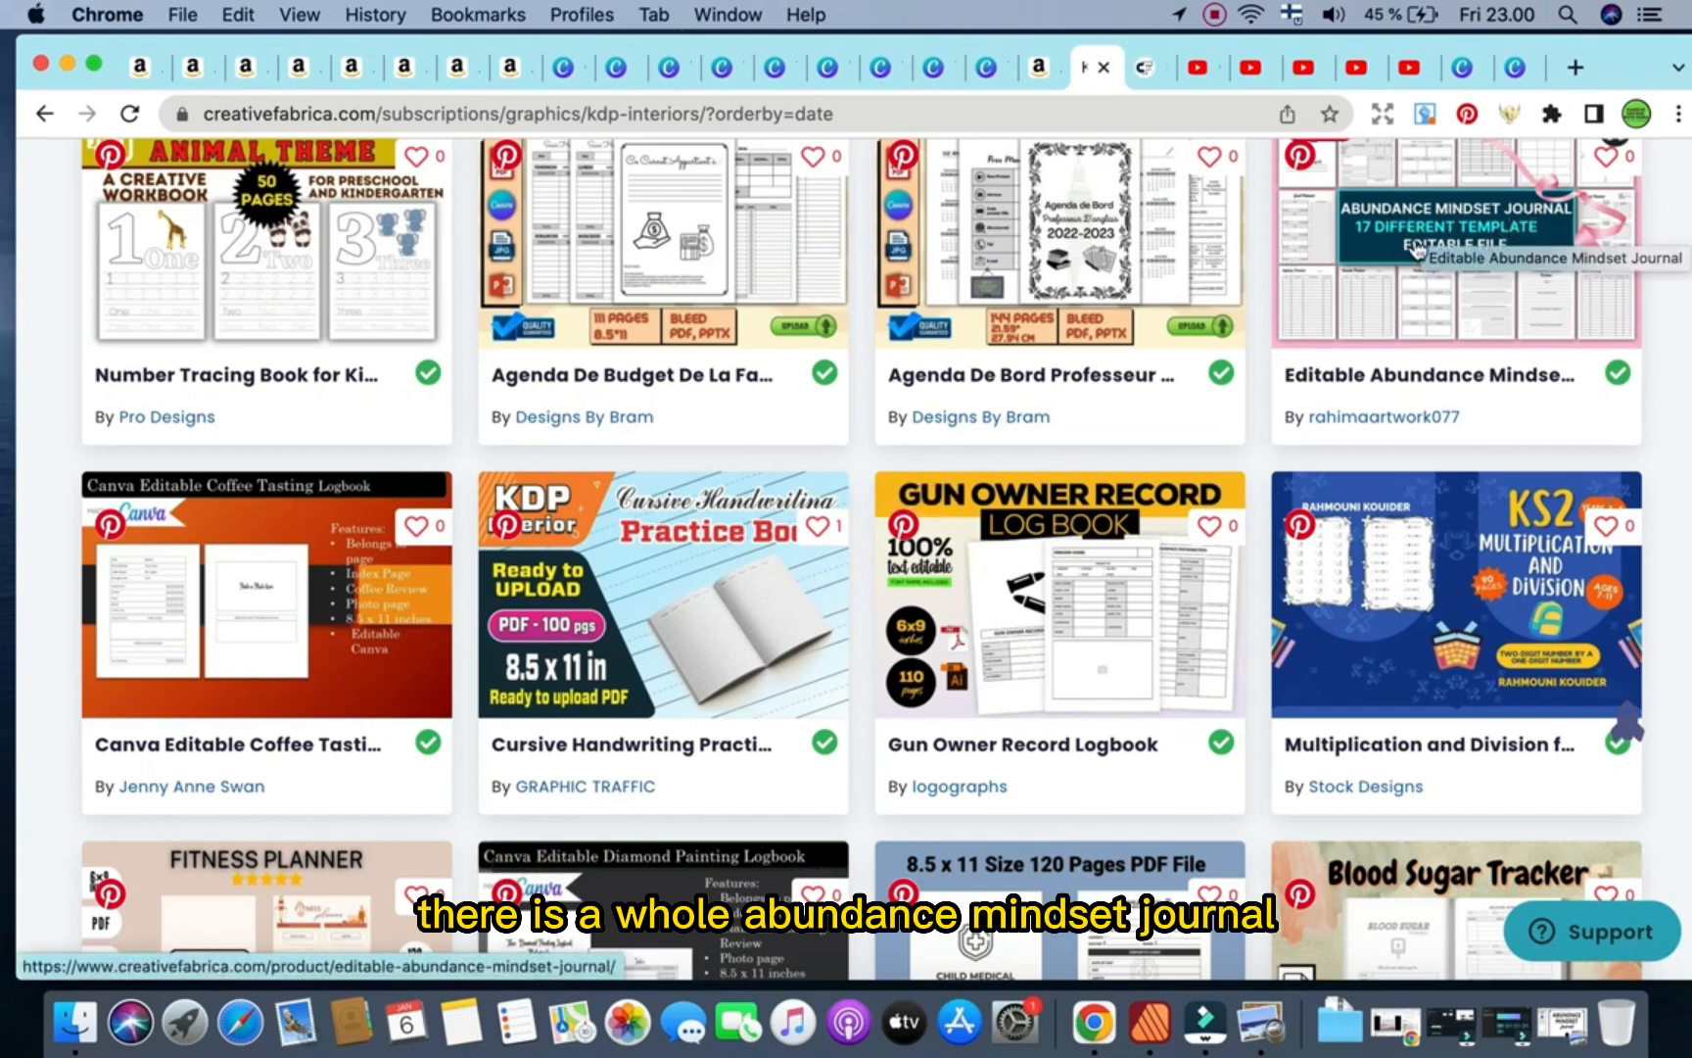
{"action": "scroll", "scroll_direction": "down", "scroll_amount": 3}
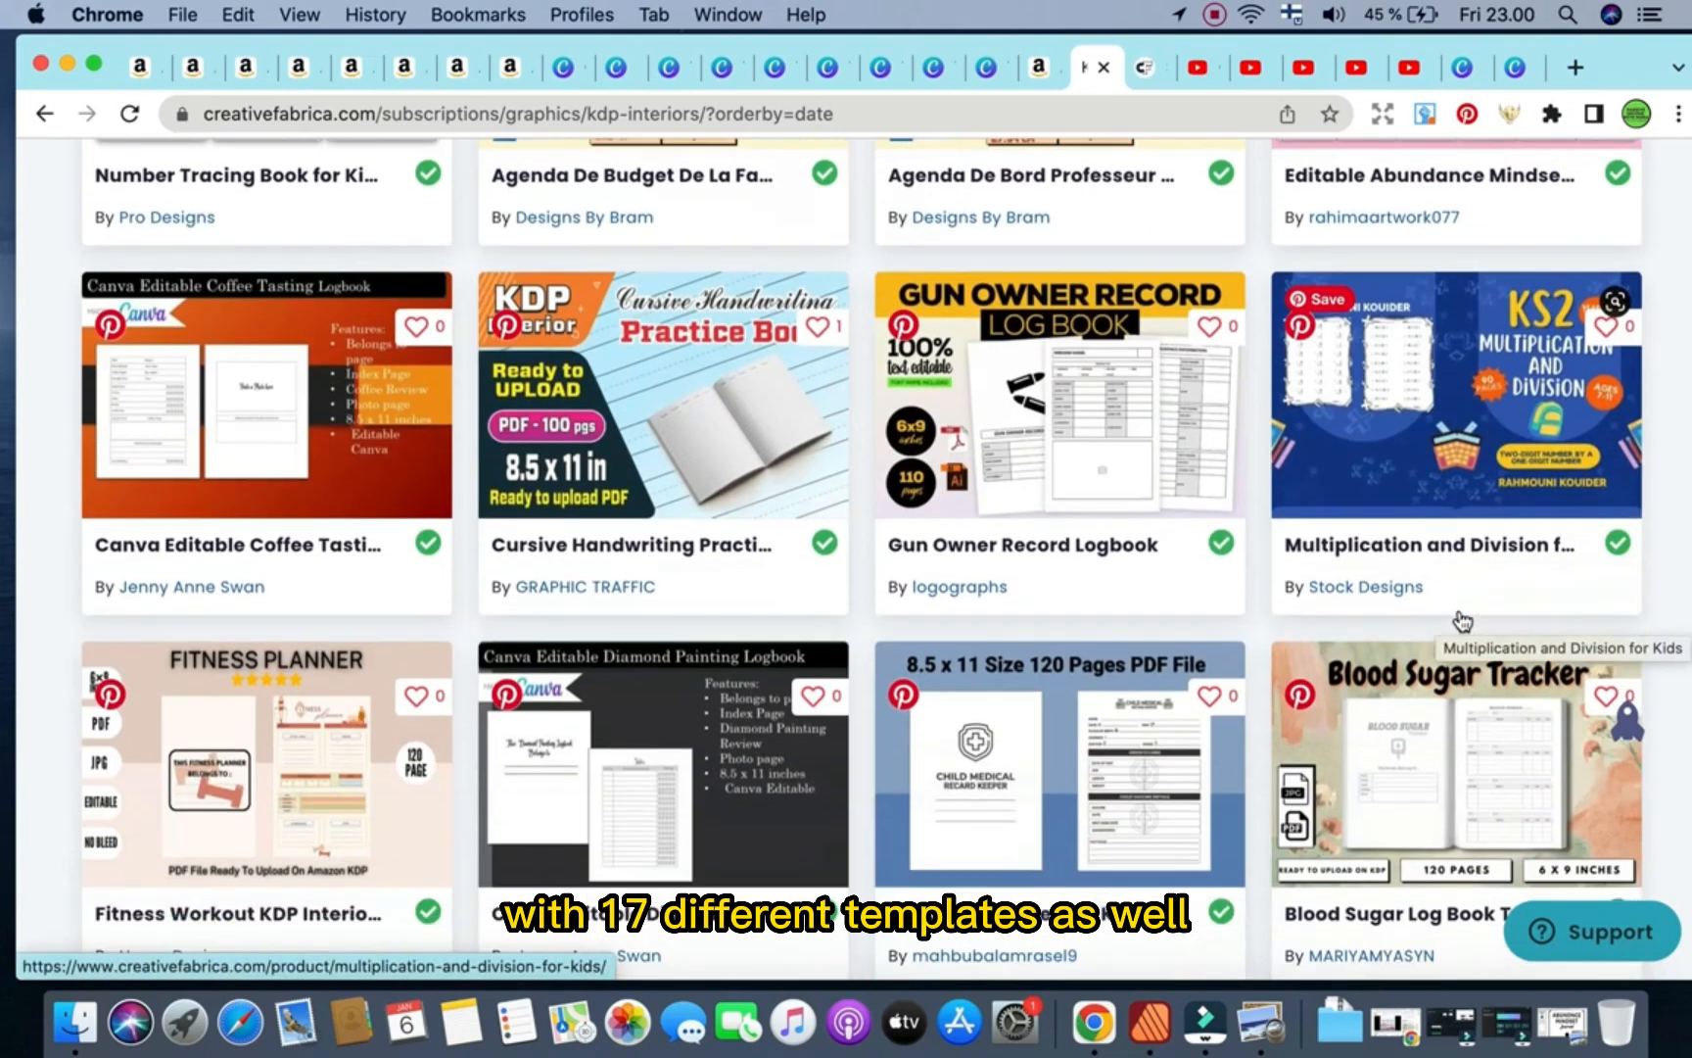
{"action": "scroll", "scroll_direction": "down", "scroll_amount": 3}
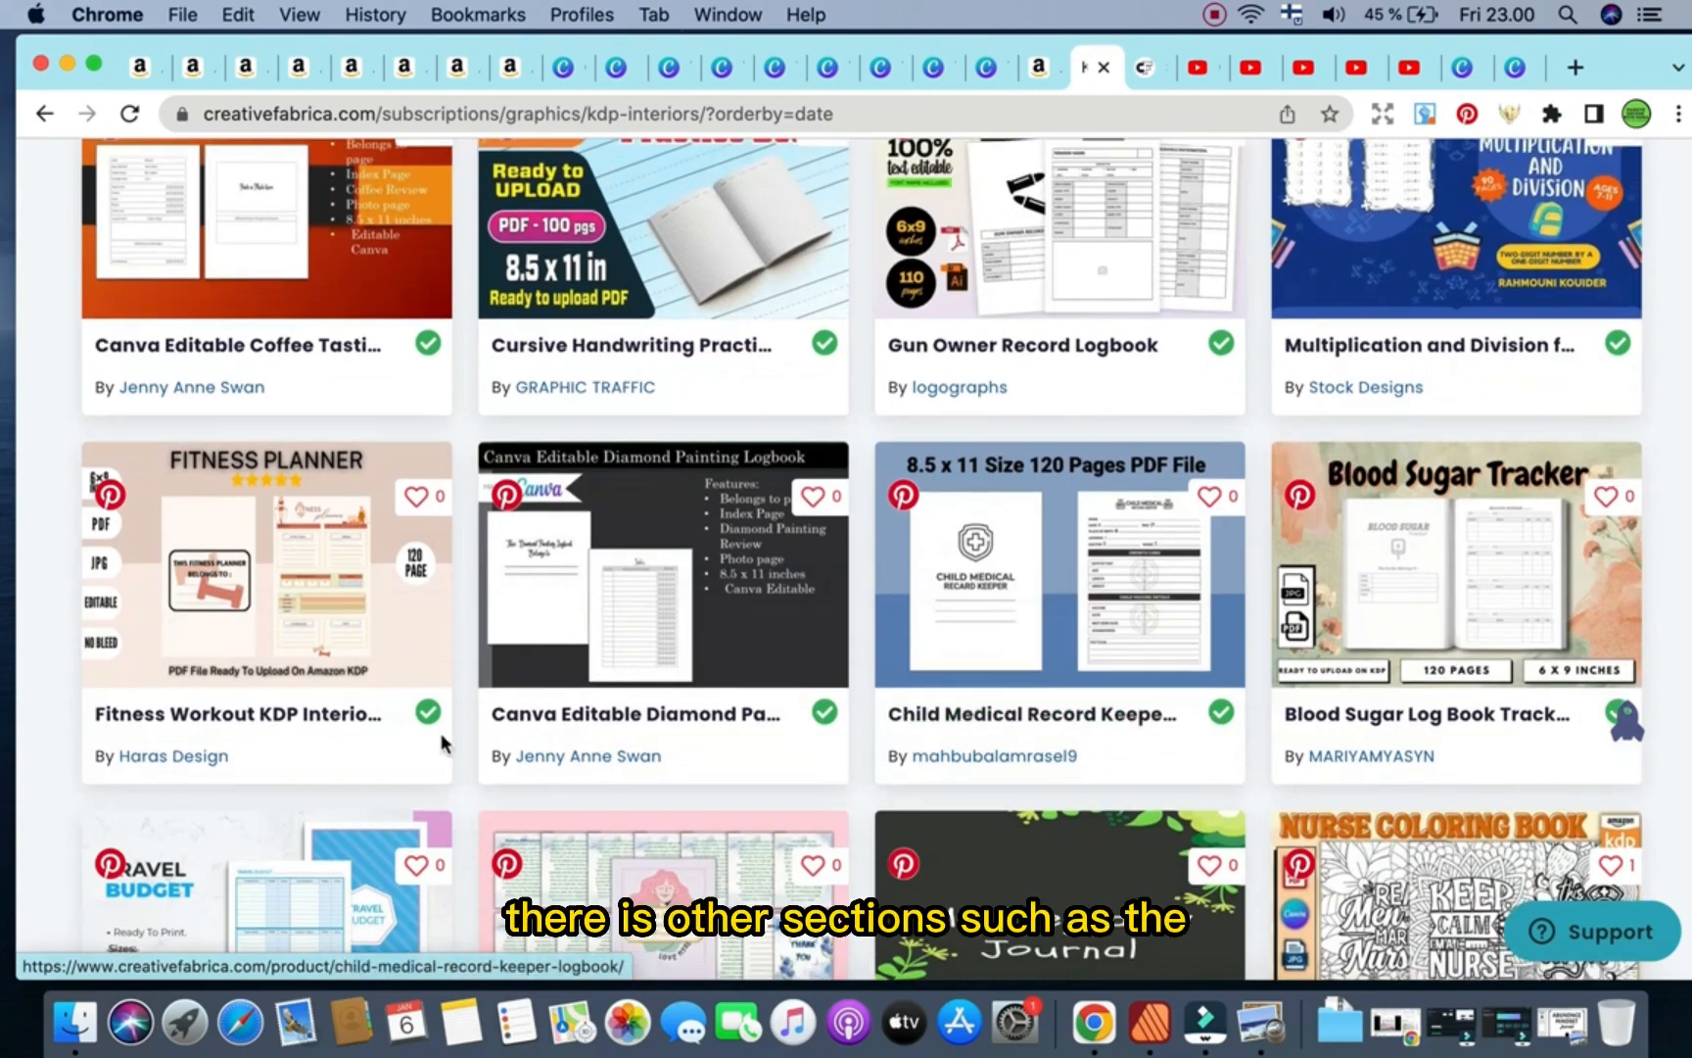
{"action": "scroll", "scroll_direction": "down", "scroll_amount": 3}
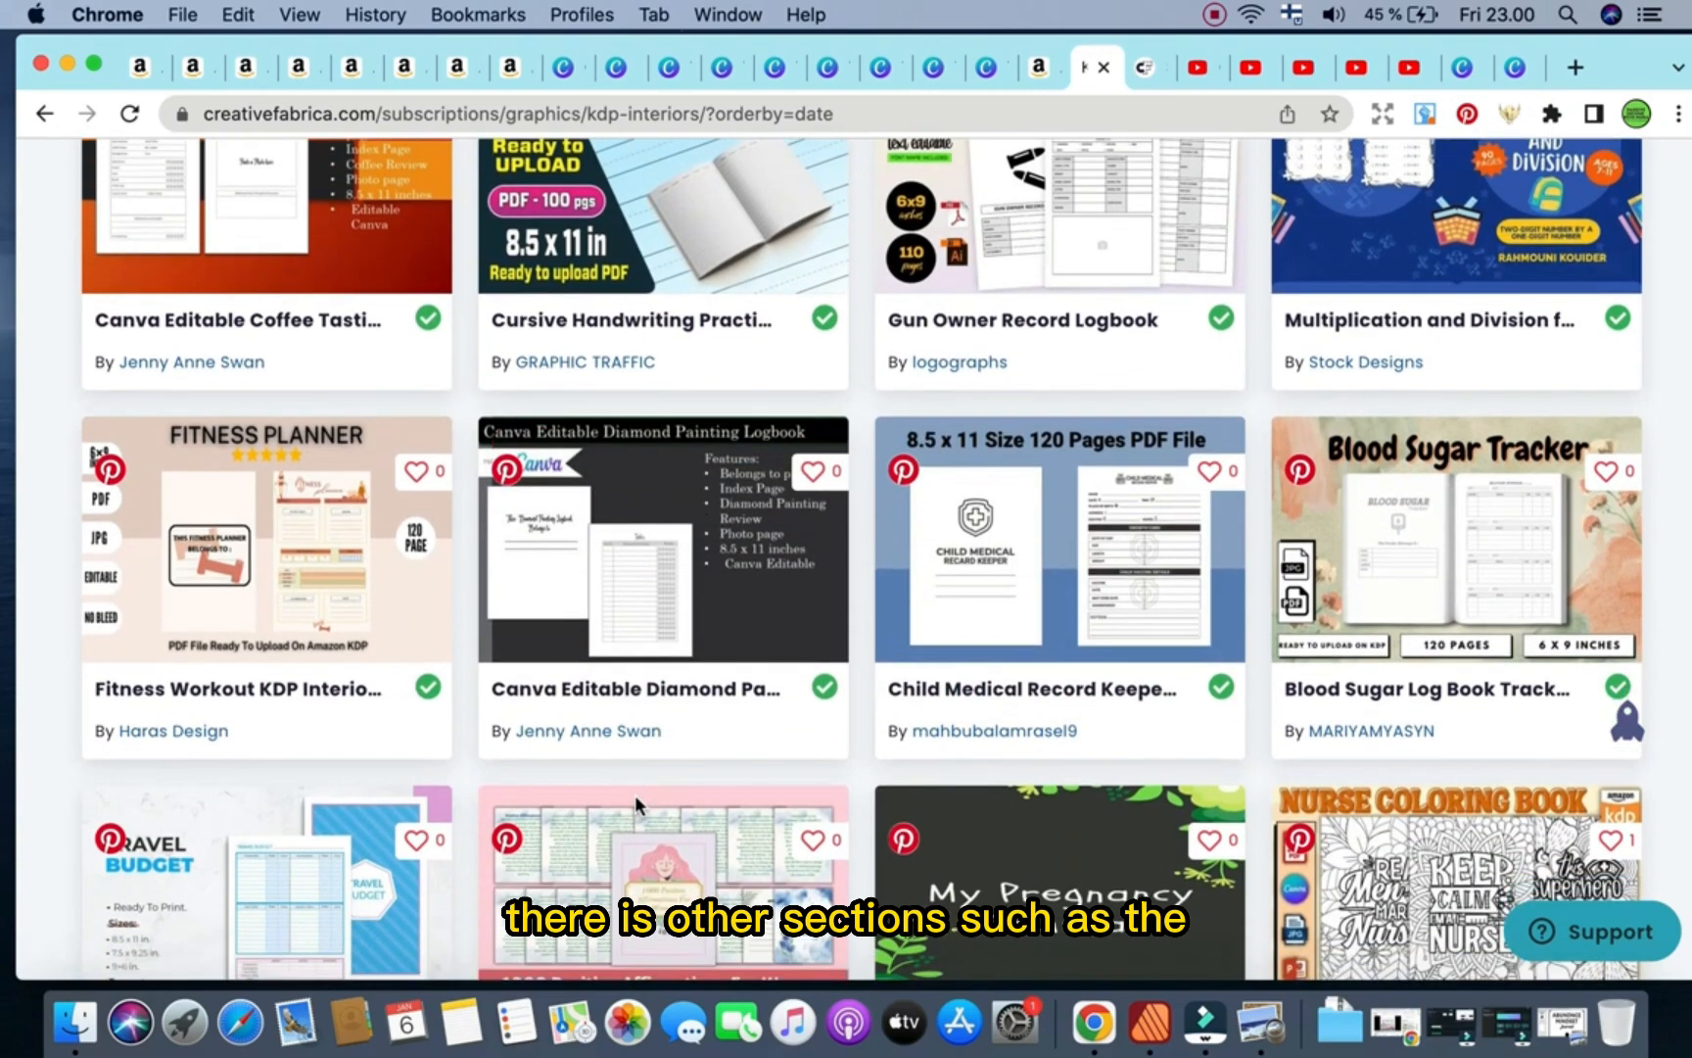
{"action": "scroll", "scroll_direction": "down", "scroll_amount": 3}
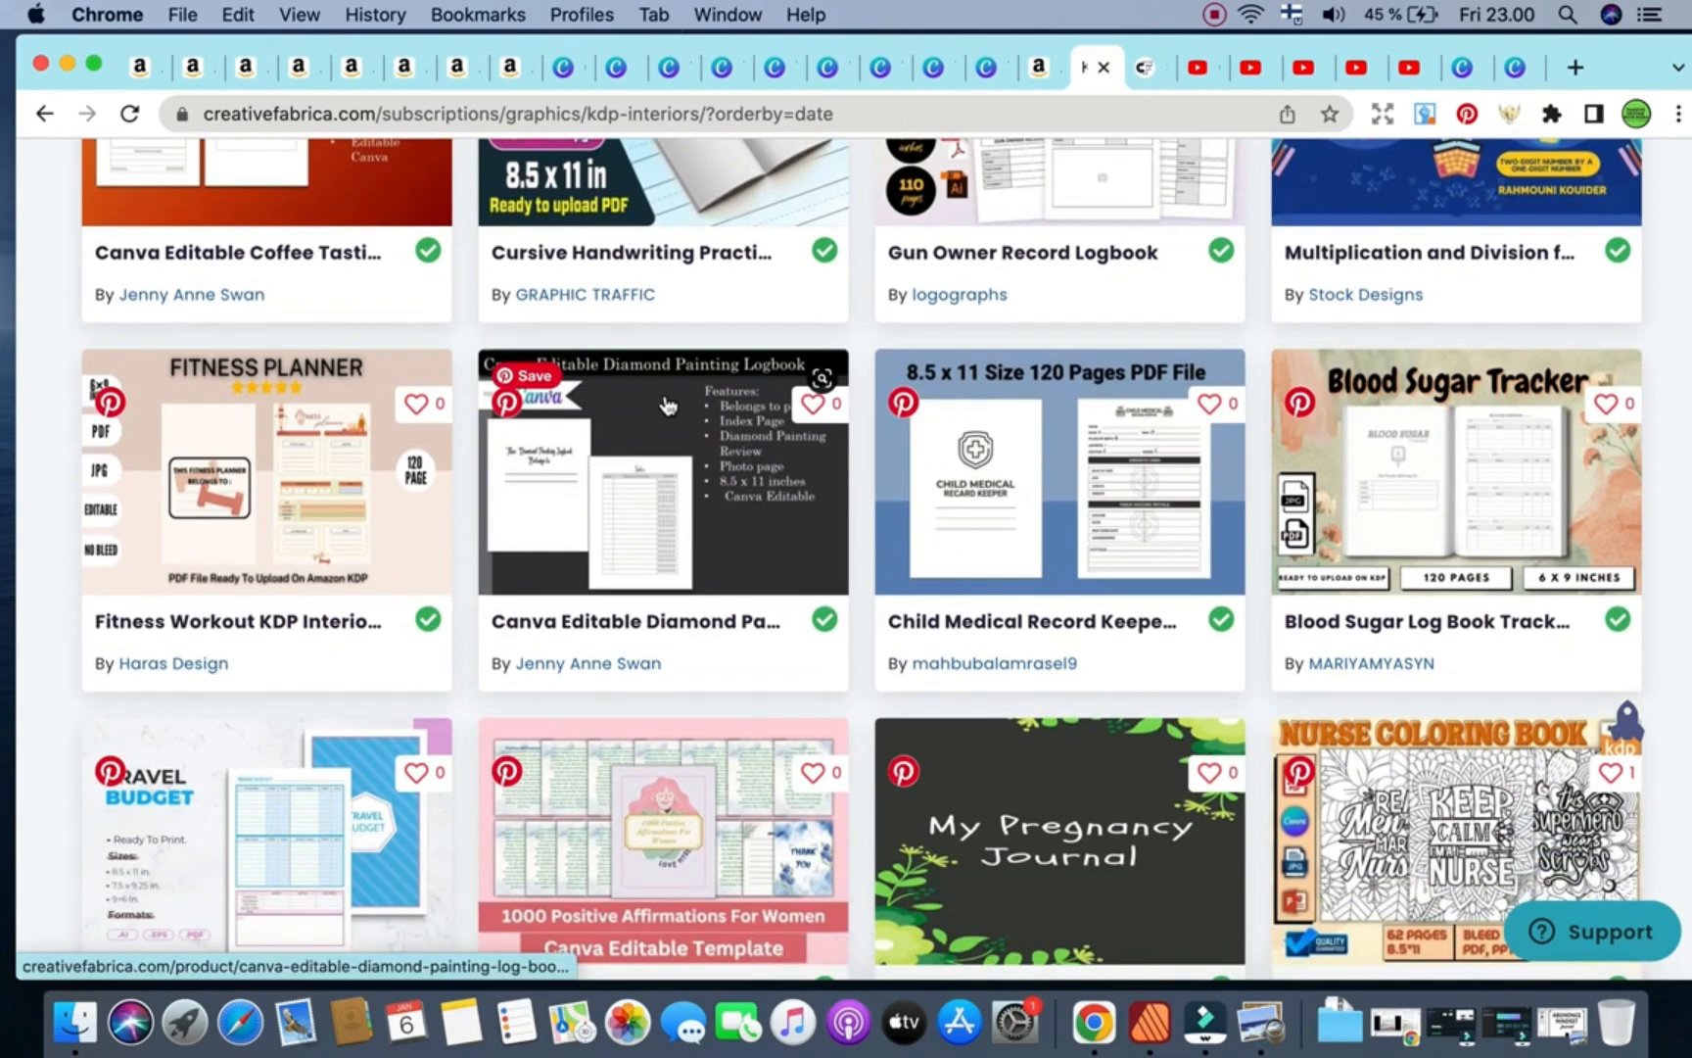
{"action": "scroll", "scroll_direction": "down", "scroll_amount": 3}
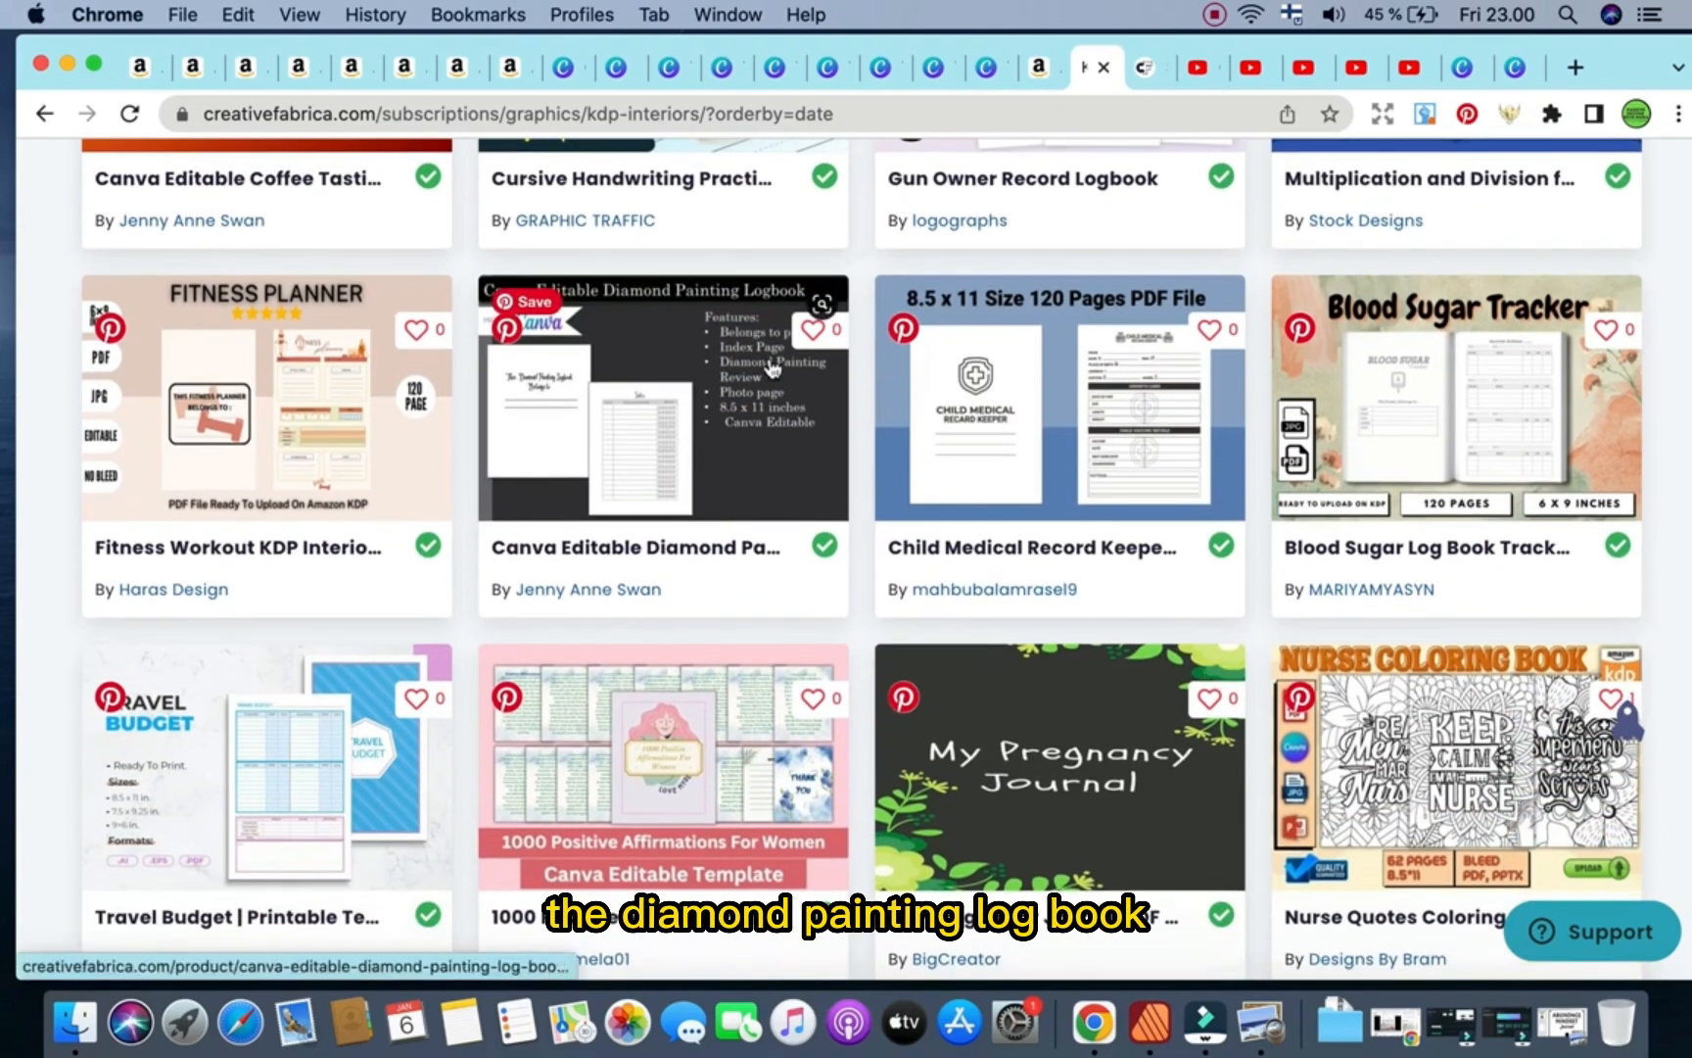
Review the Canva Editable Diamond Painting Log Book product page, then return to the Amazon results tab.
{"action": "left_click", "coordinate": [632, 546]}
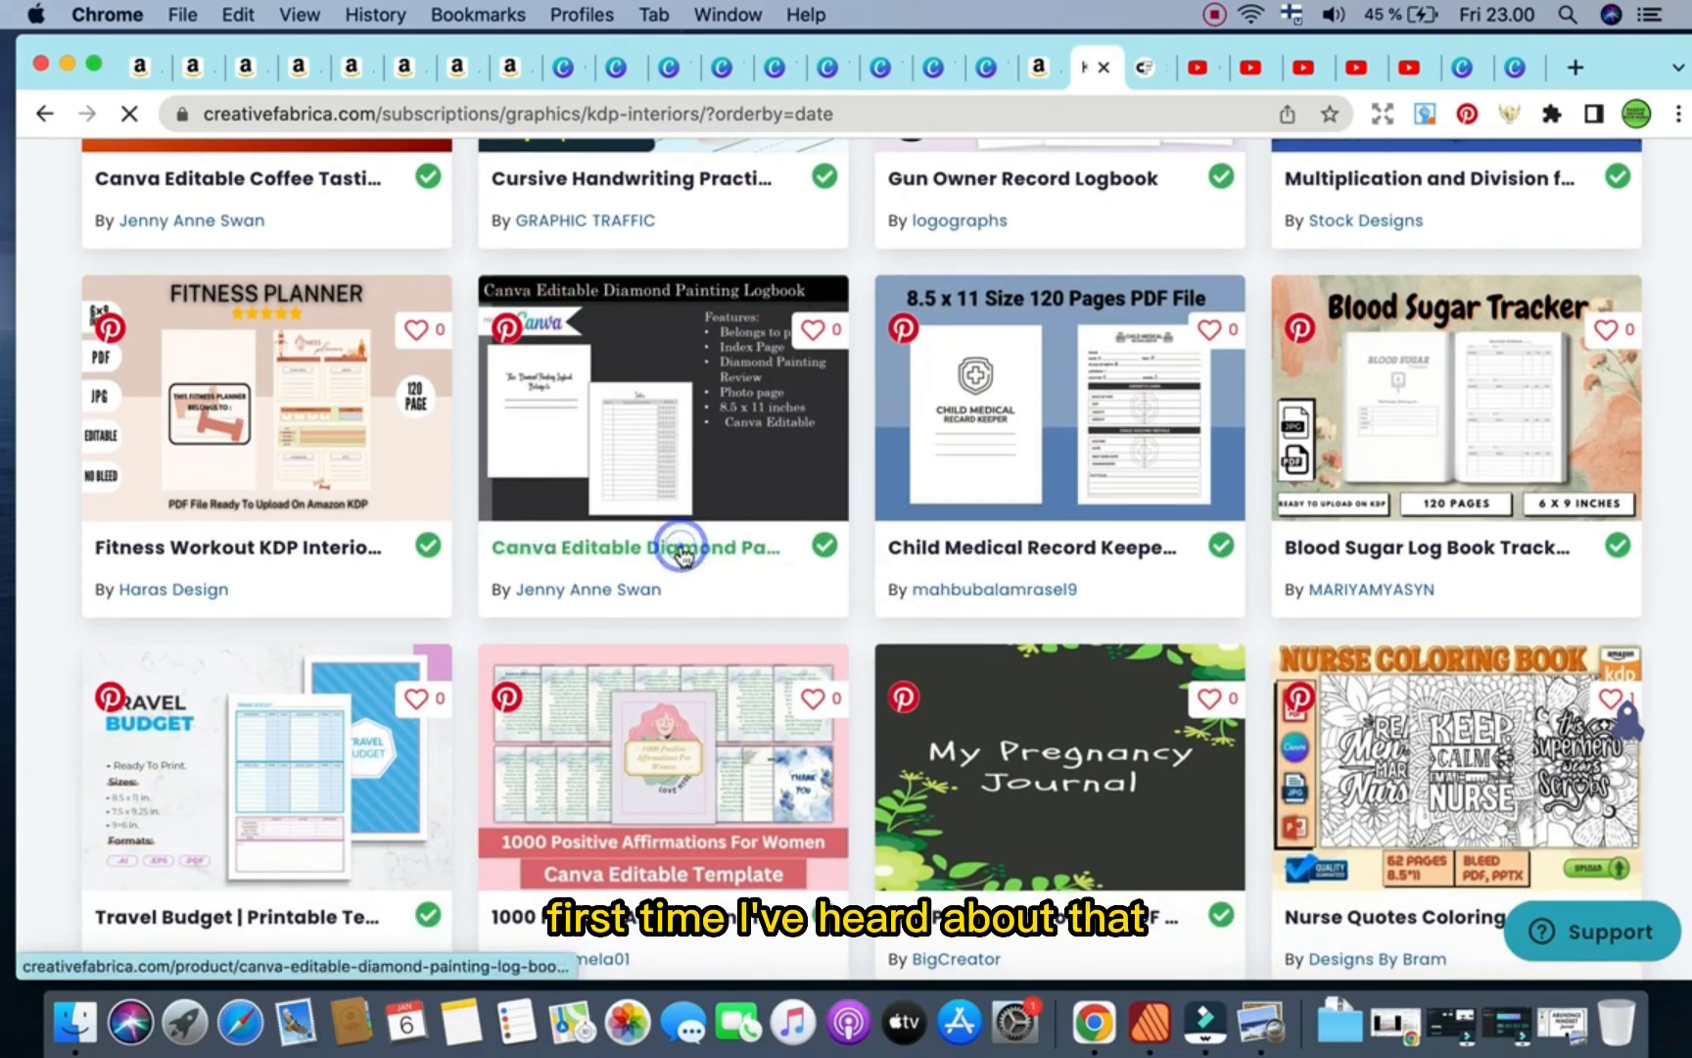
{"action": "left_click", "coordinate": [633, 547]}
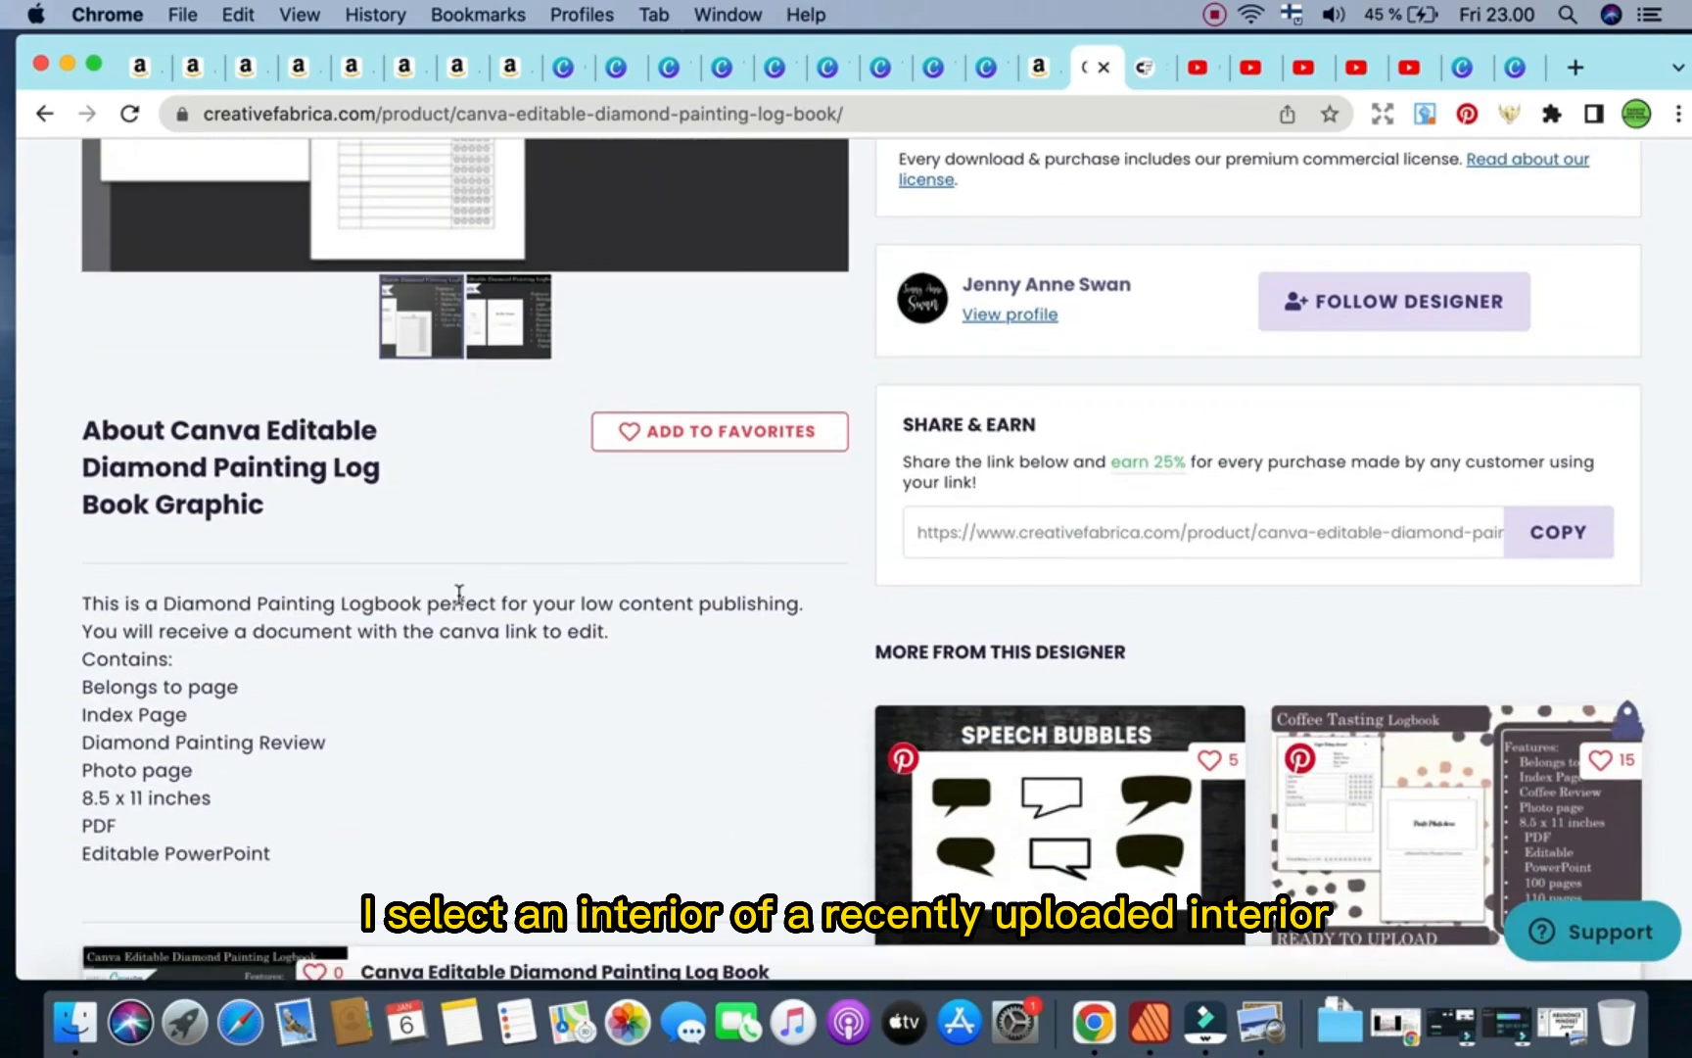
{"action": "scroll", "scroll_direction": "down", "scroll_amount": 3}
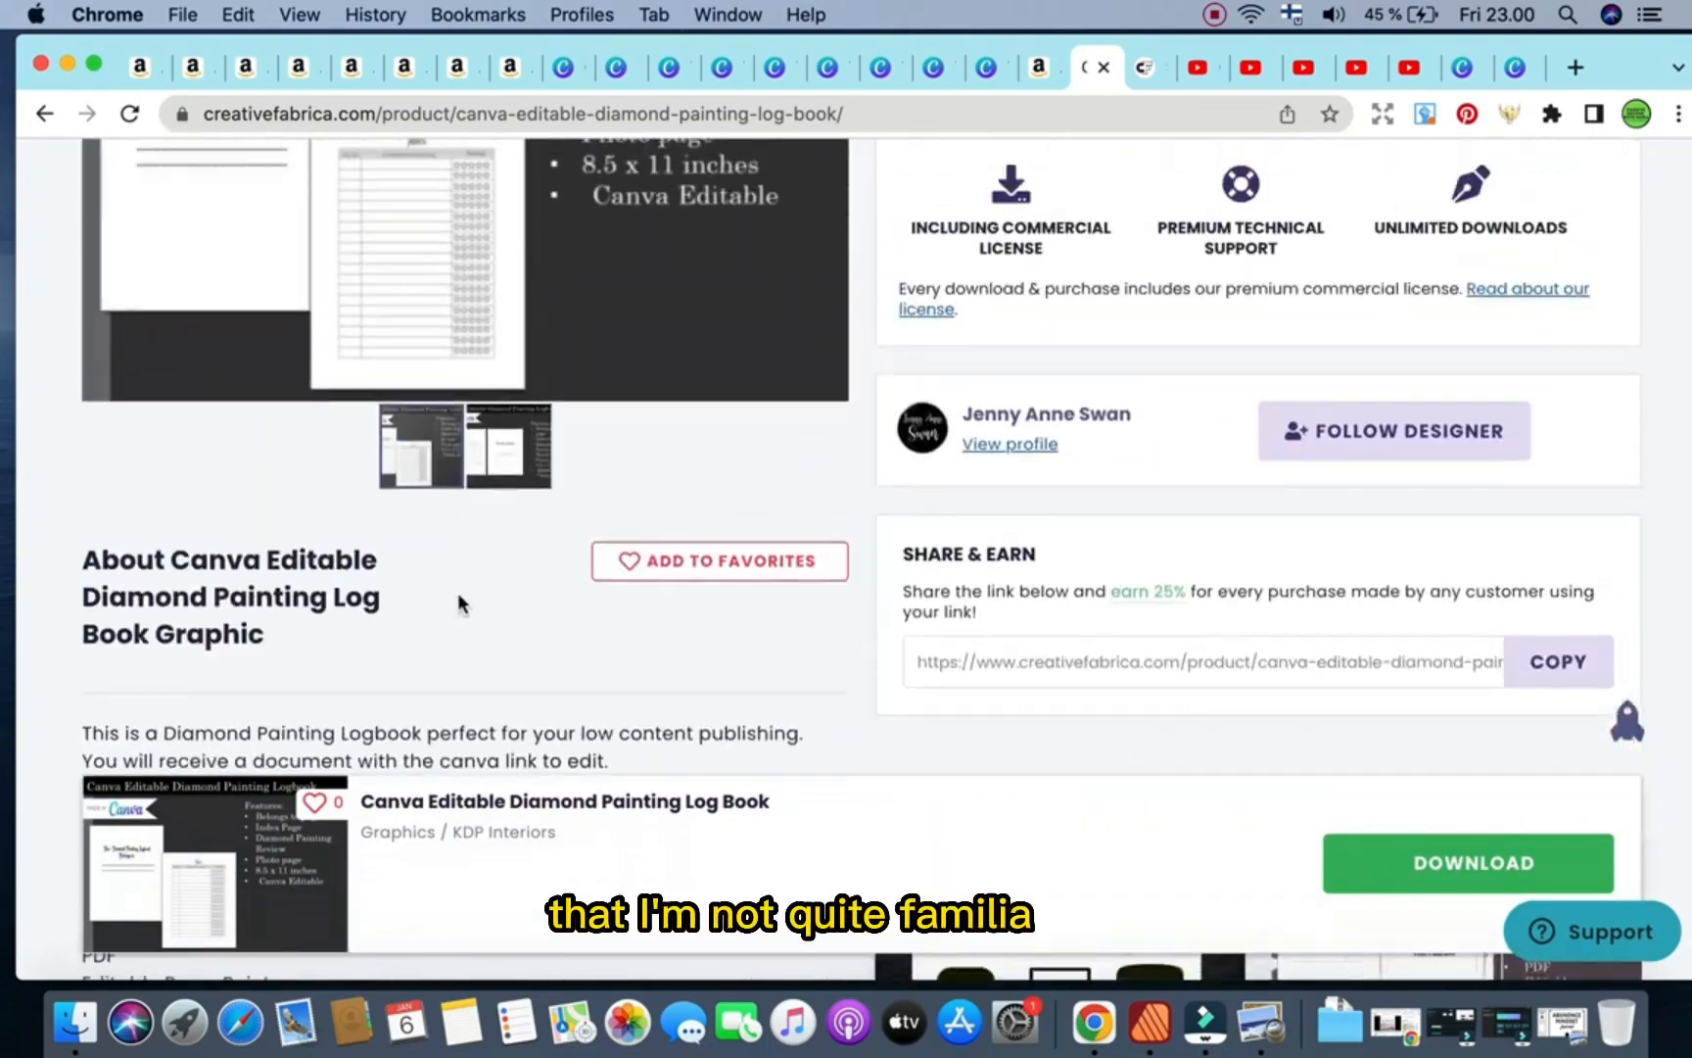
{"action": "scroll", "scroll_direction": "down", "scroll_amount": 3}
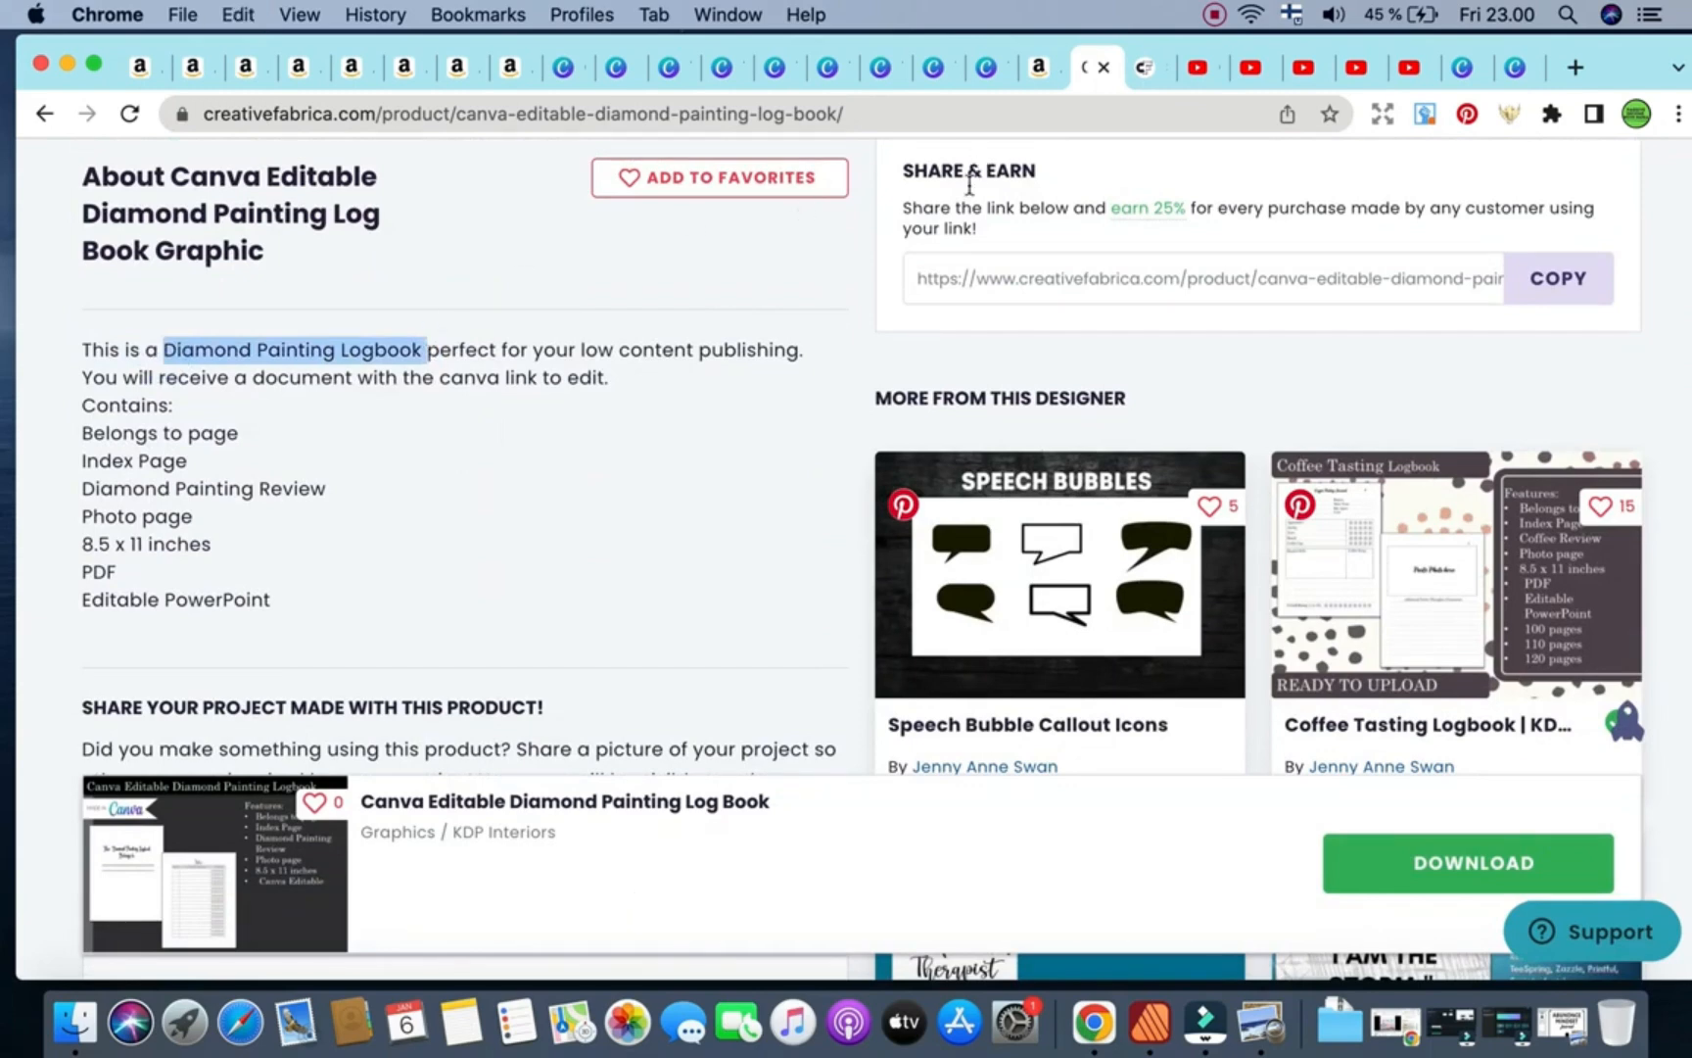
{"action": "left_click", "coordinate": [1029, 66]}
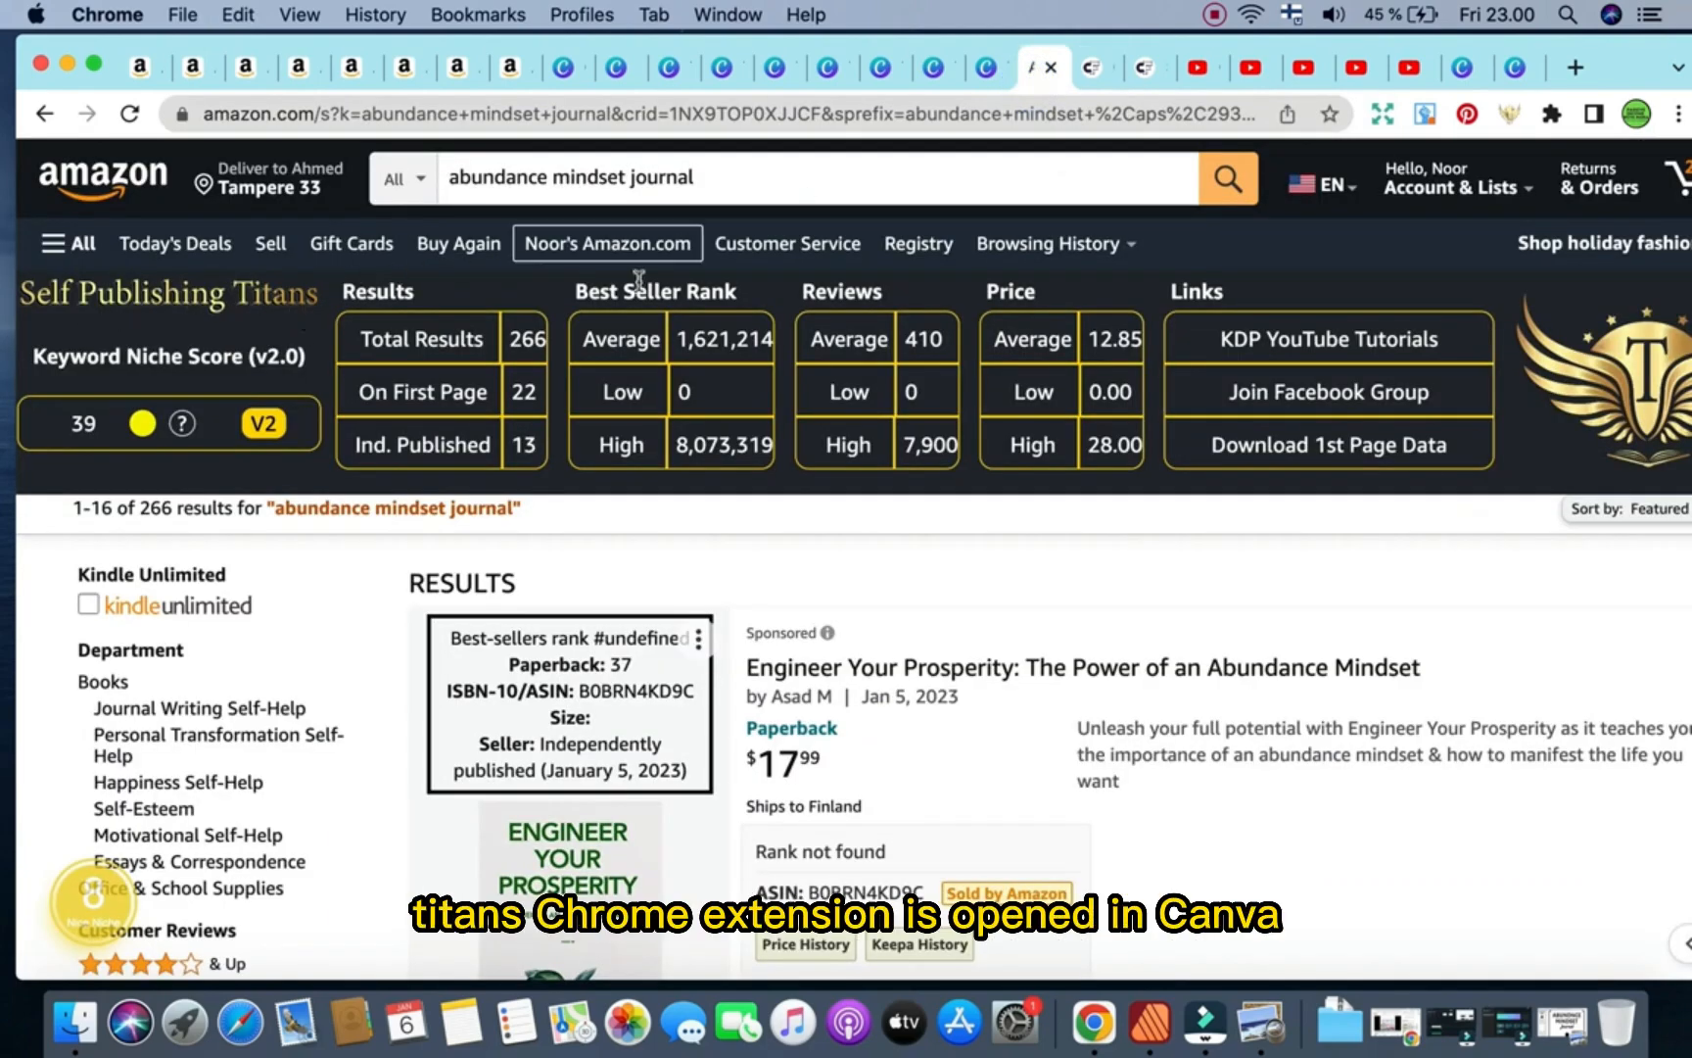
Search Amazon for 'Diamond Painting Logbook', then switch to the Sober Teetotalism Temperance Journal tab.
{"action": "left_click", "coordinate": [777, 177]}
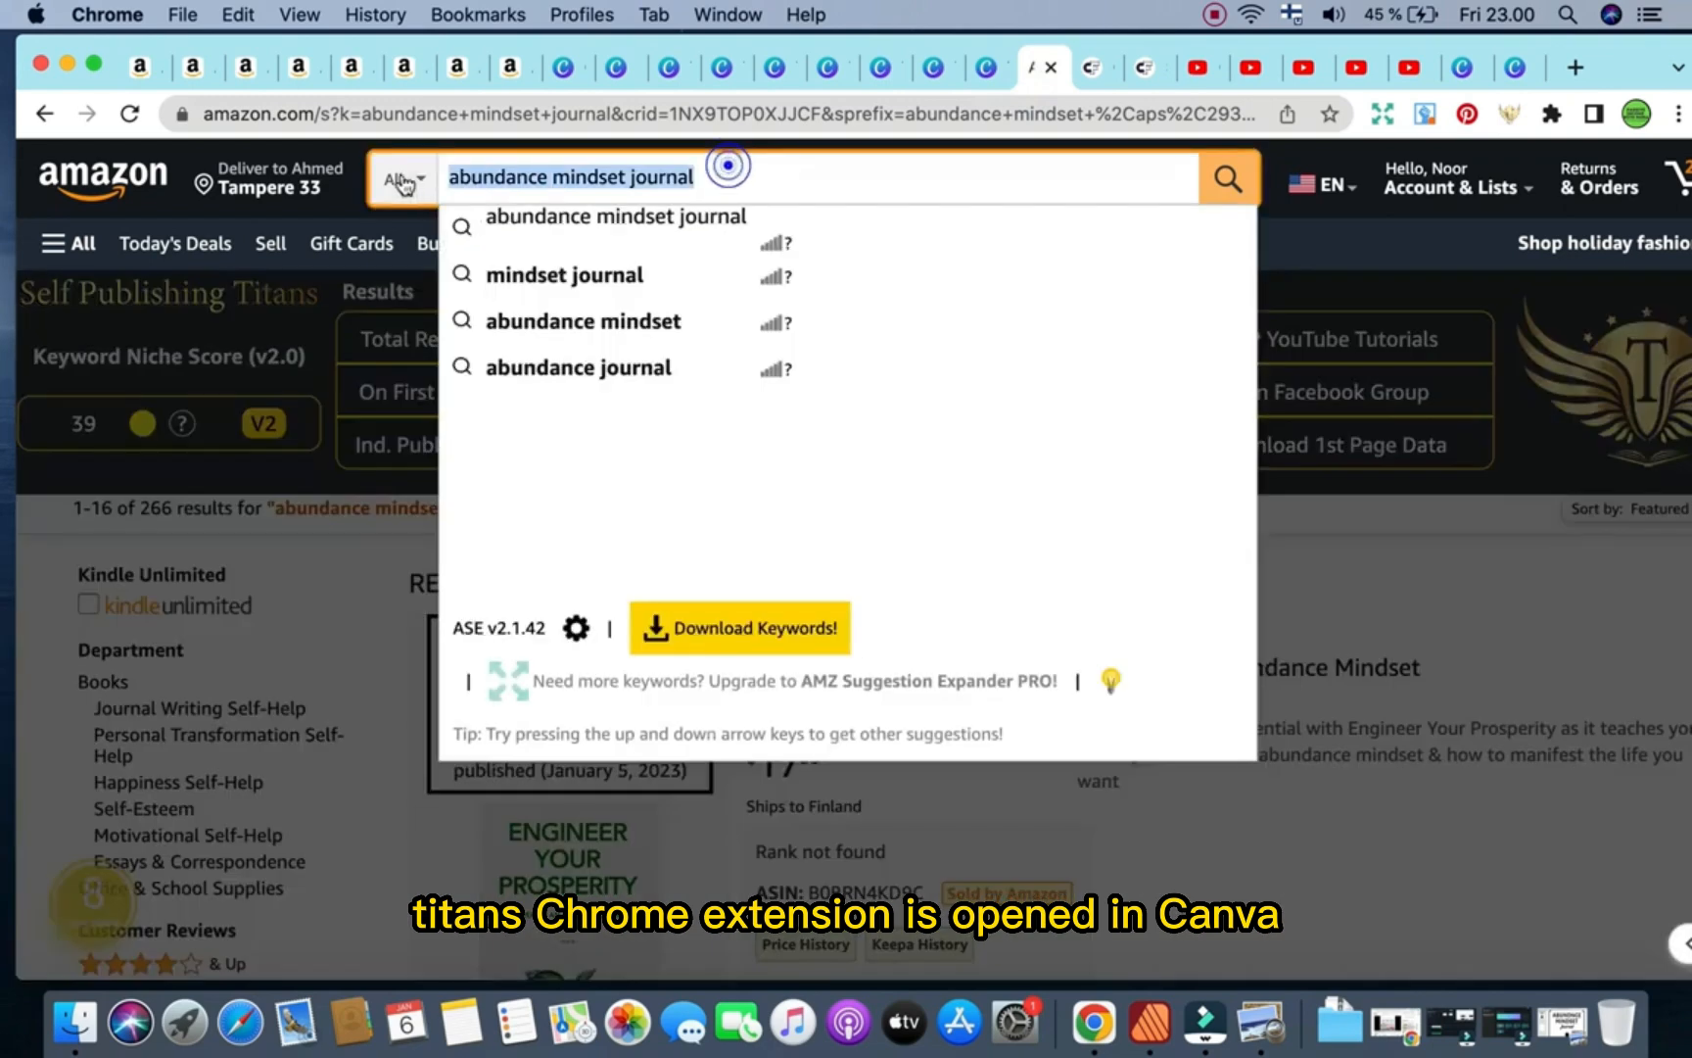
{"action": "type", "text": "Diamond Painting Logbook"}
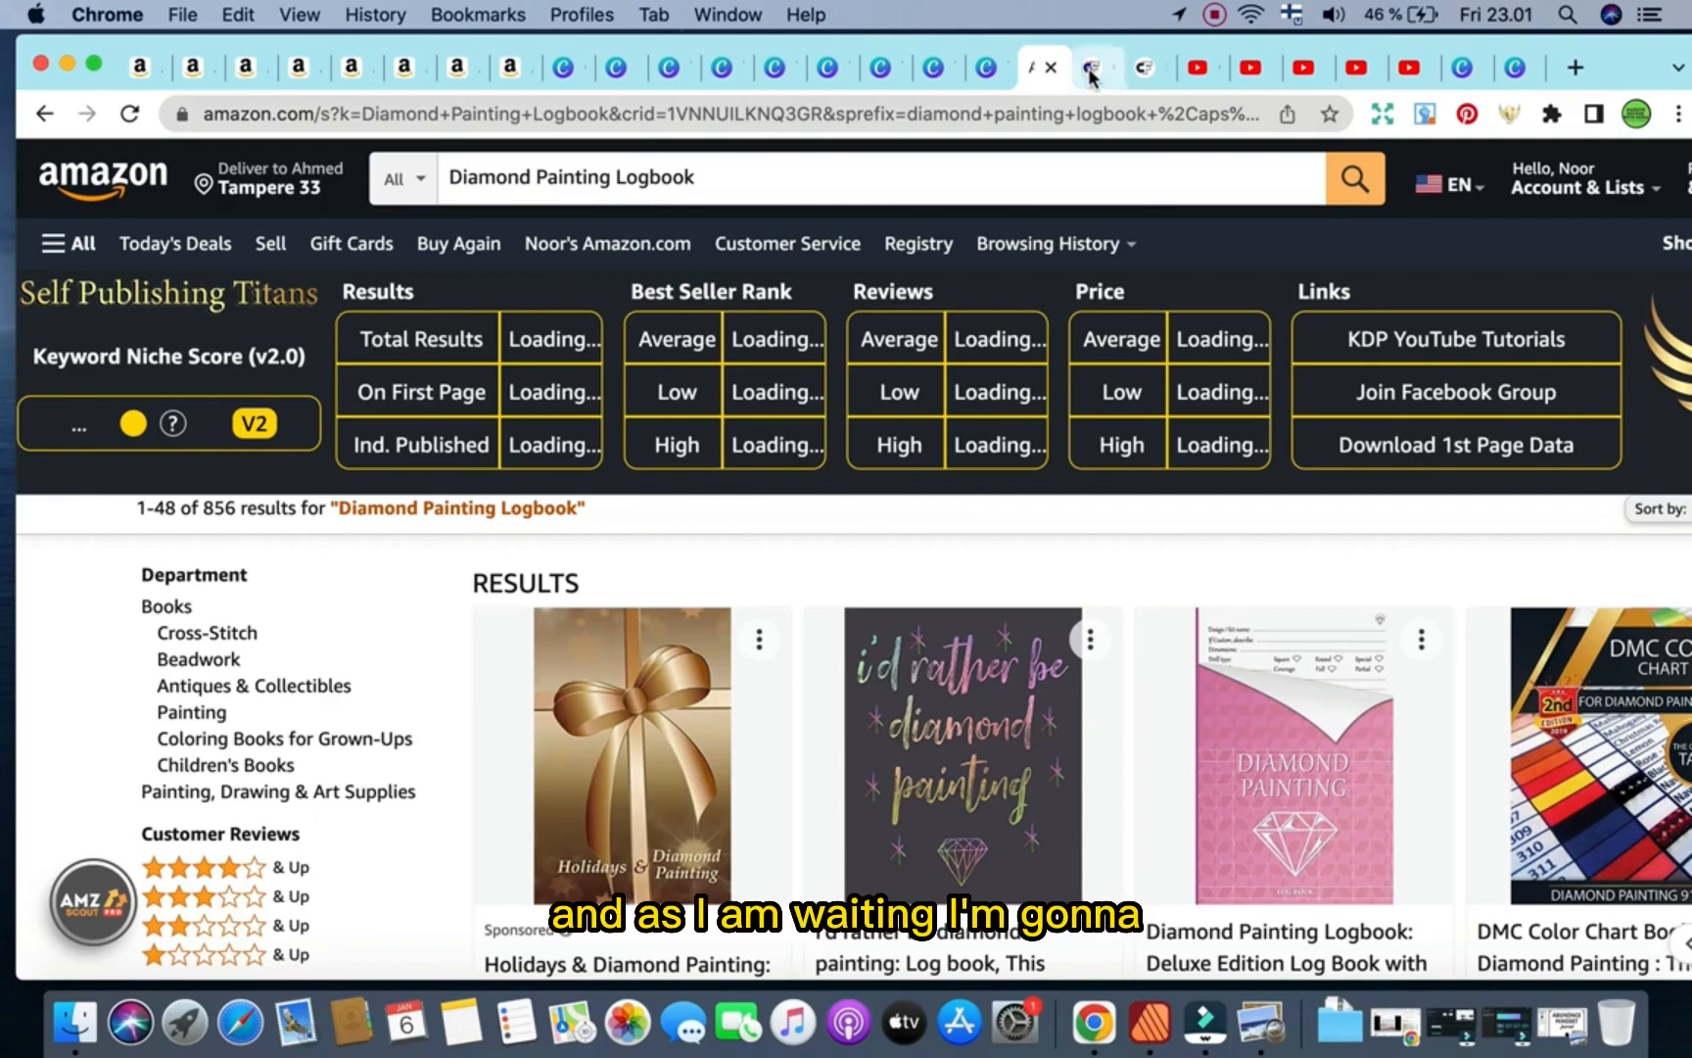
{"action": "left_click", "coordinate": [1130, 67]}
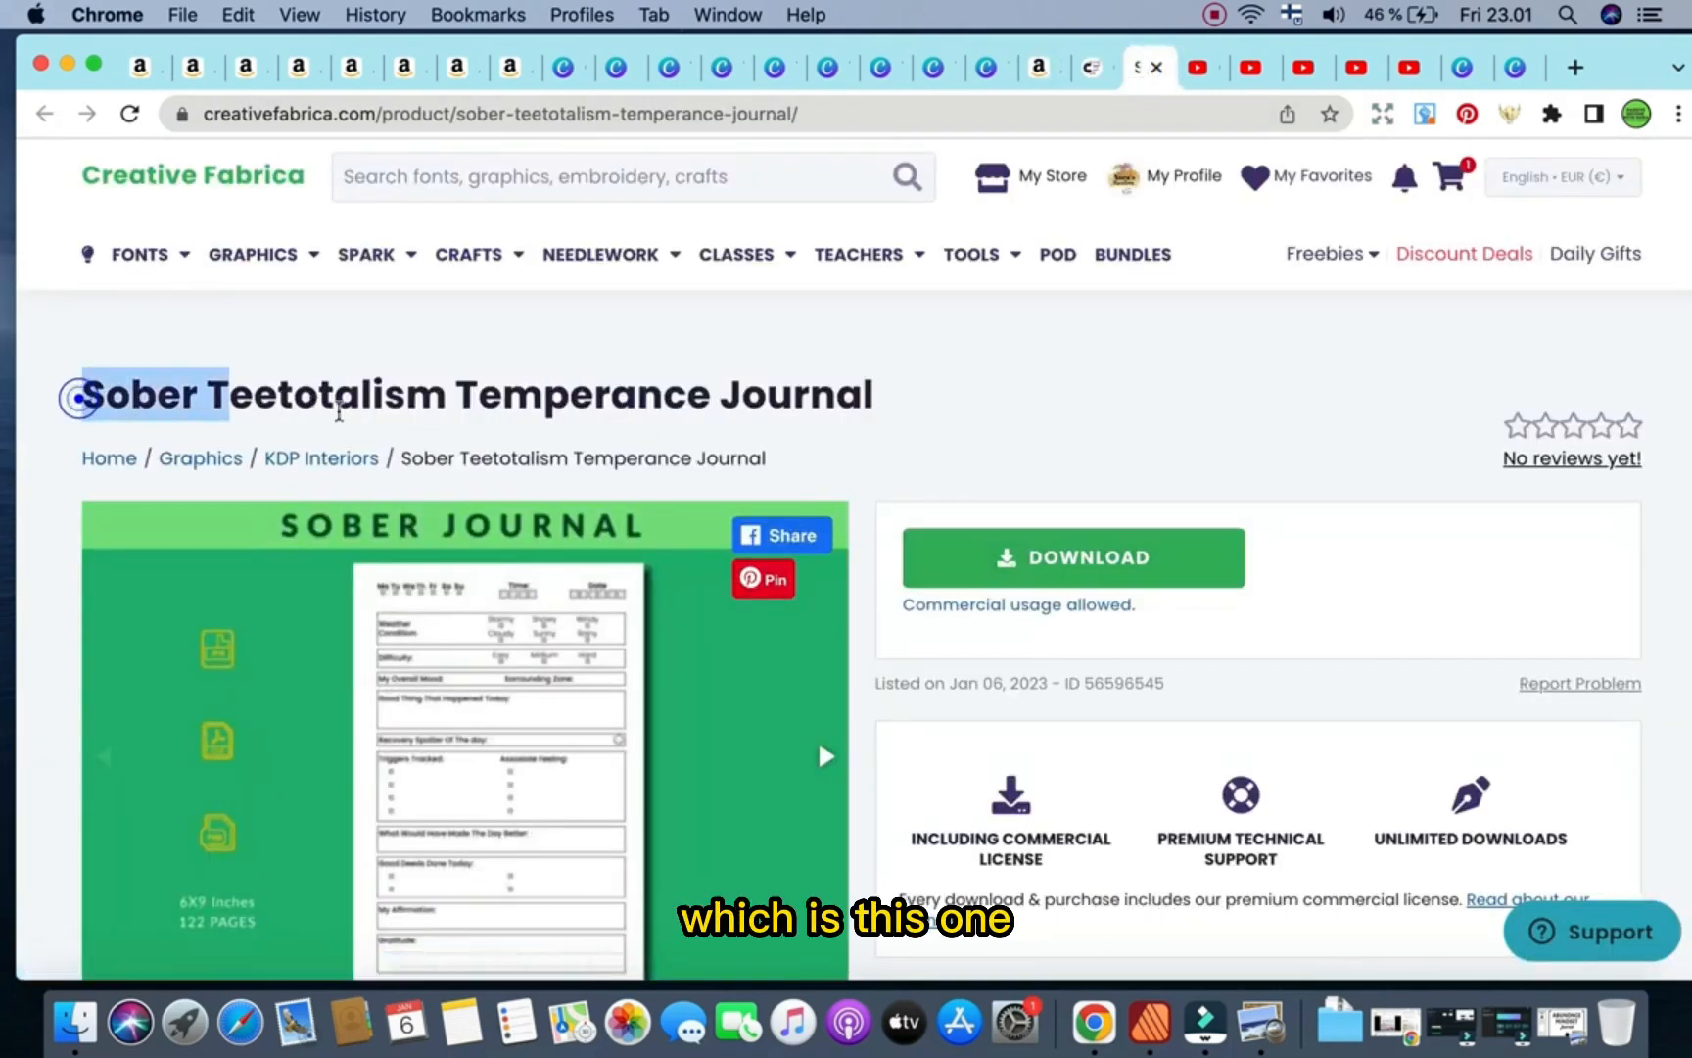
Copy the Sober Teetotalism Temperance Journal title and load amazon.com in that tab.
{"action": "left_click_drag", "start_coordinate": [81, 396], "coordinate": [695, 459]}
{"action": "type", "text": "amazon.com"}
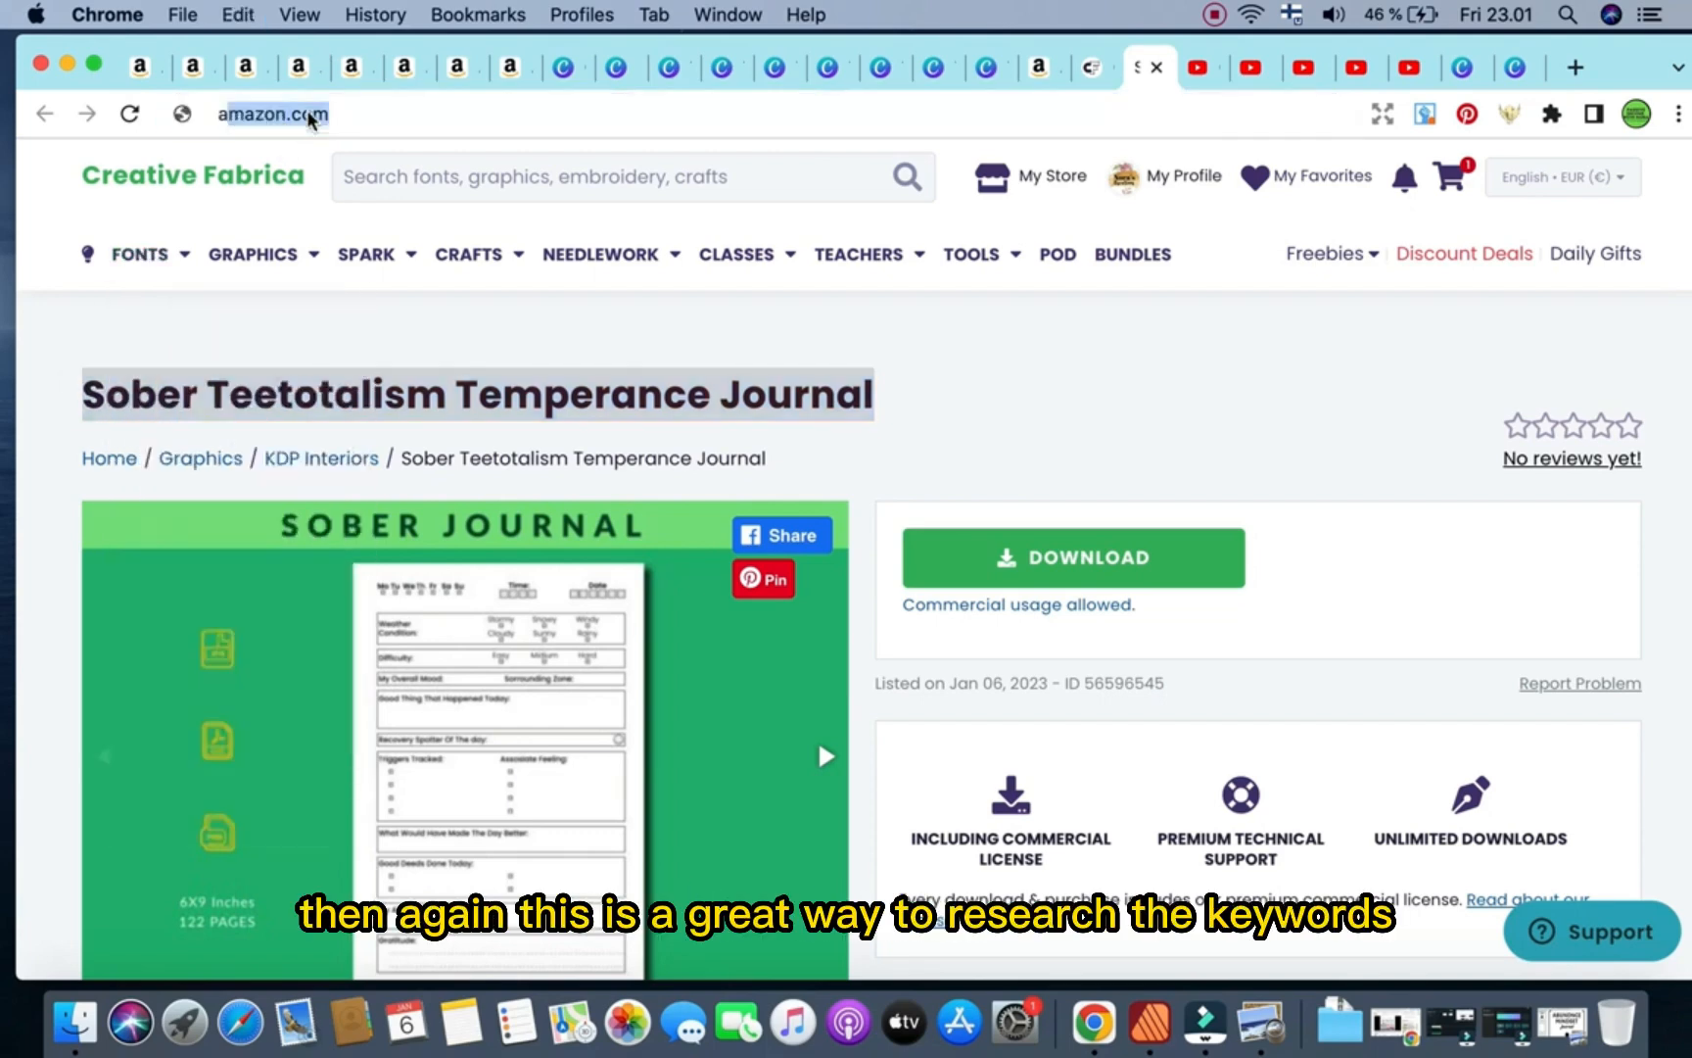
{"action": "left_click", "coordinate": [272, 114]}
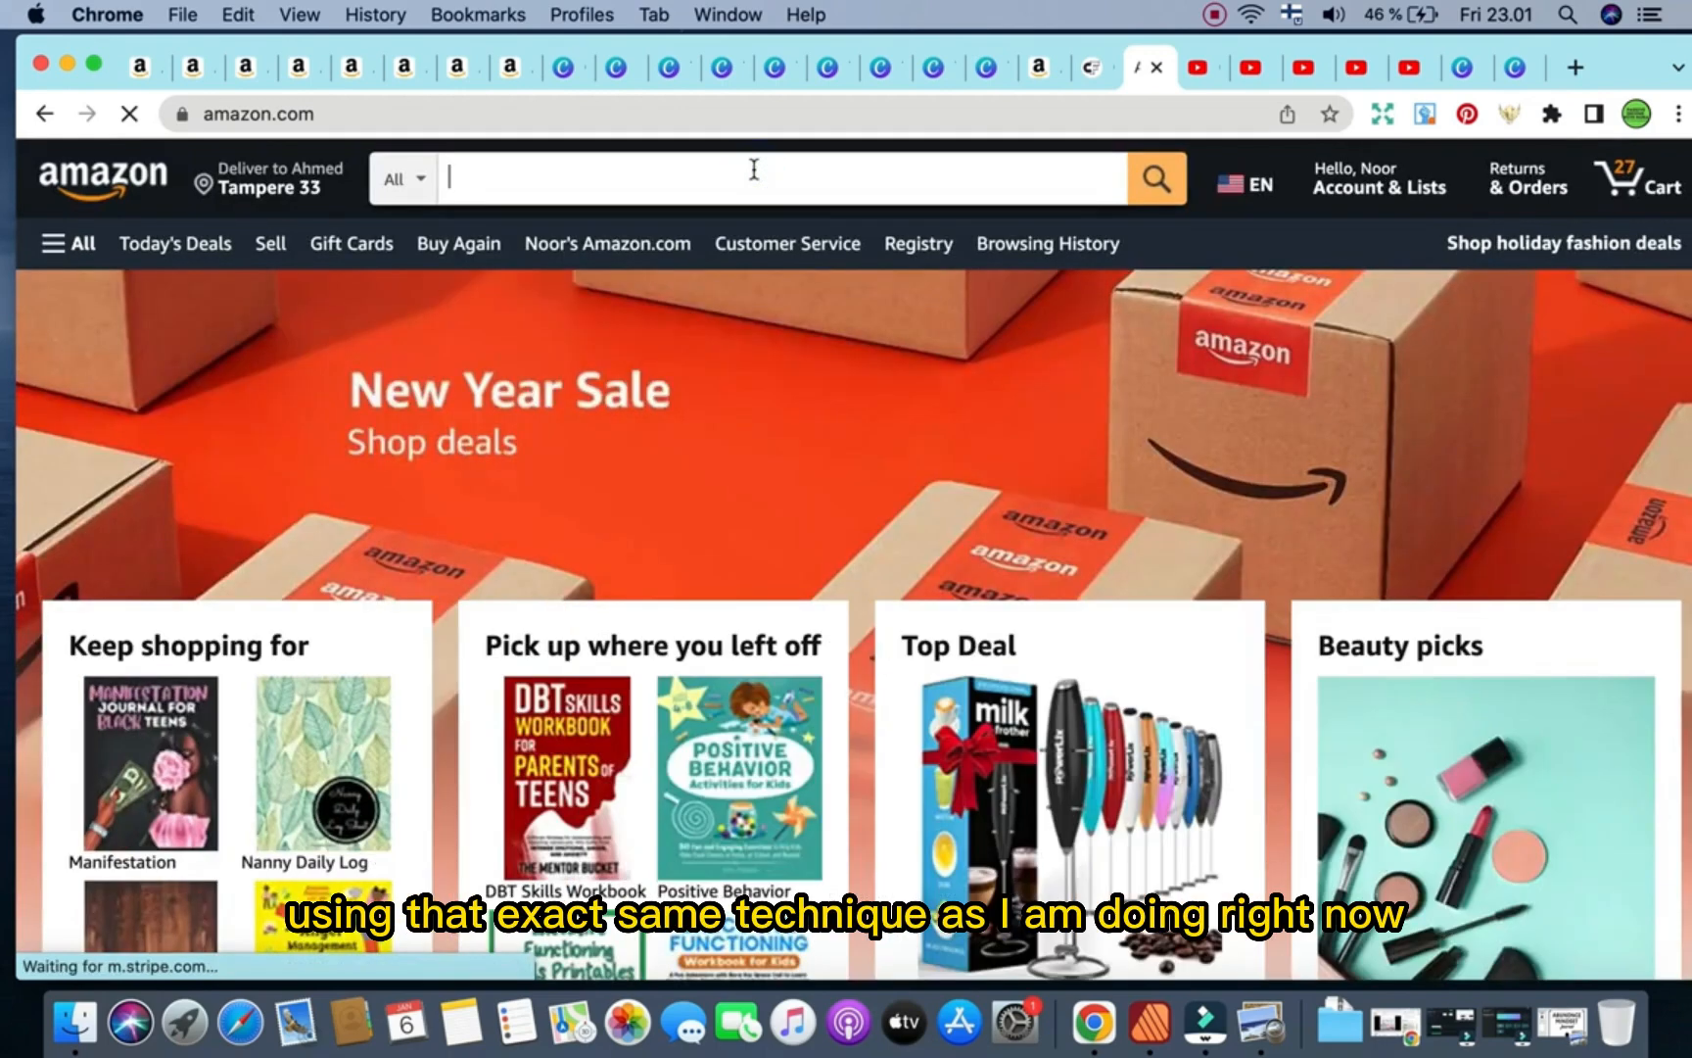
Search Amazon for 'Sober Teetotalism Temperance Journal'.
{"action": "type", "text": "Sober Teetotalism Temperance Journal"}
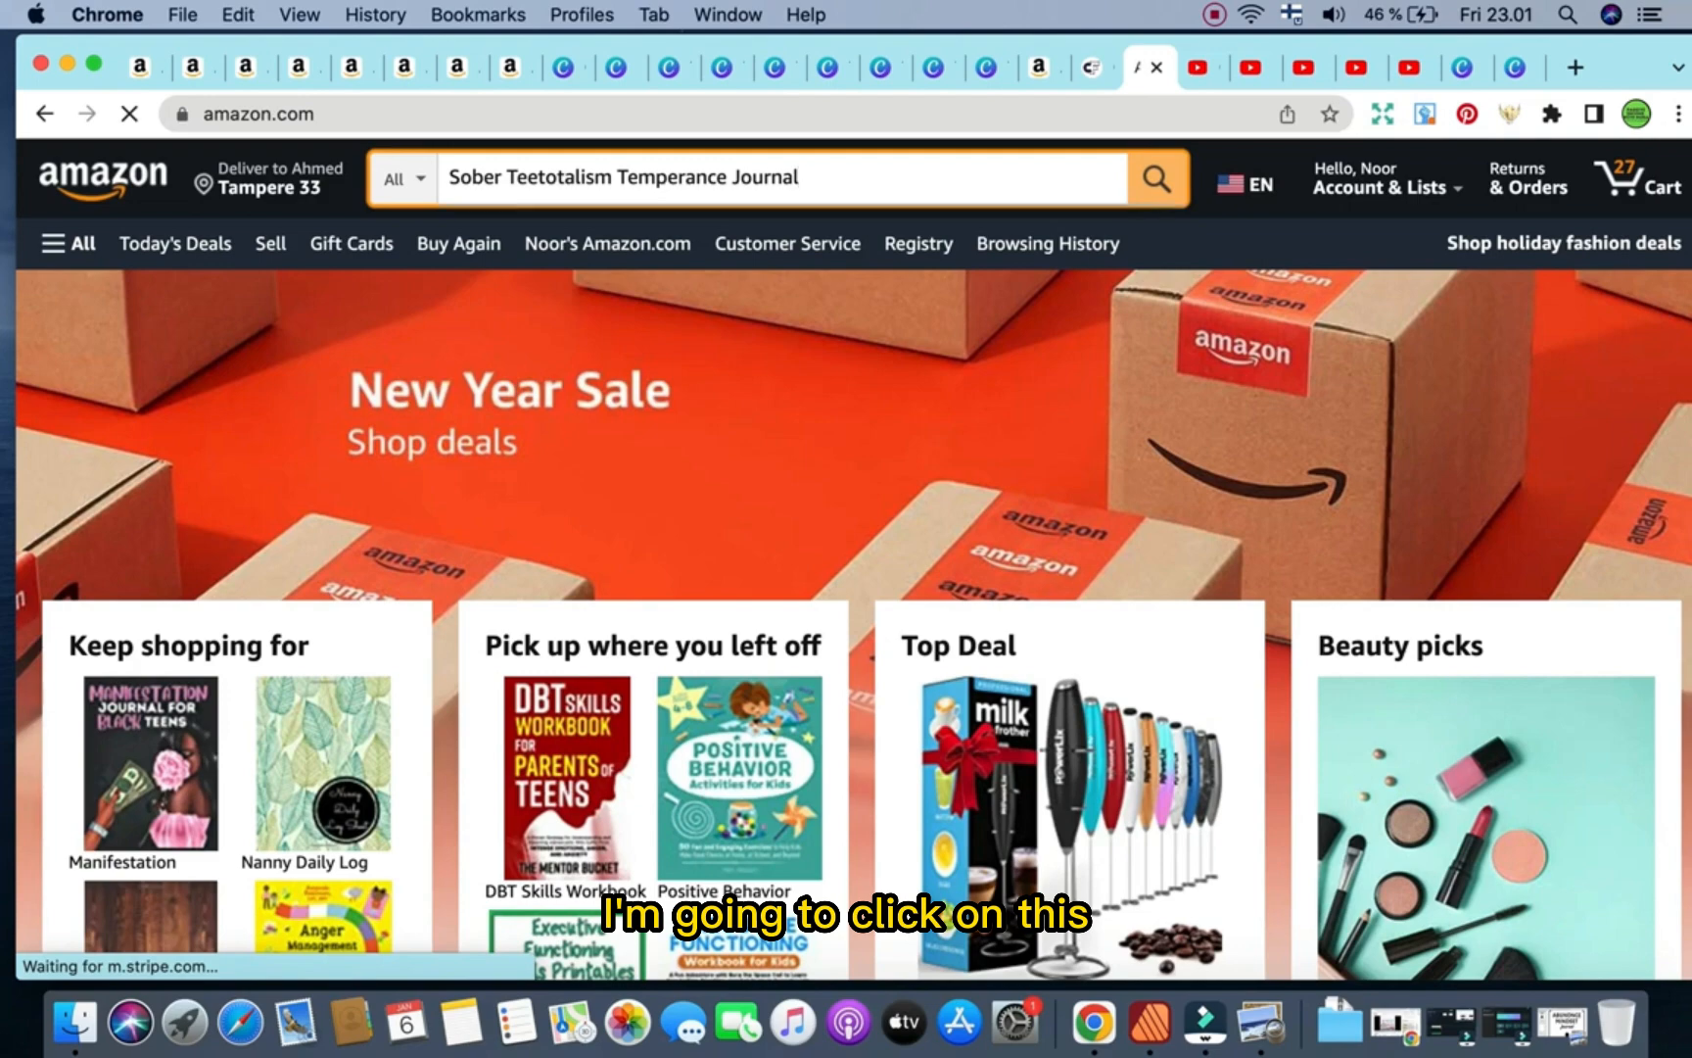
{"action": "left_click", "coordinate": [1155, 176]}
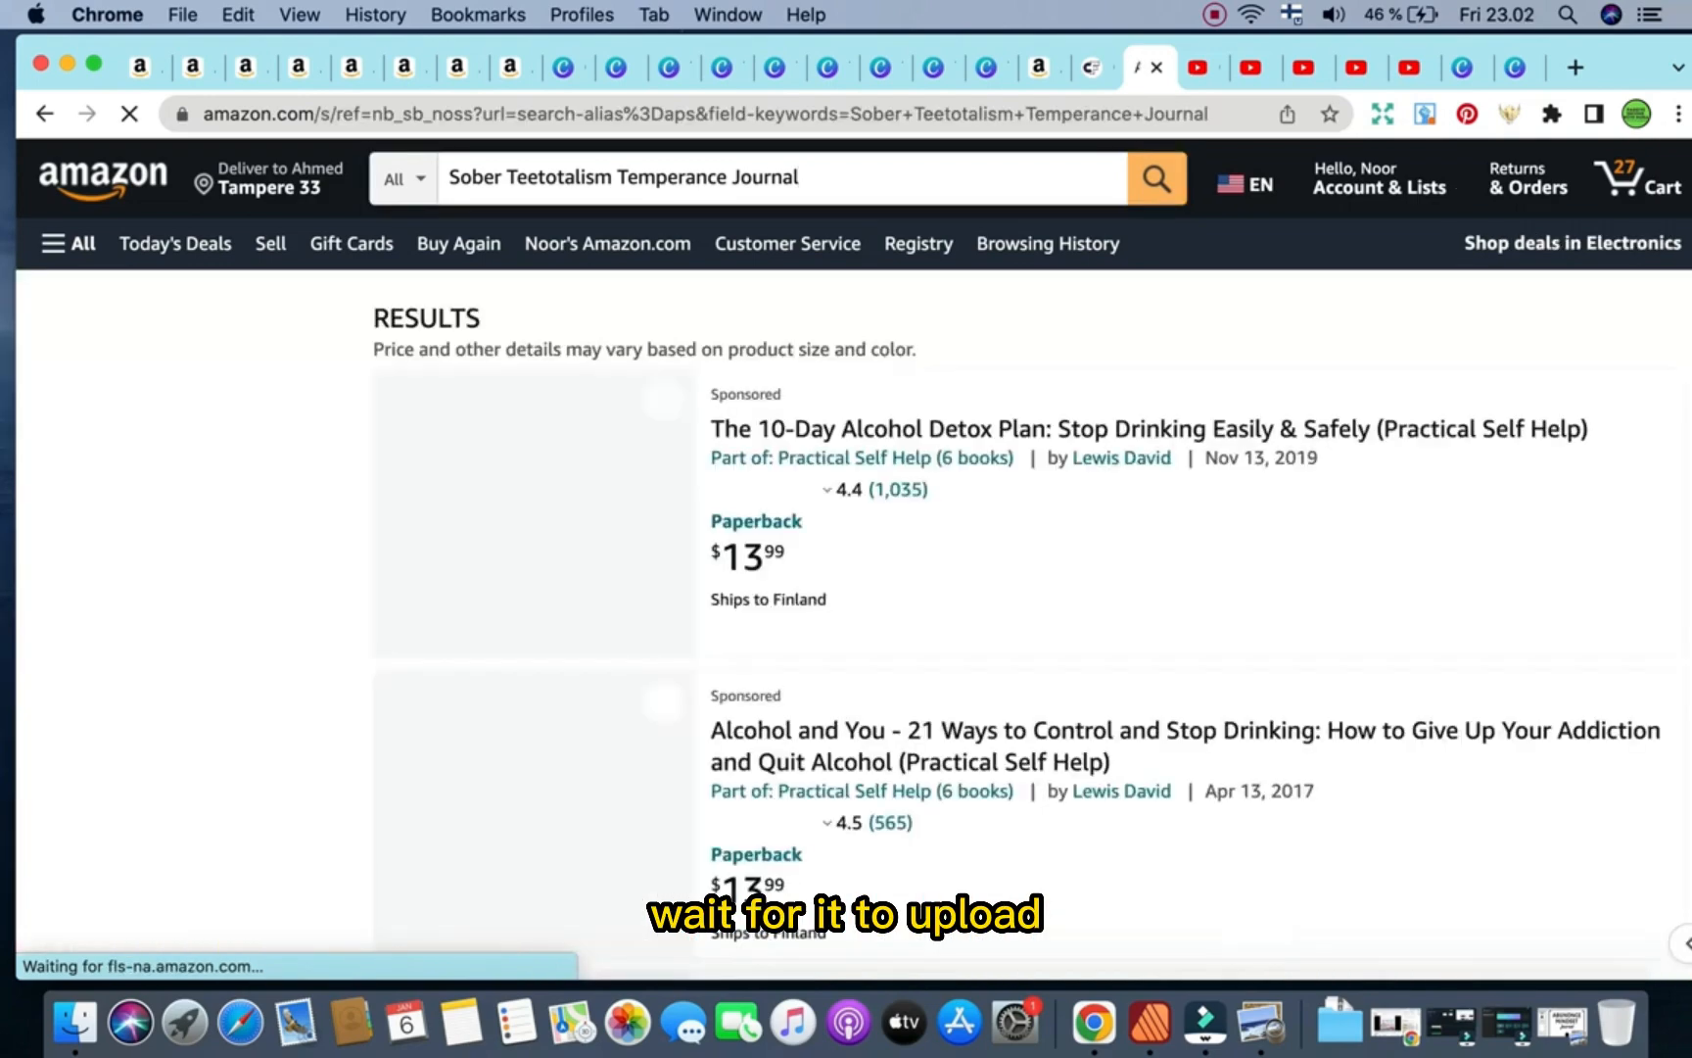